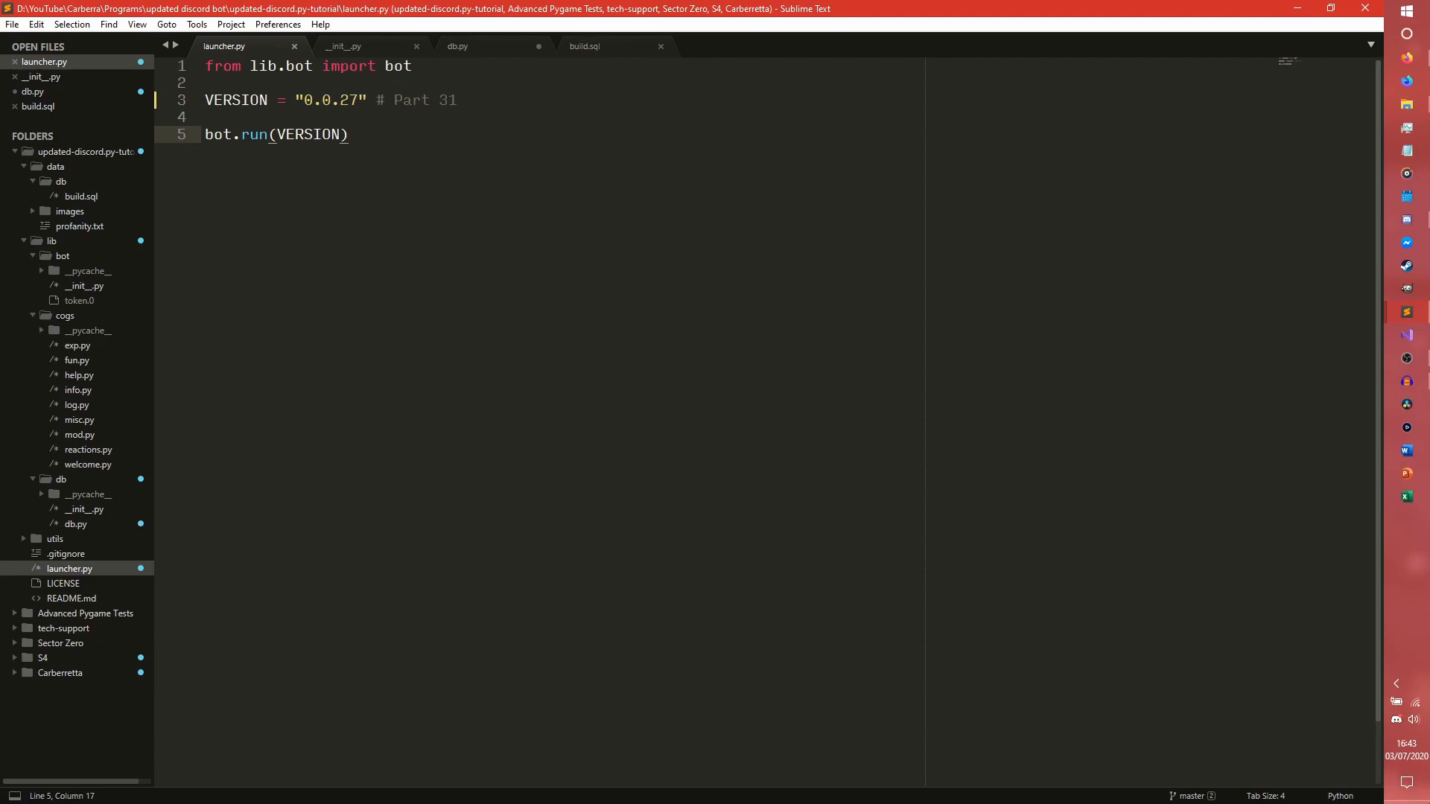
Open build.sql and highlight the guilds table and the exp table's XP, Level and XPLock columns
{"action": "left_click", "coordinate": [584, 46]}
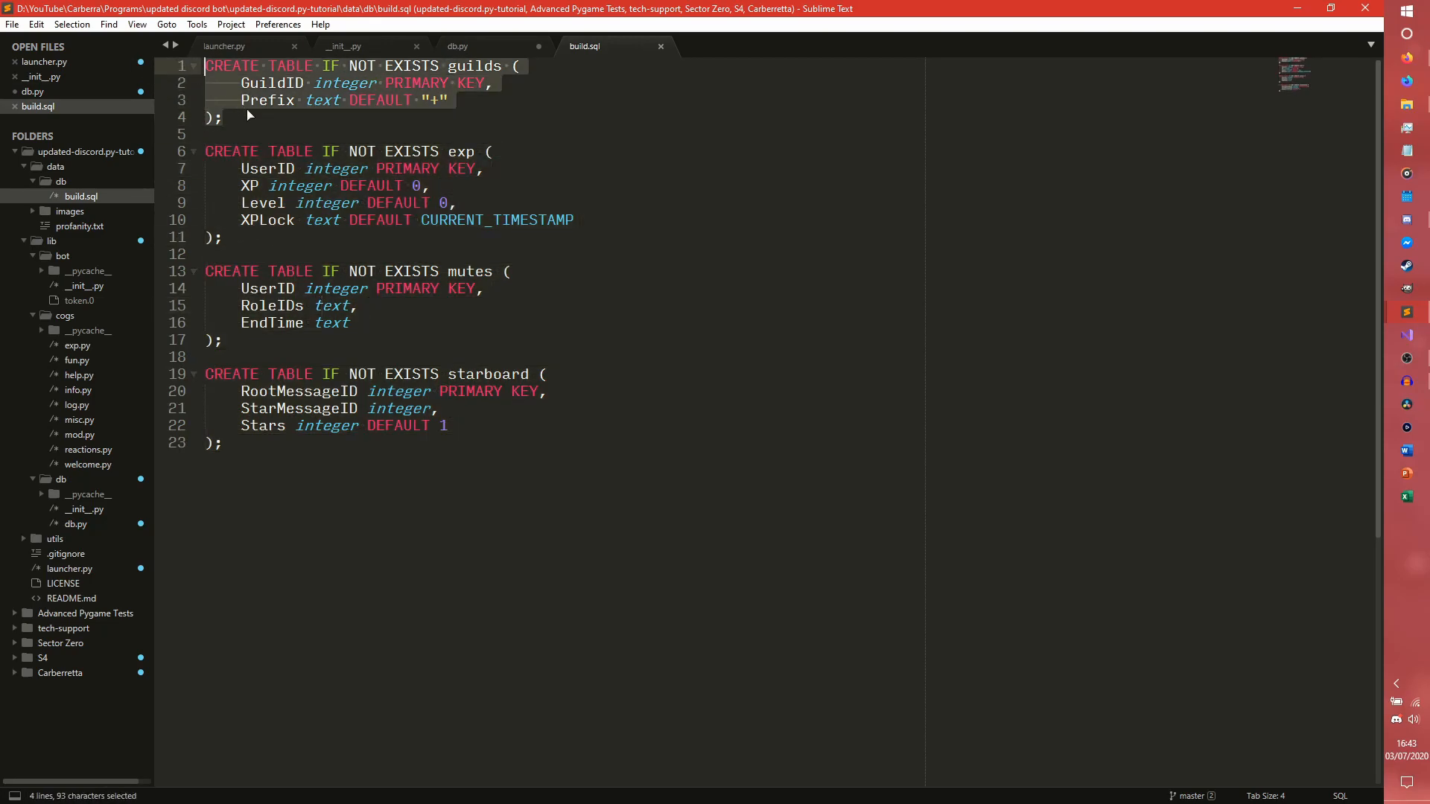
{"action": "left_click", "coordinate": [246, 117]}
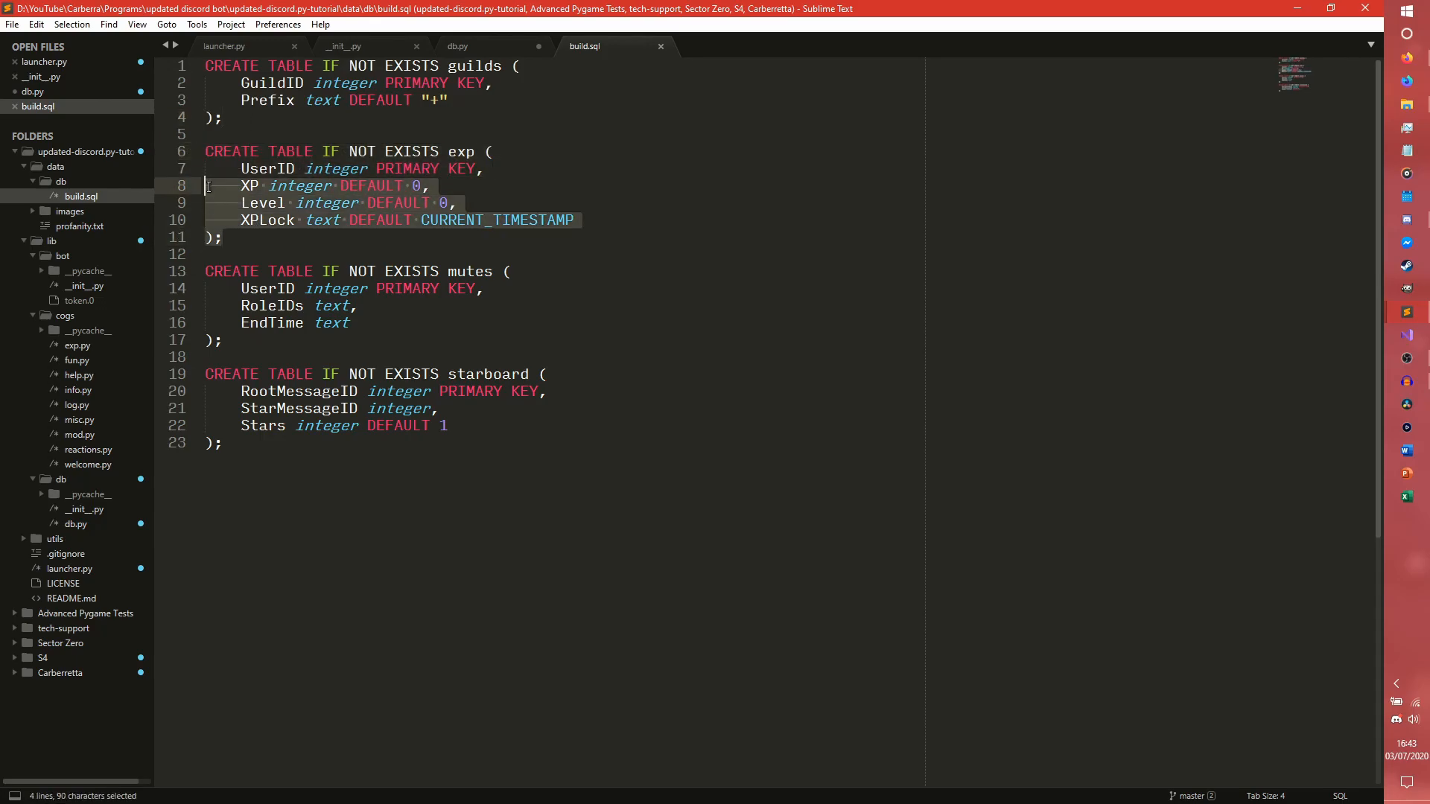
Look over db.py, then type db.update() into on_ready in __init__.py
{"action": "left_click", "coordinate": [457, 45]}
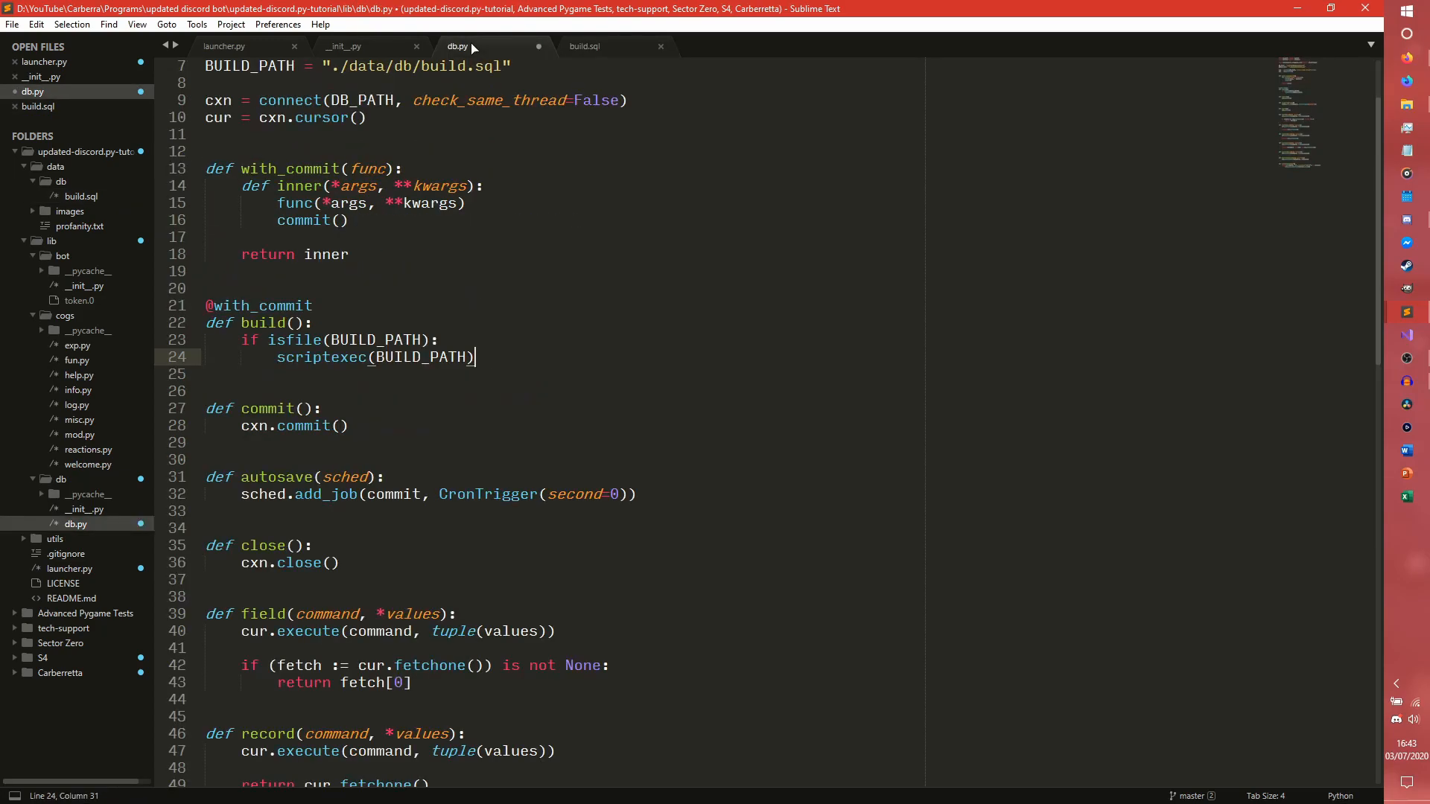
{"action": "left_click", "coordinate": [342, 46]}
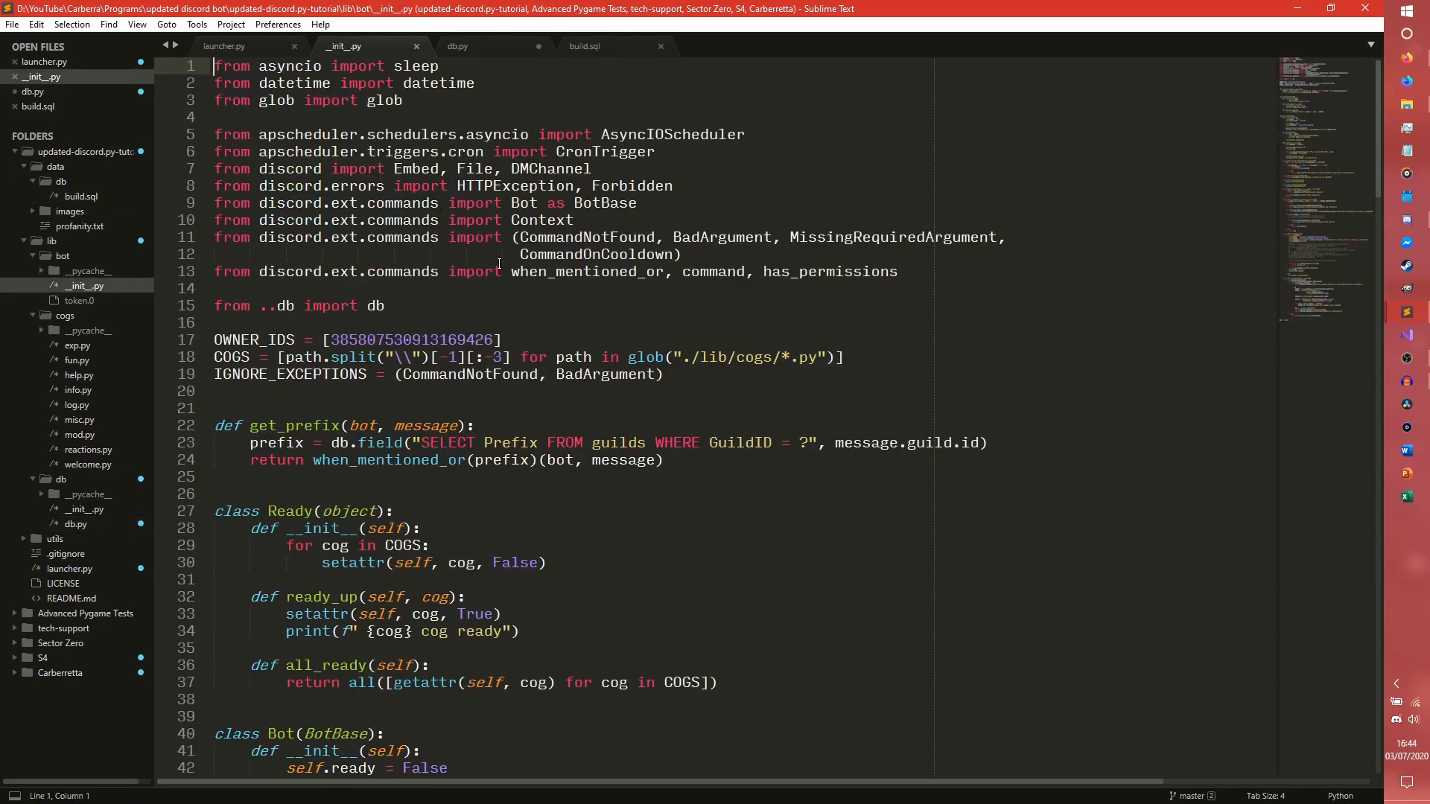
{"action": "scroll", "scroll_direction": "down", "scroll_amount": 3}
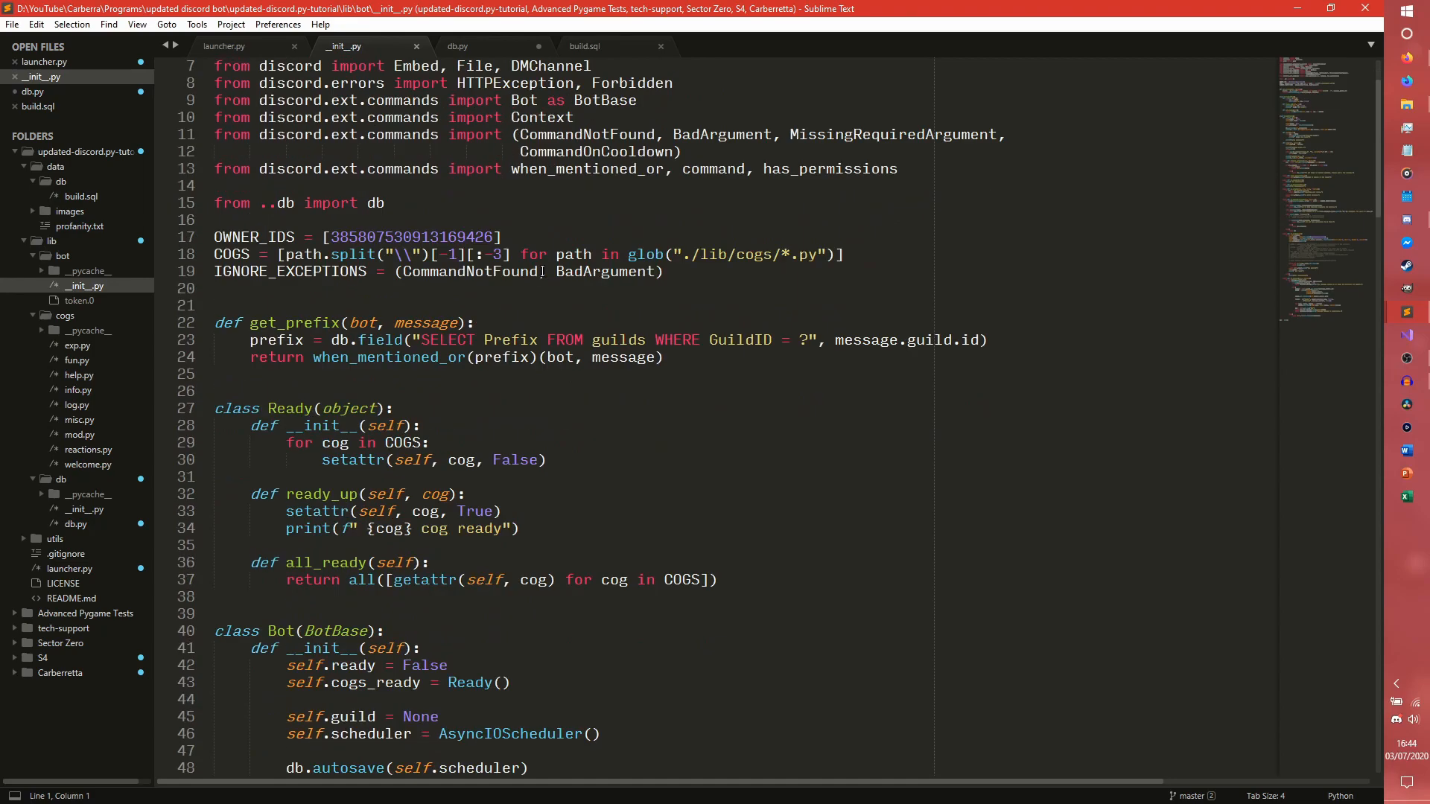
{"action": "scroll", "scroll_direction": "down", "scroll_amount": 3}
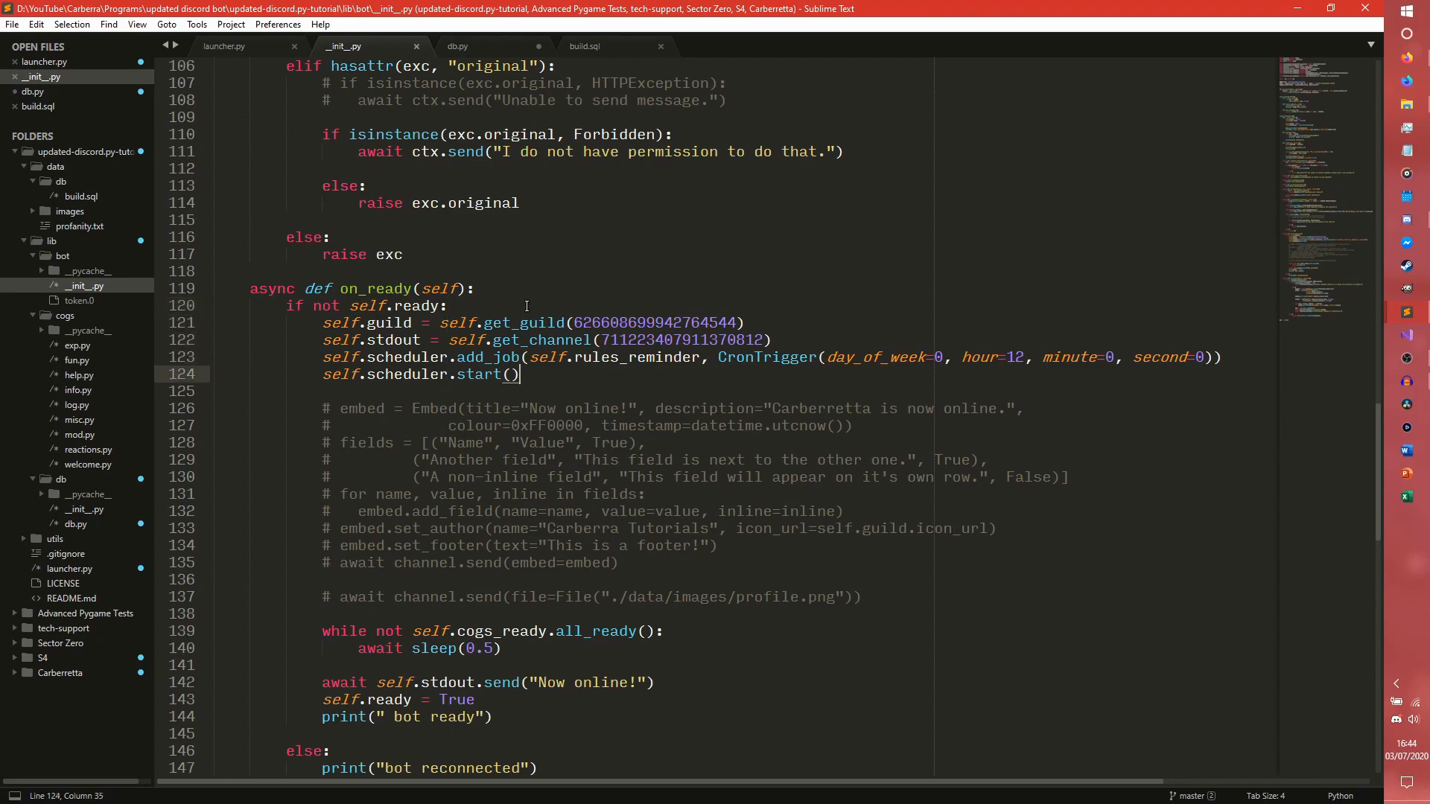
{"action": "type", "text": "db."}
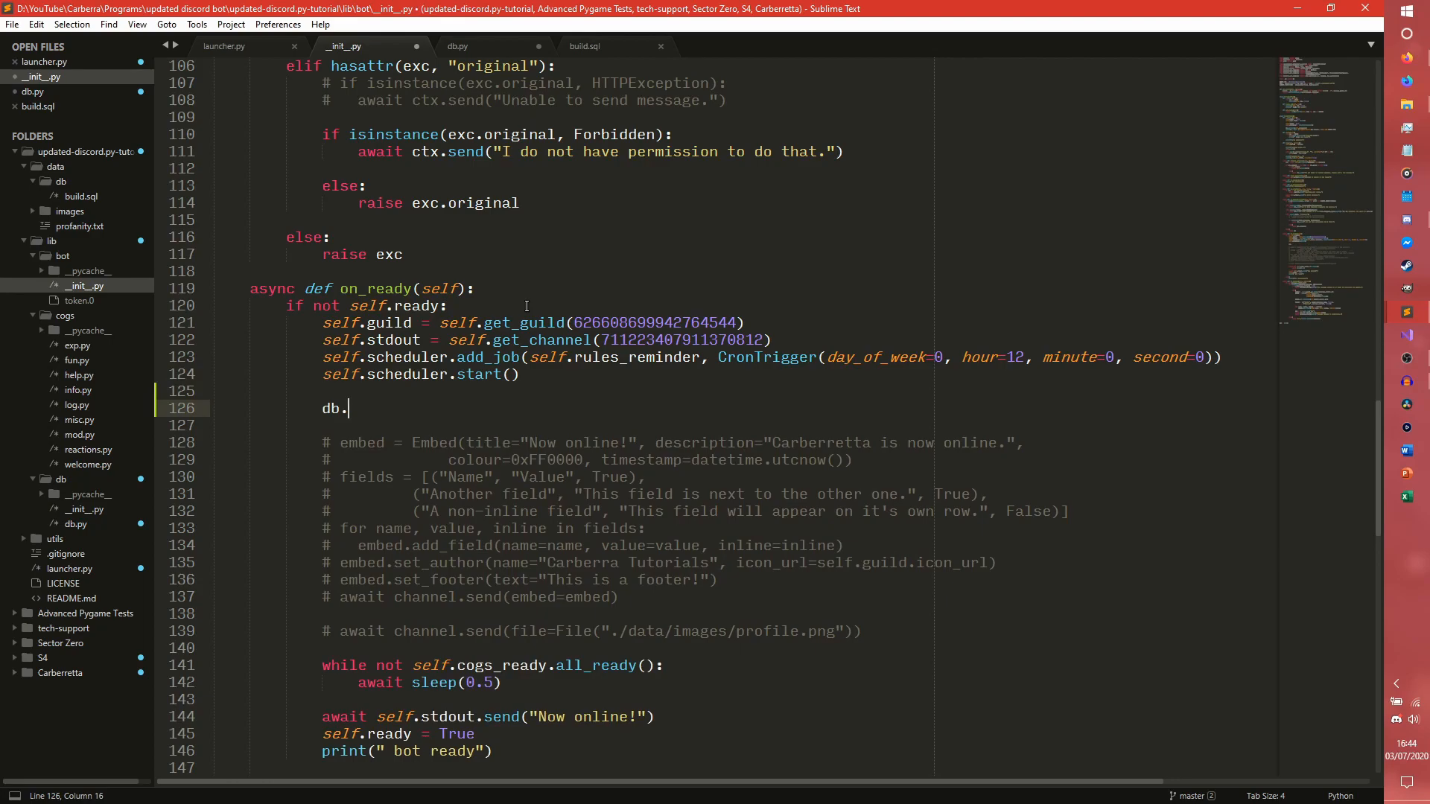
{"action": "type", "text": "update()"}
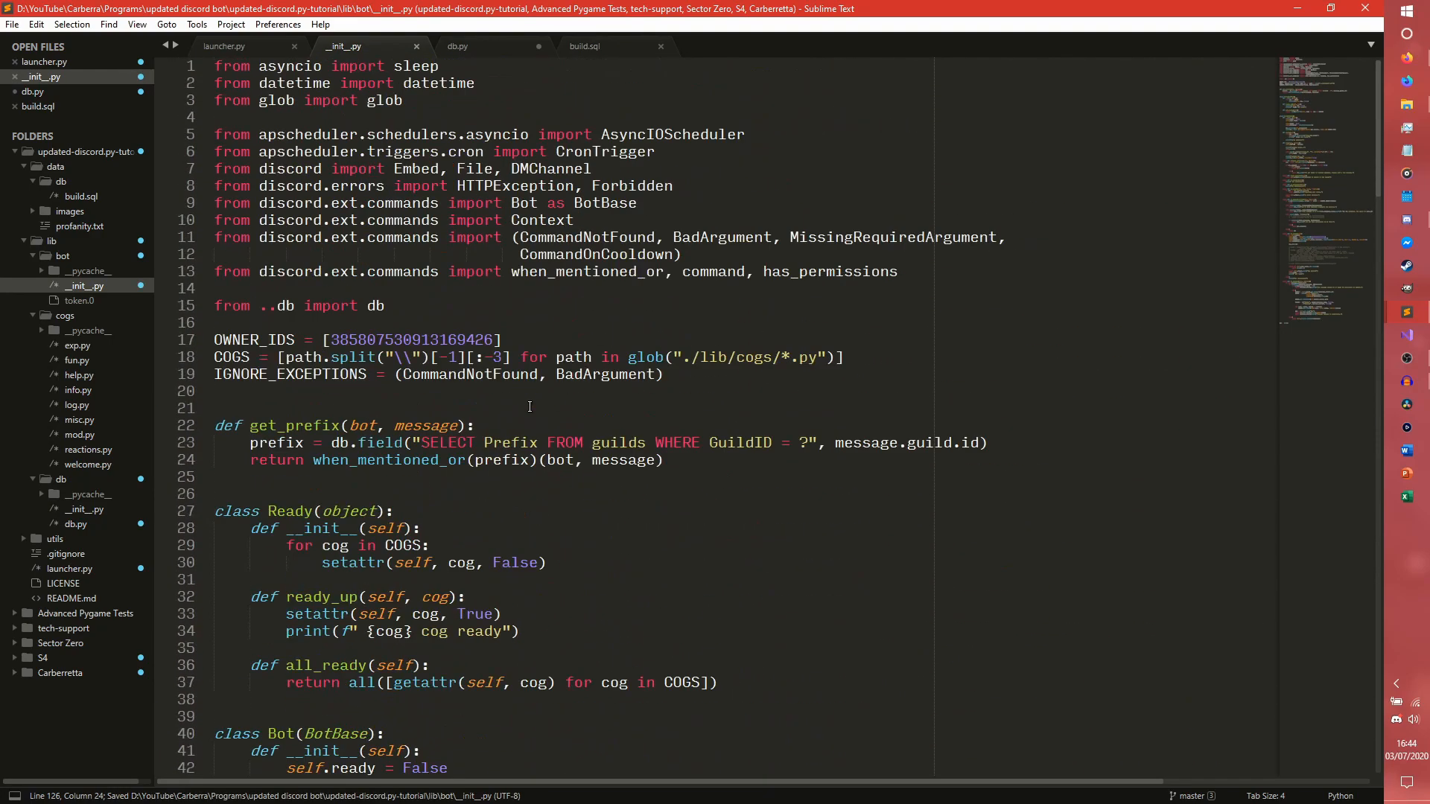
Move db.update() to the first line of on_connect, checking db.py's helpers
{"action": "scroll", "scroll_direction": "down", "scroll_amount": 3}
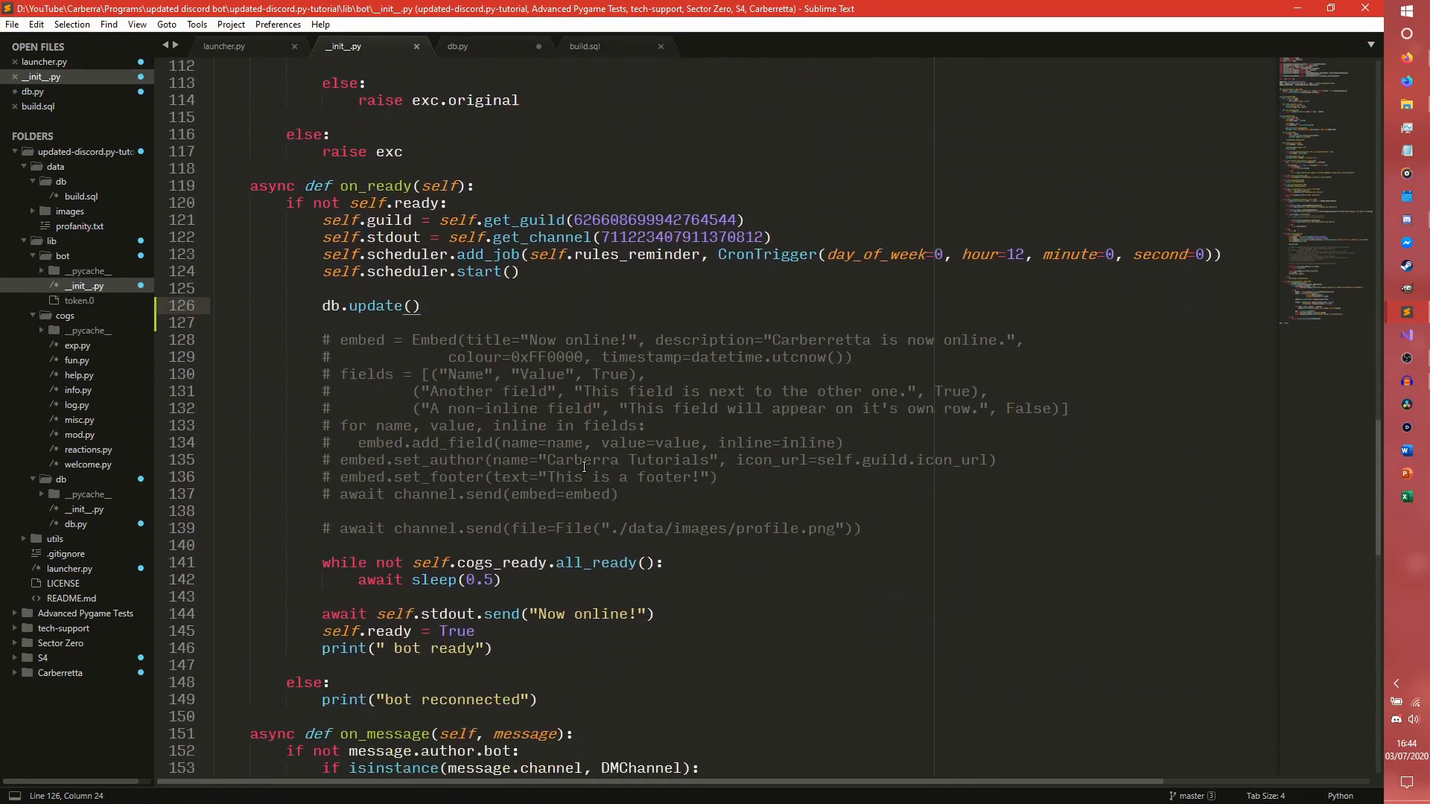
{"action": "scroll", "scroll_direction": "up", "scroll_amount": 3}
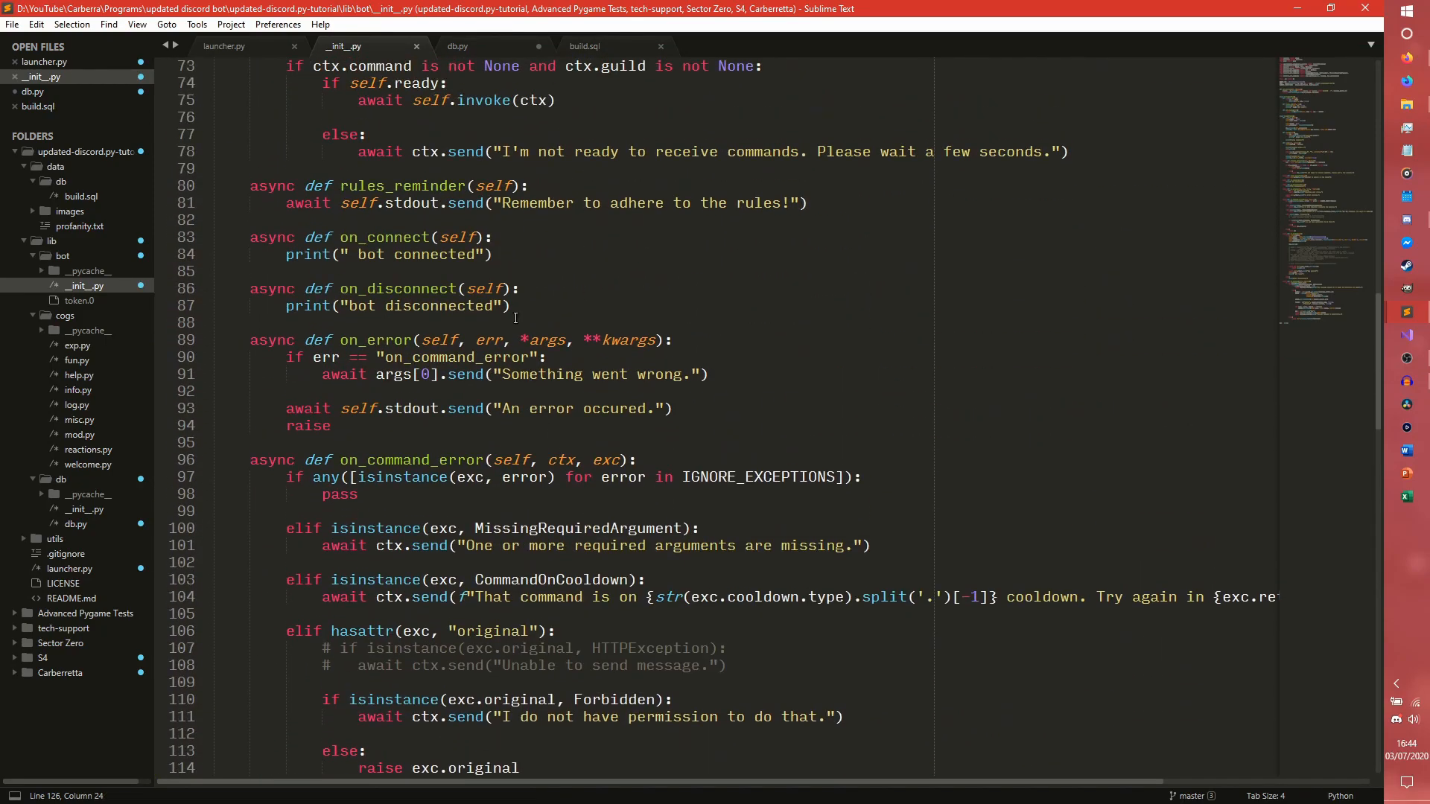
{"action": "scroll", "scroll_direction": "down", "scroll_amount": 3}
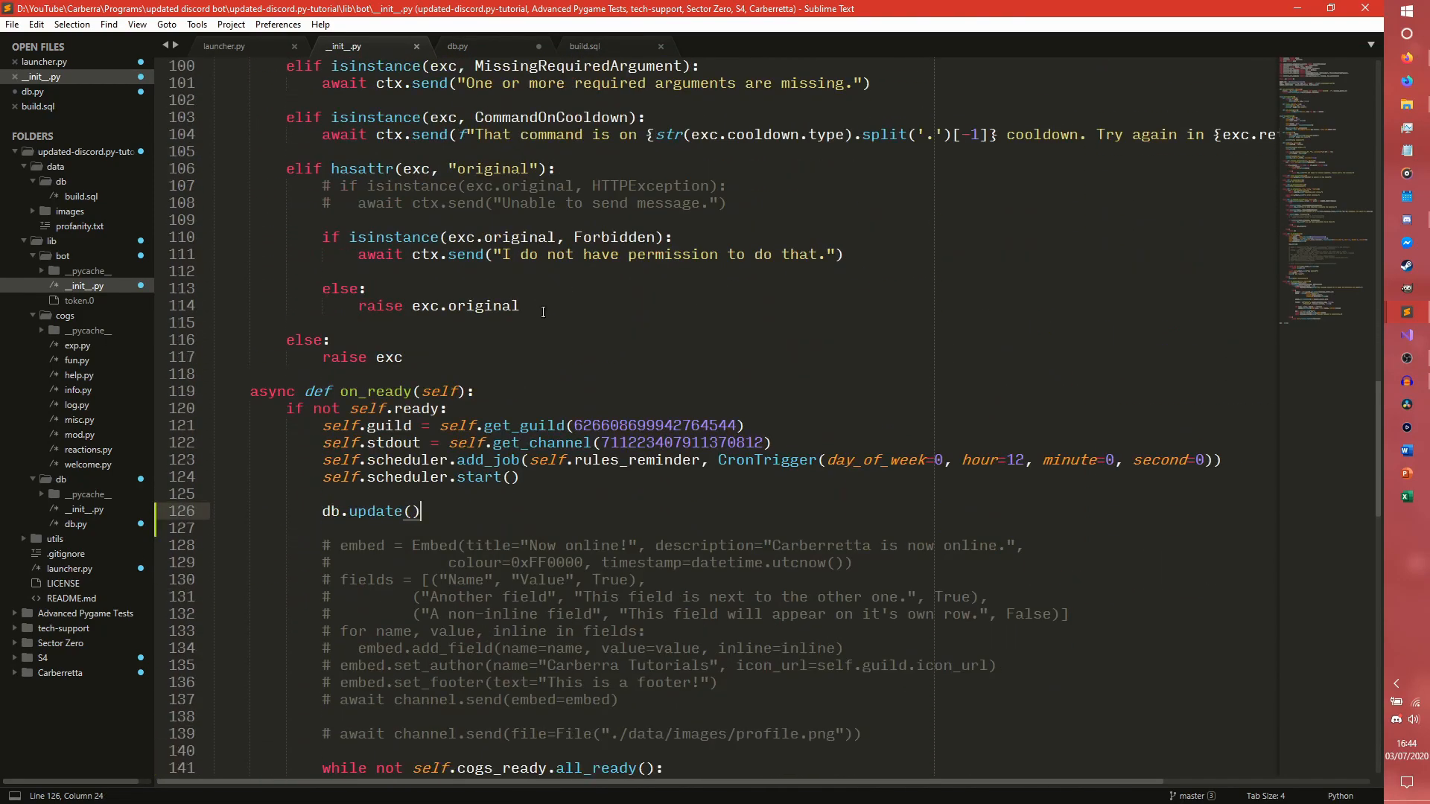
{"action": "scroll", "scroll_direction": "down", "scroll_amount": 3}
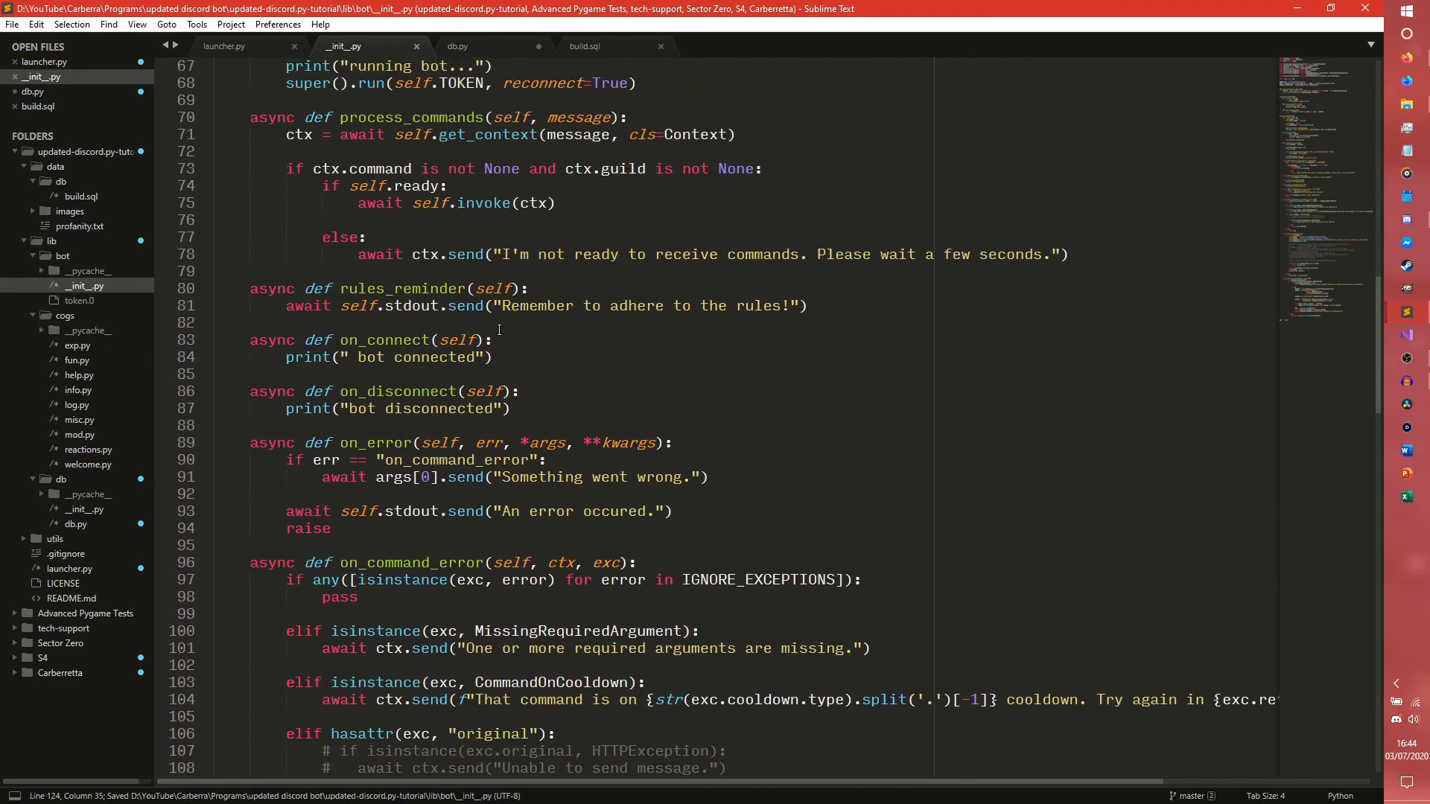
{"action": "type", "text": "db.update()"}
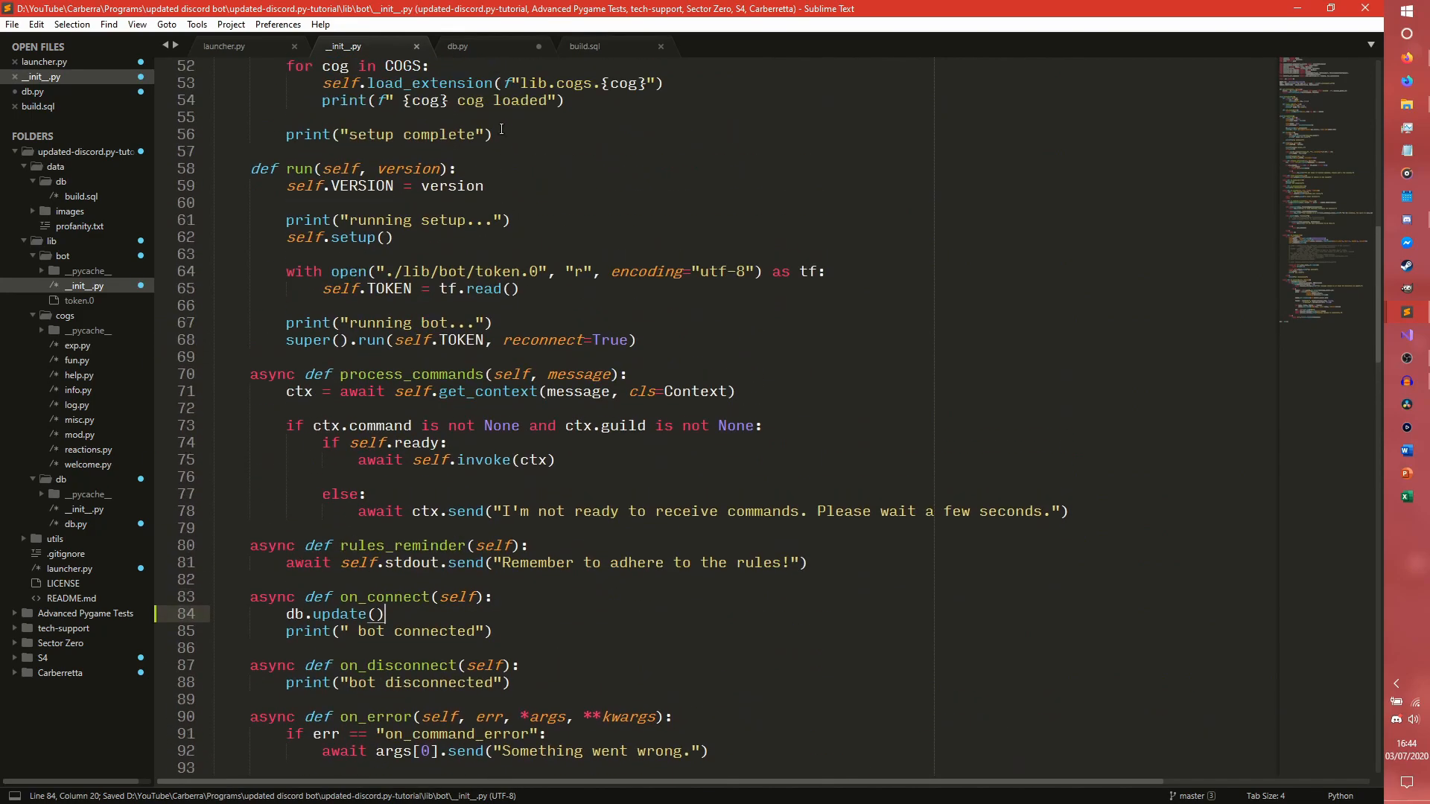
{"action": "left_click", "coordinate": [458, 46]}
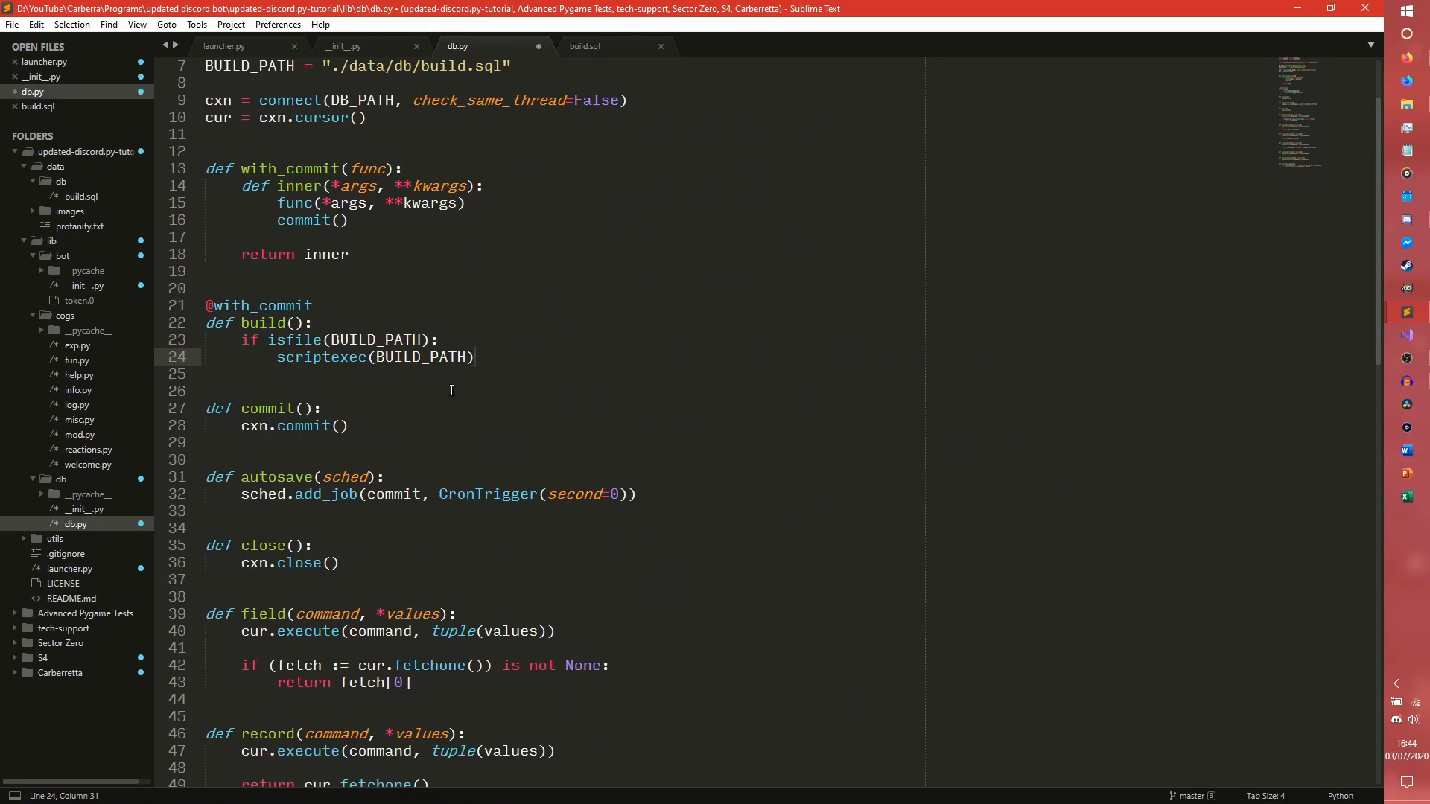
{"action": "left_click", "coordinate": [354, 45]}
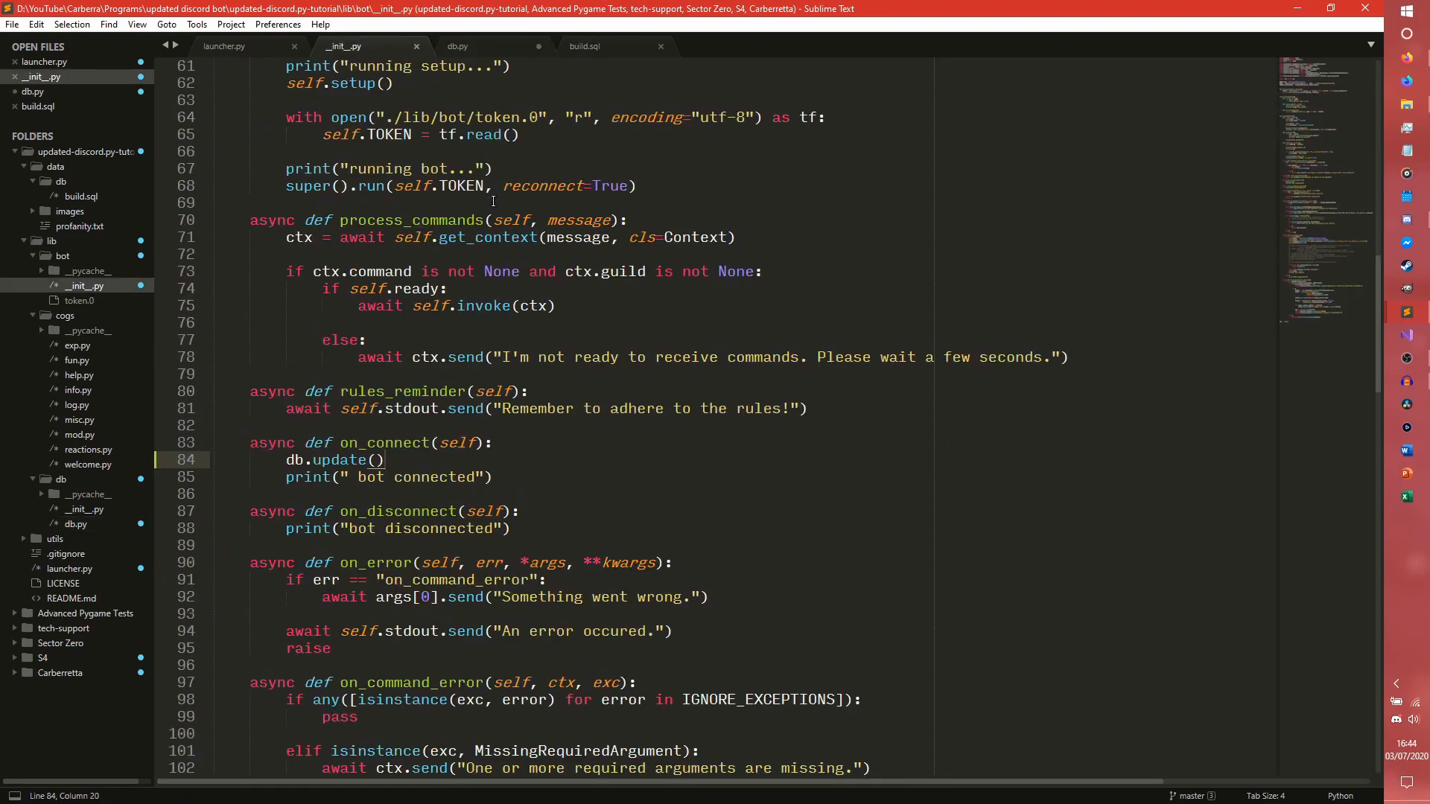
{"action": "scroll", "scroll_direction": "down", "scroll_amount": 3}
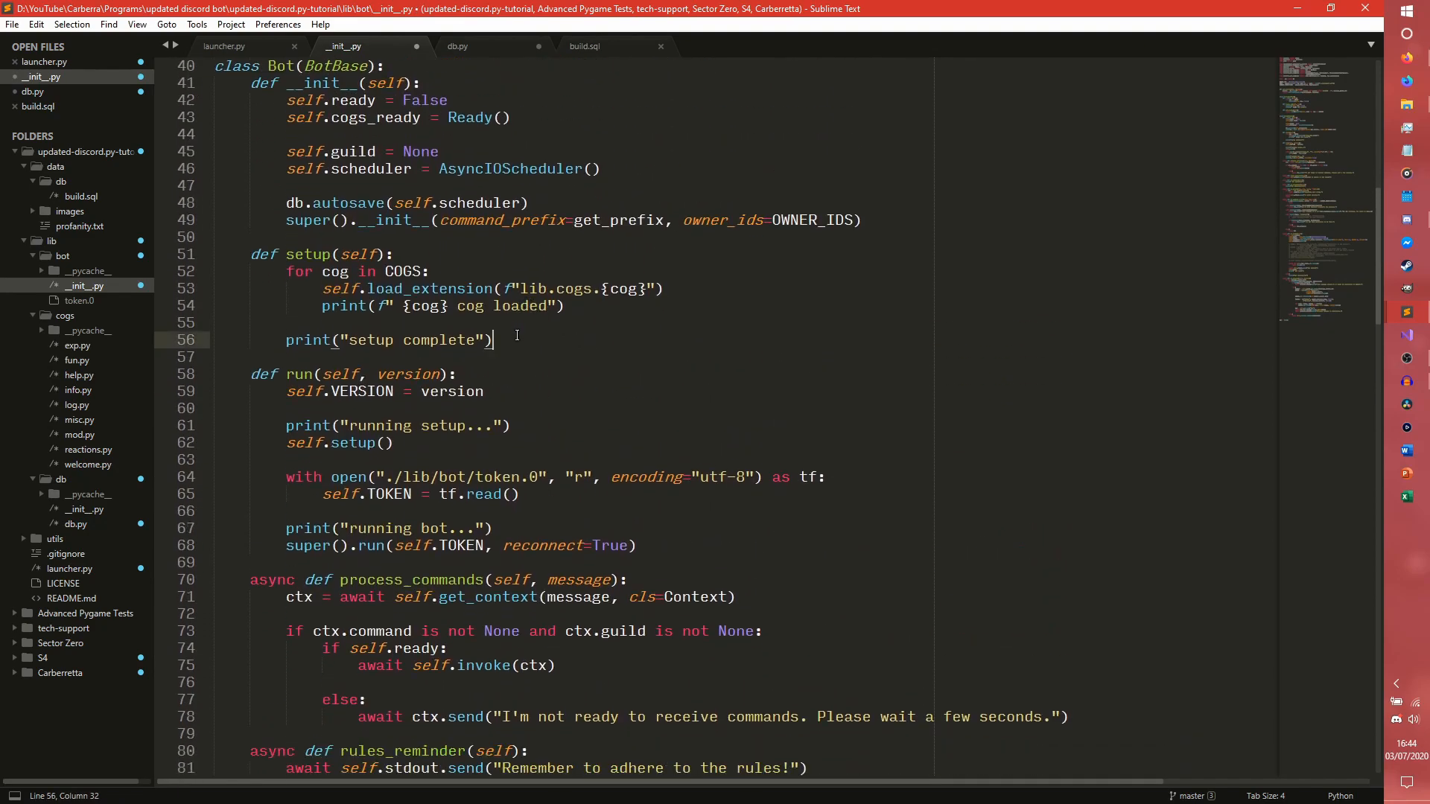
Define update_db(self) below setup and call self.update_db() from on_connect
{"action": "type", "text": "def update"}
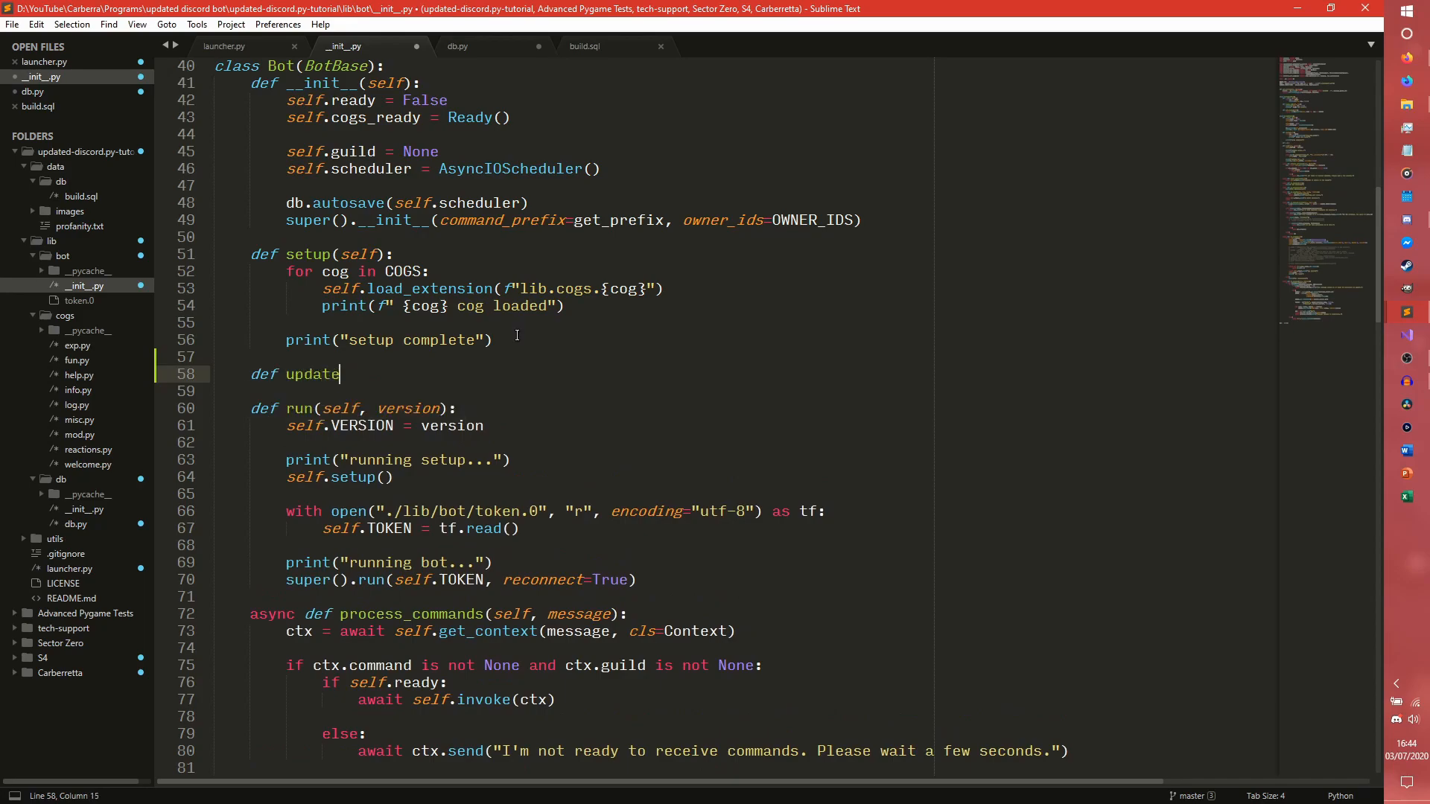
{"action": "type", "text": "_db(self):"}
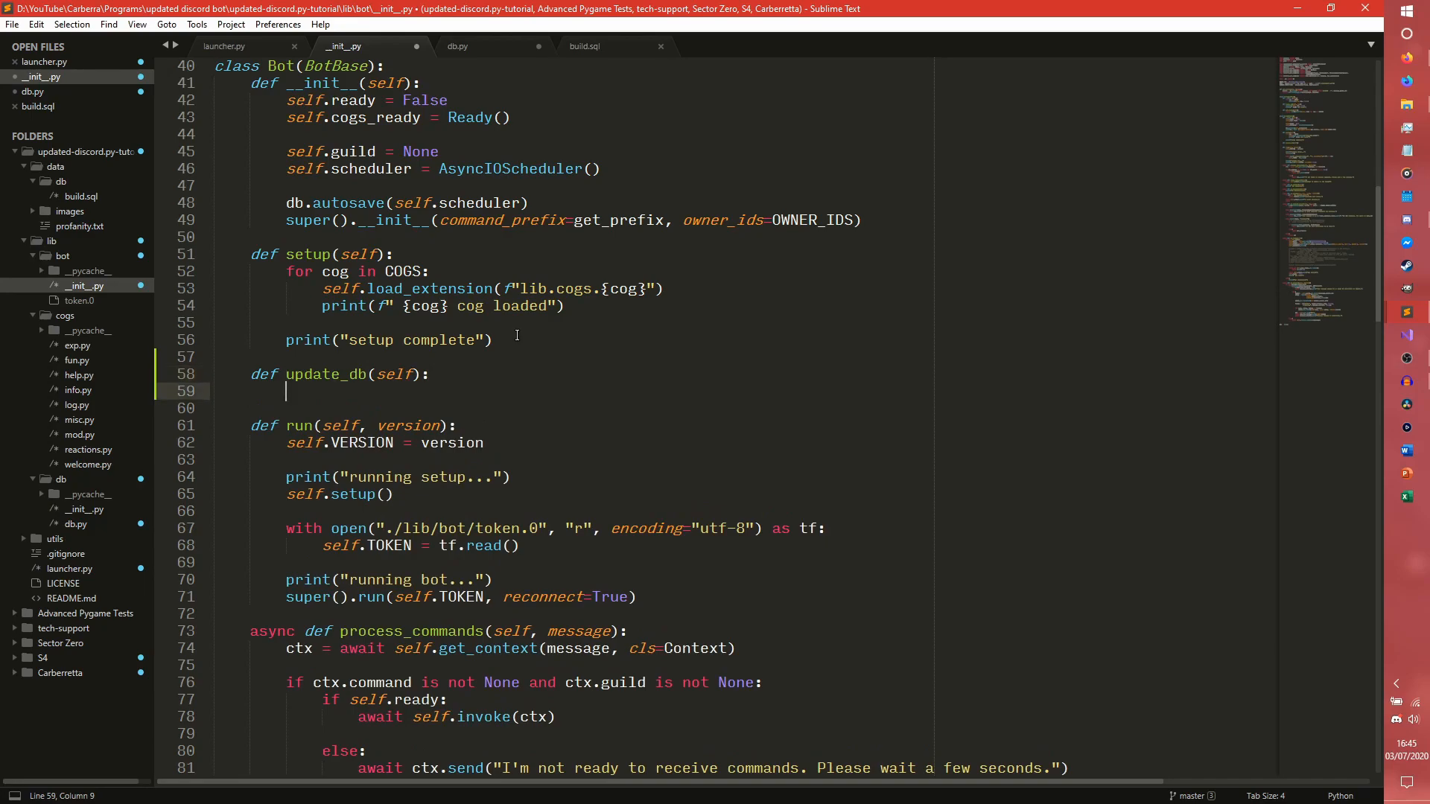
{"action": "scroll", "scroll_direction": "down", "scroll_amount": 3}
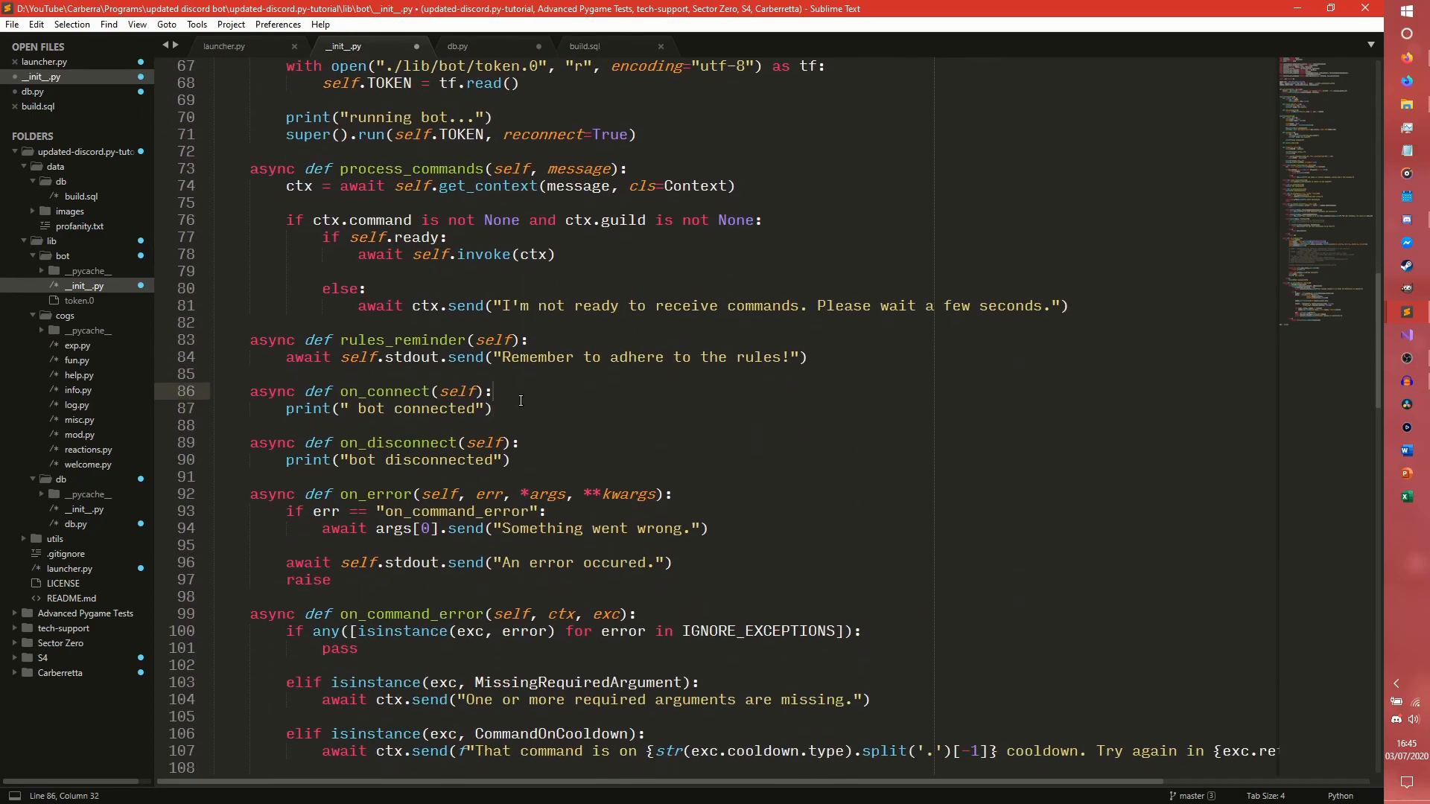
{"action": "type", "text": "self.update"}
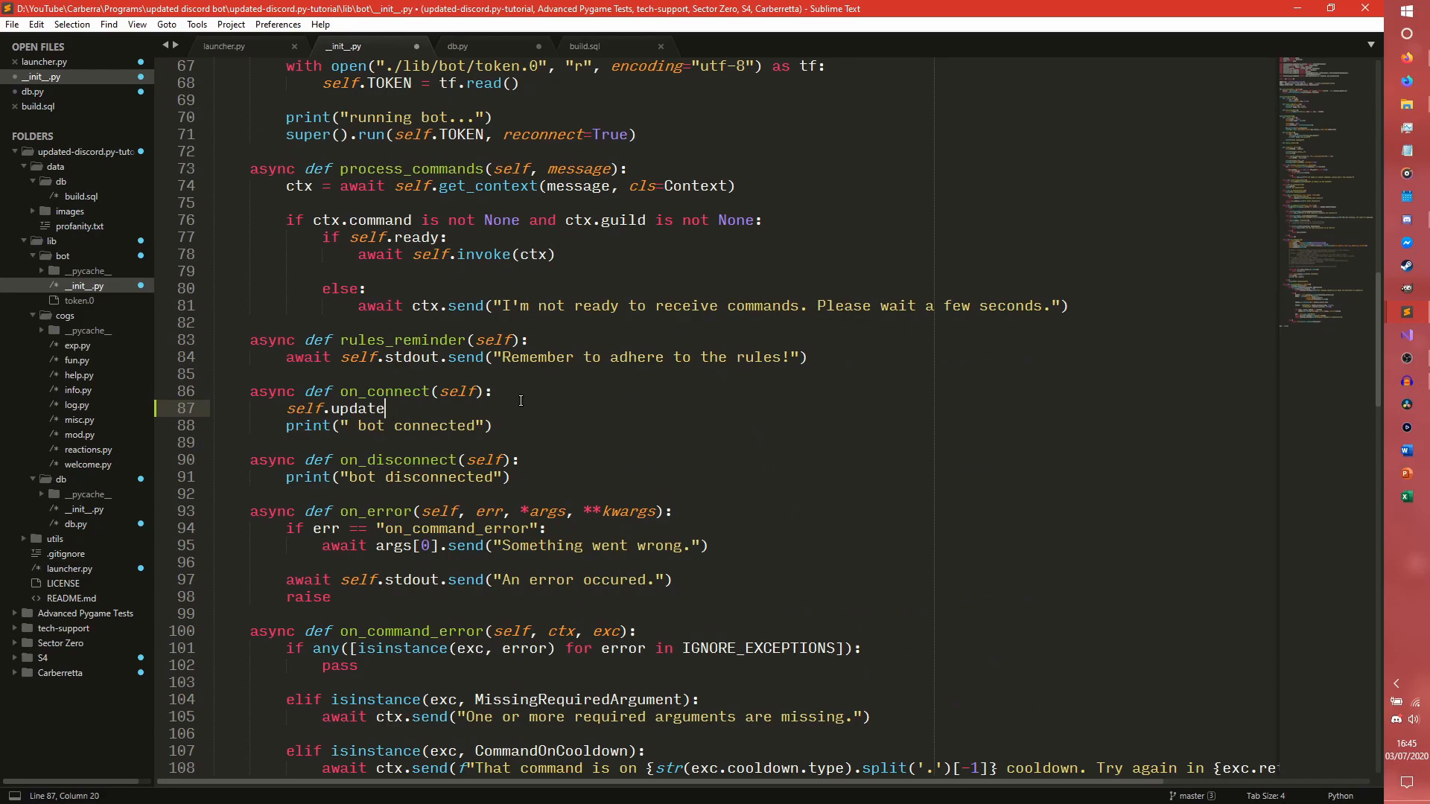
{"action": "type", "text": "_db()"}
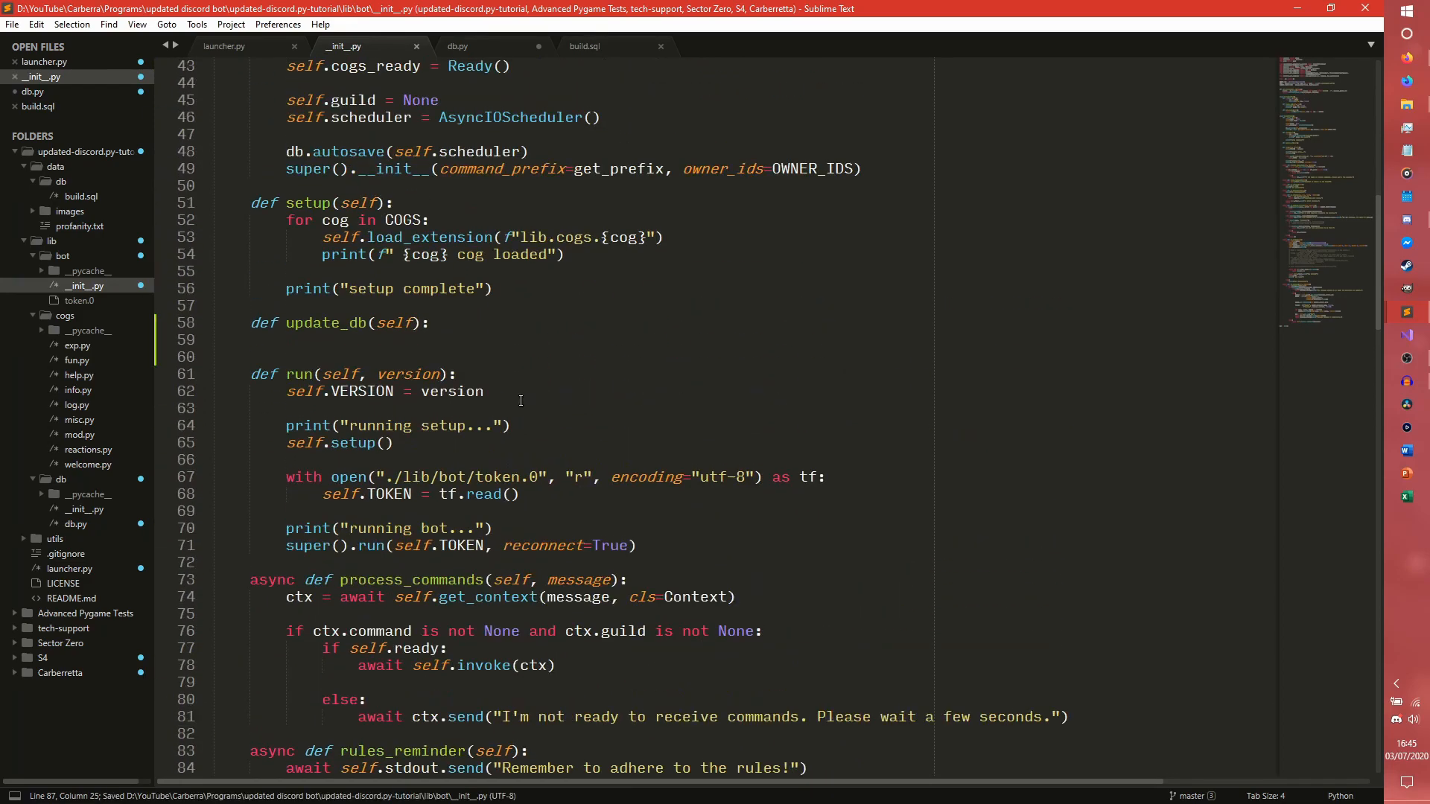
Begin update_db's body with a db.execute call looping over self.bot.guilds
{"action": "left_click", "coordinate": [212, 340]}
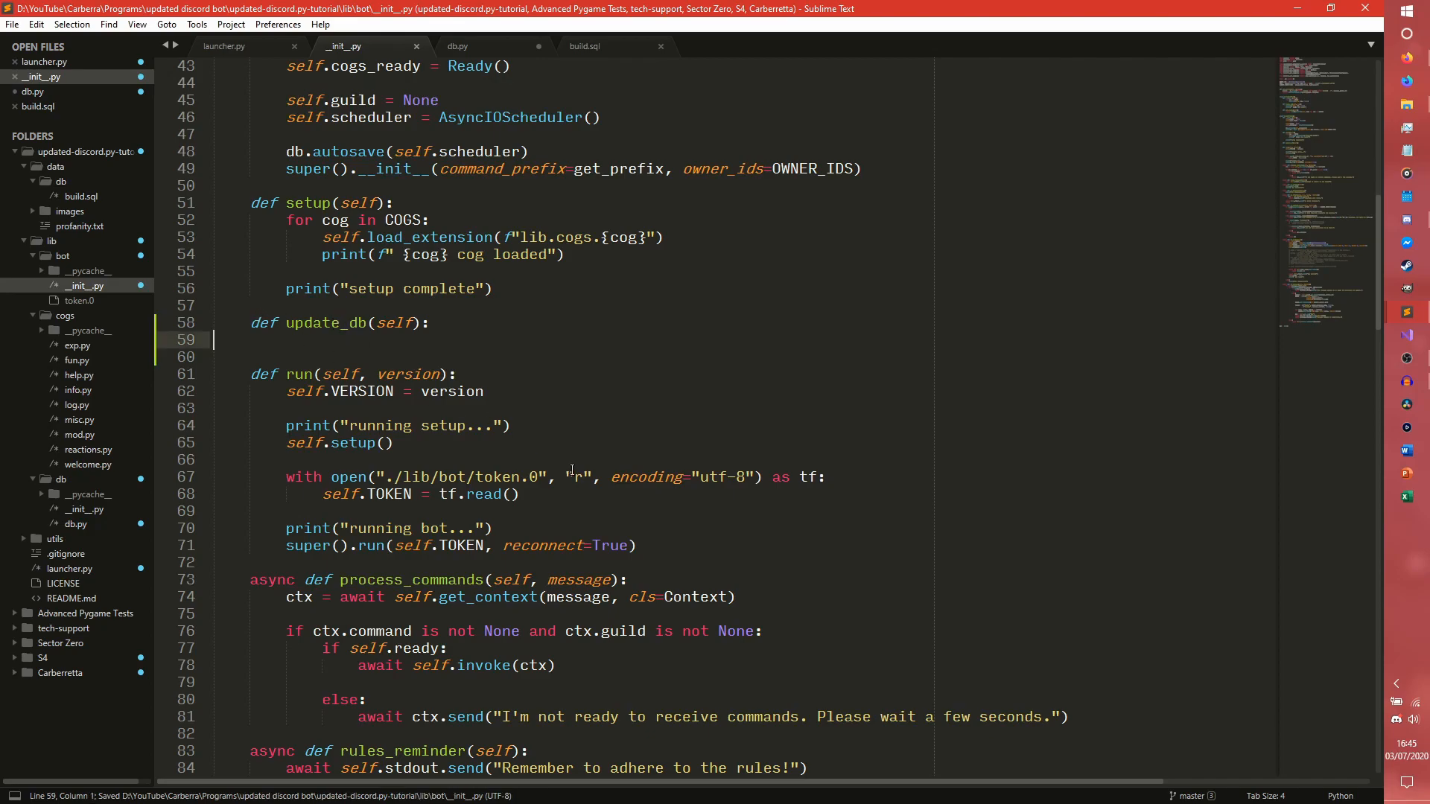
{"action": "type", "text": "db."}
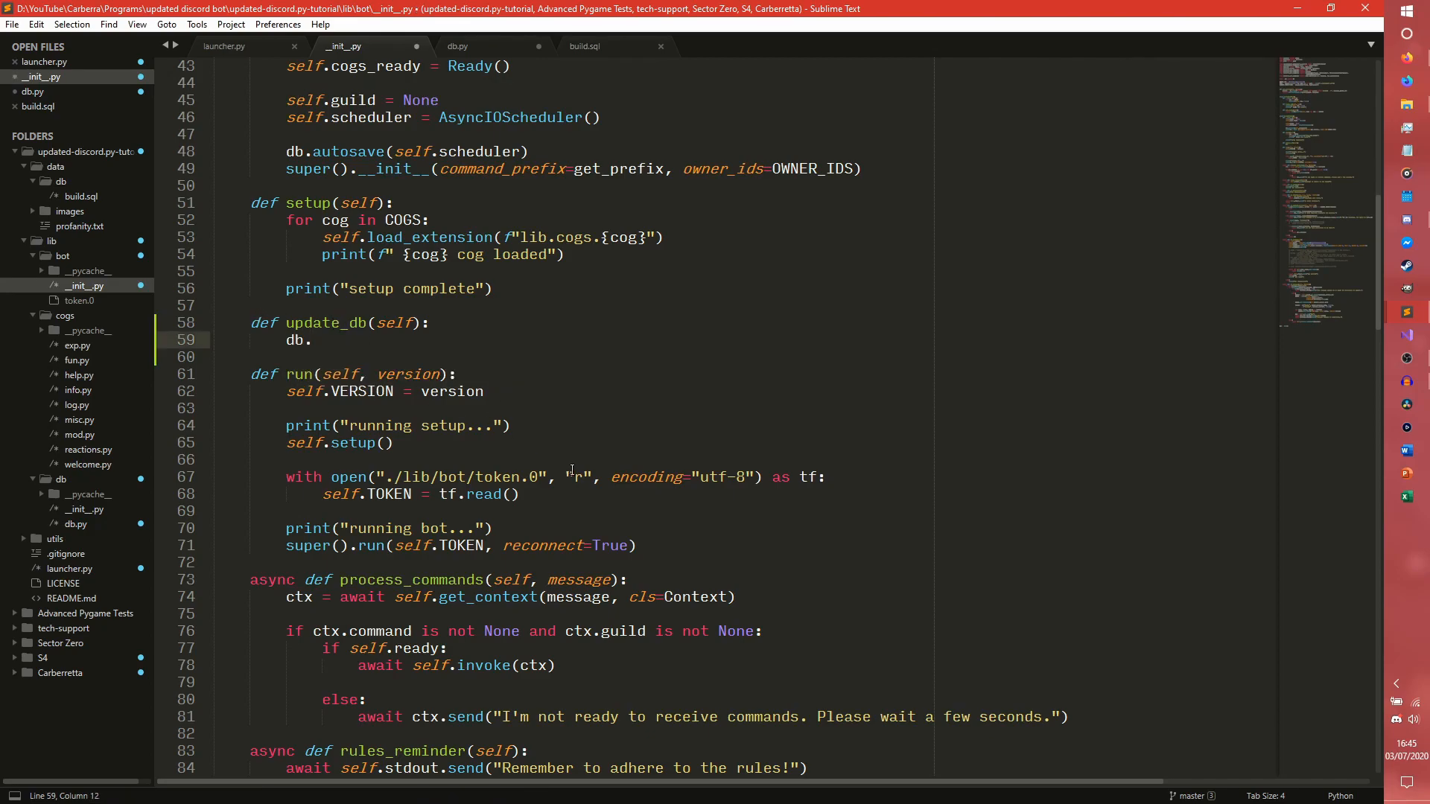
{"action": "scroll", "scroll_direction": "down", "scroll_amount": 3}
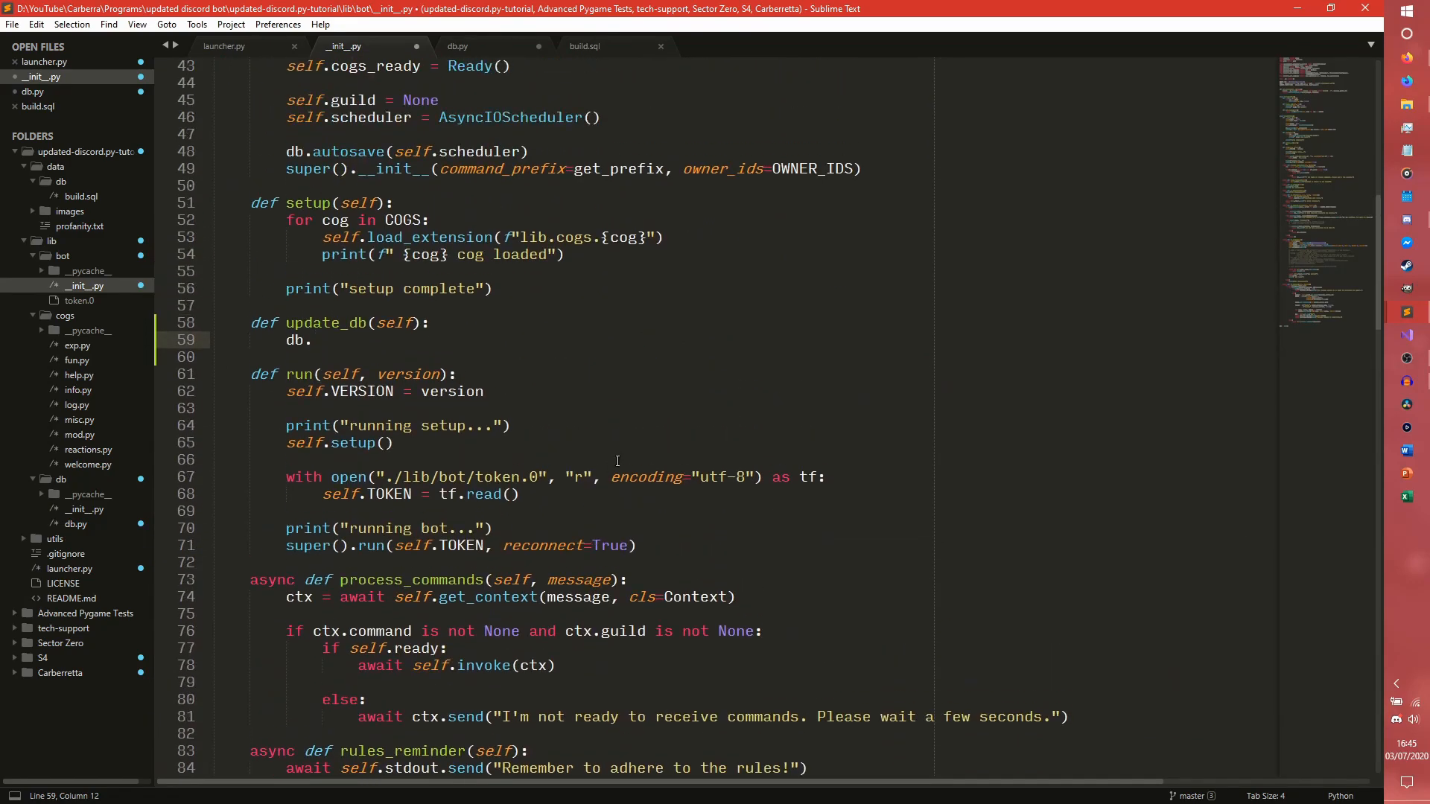
{"action": "type", "text": "execute"}
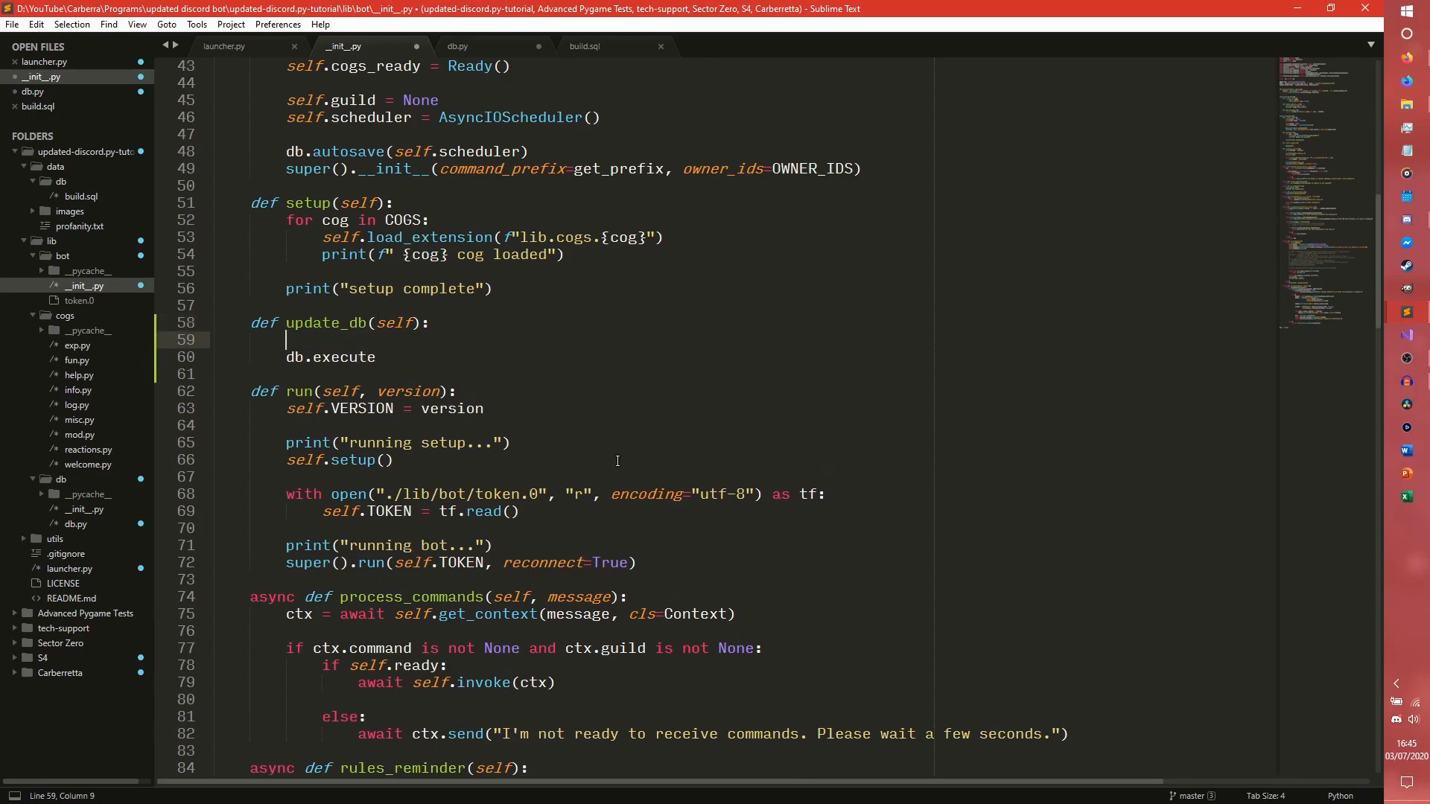
{"action": "type", "text": "for guild in"}
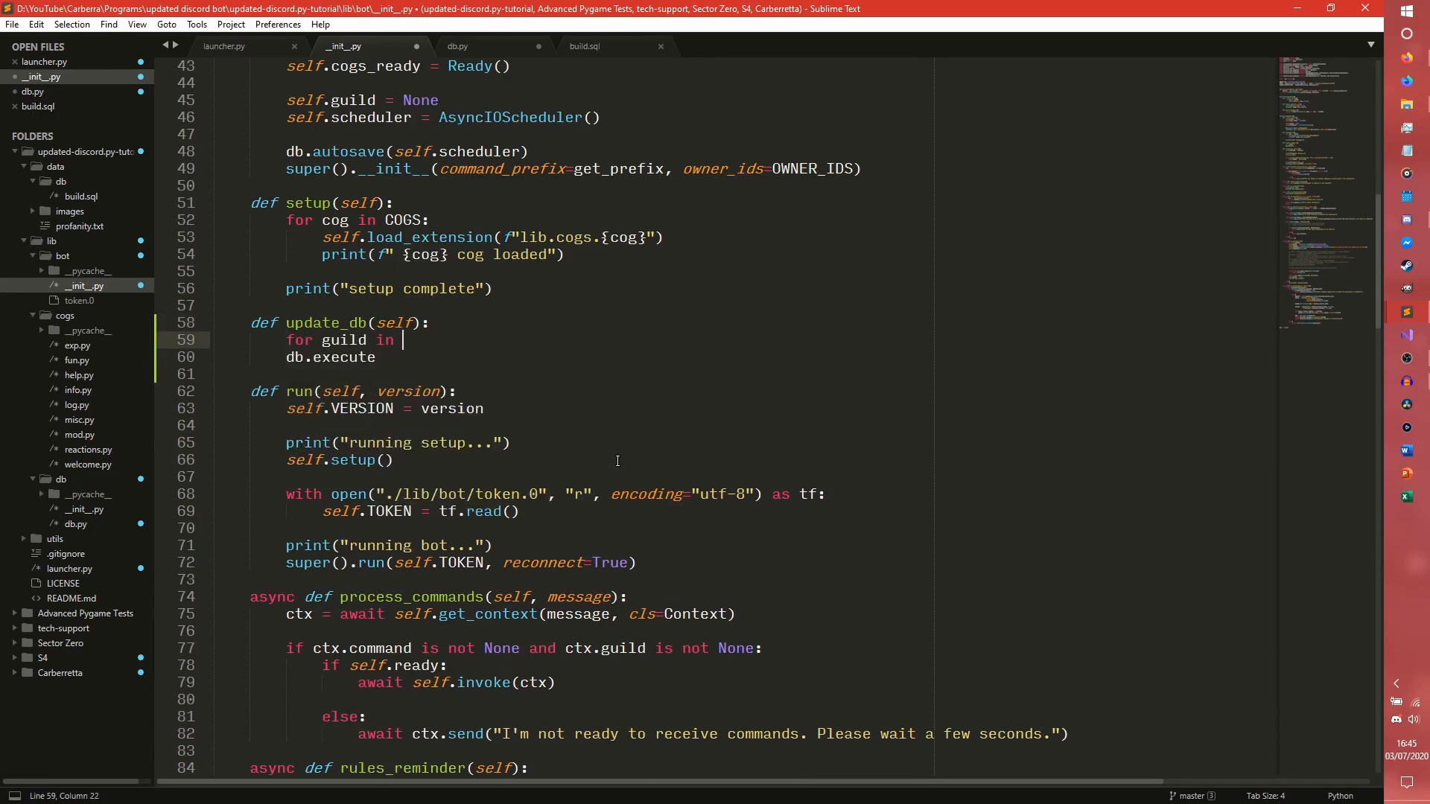
{"action": "type", "text": "self.bot.guild"}
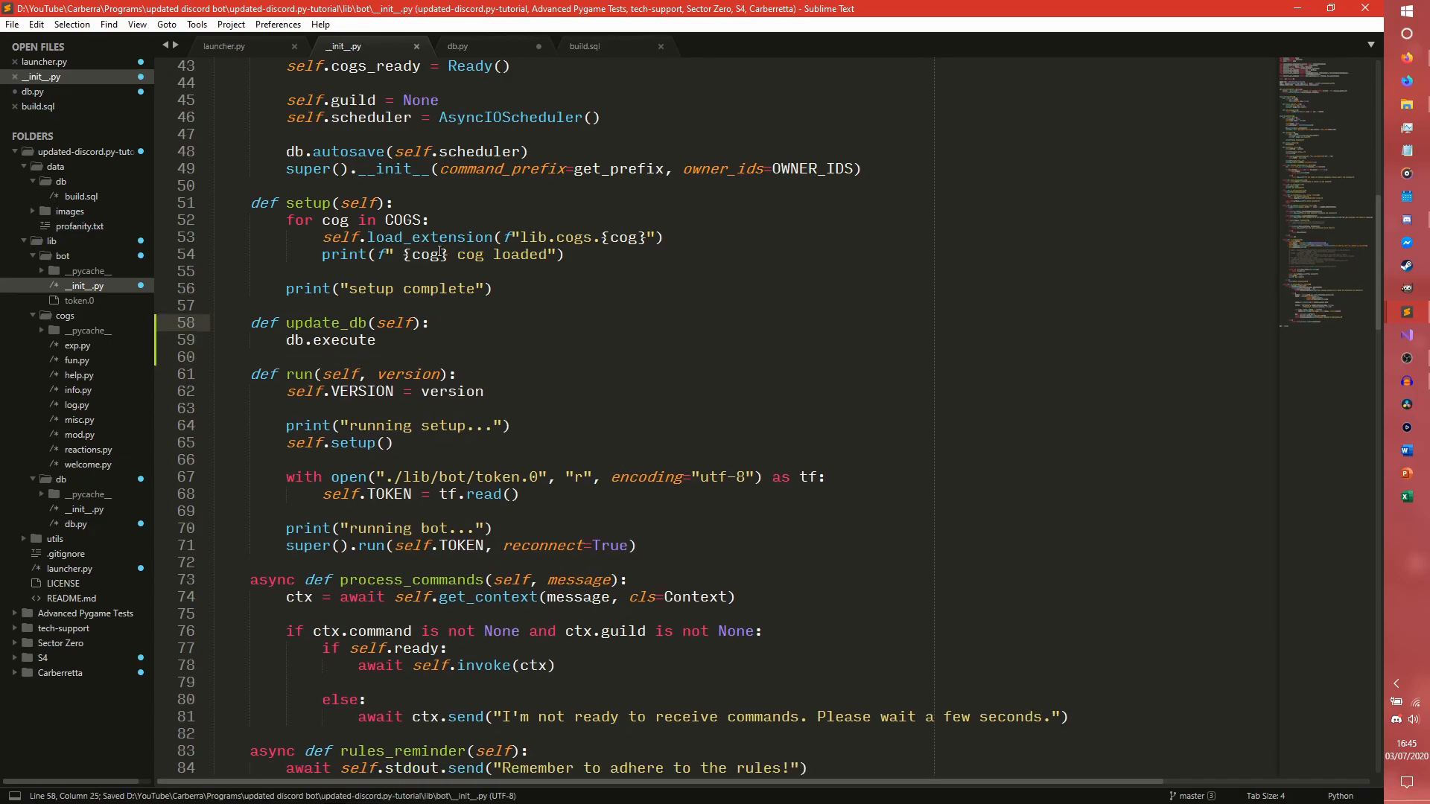
Replace db.execute with db.multiexec and start an INSERT query
{"action": "left_click", "coordinate": [458, 45]}
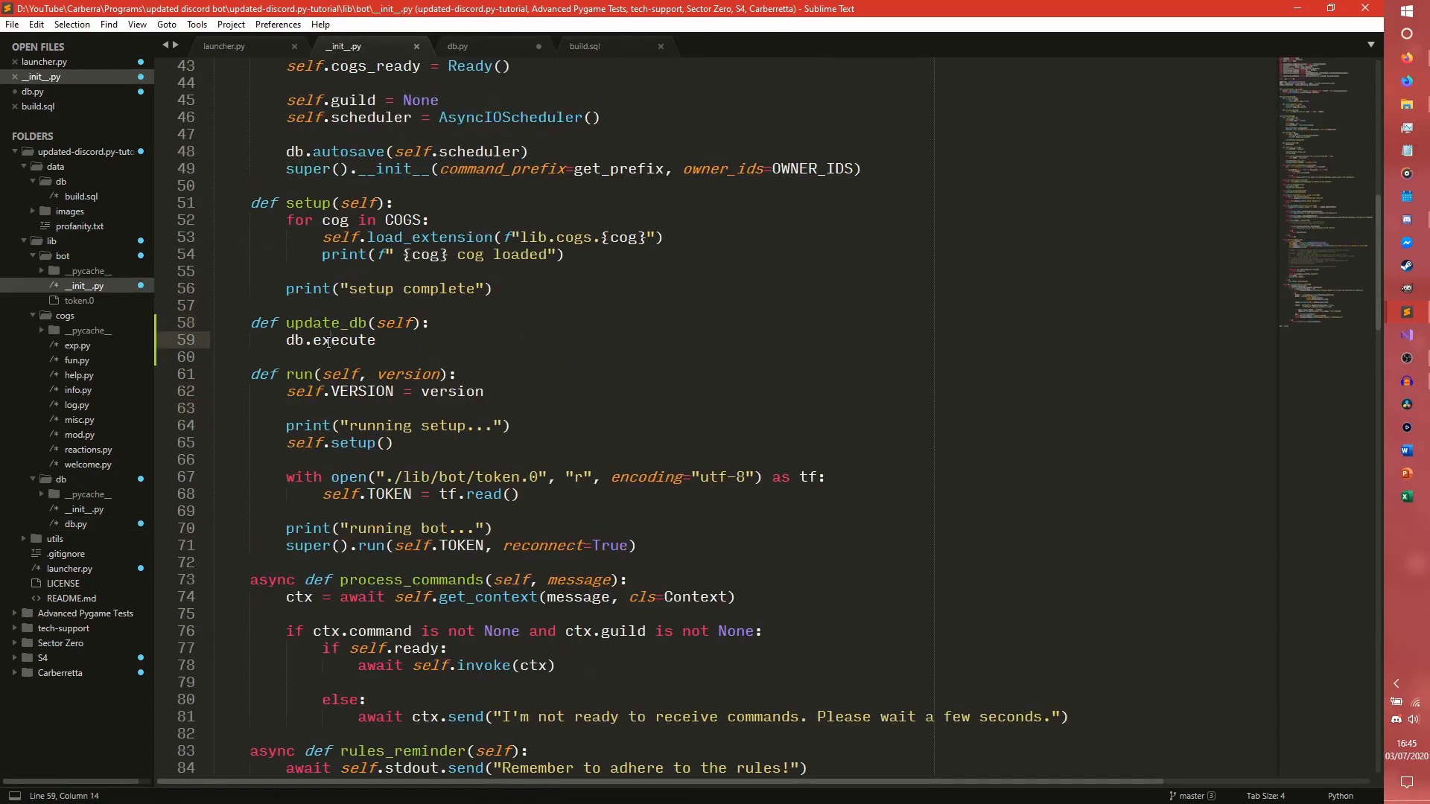
{"action": "double_click", "coordinate": [345, 341]}
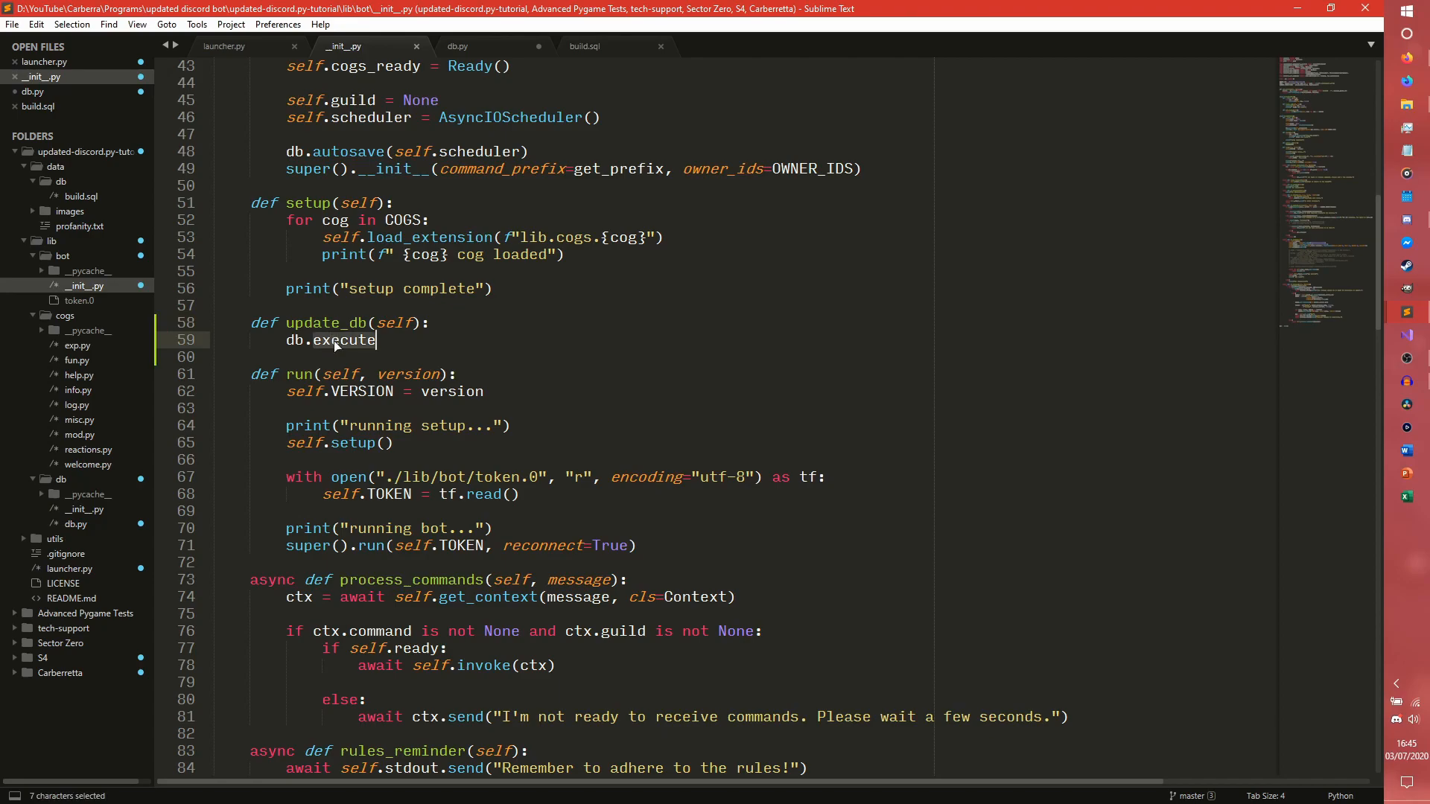
{"action": "type", "text": "multiexec"}
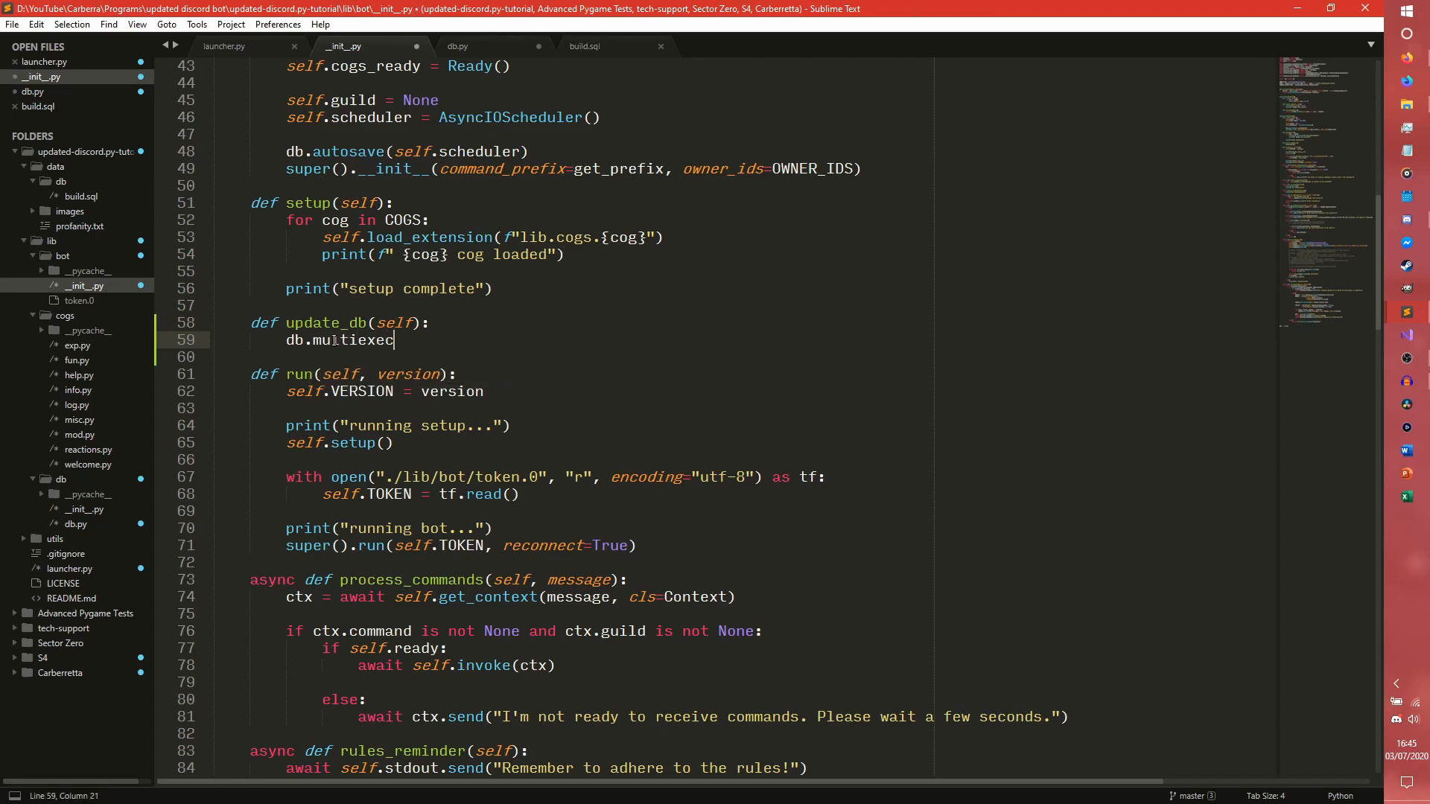
{"action": "type", "text": "(\"INSER\")"}
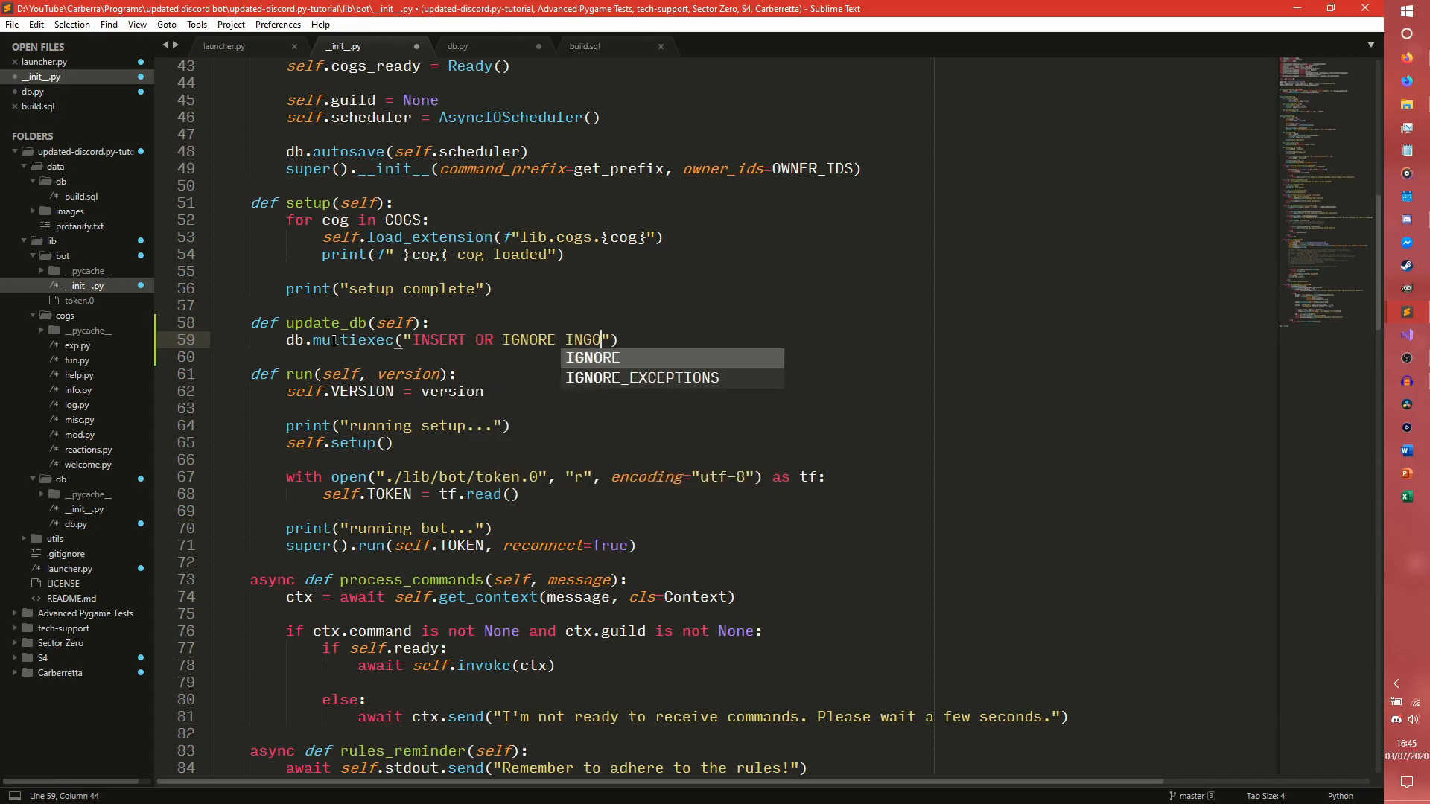
{"action": "key", "text": "Tab"}
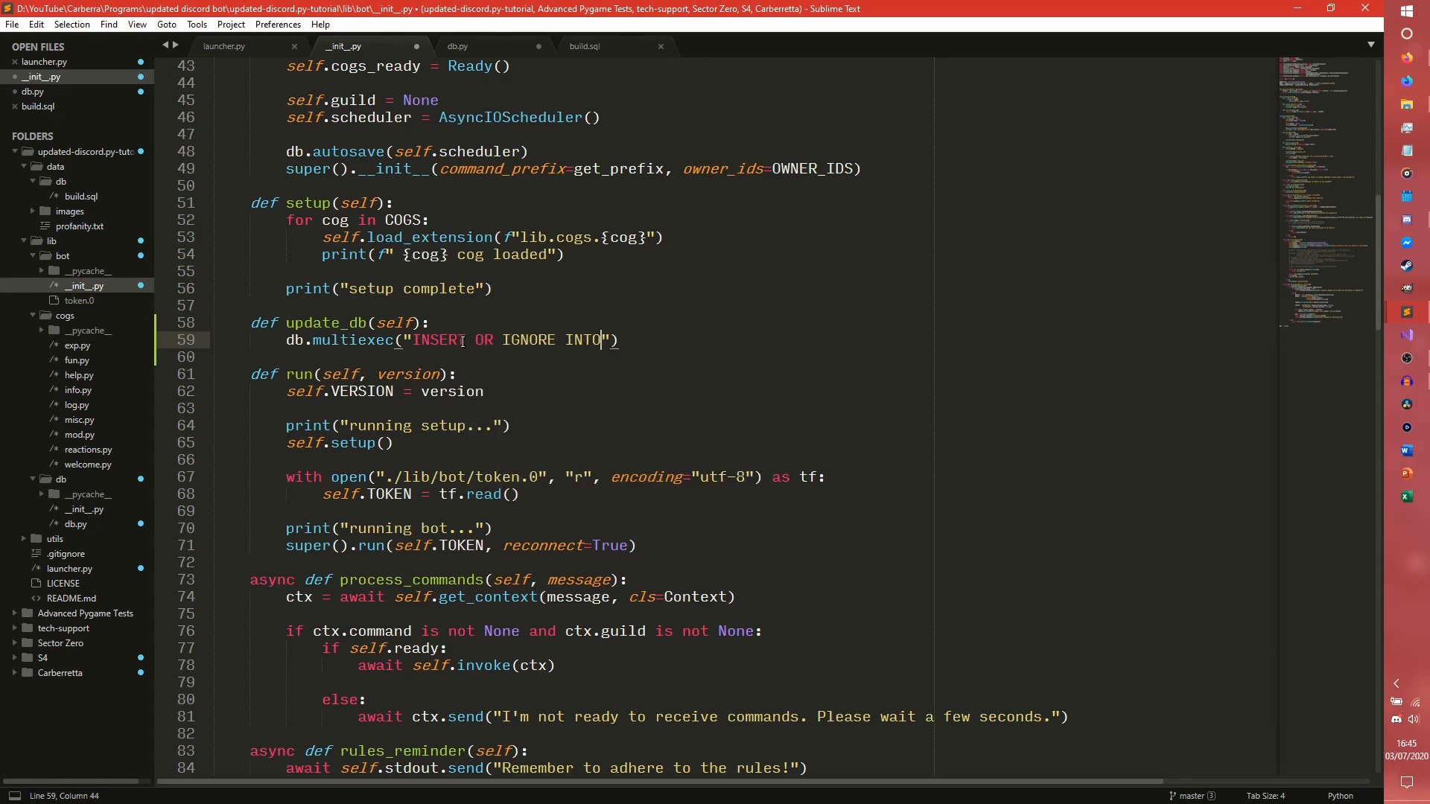
Complete the query 'INSERT OR IGNORE INTO guilds (GuildID) VALUES (?)' with a tuple argument
{"action": "left_click_drag", "start_coordinate": [413, 340], "coordinate": [608, 340]}
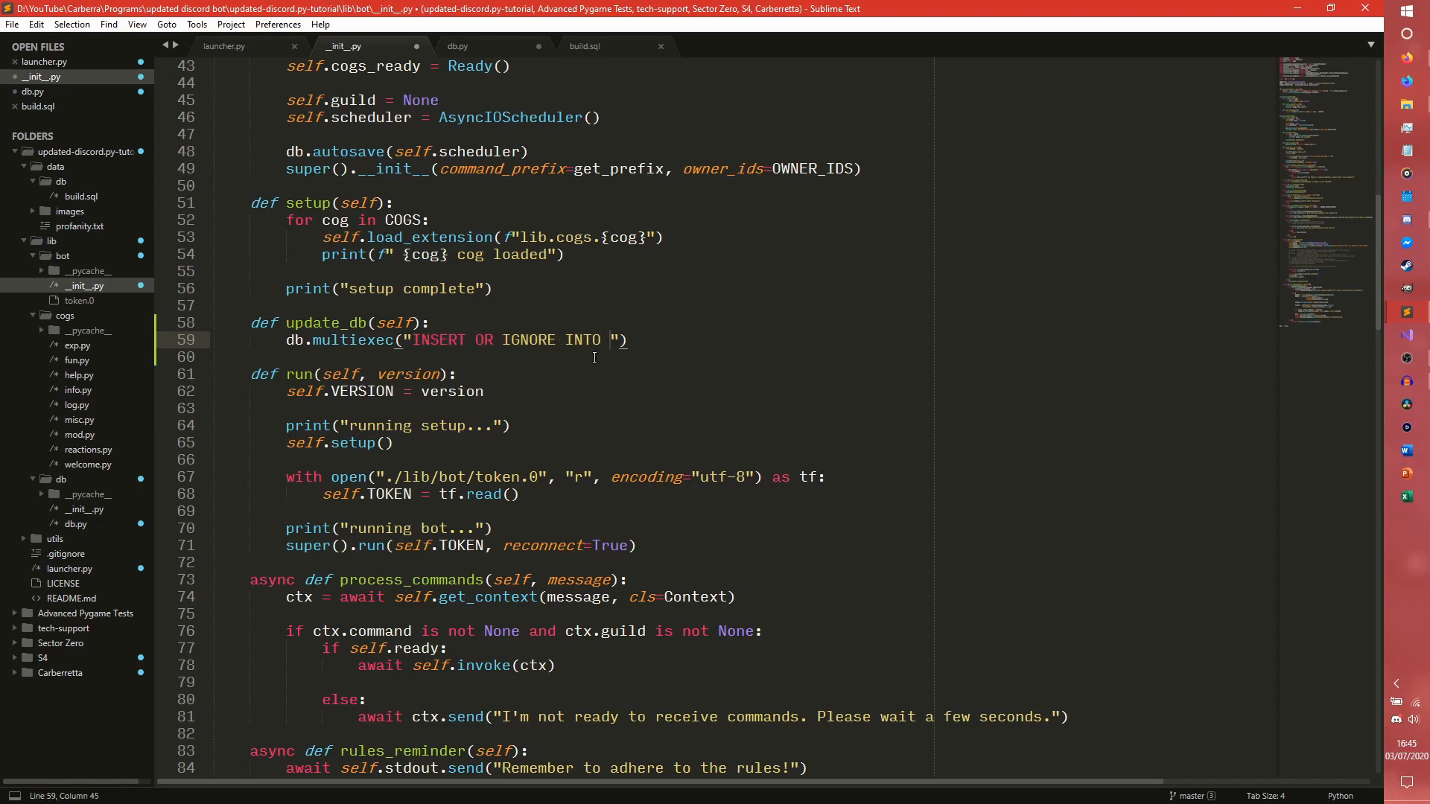
{"action": "type", "text": "guilds"}
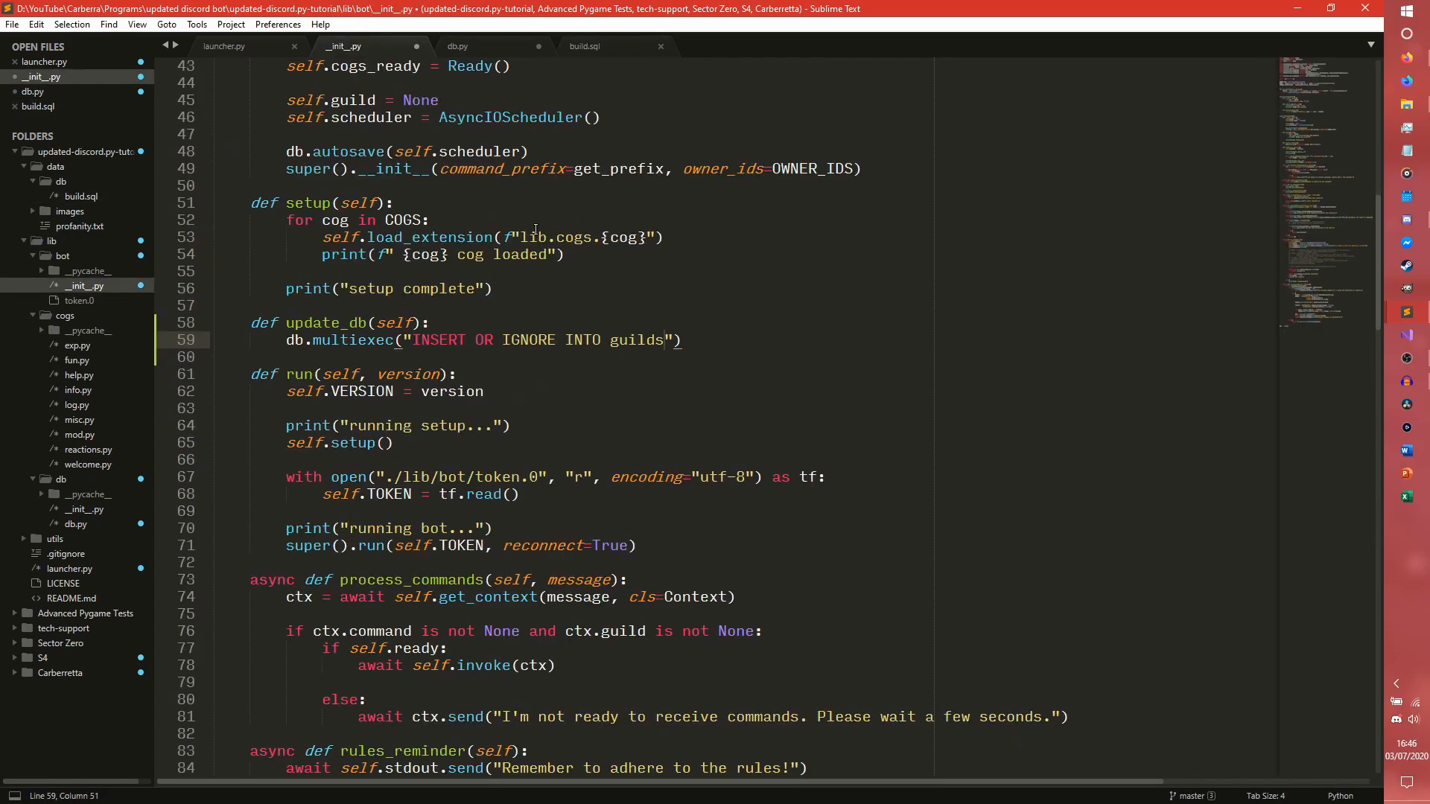
{"action": "type", "text": "(GuildID"}
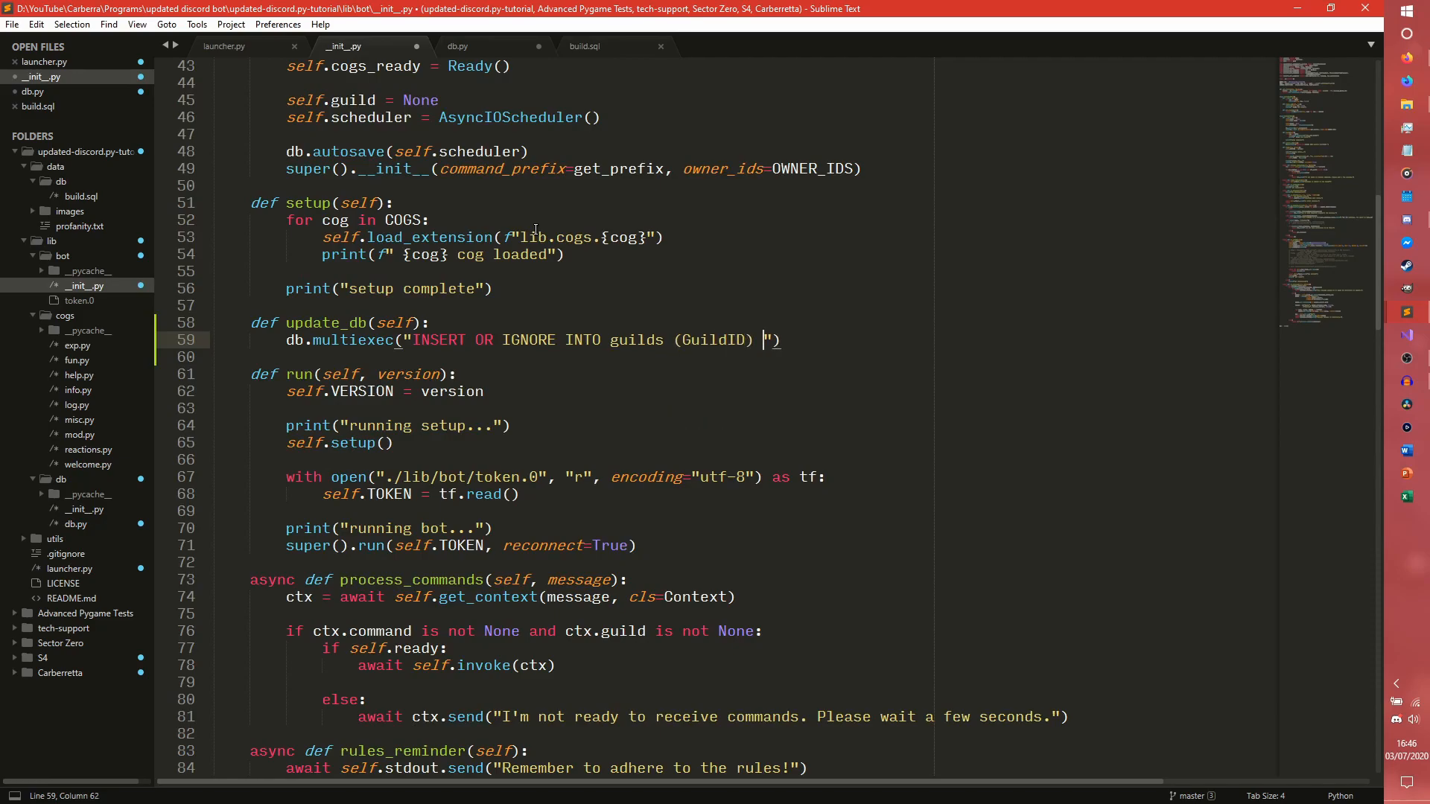
{"action": "type", "text": "VALUES (>"}
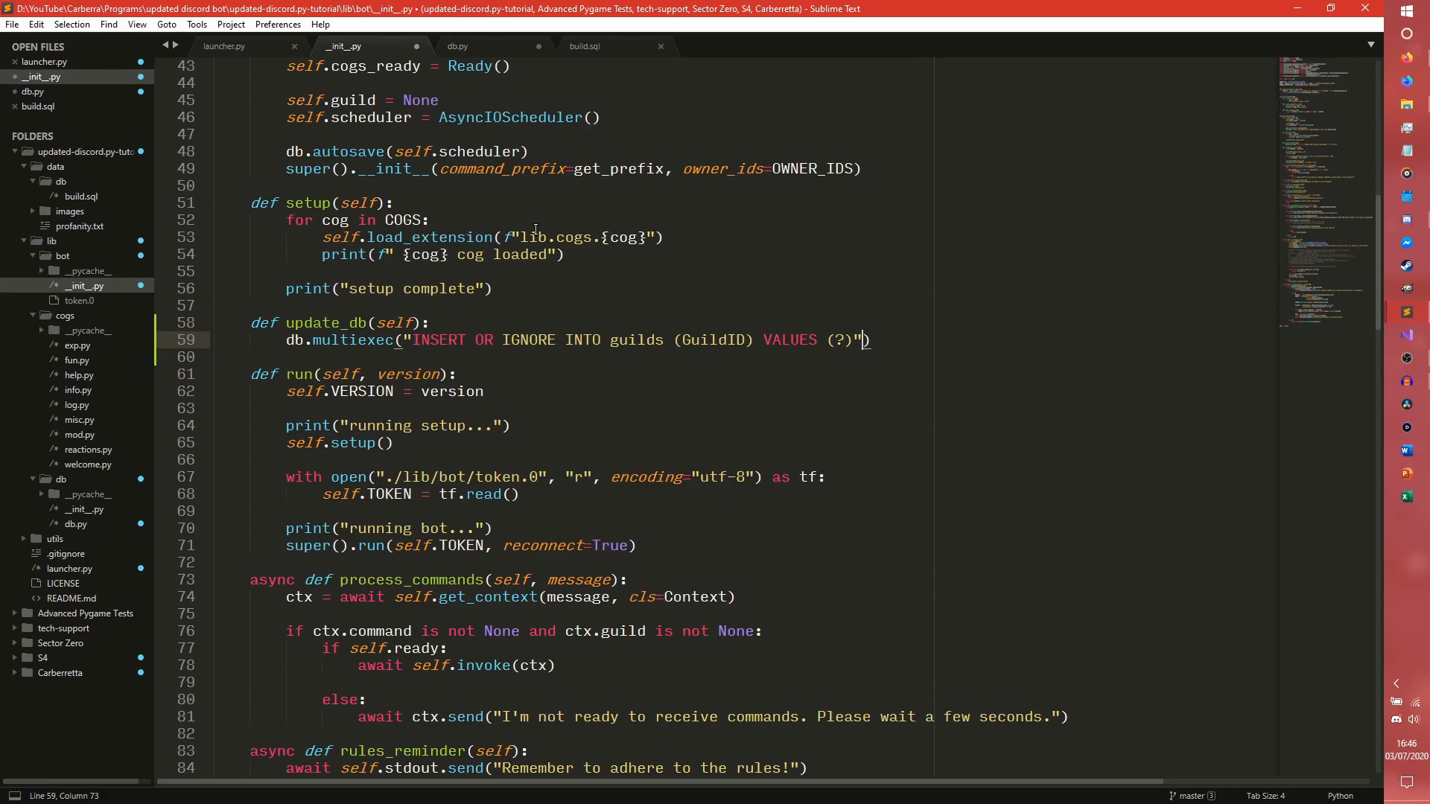
{"action": "type", "text": ","}
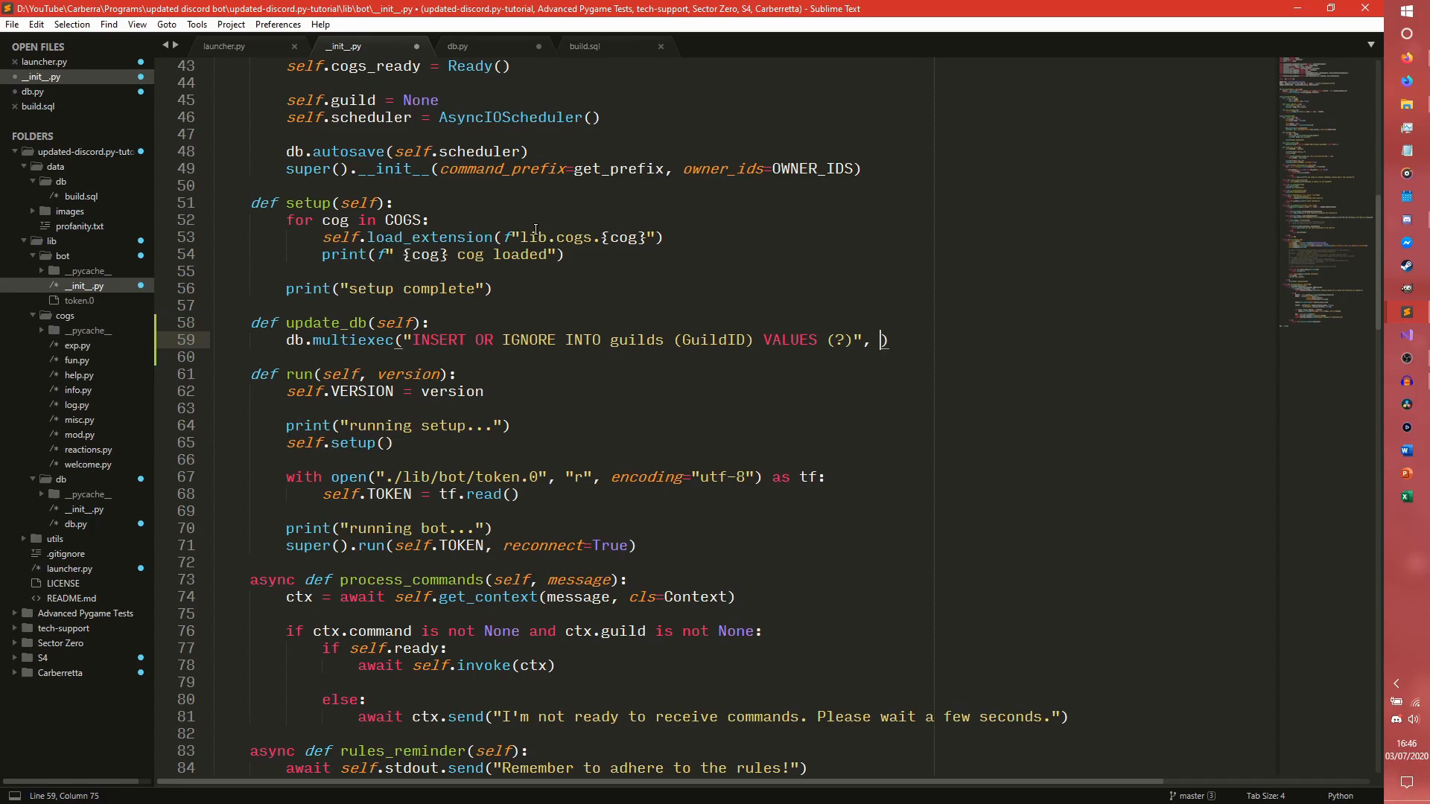
{"action": "type", "text": "()"}
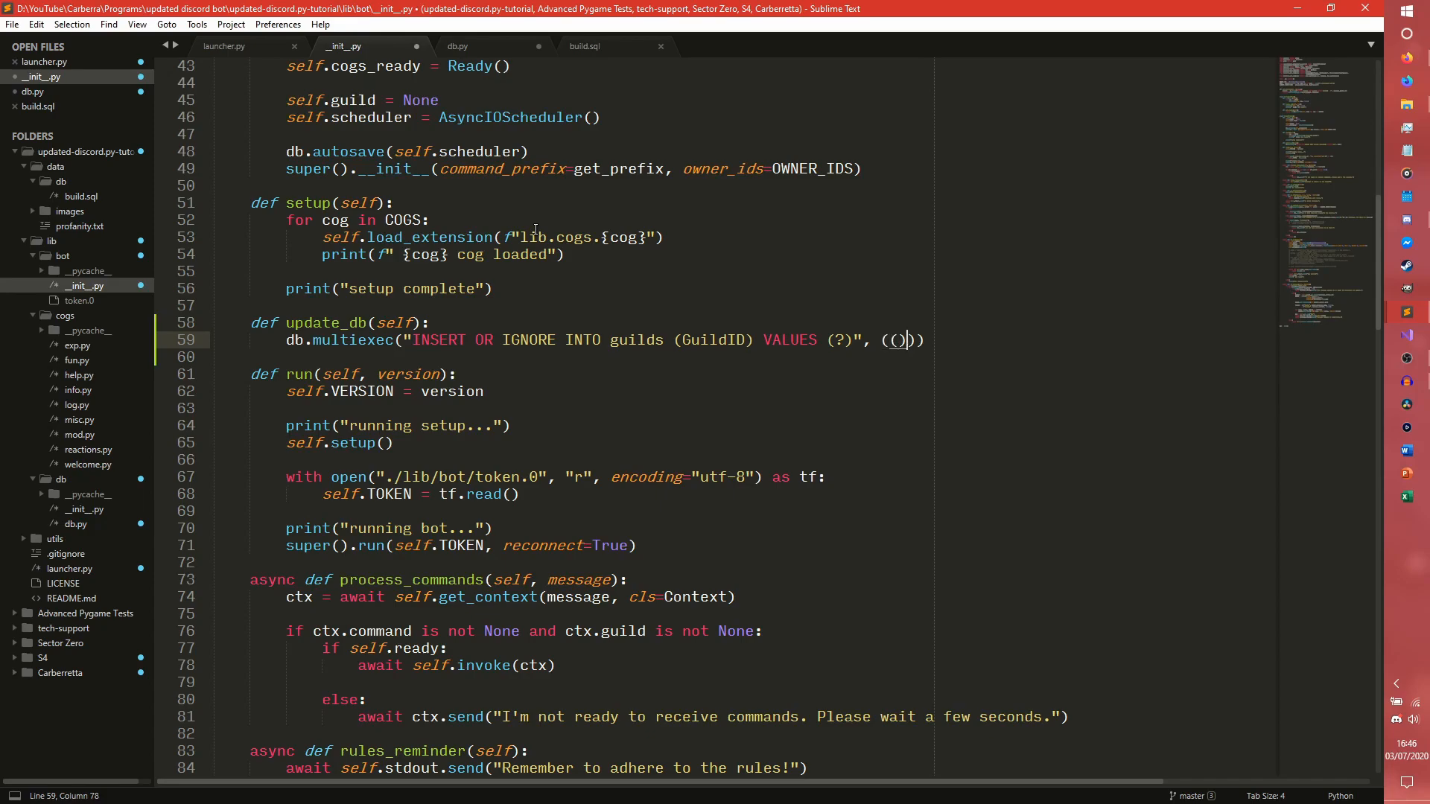
{"action": "type", "text": "(guild."}
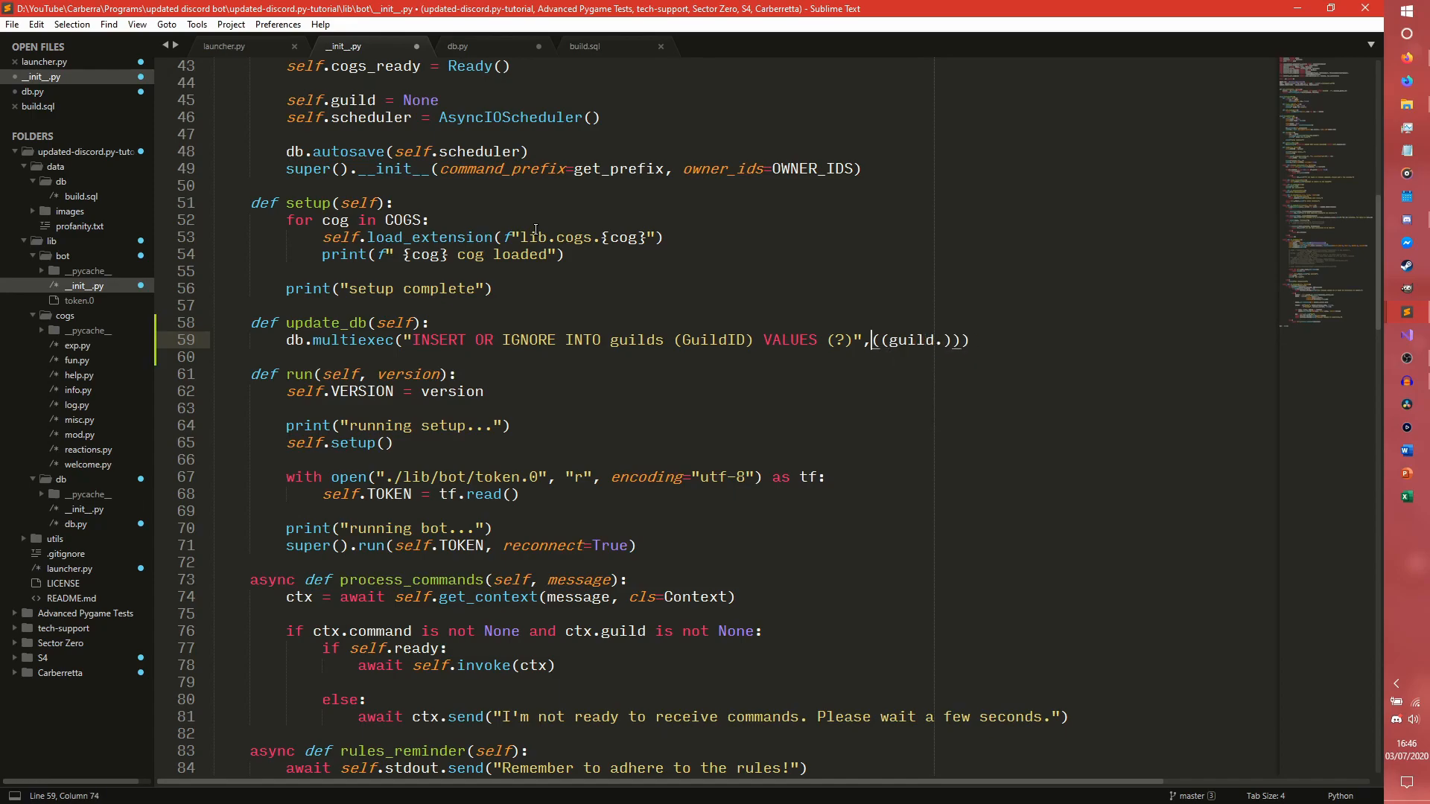
Wrap the arguments onto line 60 as '((guild.id,) for guild in self.bot.guild)'
{"action": "key", "text": "Enter"}
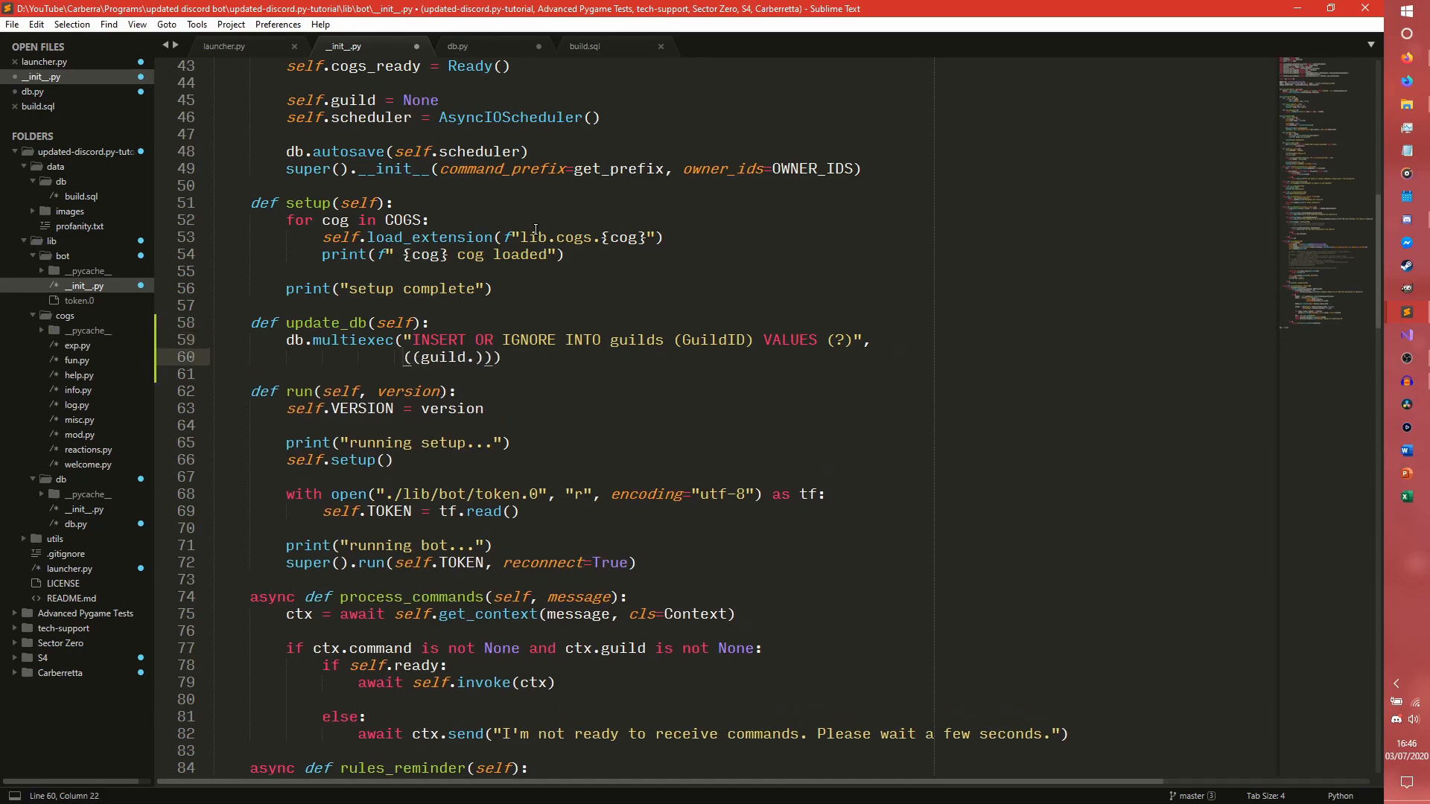
{"action": "type", "text": "oid"}
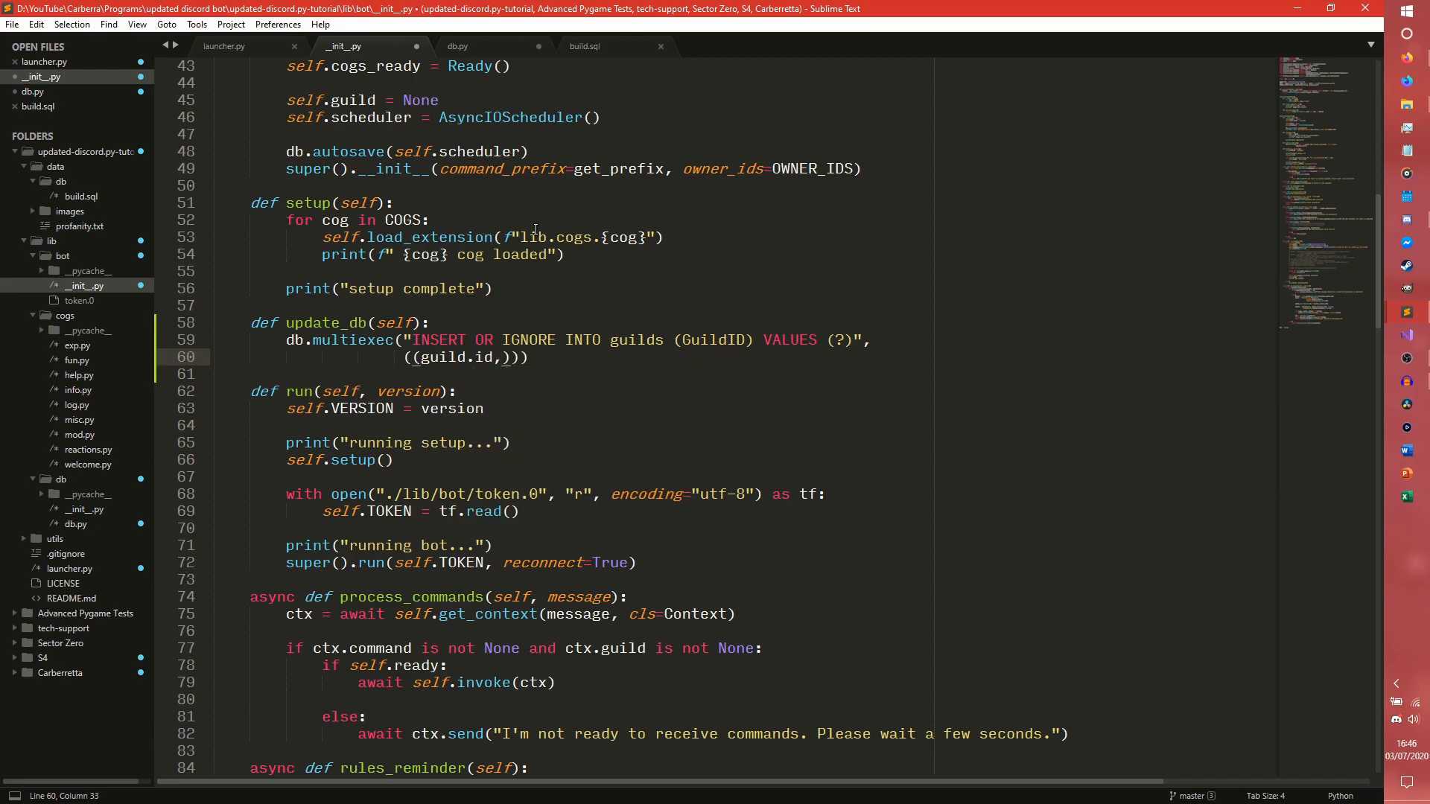
{"action": "type", "text": "for guold in self.bot.guild"}
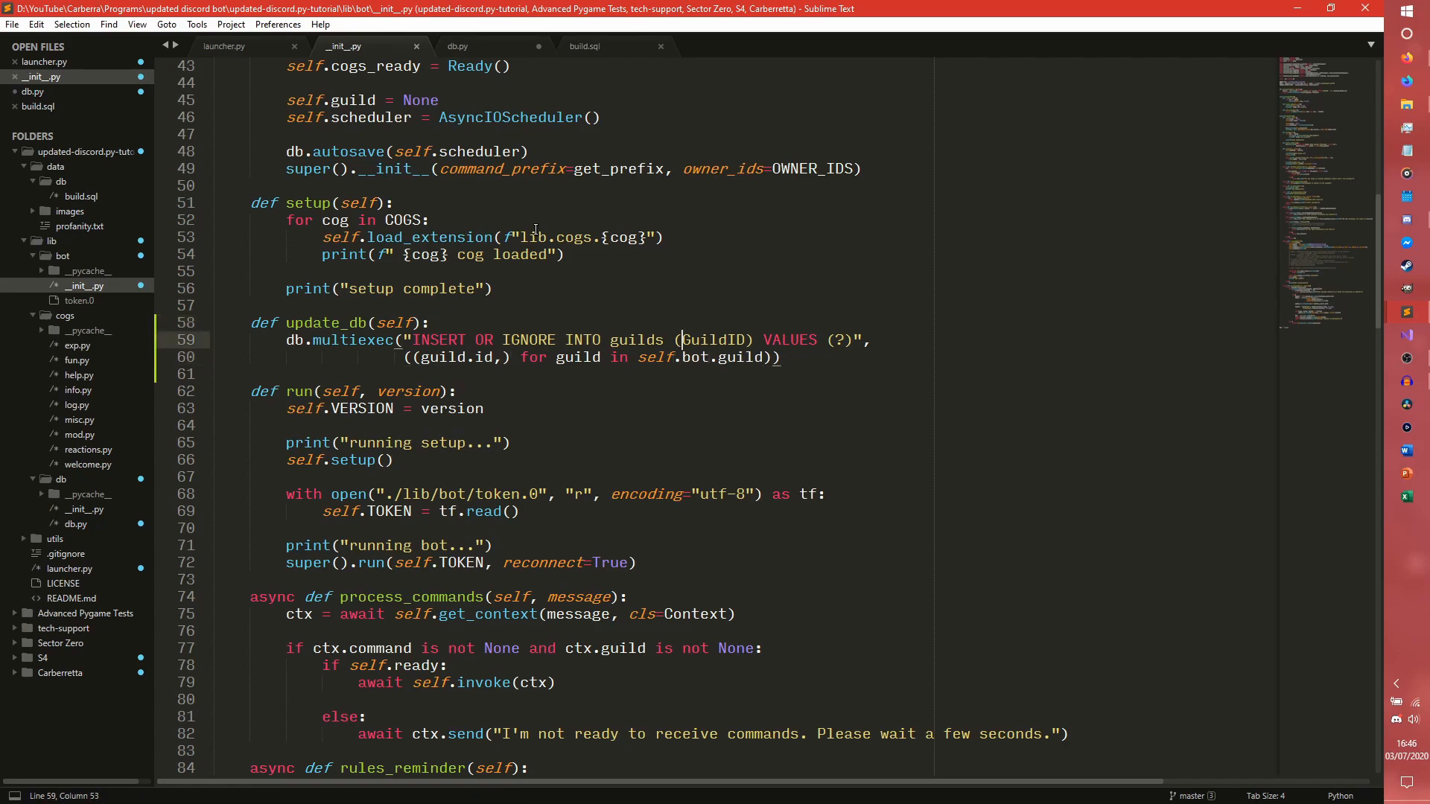
{"action": "left_click", "coordinate": [763, 340]}
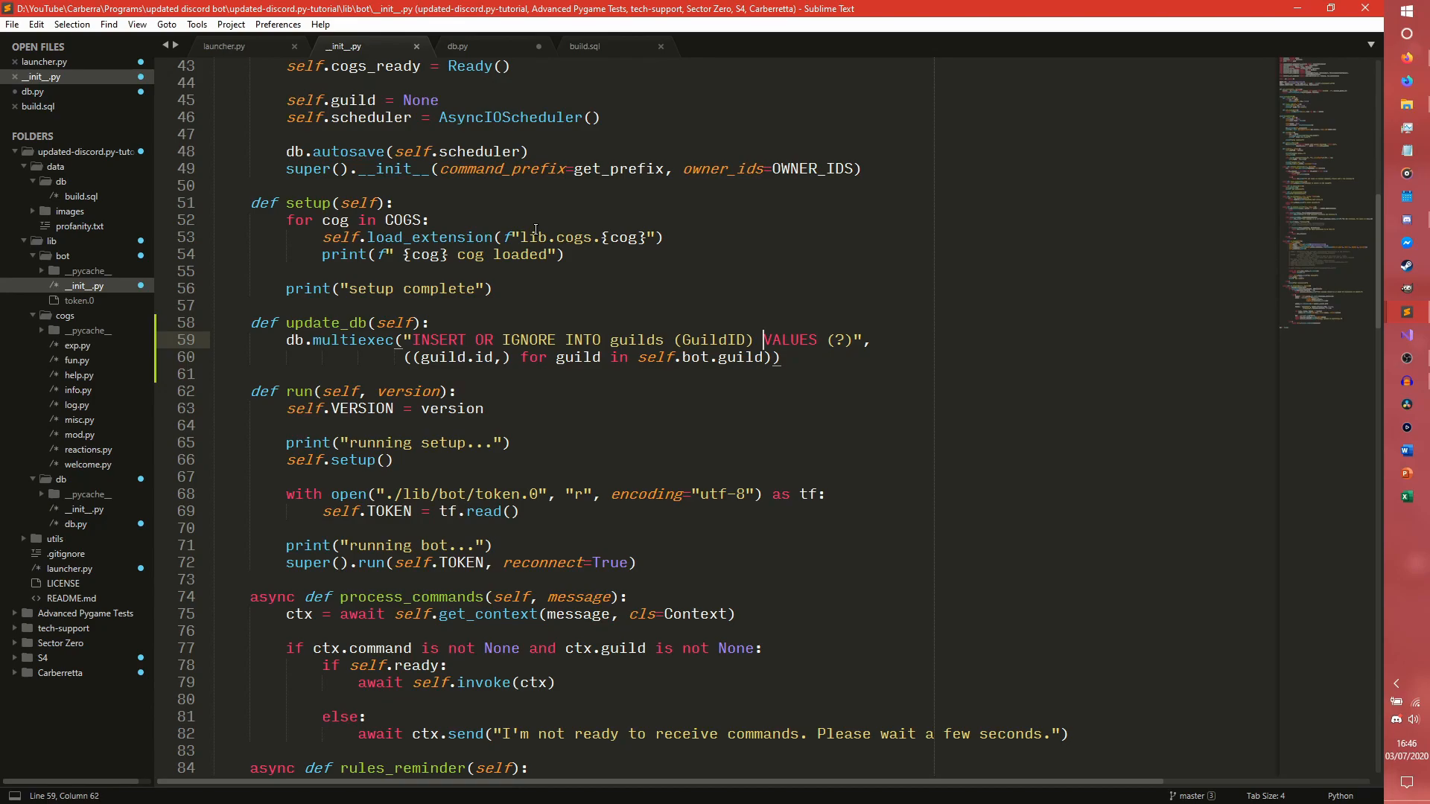
{"action": "left_click", "coordinate": [507, 357]}
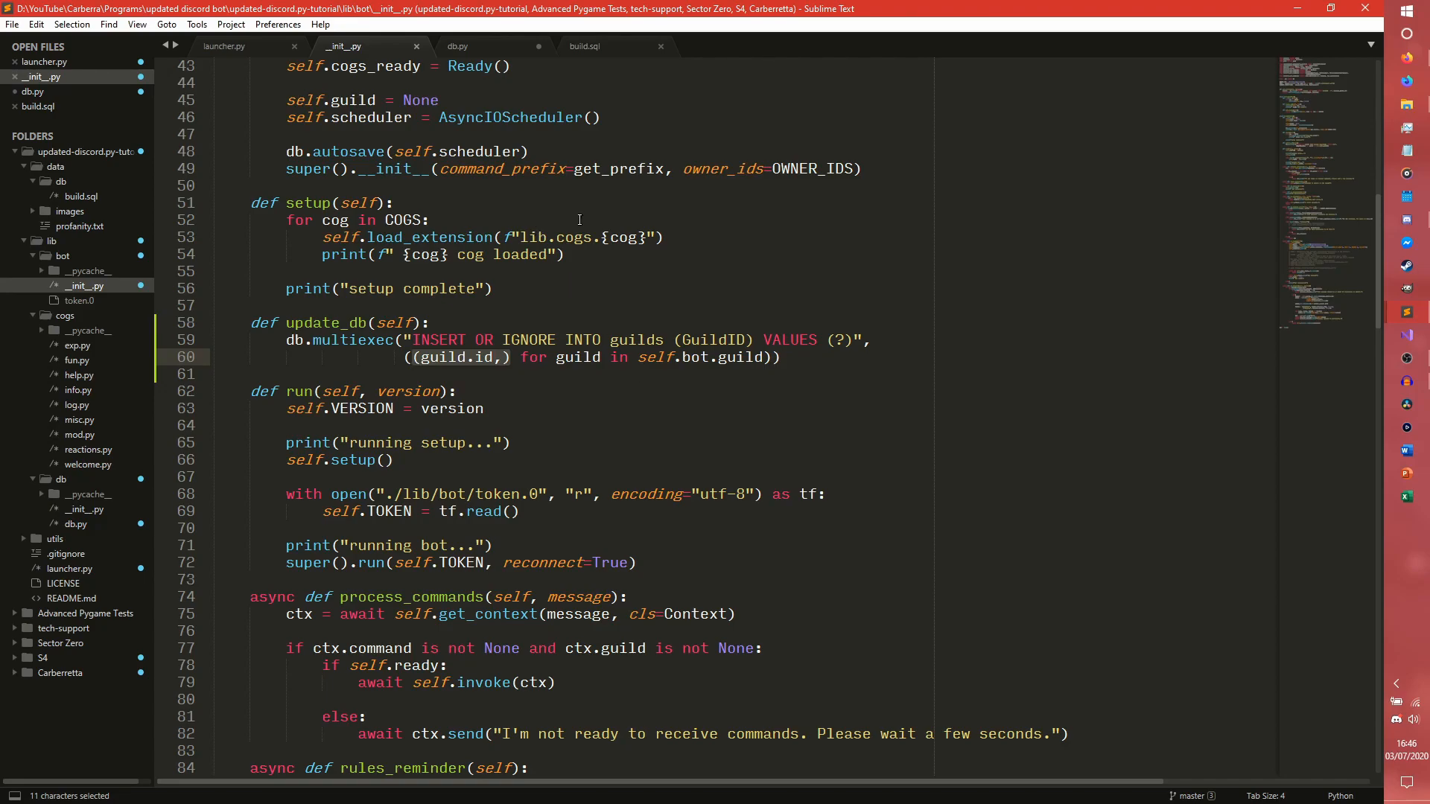
Check db.py's multiexec uses executemany, then return to and save __init__.py
{"action": "left_click", "coordinate": [458, 47]}
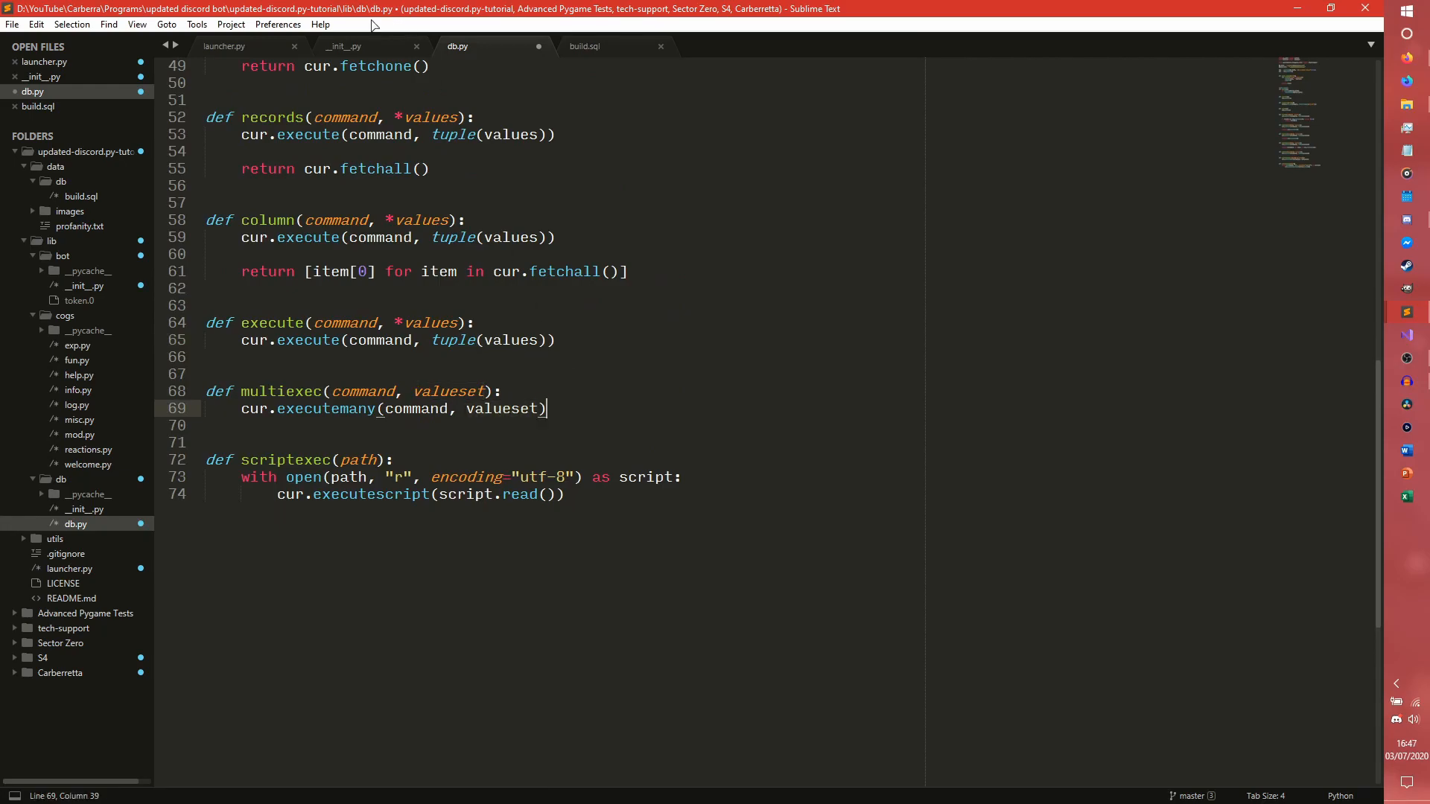
{"action": "left_click", "coordinate": [341, 45]}
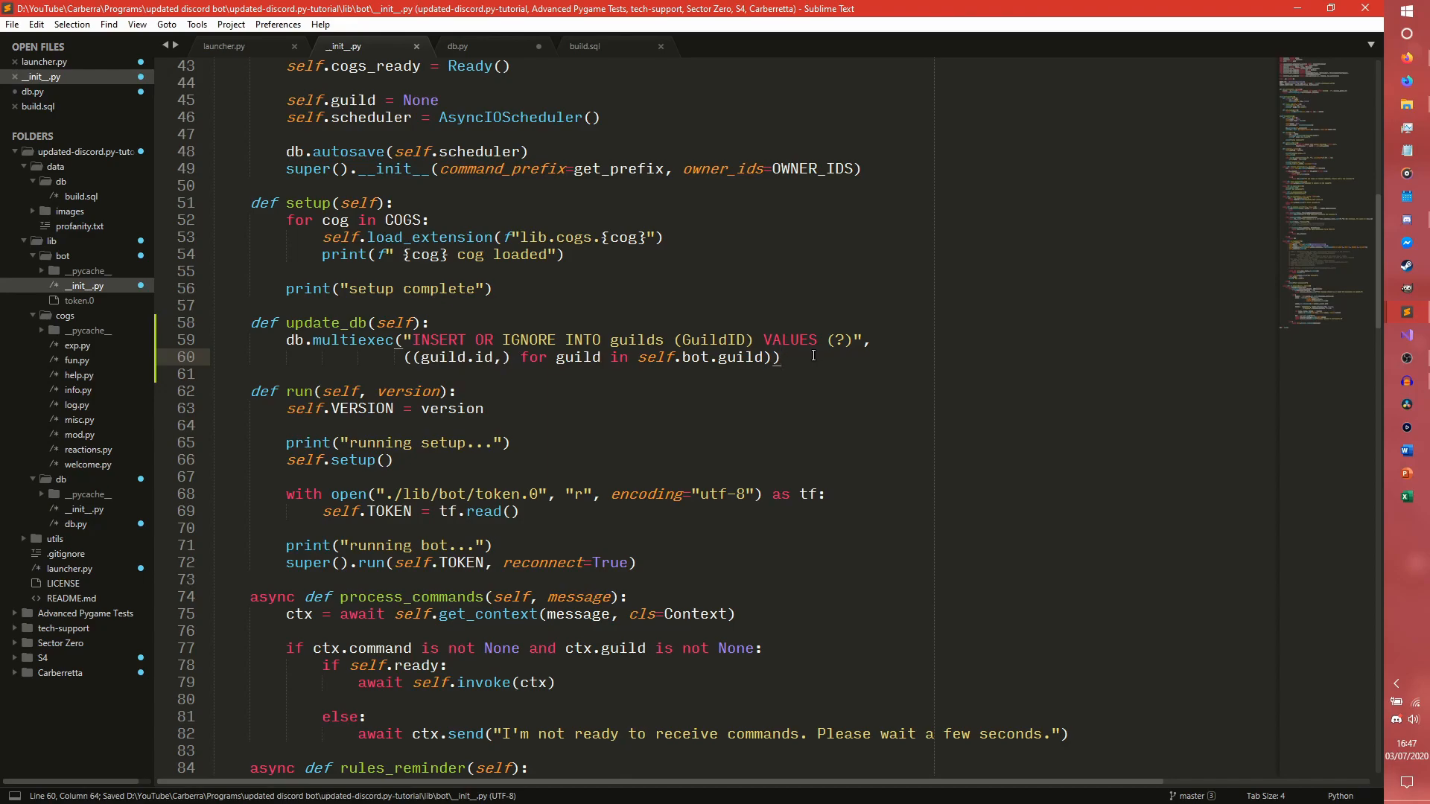
{"action": "left_click", "coordinate": [457, 46]}
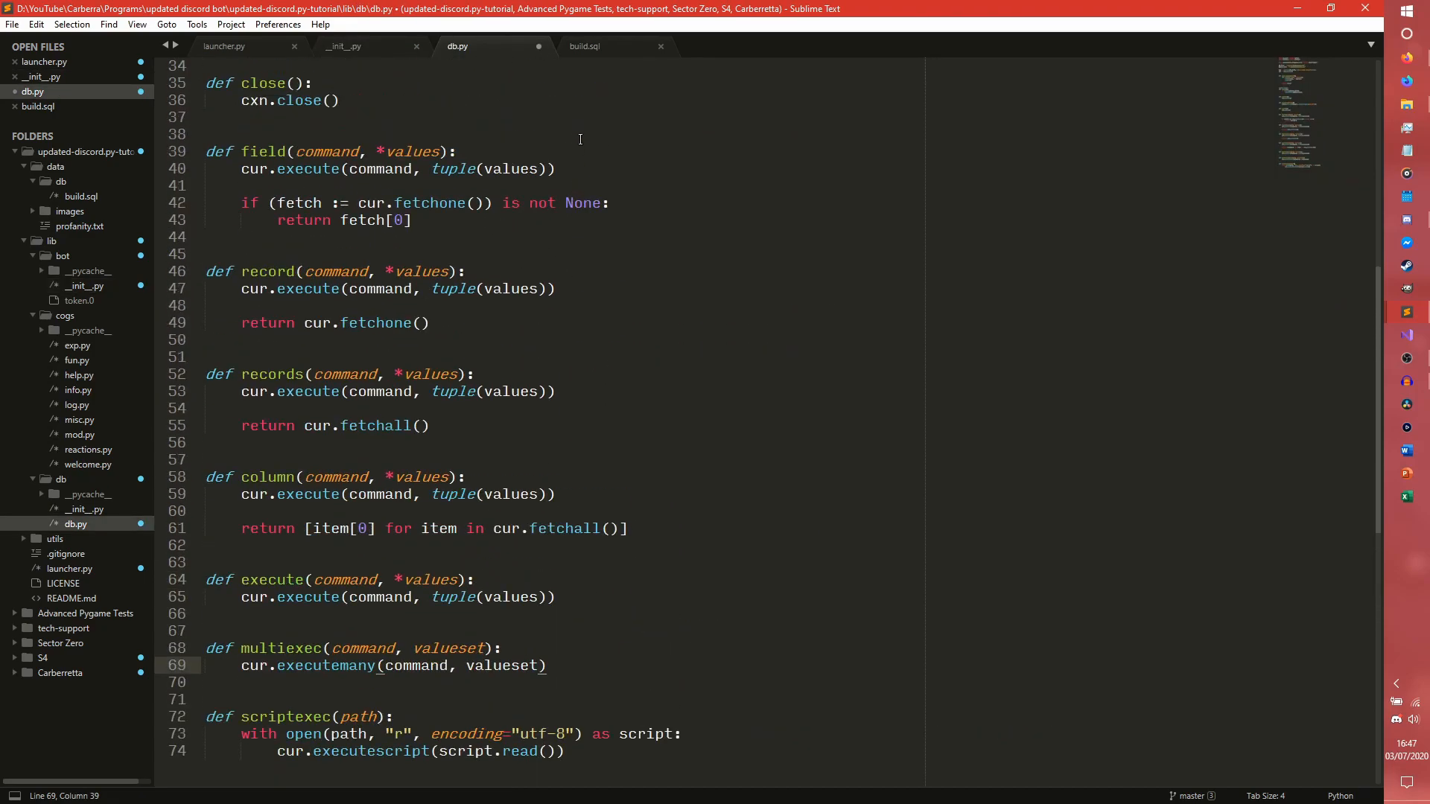
{"action": "left_click", "coordinate": [583, 46]}
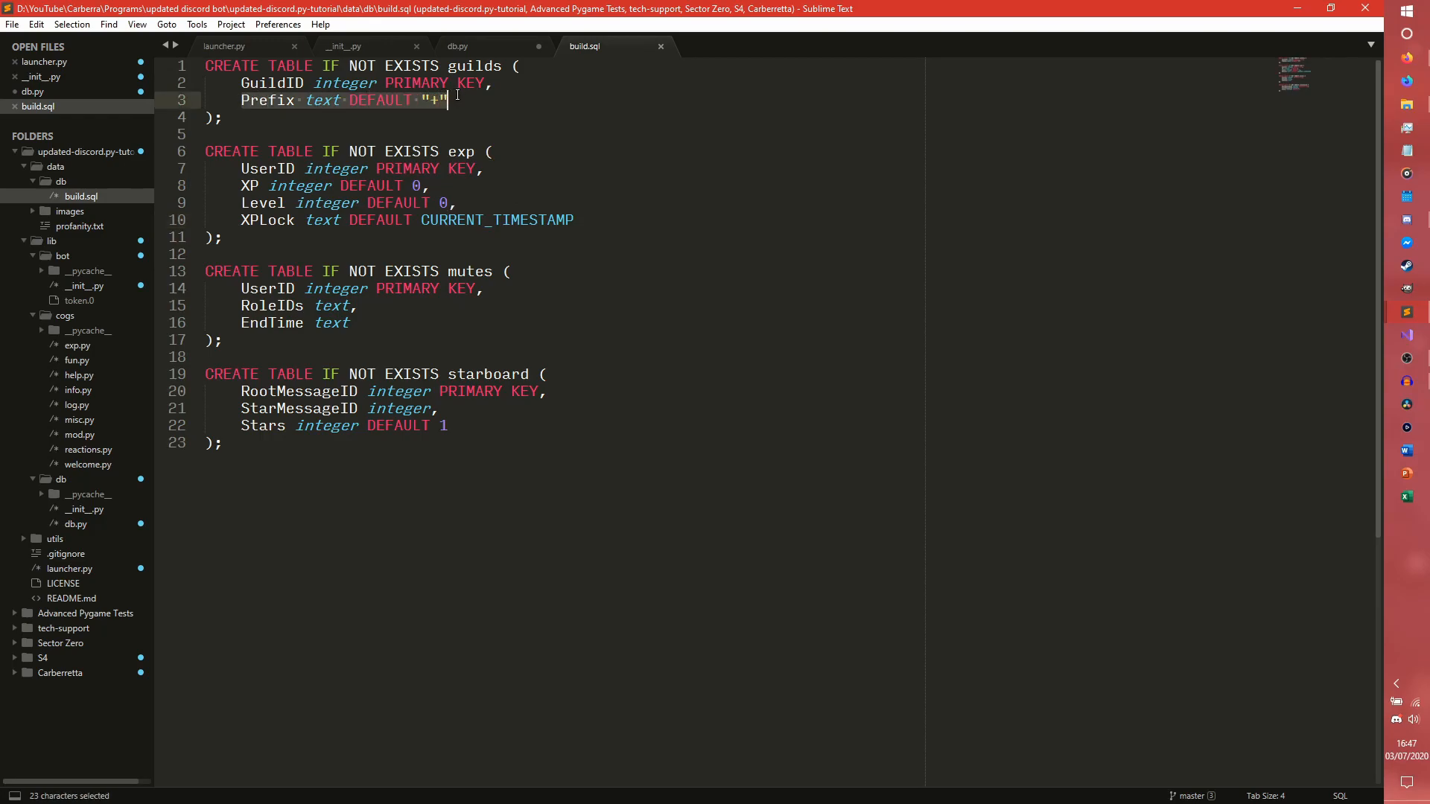
{"action": "left_click", "coordinate": [342, 46]}
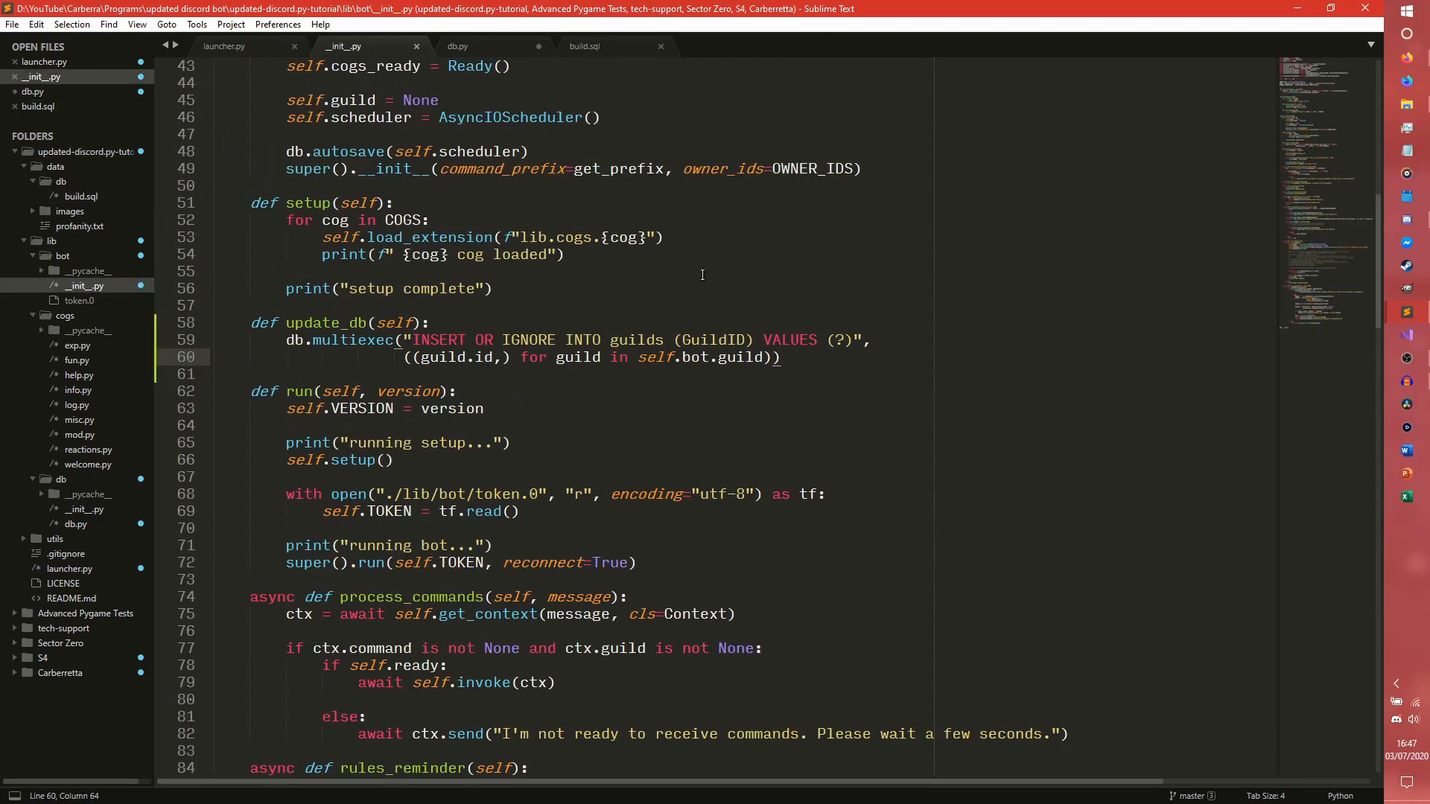
{"action": "type", "text": ", P"}
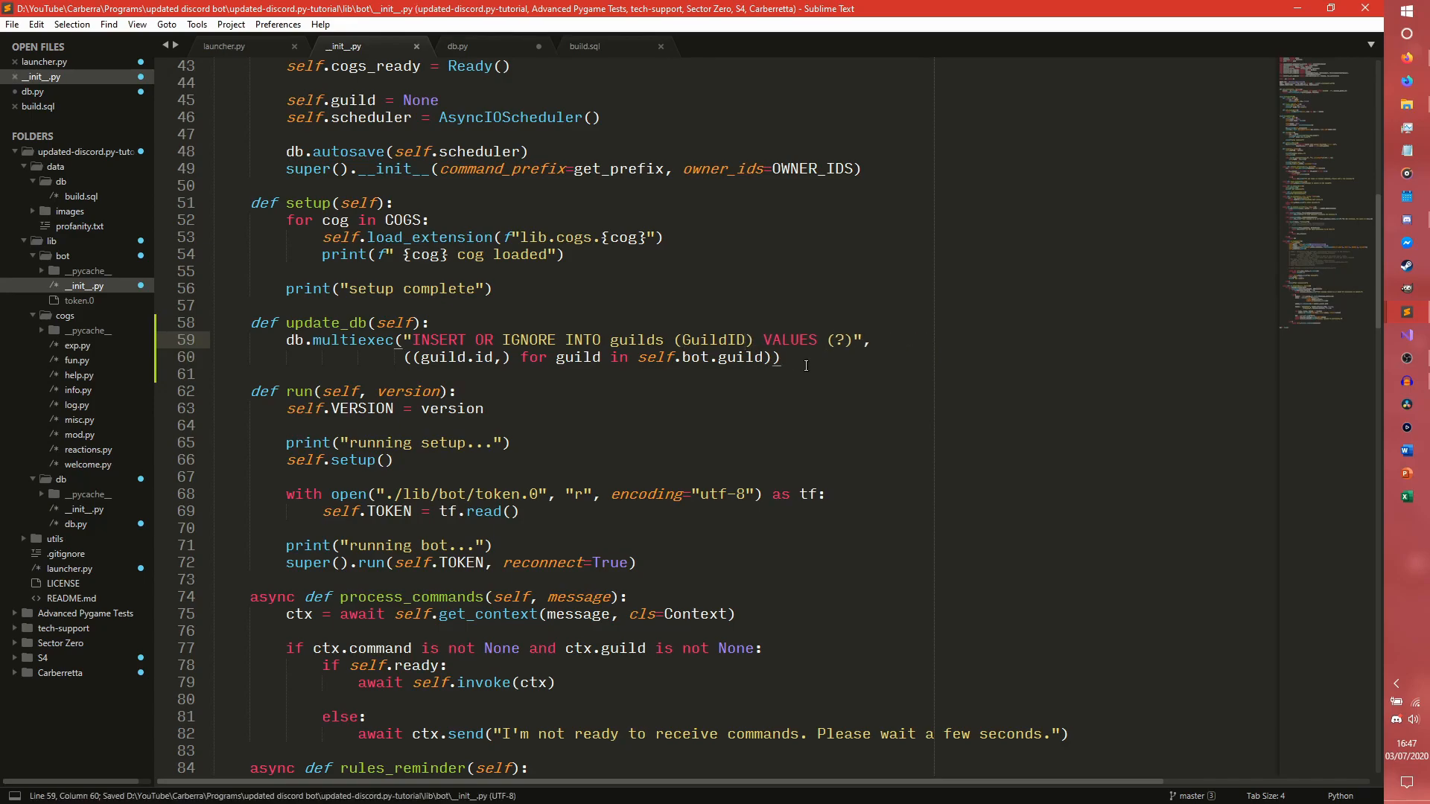
{"action": "left_click", "coordinate": [803, 361]}
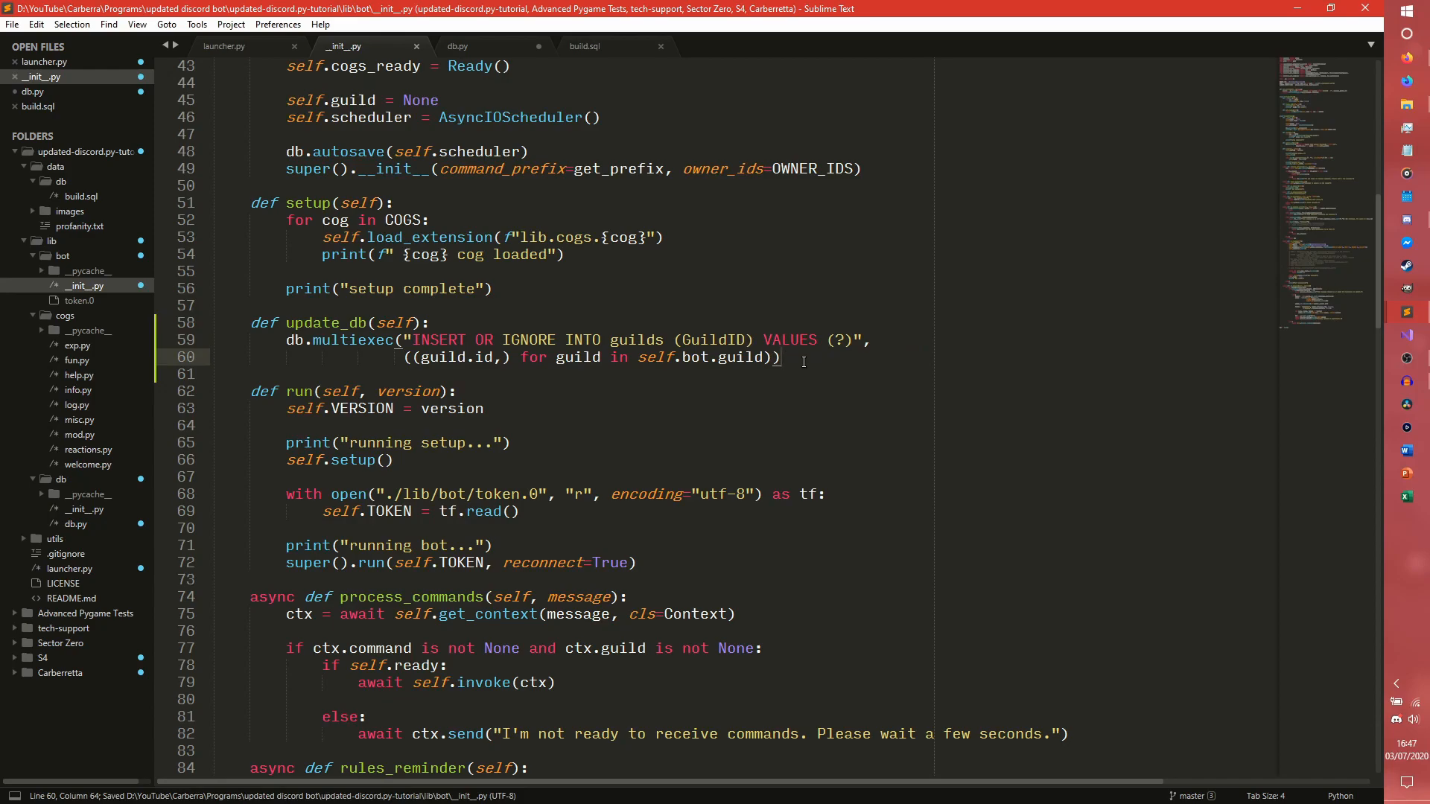
{"action": "mouse_move", "coordinate": [779, 303]}
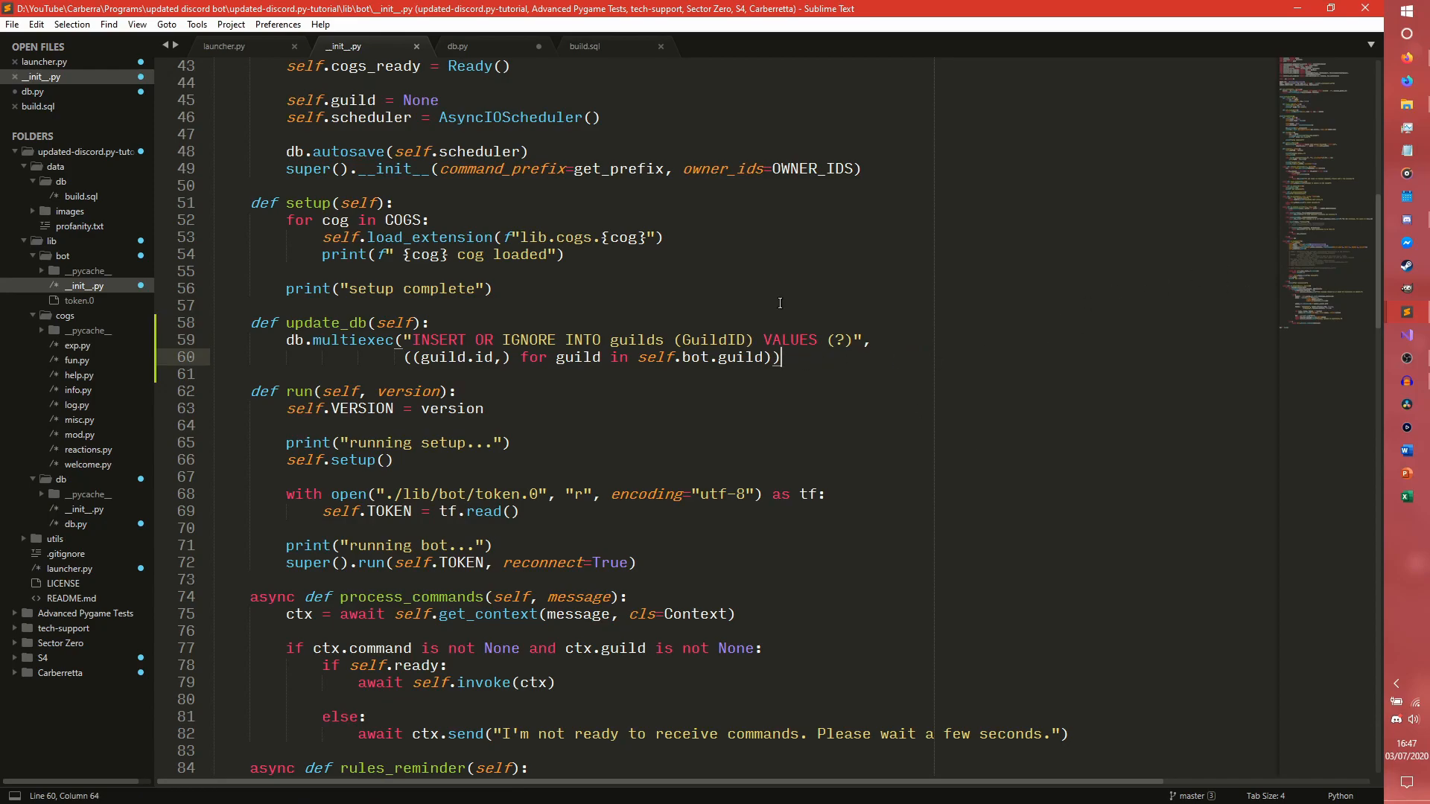
{"action": "left_click", "coordinate": [223, 45]}
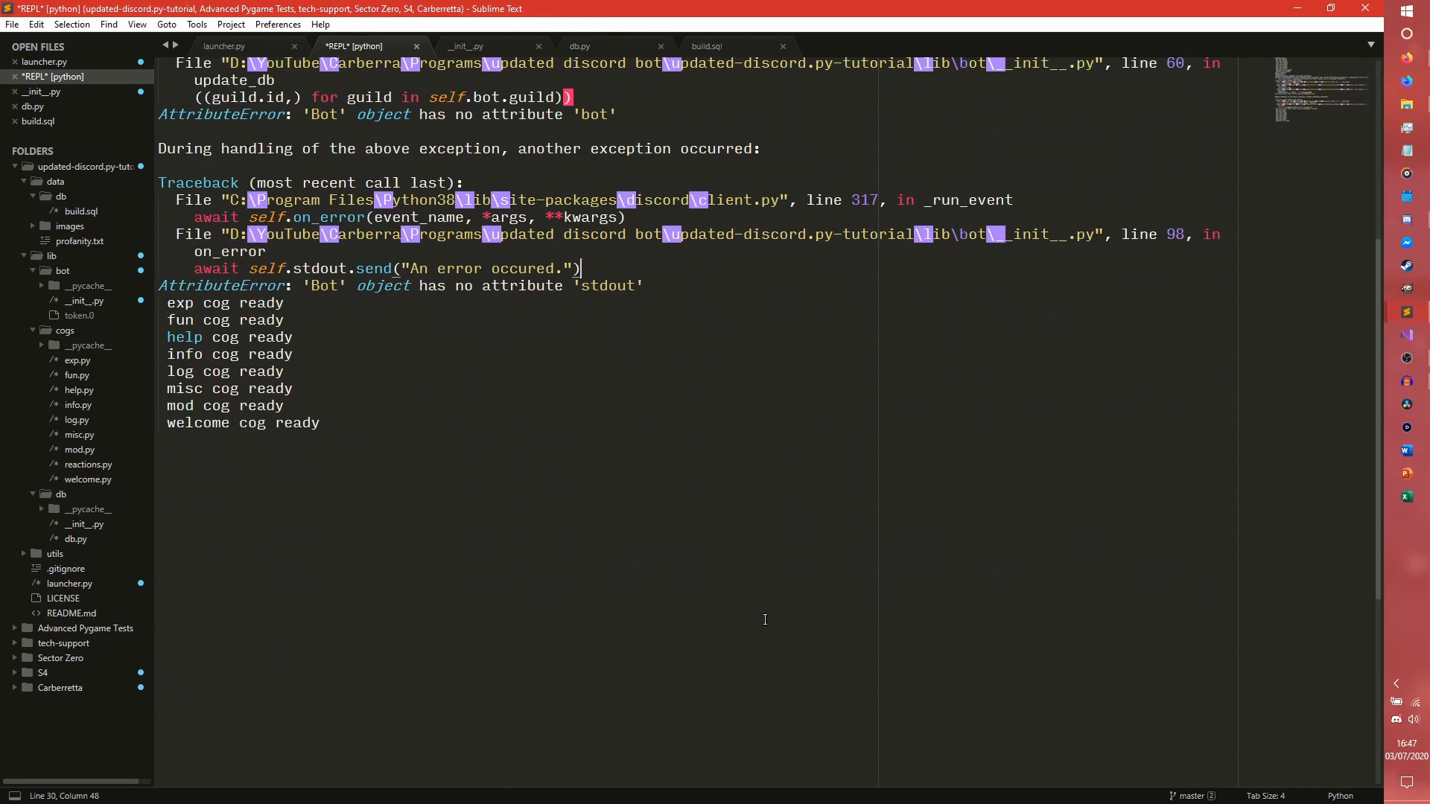
Kill the failed bot run and relaunch launcher.py until the bot connects
{"action": "right_click", "coordinate": [765, 514]}
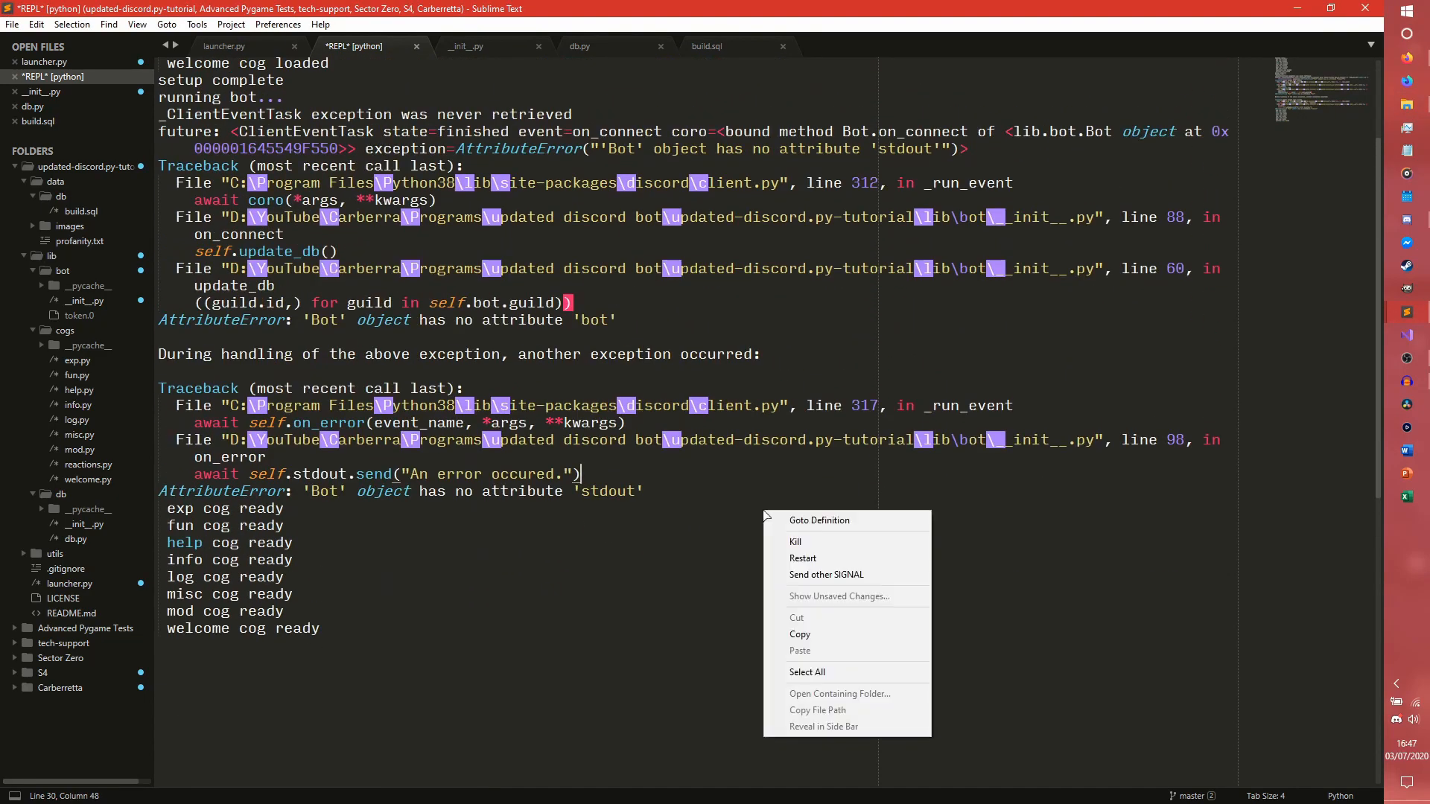
{"action": "left_click", "coordinate": [795, 542]}
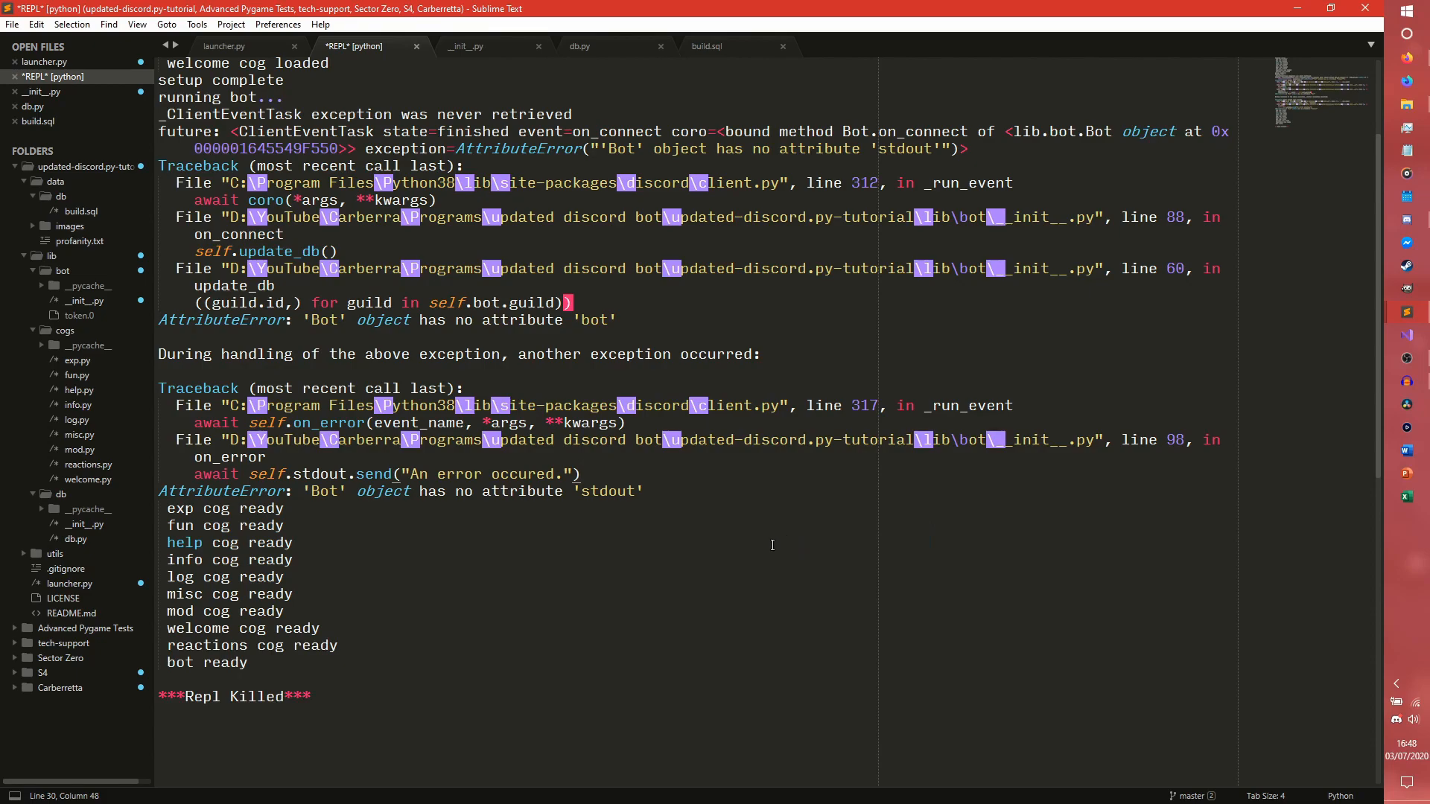
{"action": "mouse_move", "coordinate": [690, 580]}
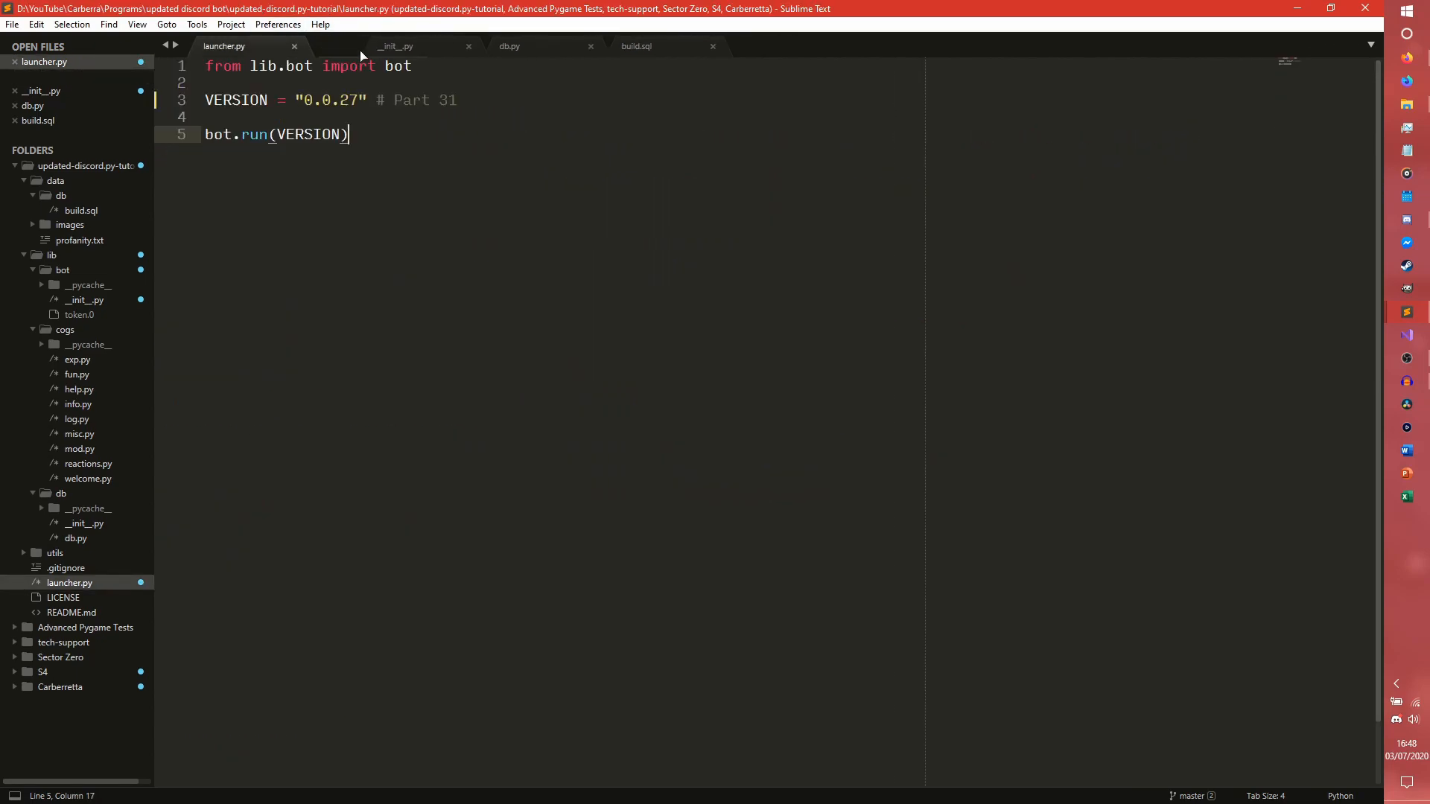
{"action": "left_click", "coordinate": [394, 45]}
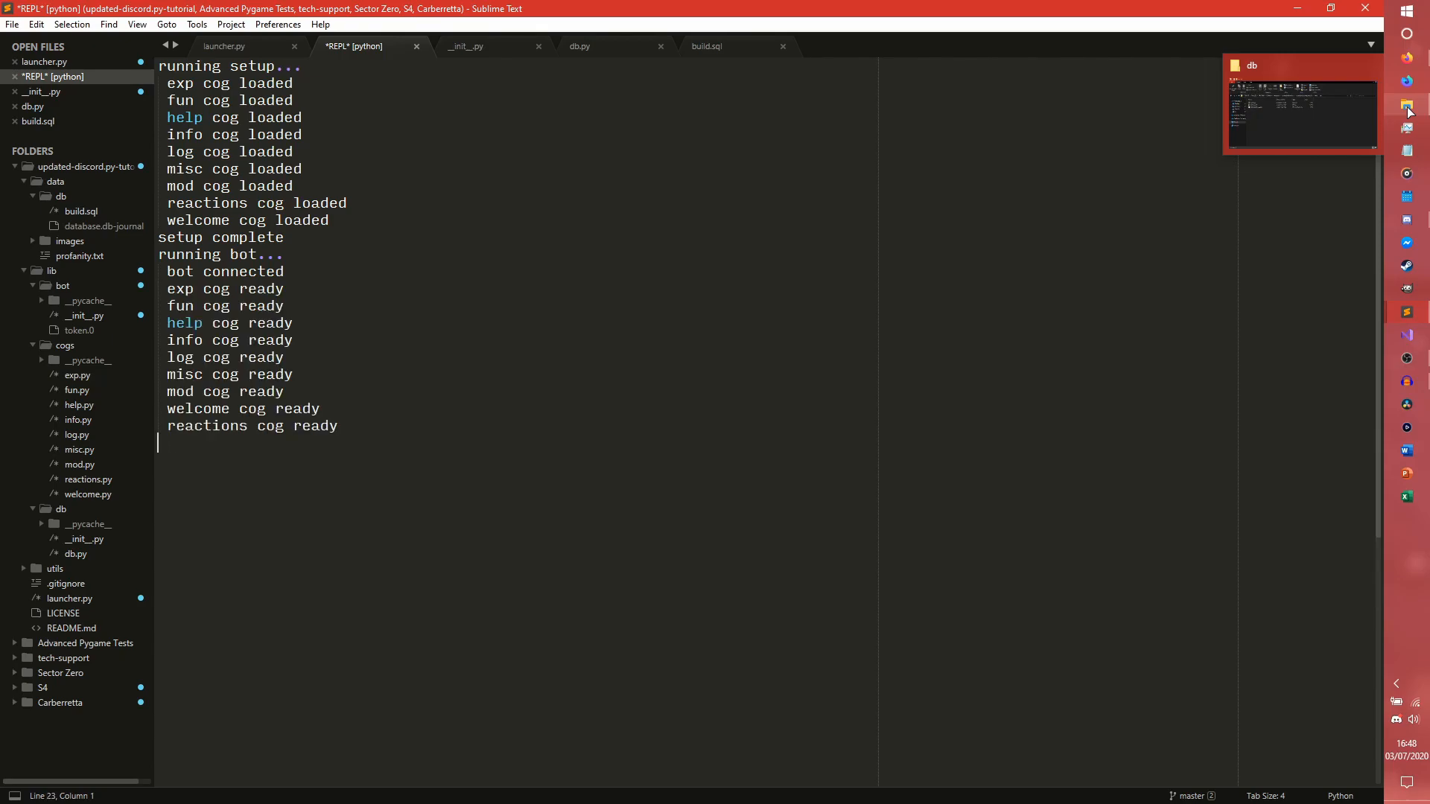
Open database.db from the db folder in DB Browser for SQLite, then return to Sublime Text
{"action": "left_click", "coordinate": [1406, 105]}
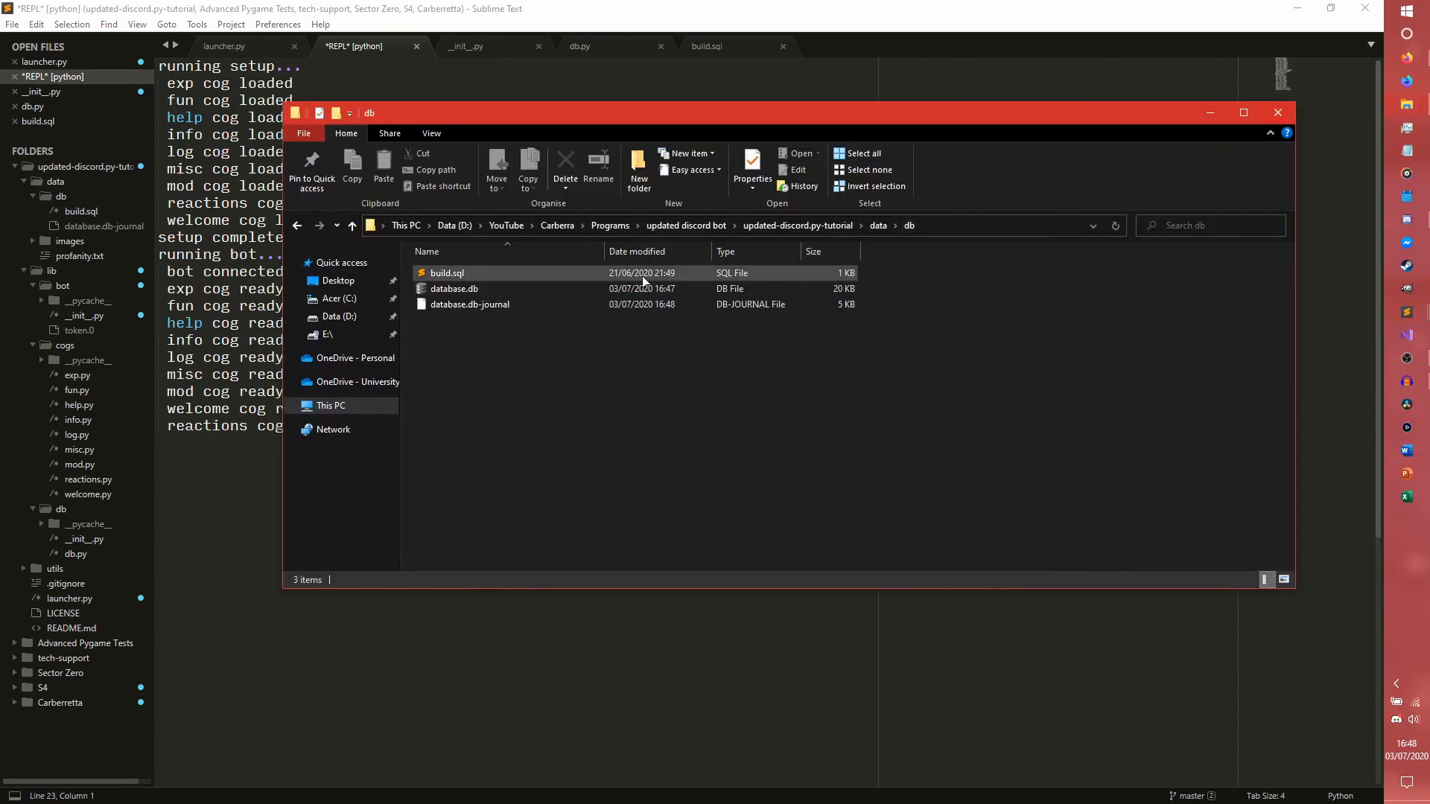
{"action": "double_click", "coordinate": [455, 288]}
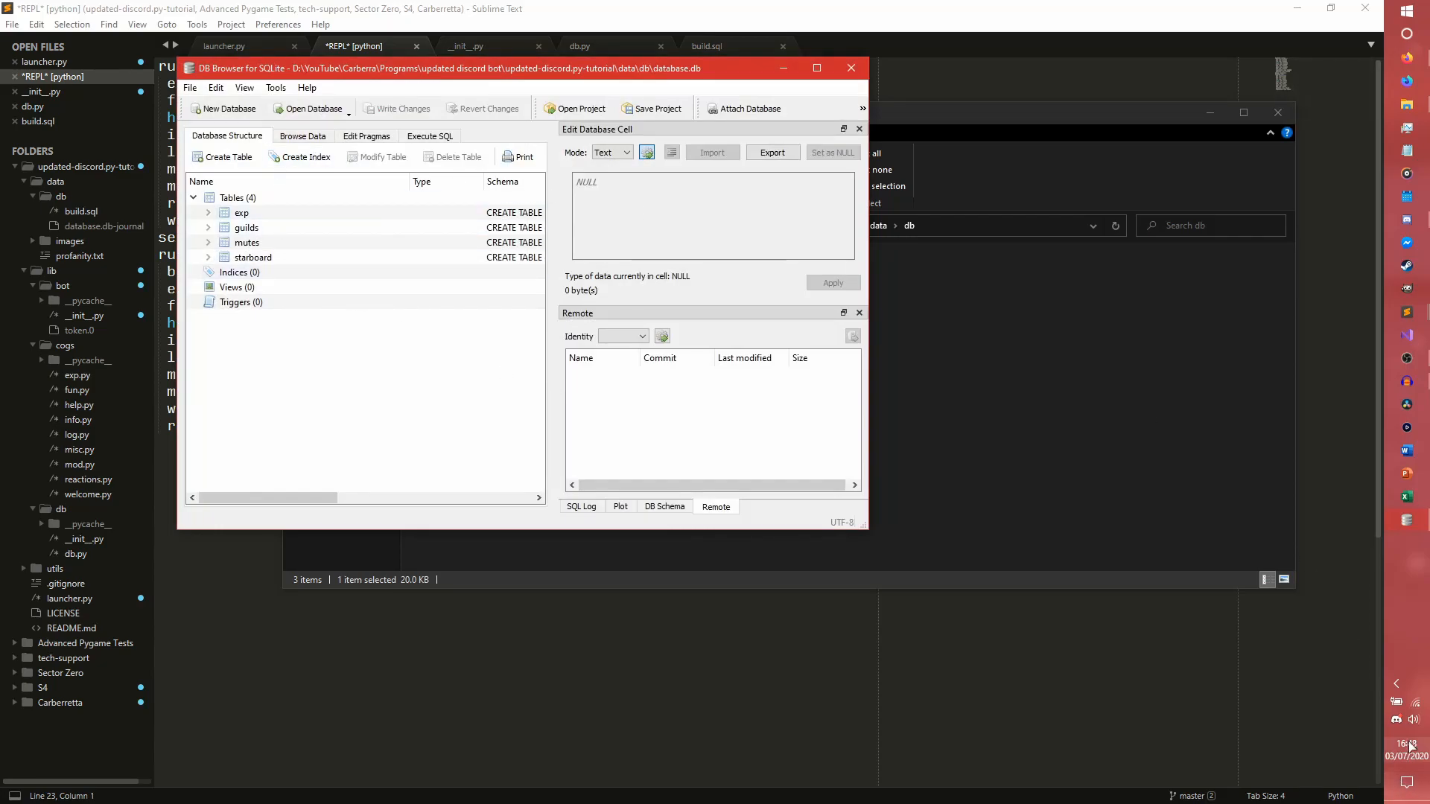
{"action": "left_click", "coordinate": [850, 67]}
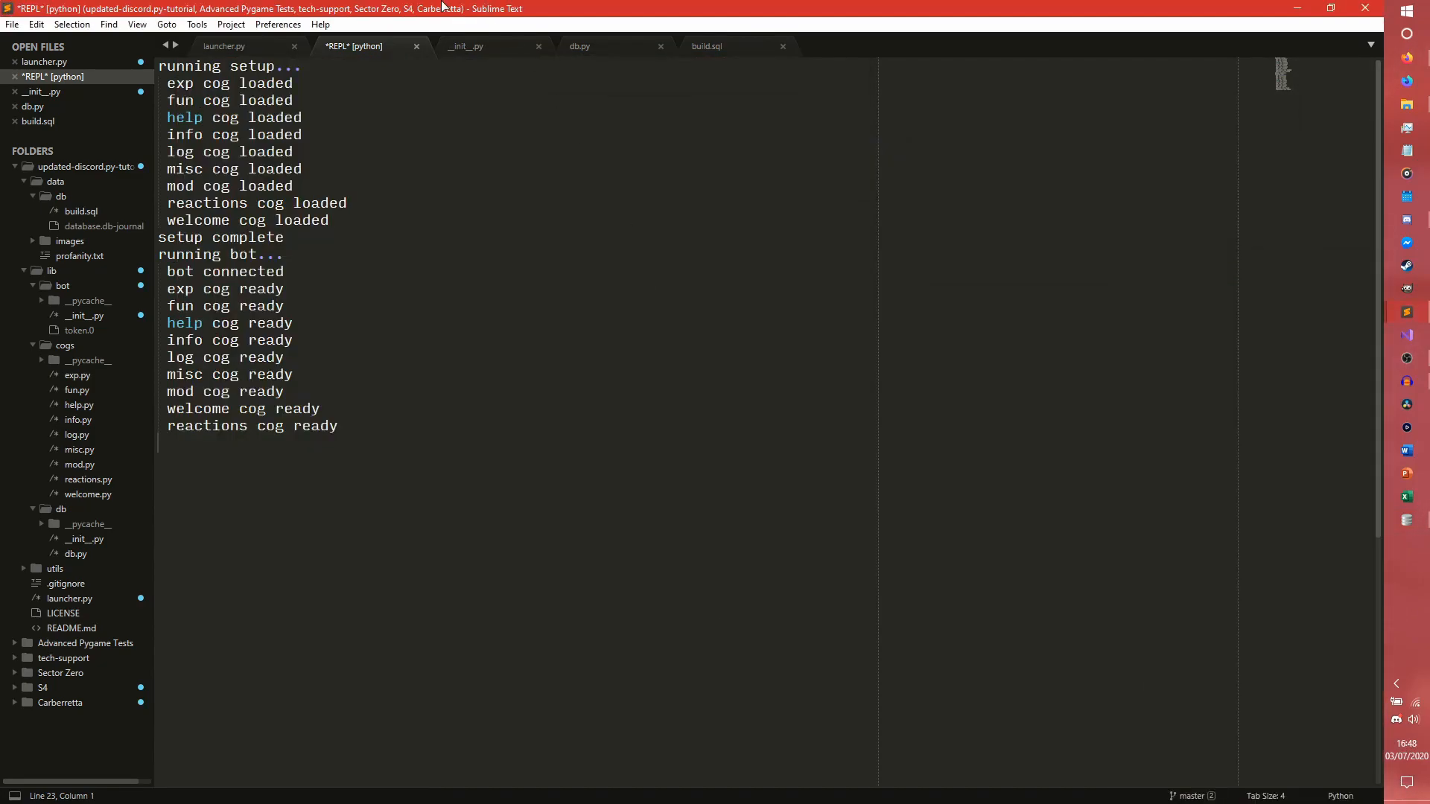
In update_db, read guild ids from self.guilds and add db.commit() afterwards
{"action": "left_click", "coordinate": [580, 46]}
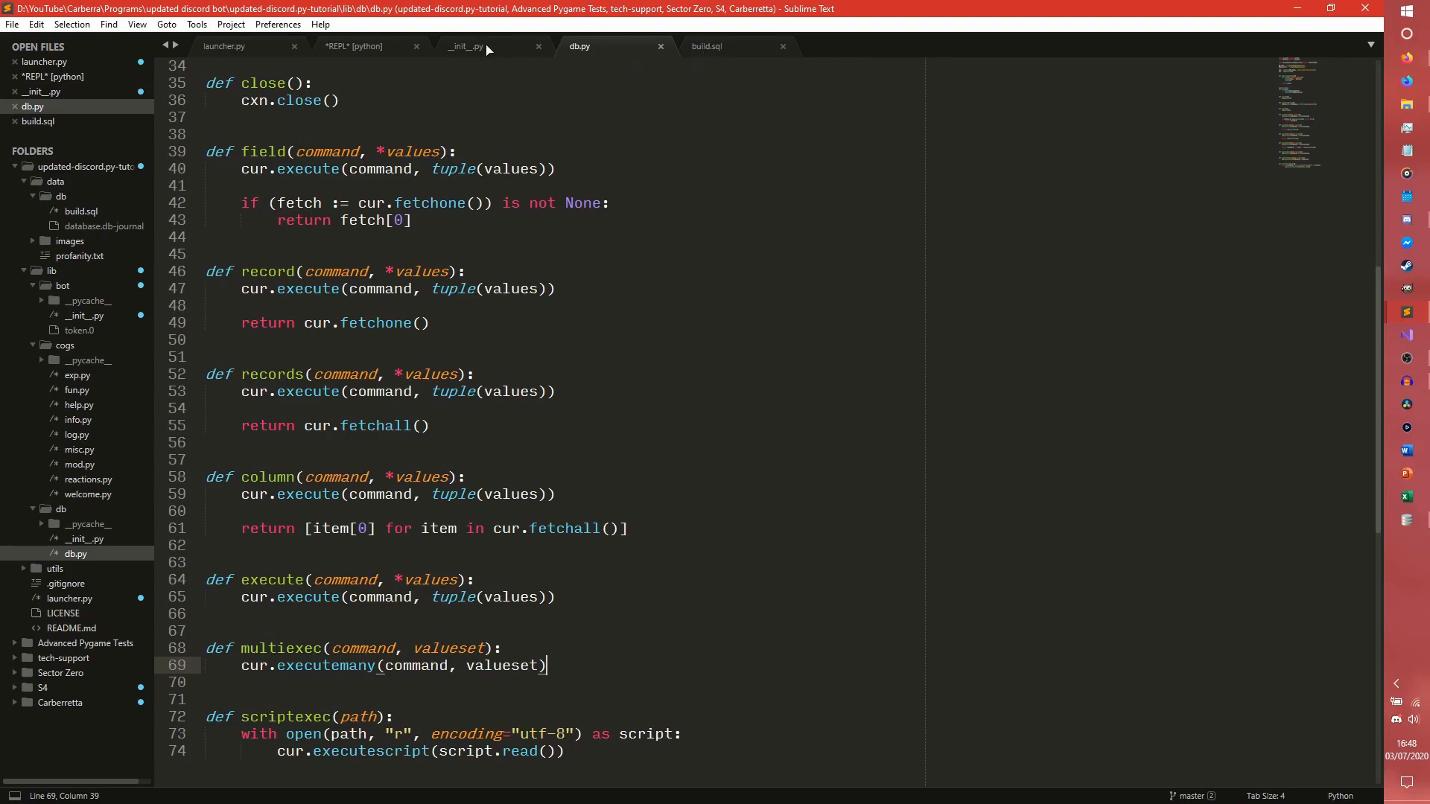
{"action": "left_click", "coordinate": [465, 45]}
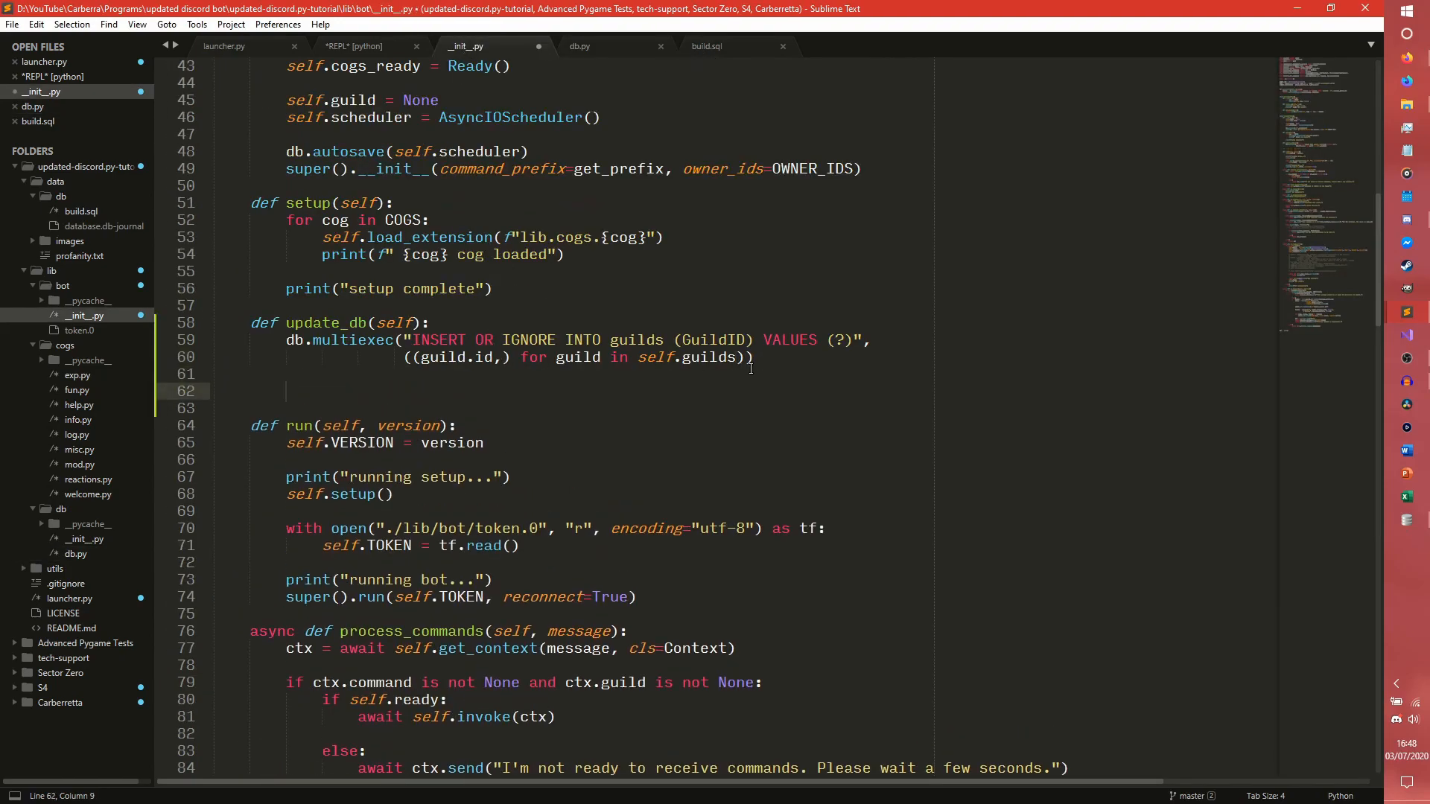
{"action": "type", "text": "db.commit()"}
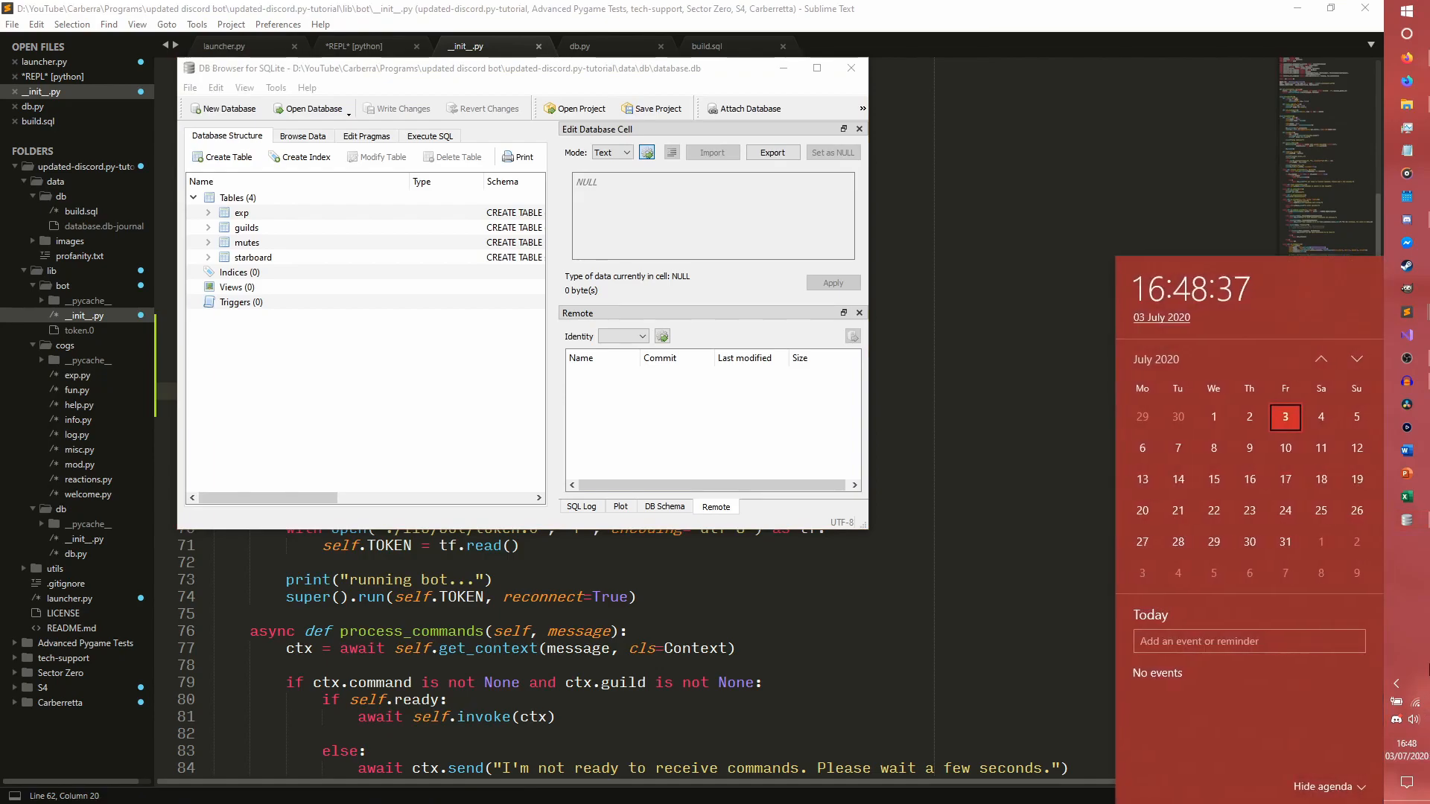
Dismiss the connection timeout error and confirm guilds holds one row with prefix +
{"action": "left_click", "coordinate": [302, 135]}
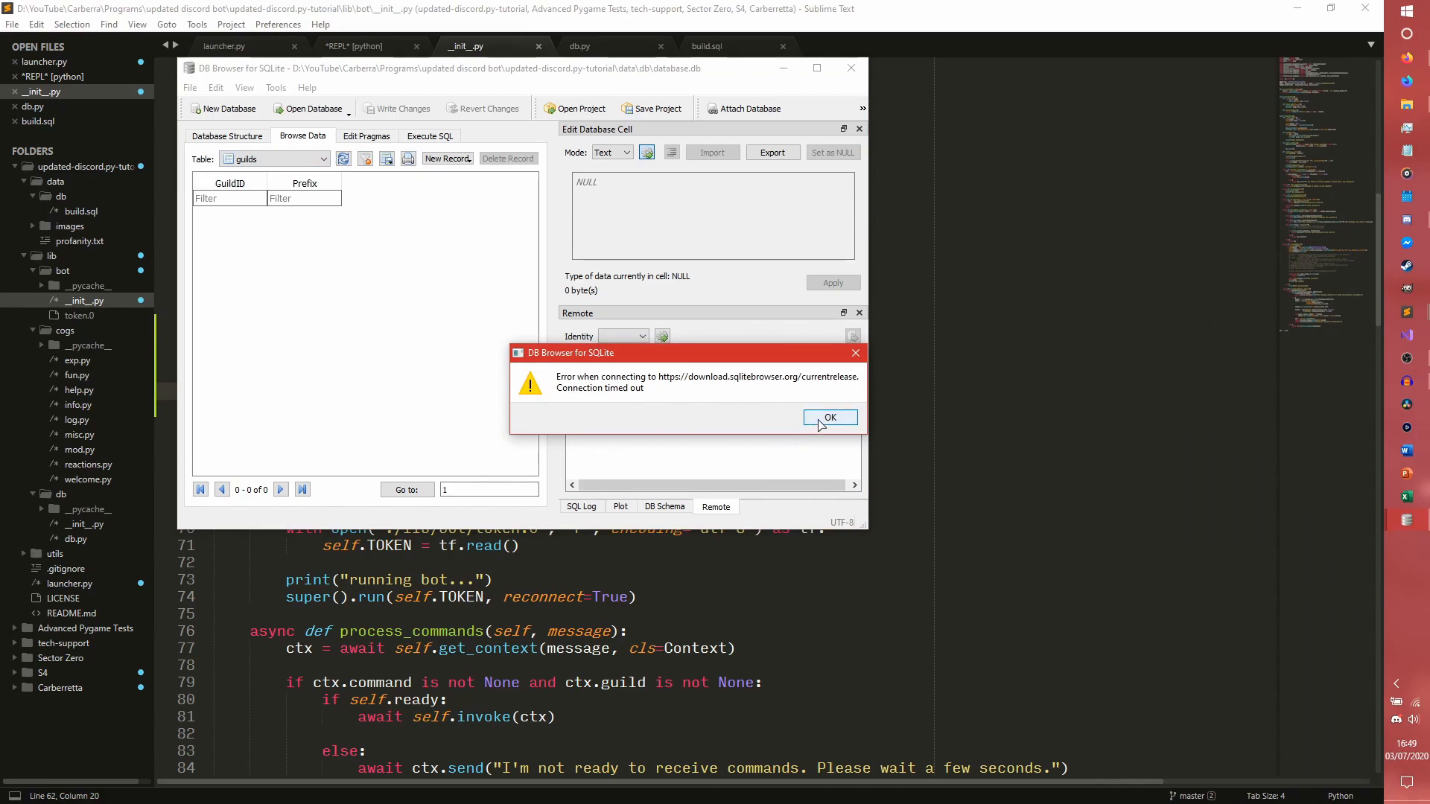
{"action": "left_click", "coordinate": [829, 417]}
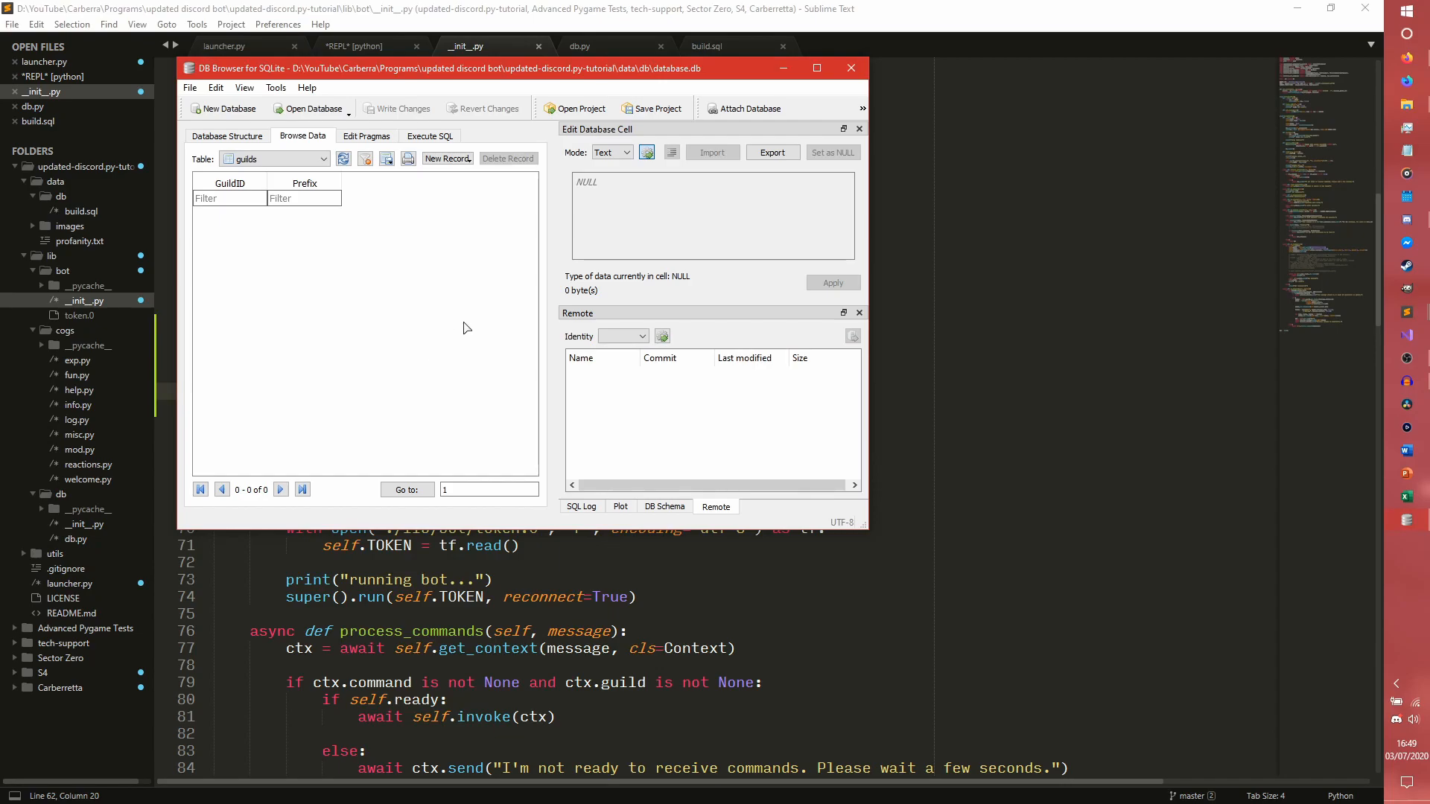
{"action": "mouse_move", "coordinate": [226, 108]}
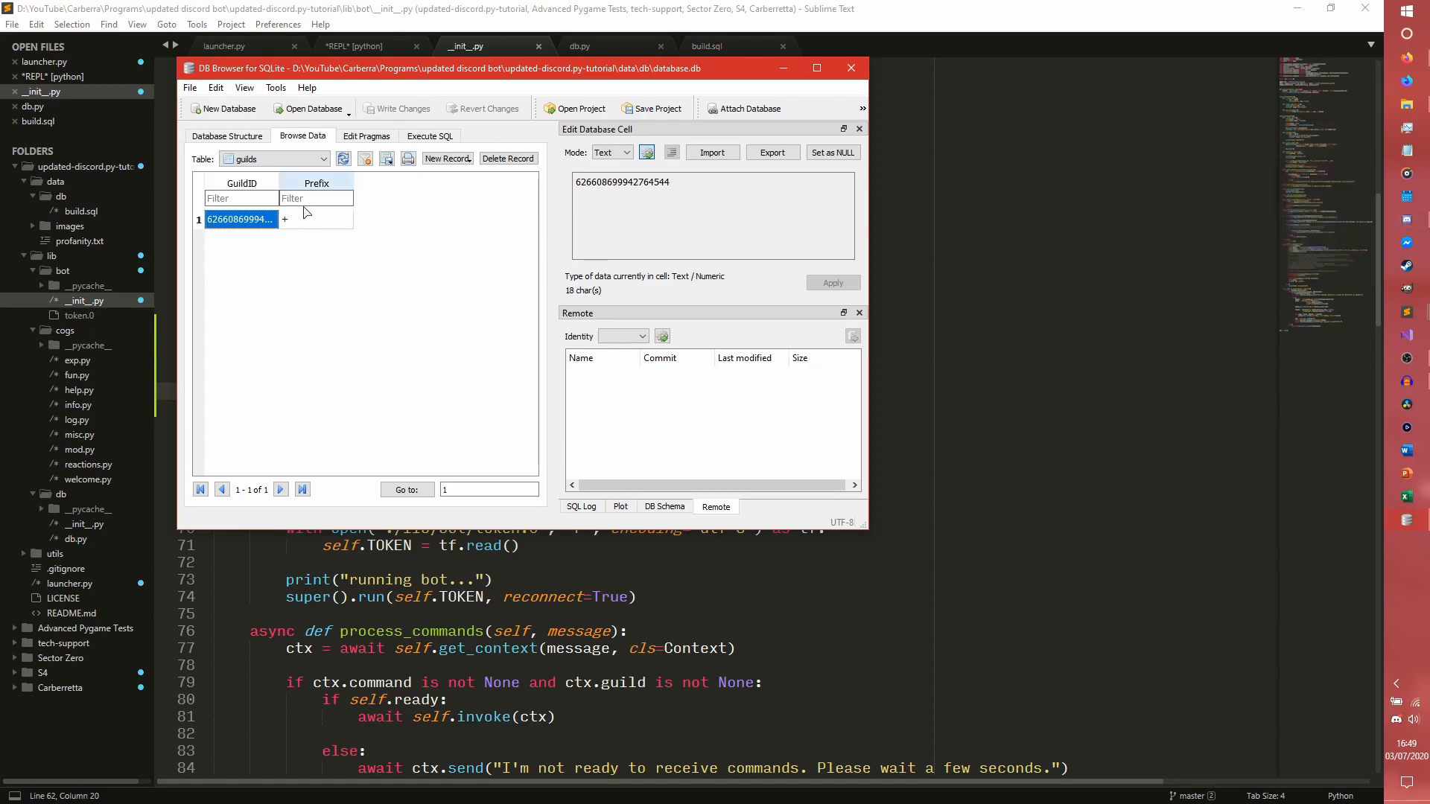
{"action": "left_click", "coordinate": [315, 219]}
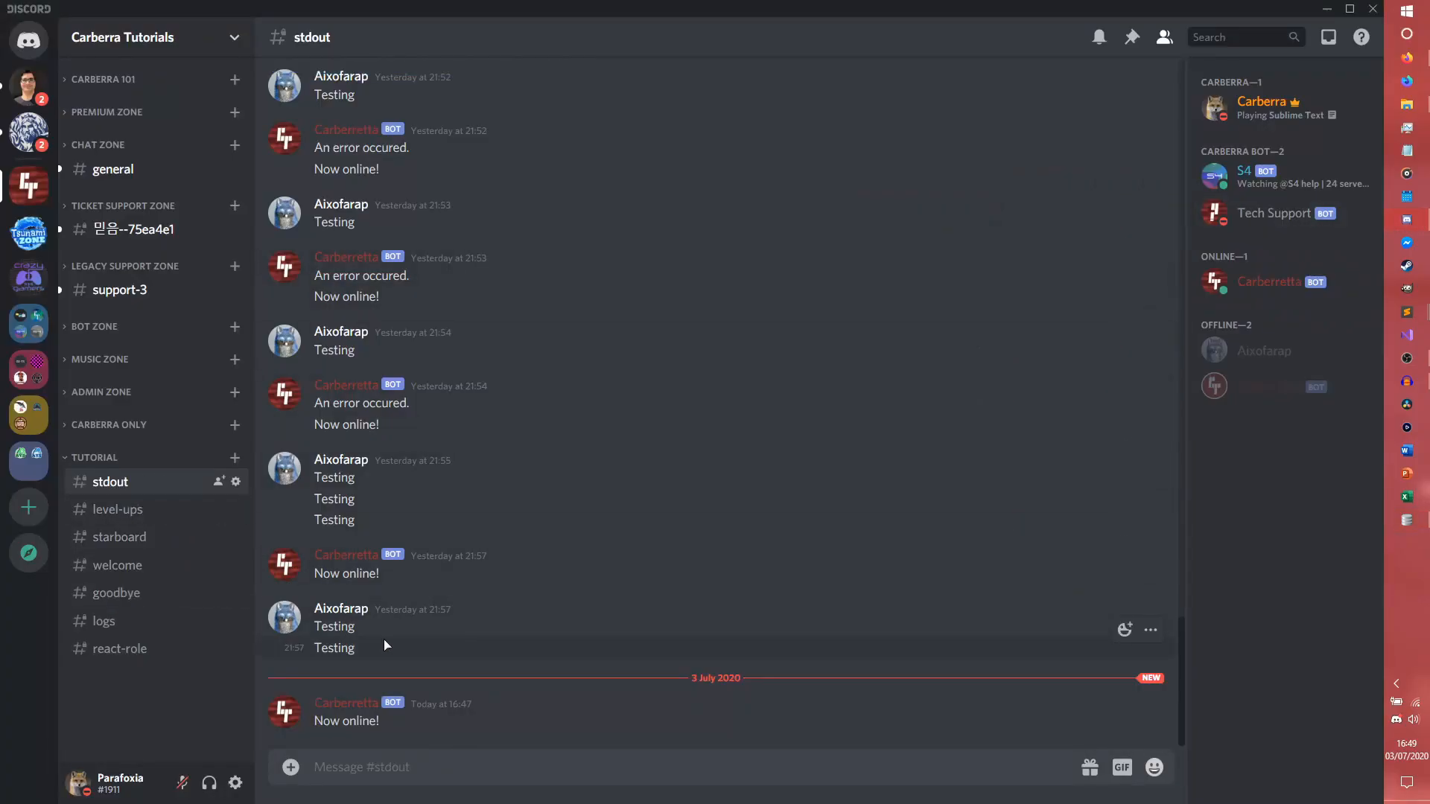
Post +help in #stdout and page the bot's 17-command help list to commands 7–9
{"action": "type", "text": "+help"}
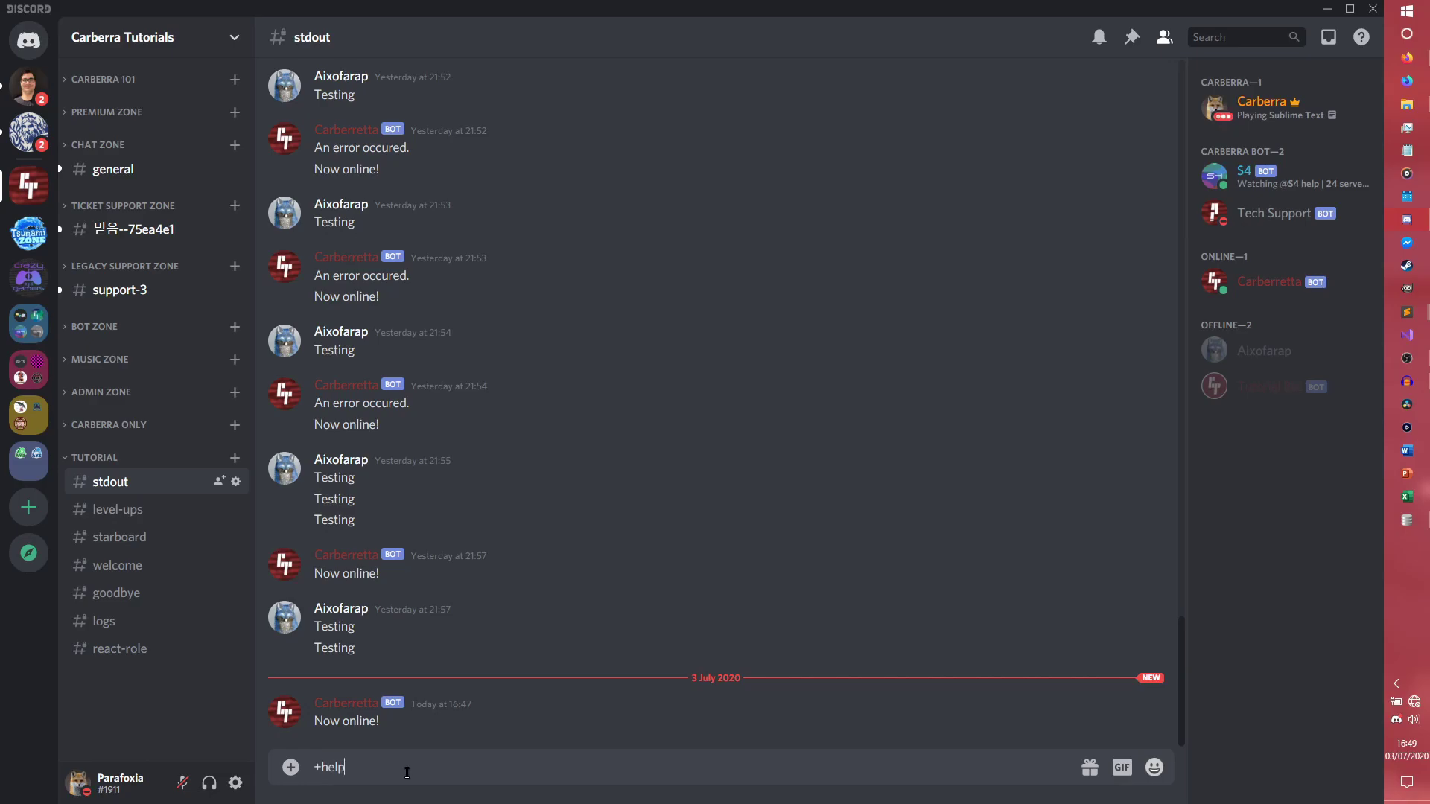
{"action": "key", "text": "enter"}
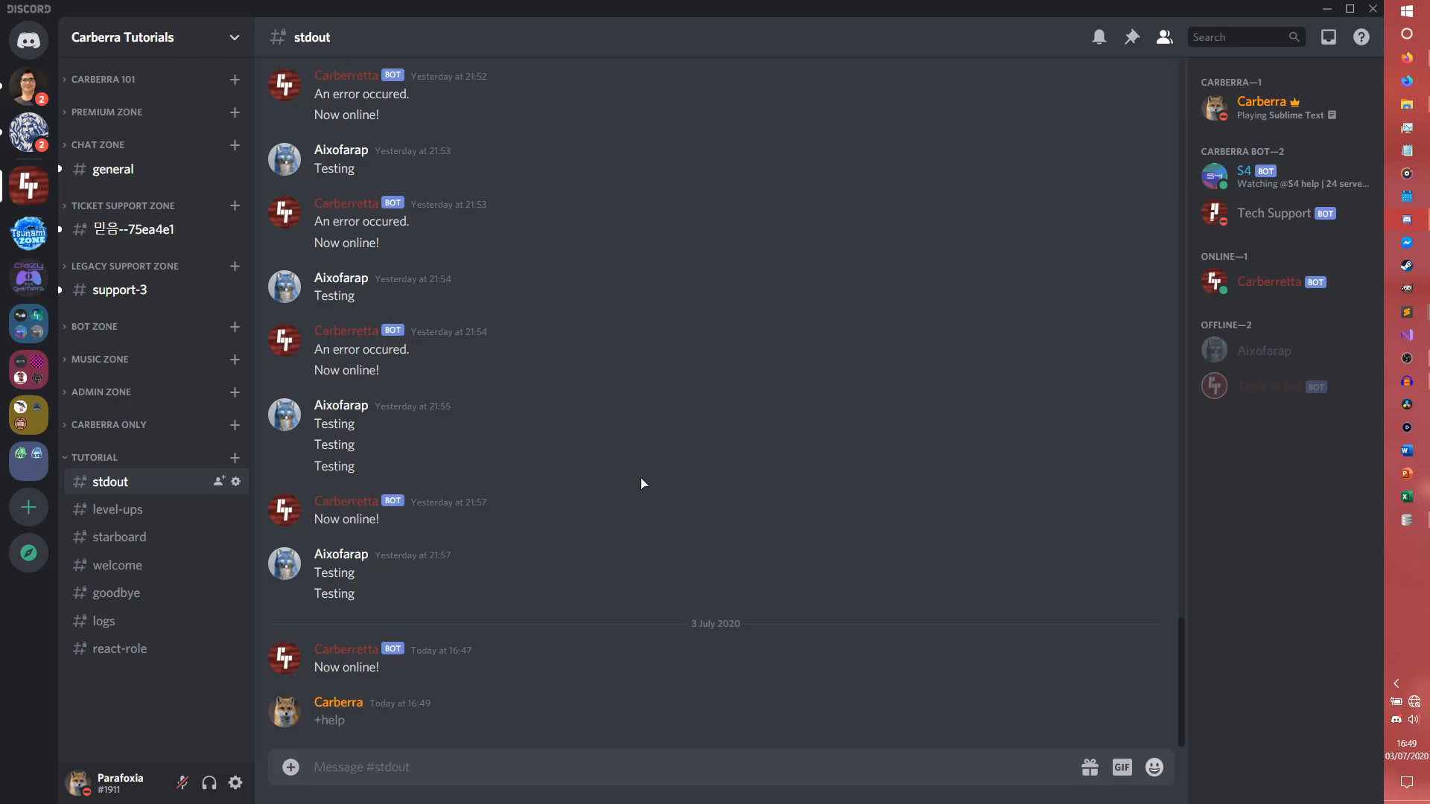
{"action": "mouse_move", "coordinate": [1395, 711]}
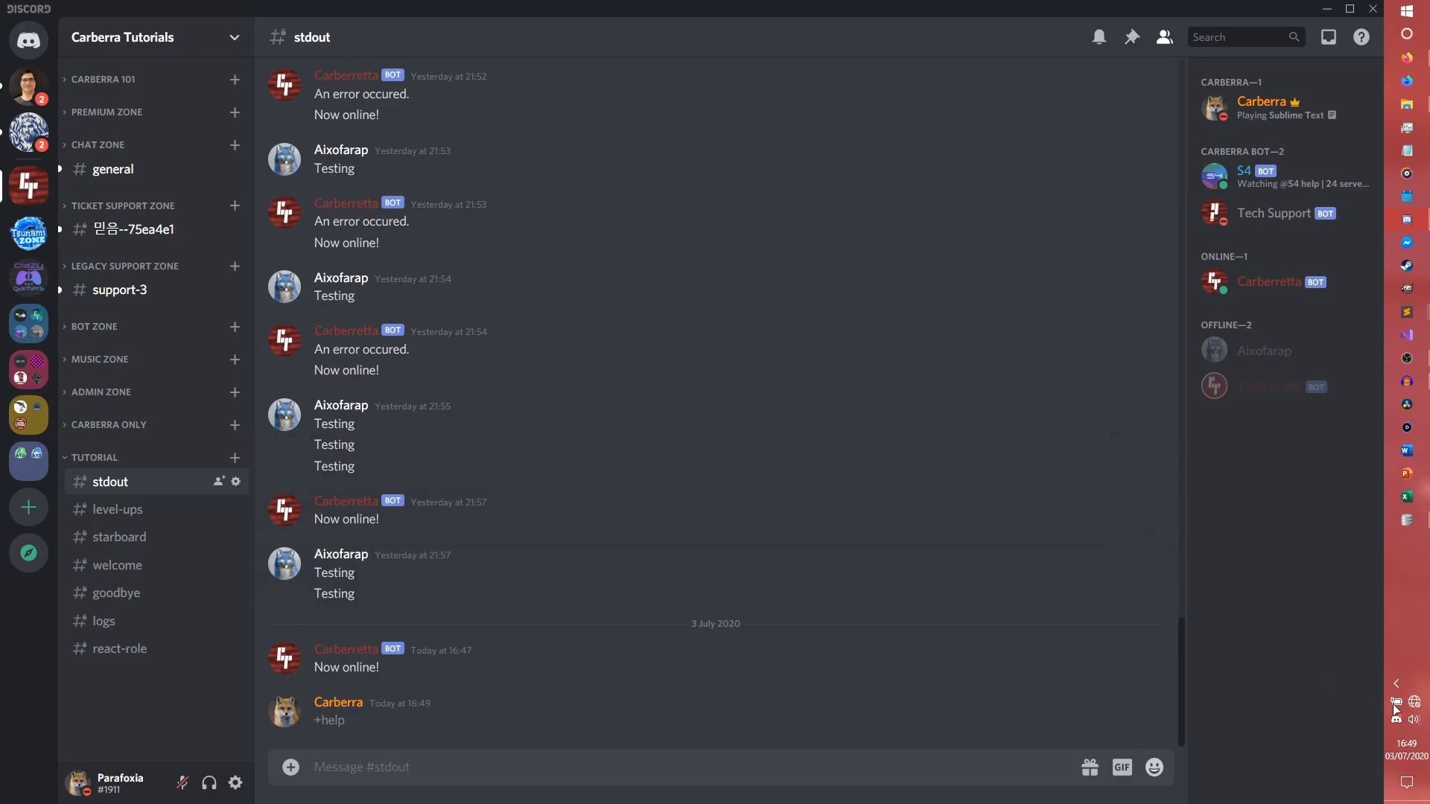
{"action": "mouse_move", "coordinate": [1414, 702]}
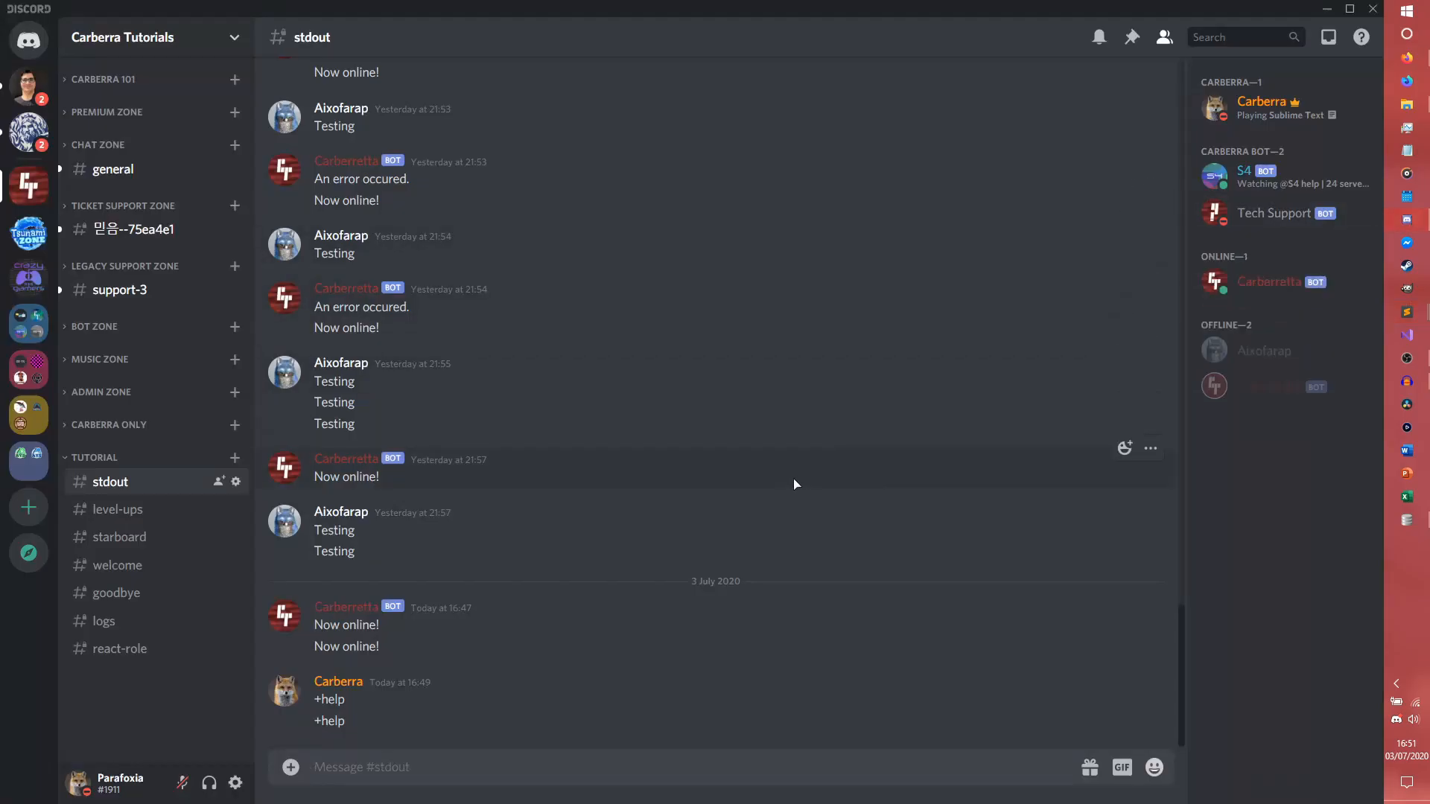
{"action": "type", "text": "+help"}
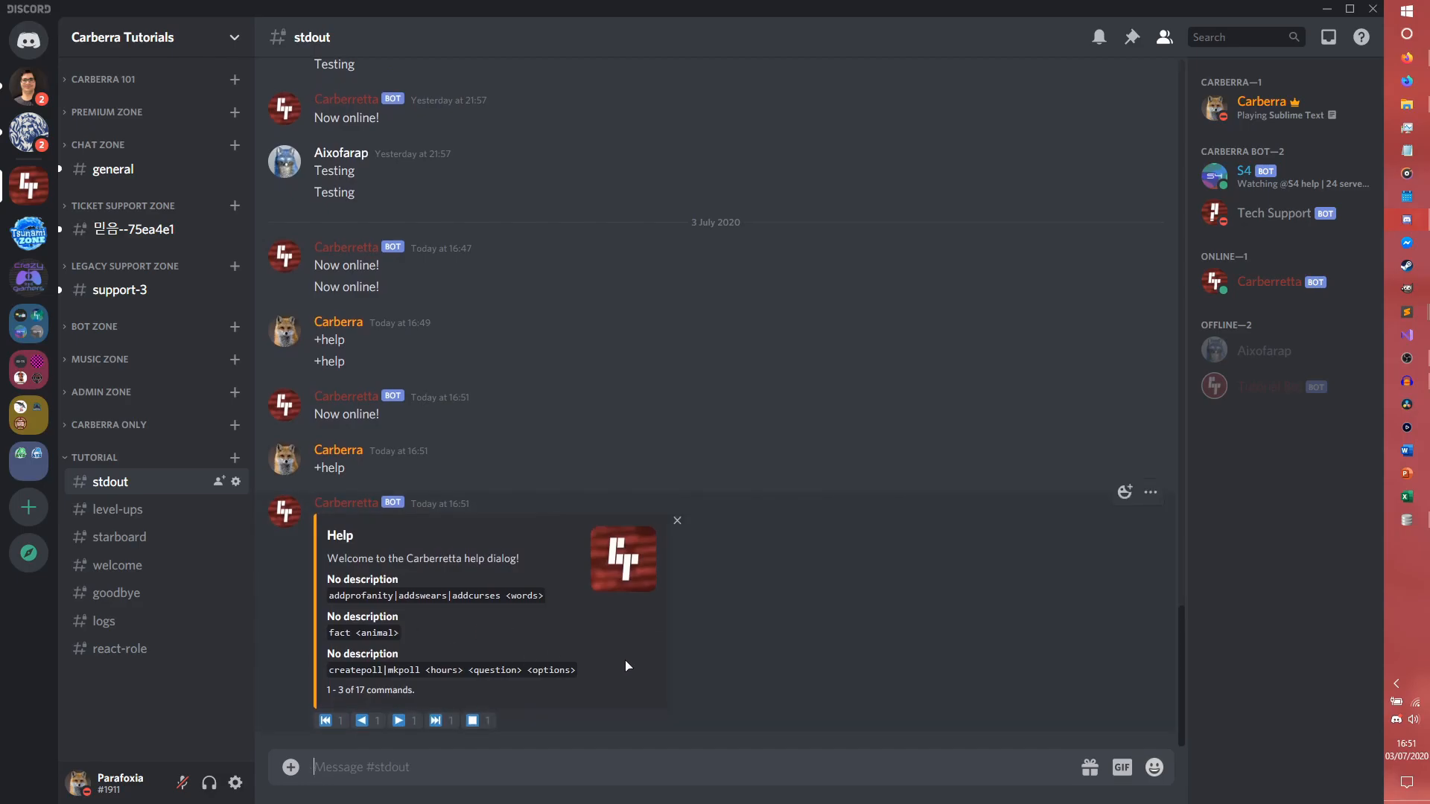
{"action": "left_click", "coordinate": [398, 721]}
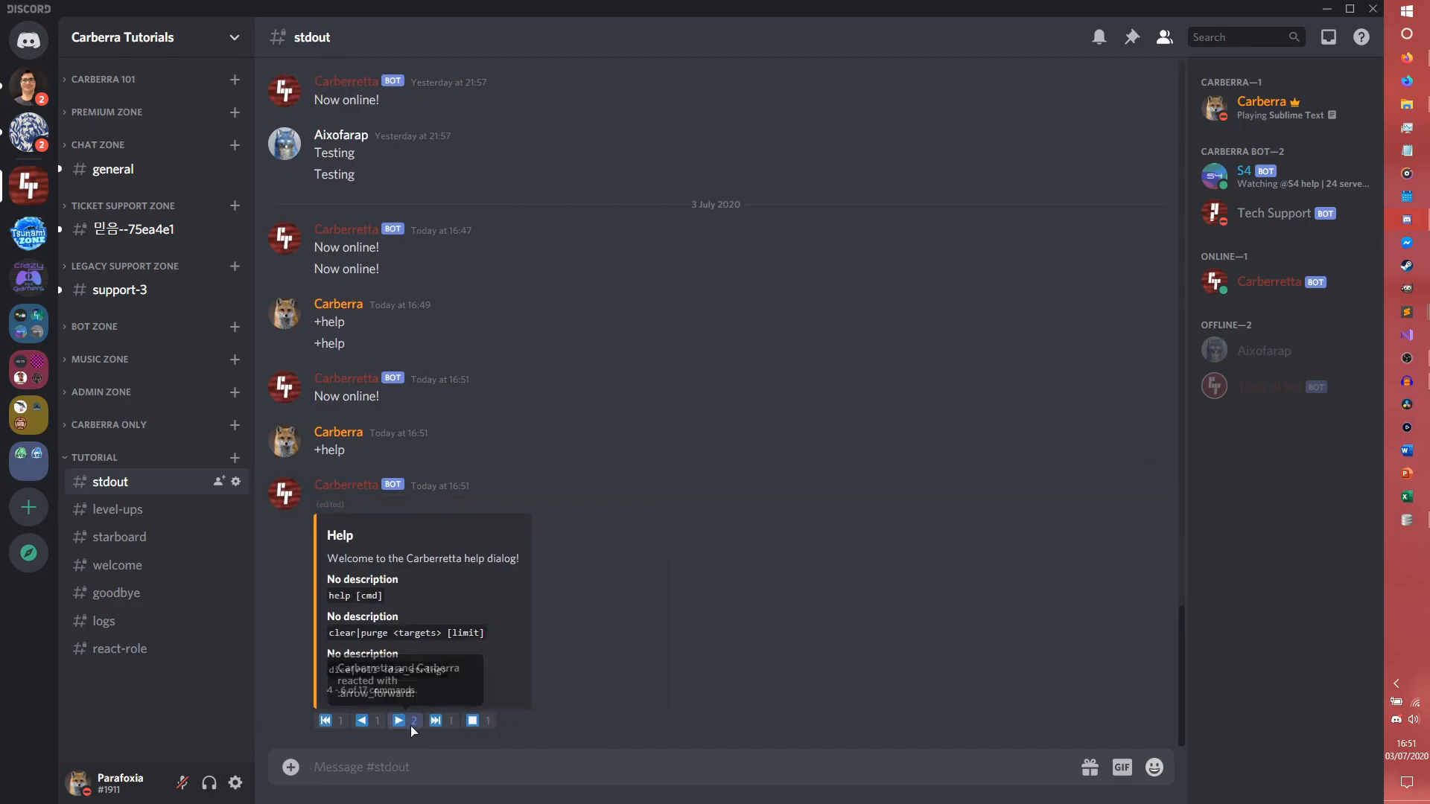
{"action": "left_click", "coordinate": [398, 721]}
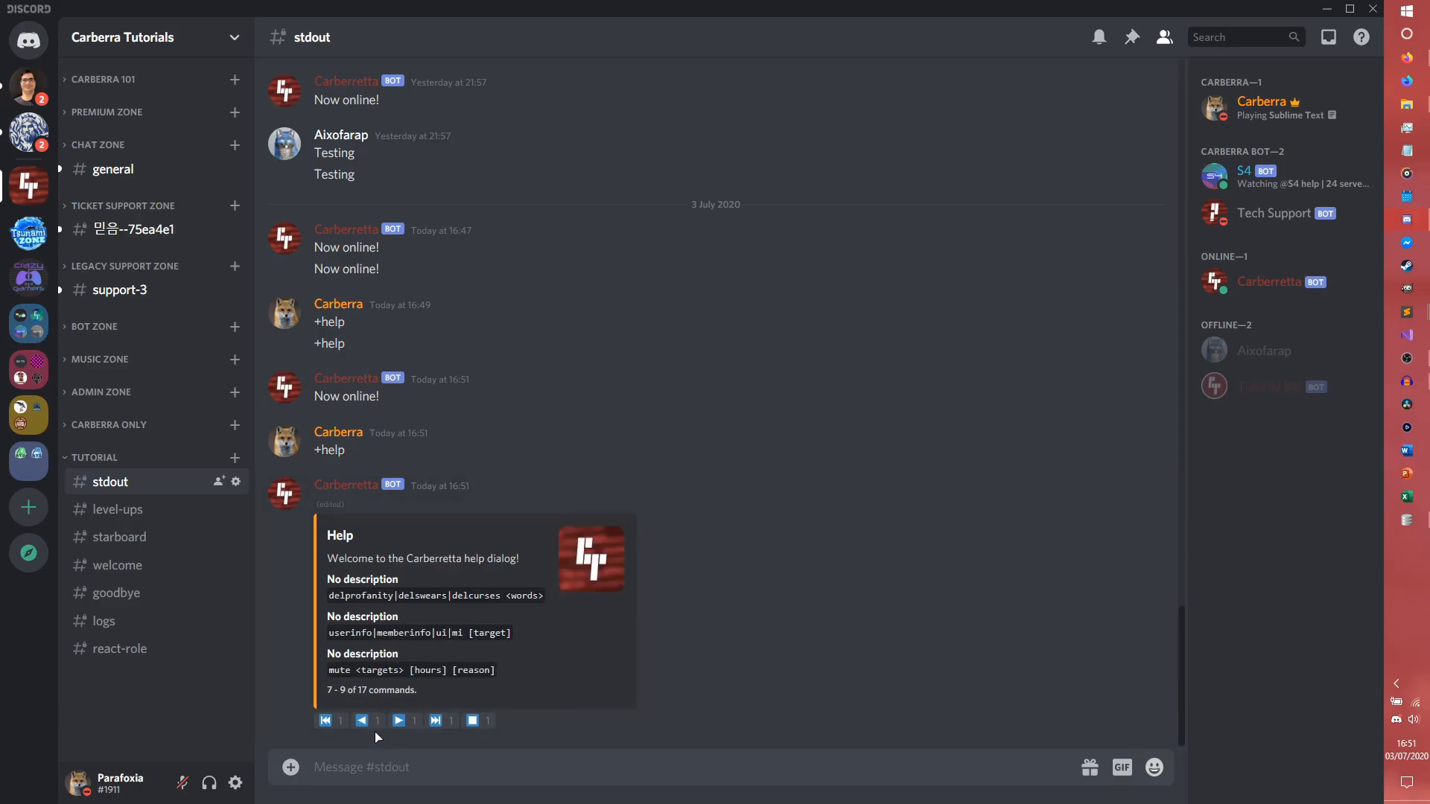
{"action": "left_click", "coordinate": [361, 721]}
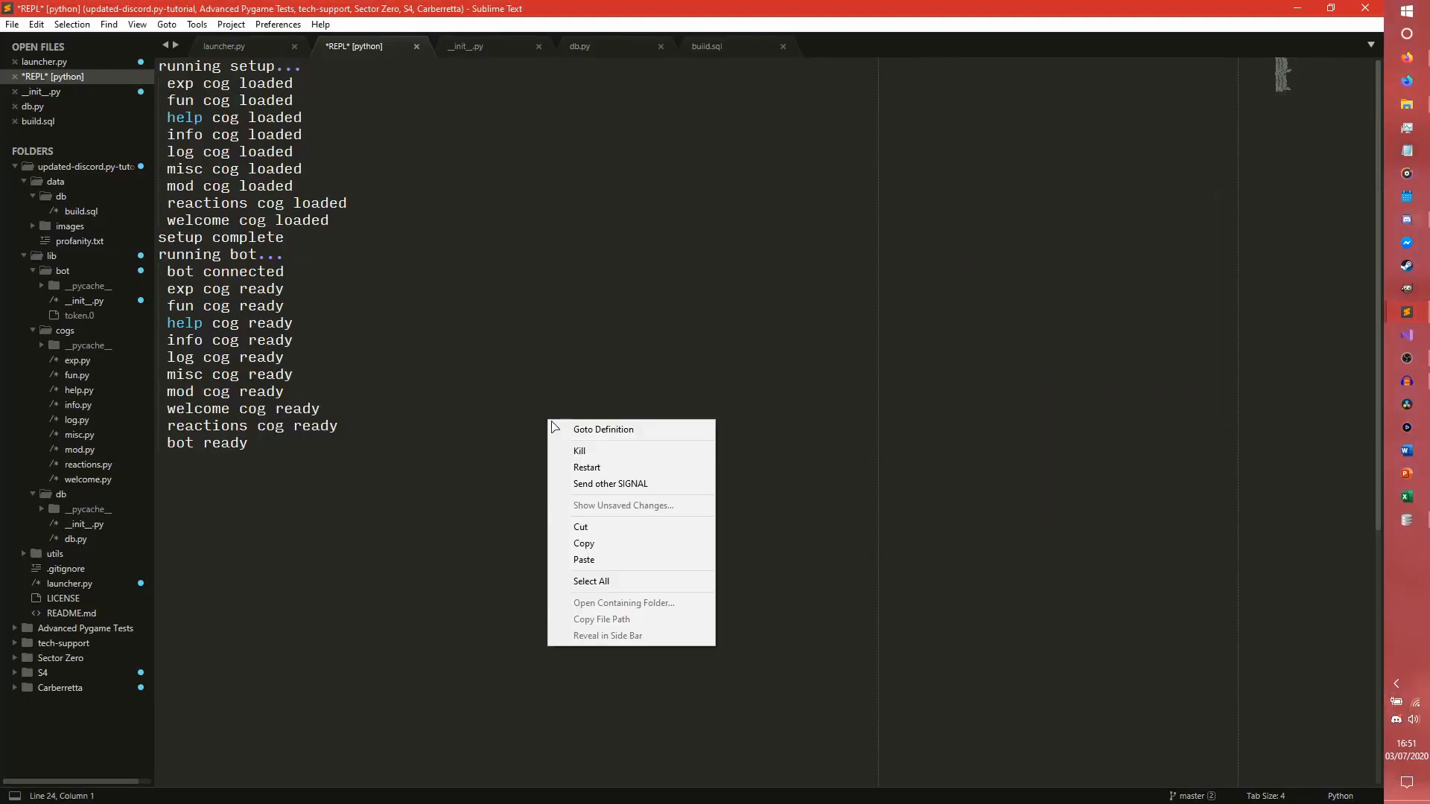
Kill the running bot and return to __init__.py by way of build.sql
{"action": "left_click", "coordinate": [579, 451]}
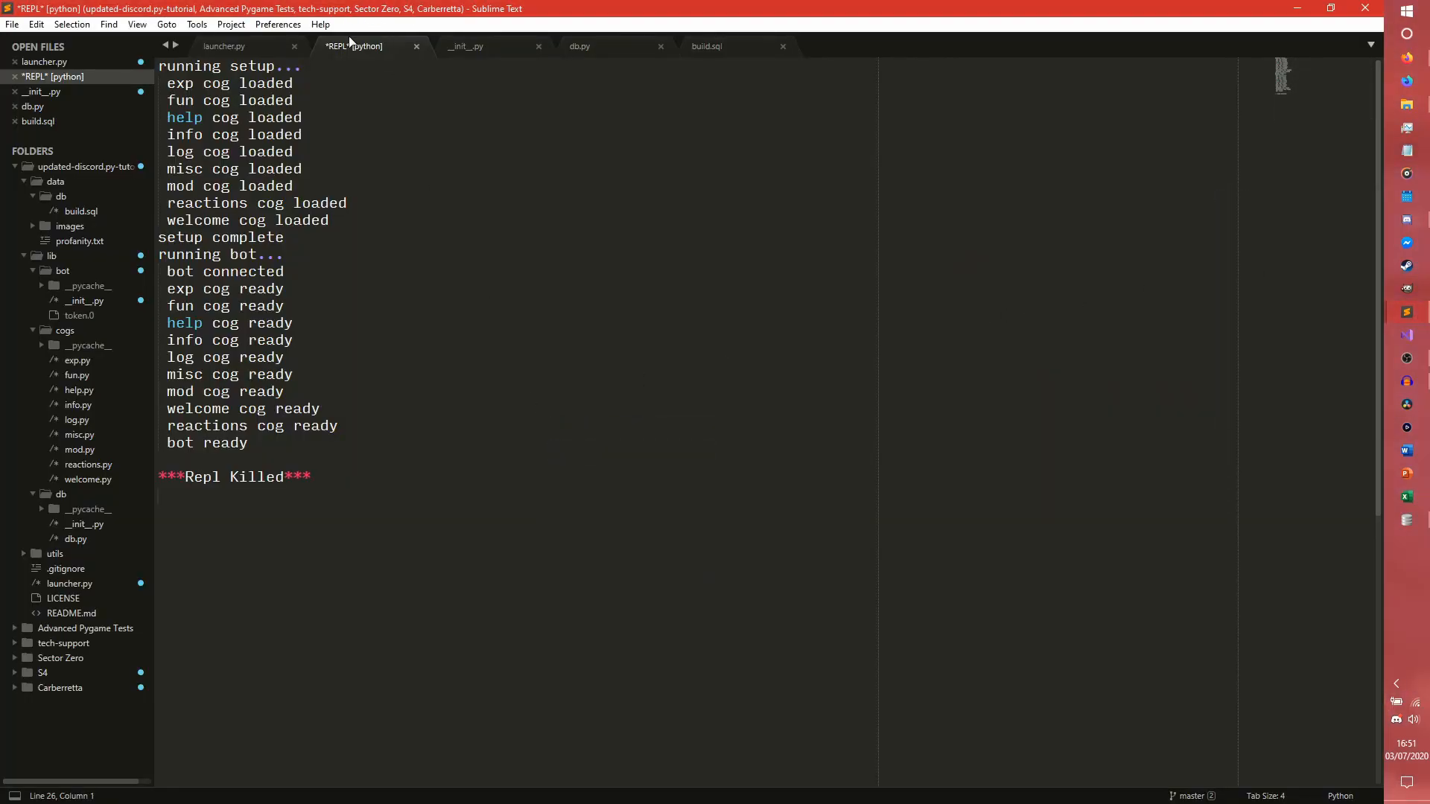
{"action": "left_click", "coordinate": [706, 45]}
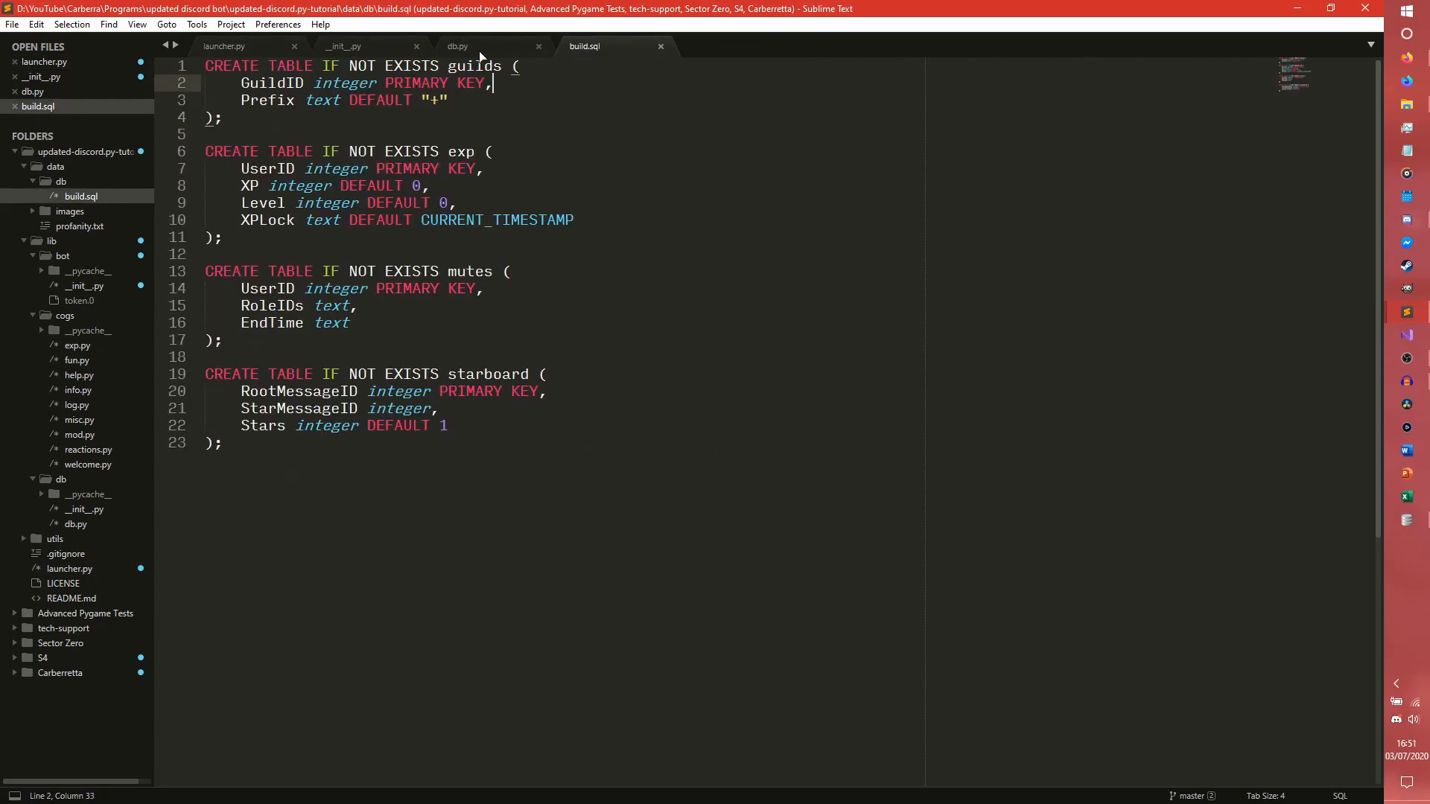
{"action": "left_click", "coordinate": [342, 46]}
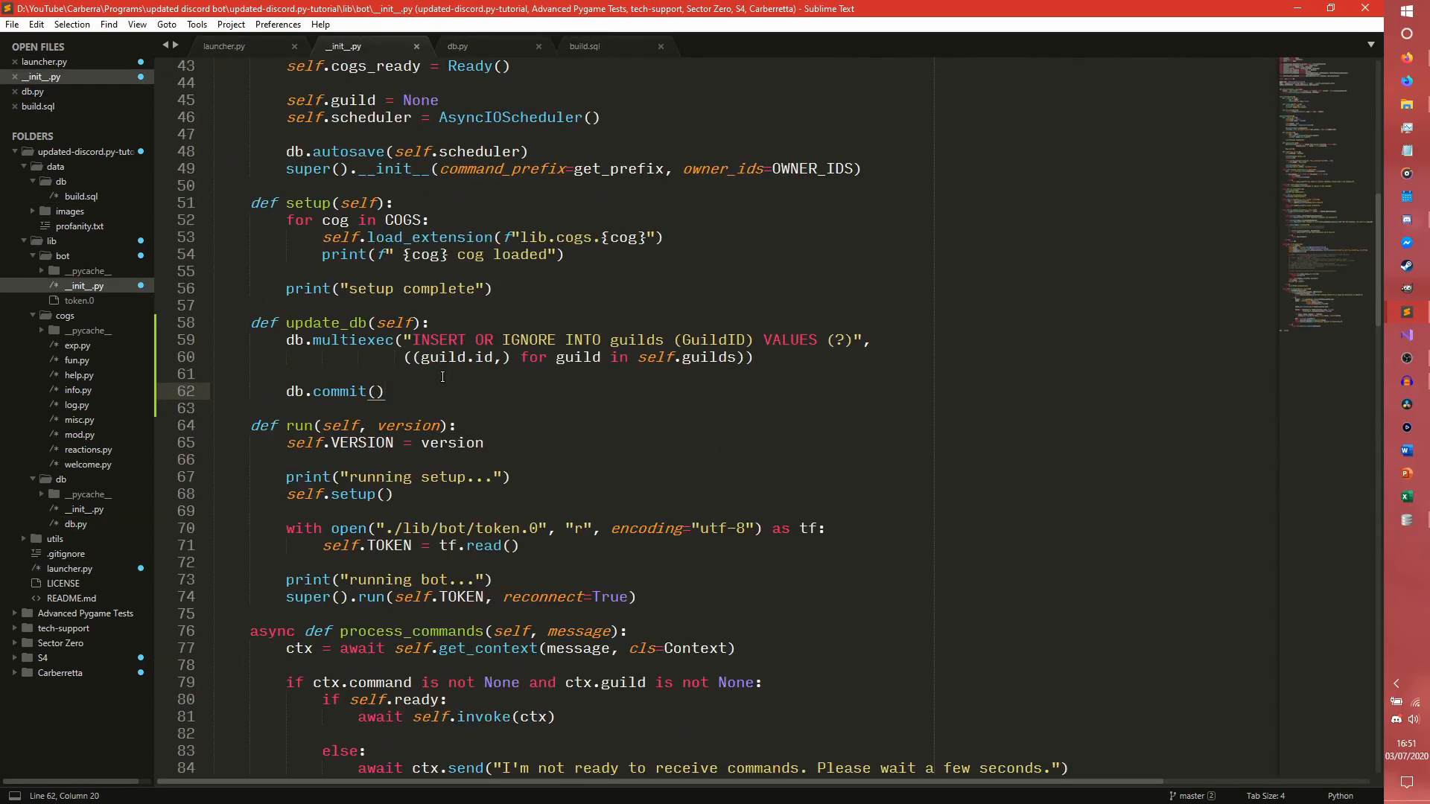
Select the guilds insert on line 60 and start a second db call below it
{"action": "left_click", "coordinate": [785, 356]}
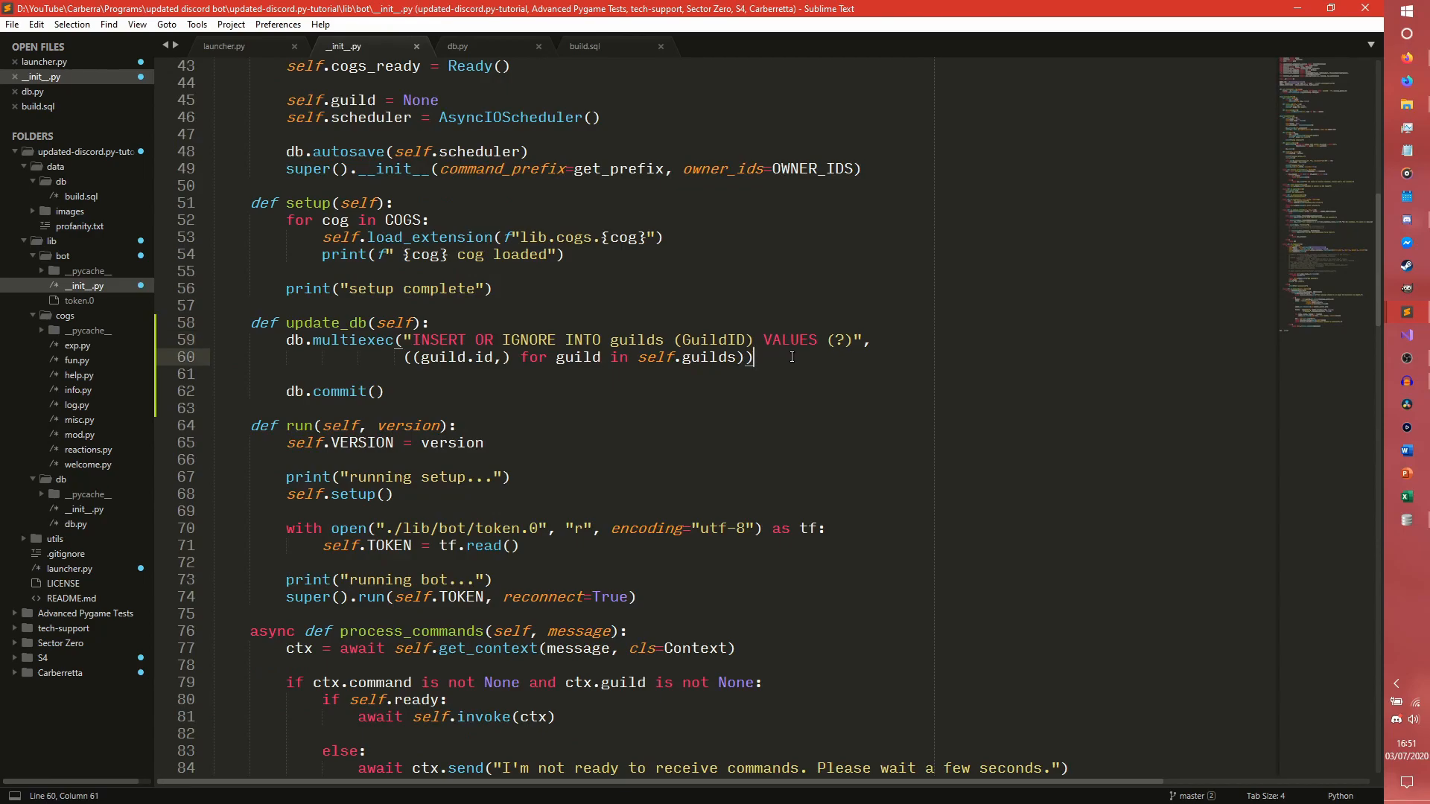
{"action": "left_click_drag", "start_coordinate": [751, 357], "coordinate": [719, 340]}
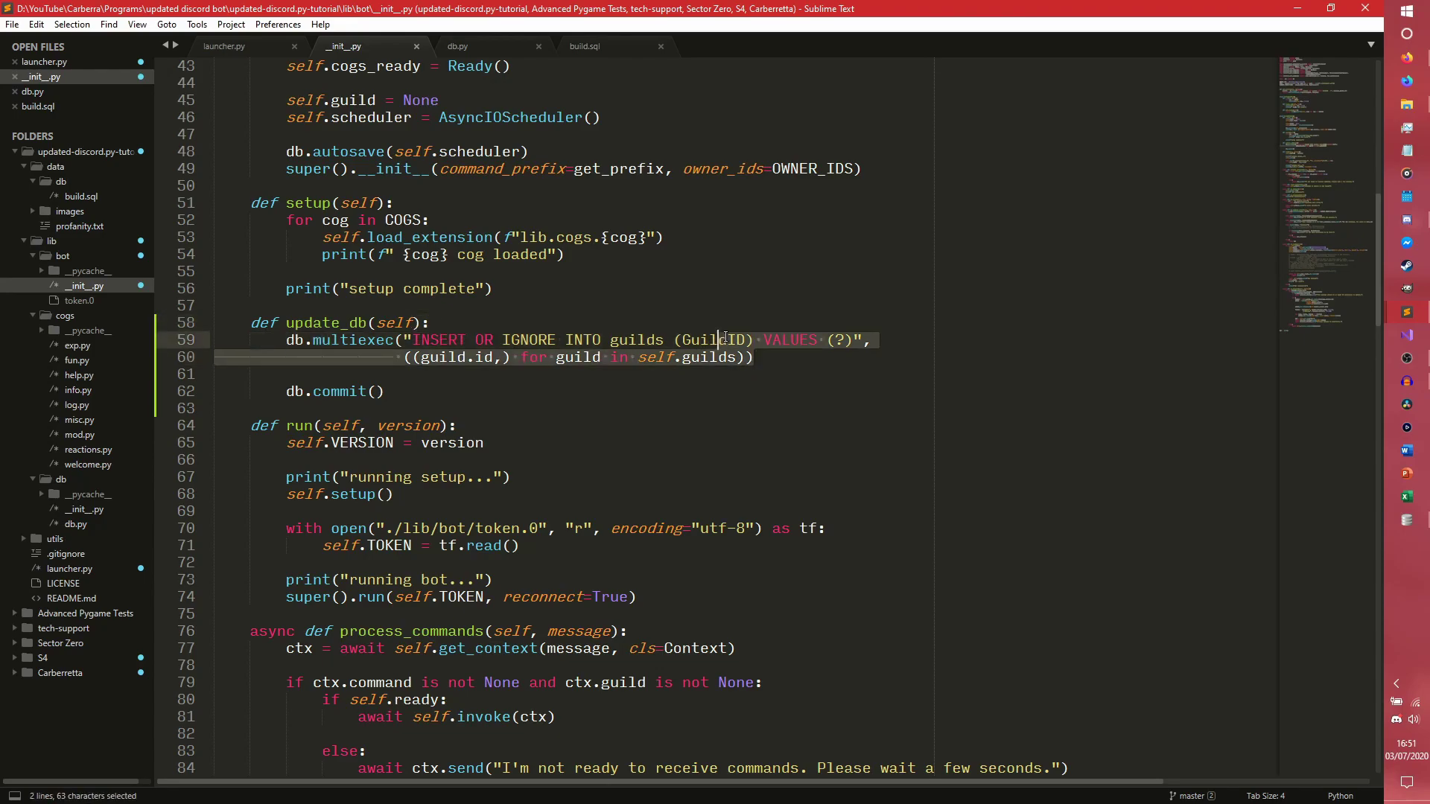
{"action": "left_click", "coordinate": [762, 357]}
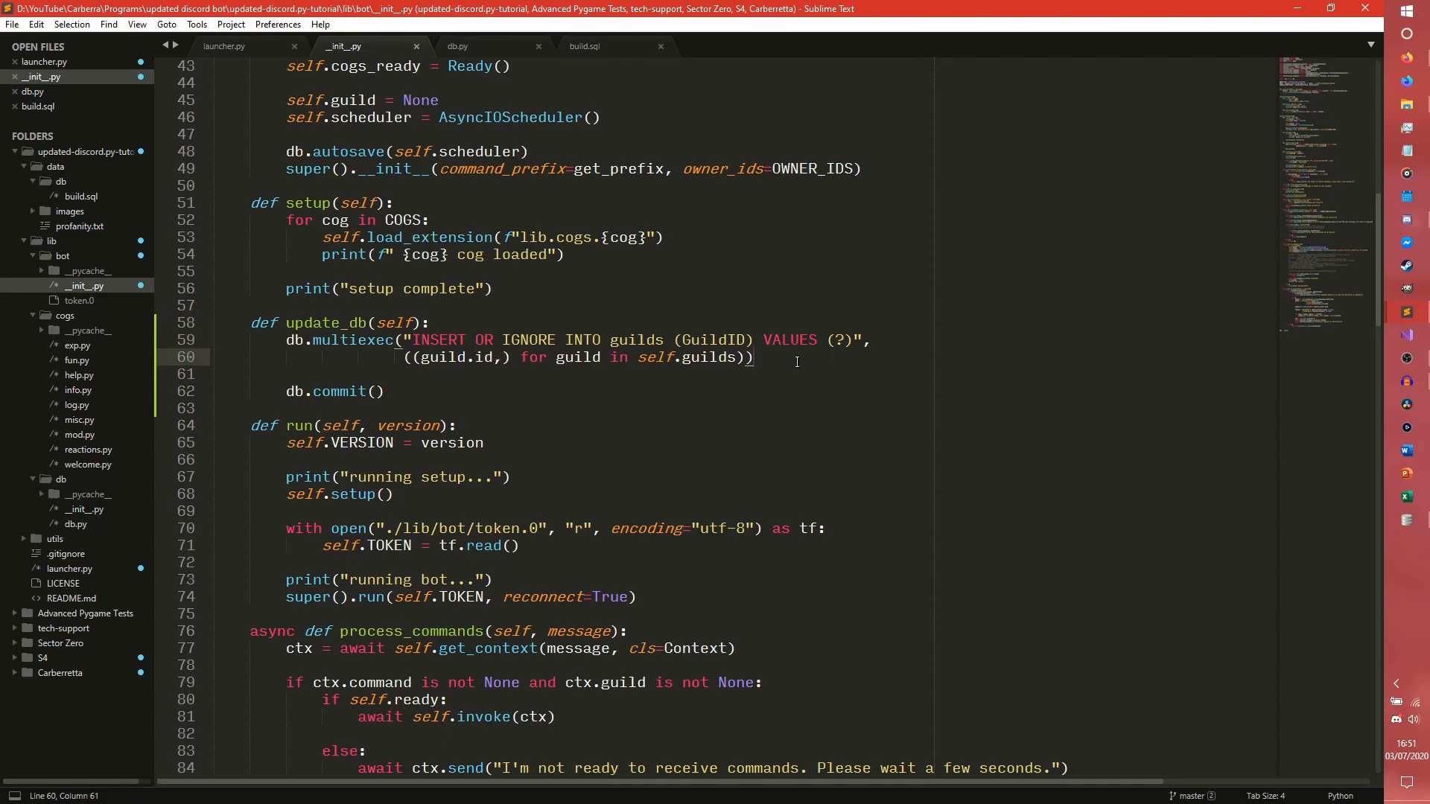
{"action": "type", "text": "db.multiexec(\""}
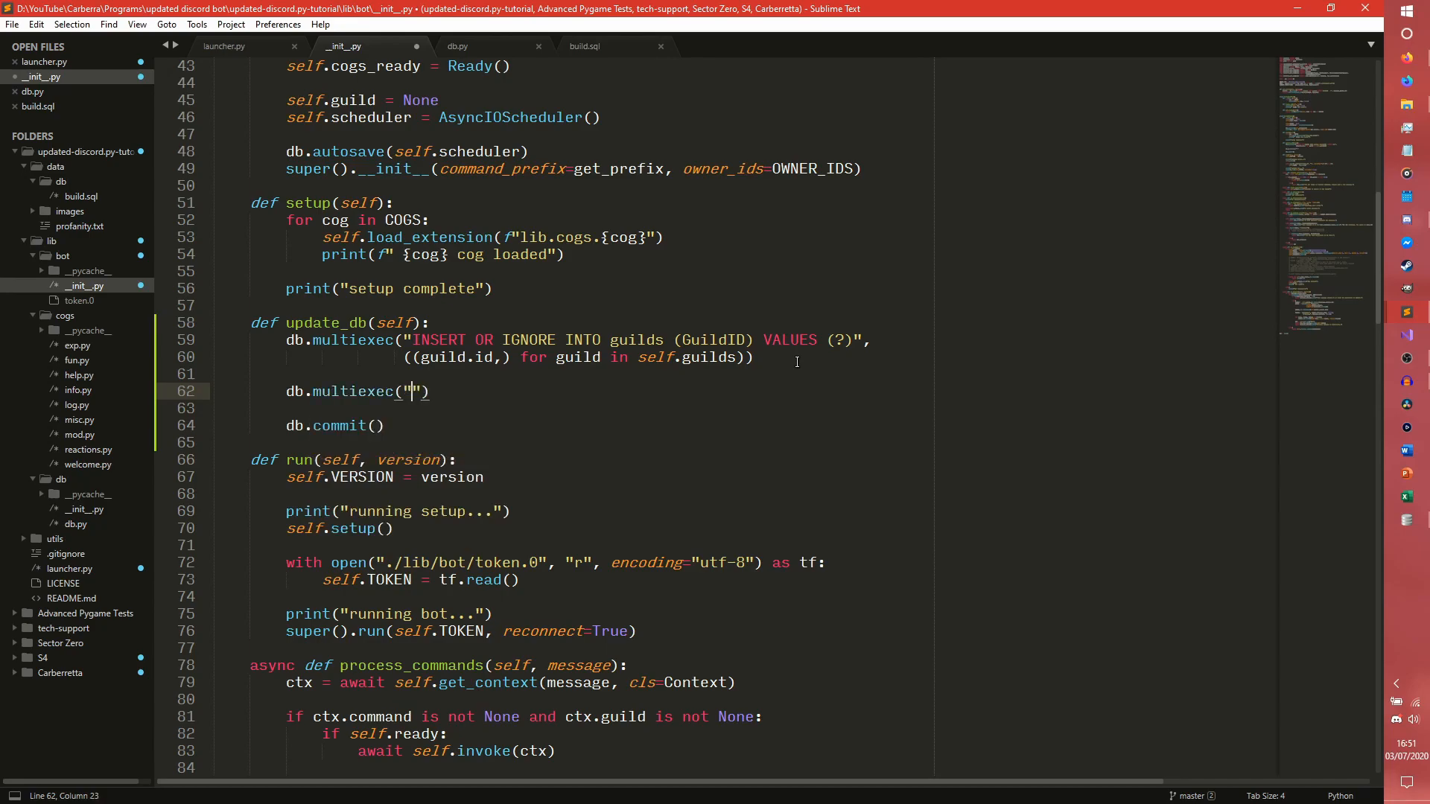
Write an INSERT OR IGNORE INTO exp VALUES query after checking exp's columns in build.sql
{"action": "type", "text": "INSERT"}
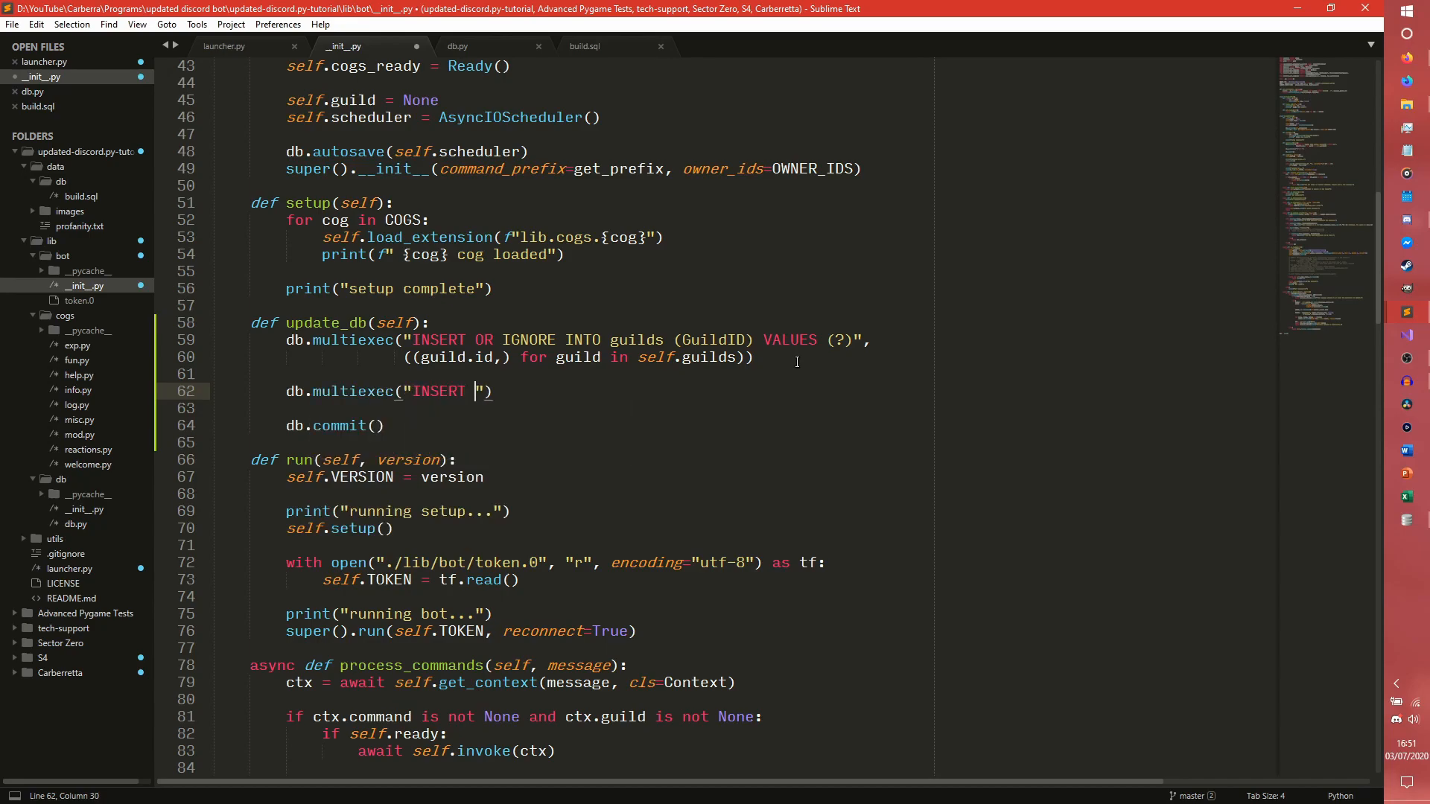
{"action": "type", "text": "OR I"}
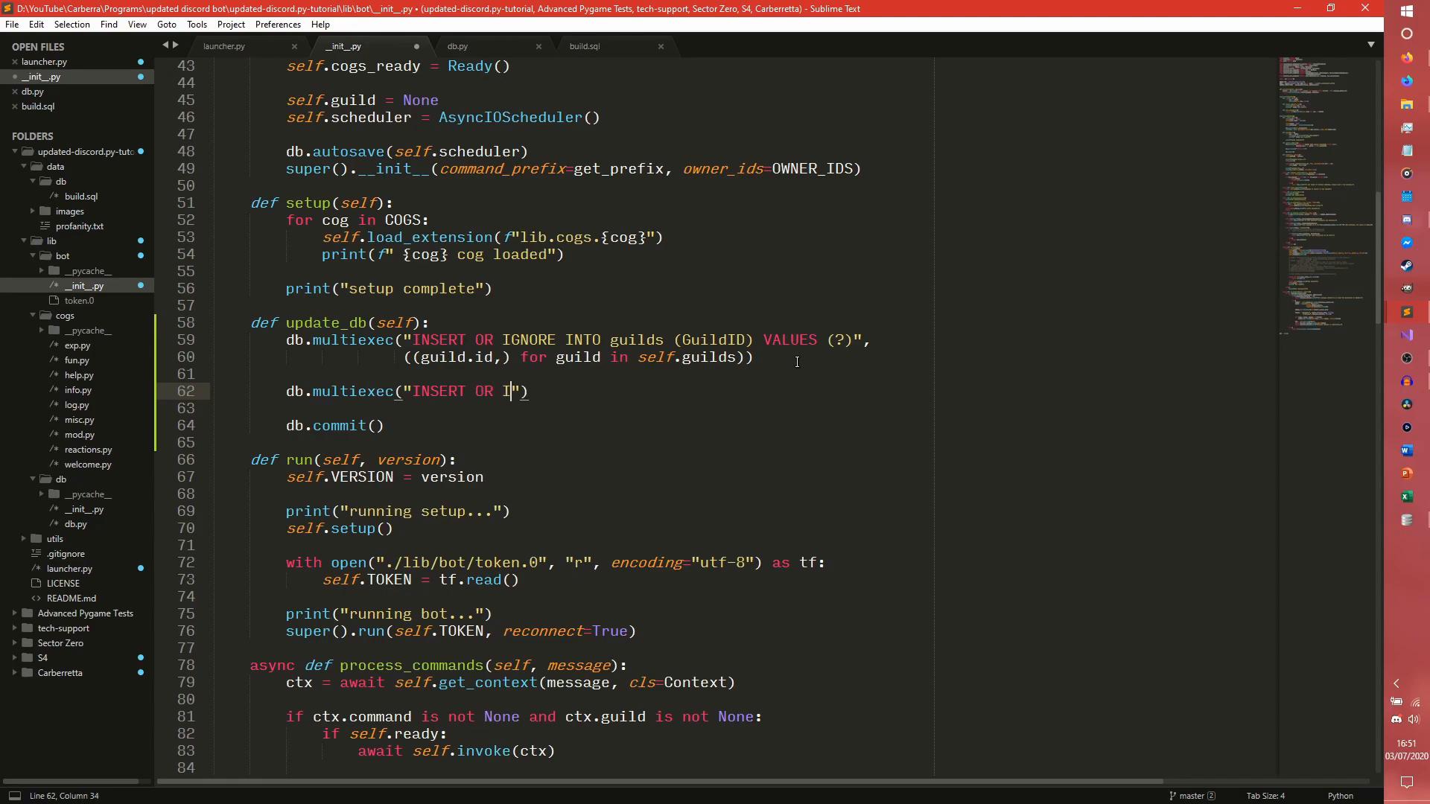
{"action": "type", "text": "GNORE INTO"}
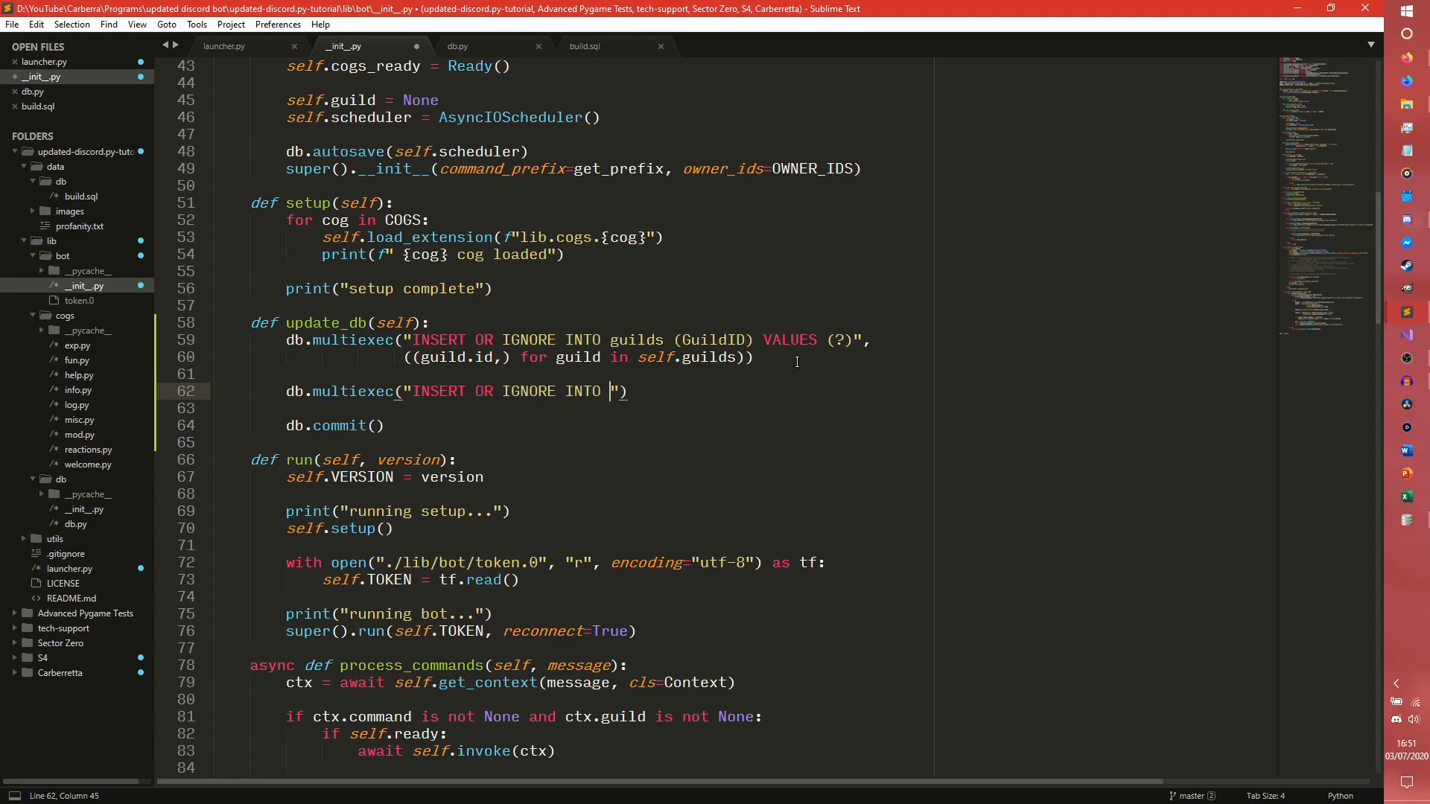
{"action": "type", "text": "exp (UserID"}
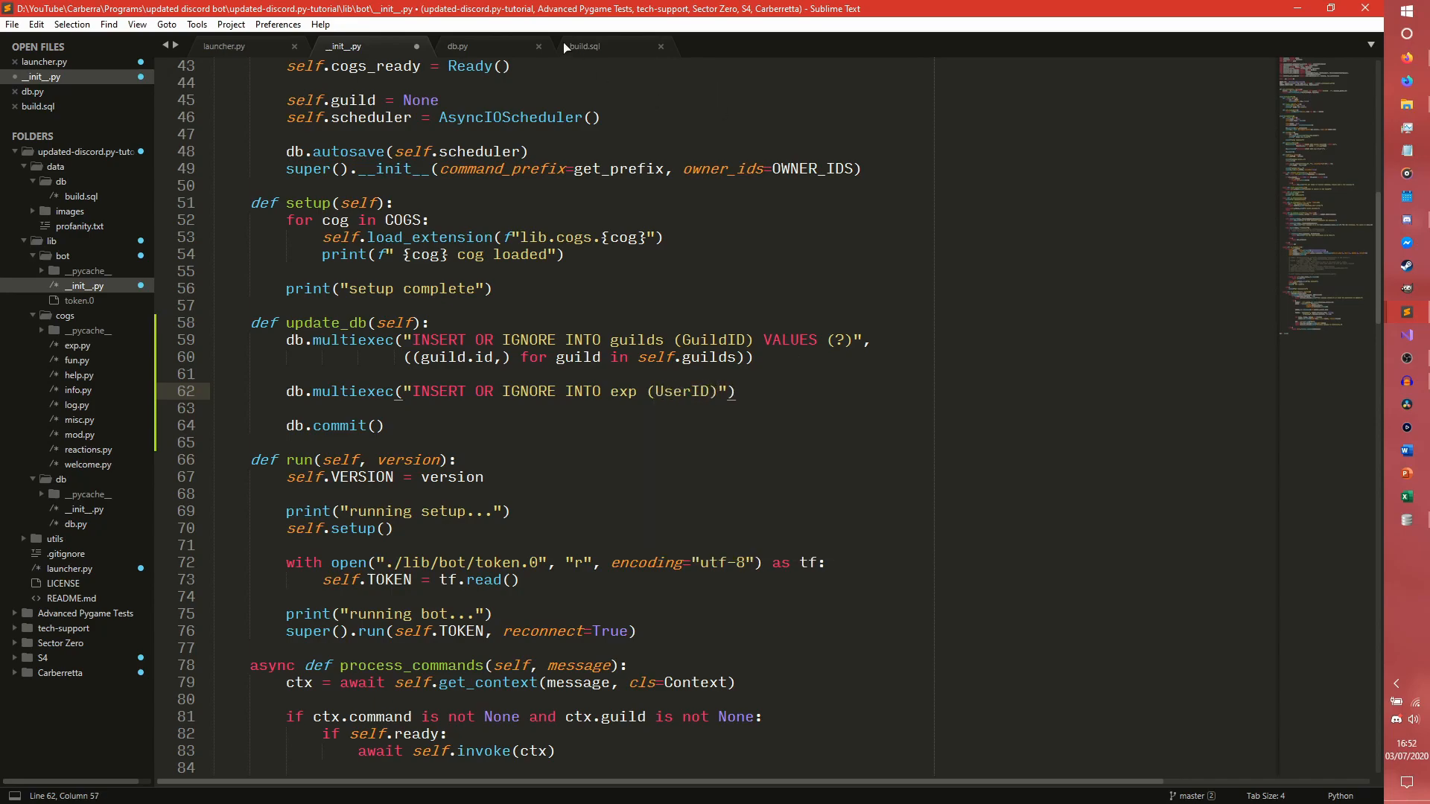
{"action": "left_click", "coordinate": [585, 45]}
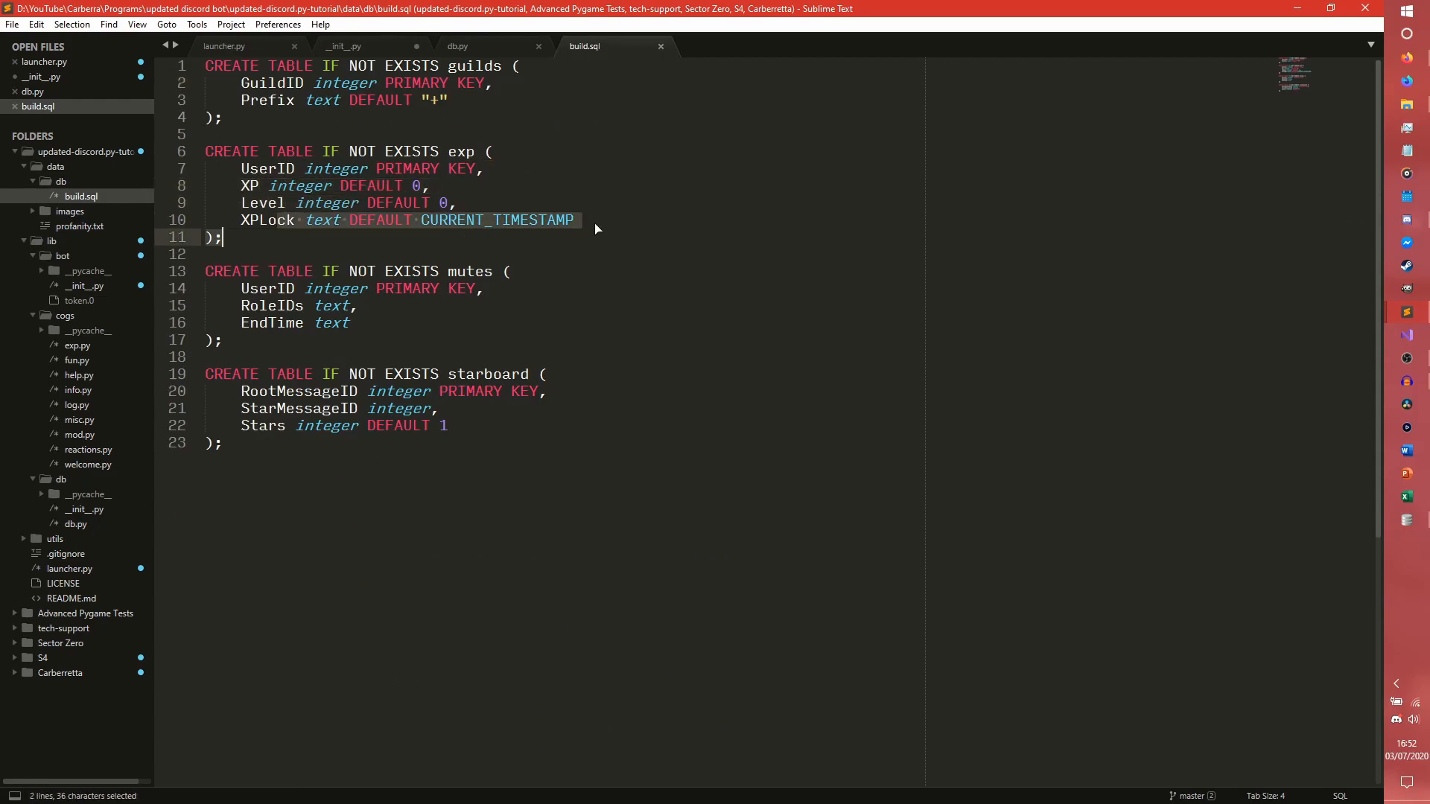
{"action": "left_click", "coordinate": [344, 46]}
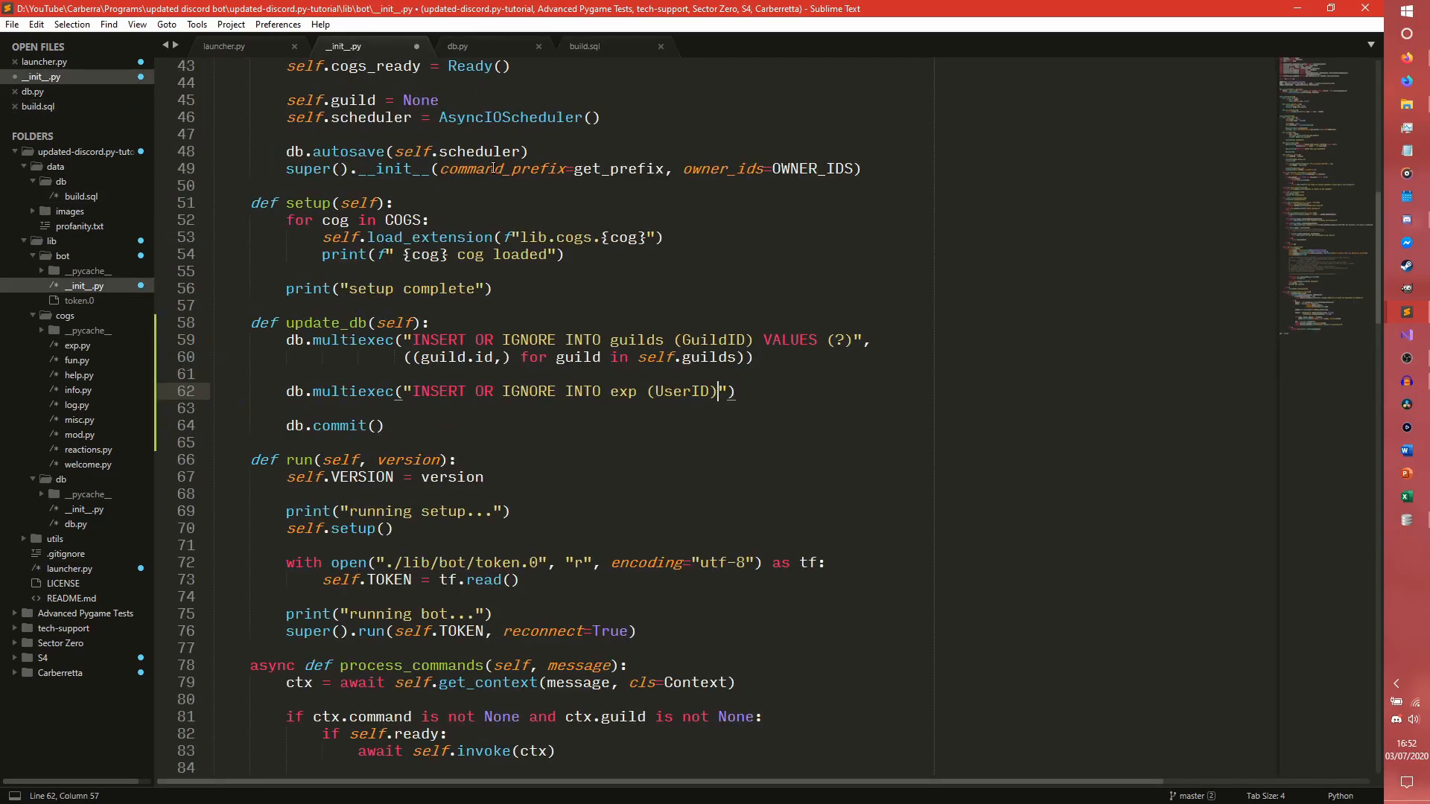
{"action": "type", "text": "VALUES (?"}
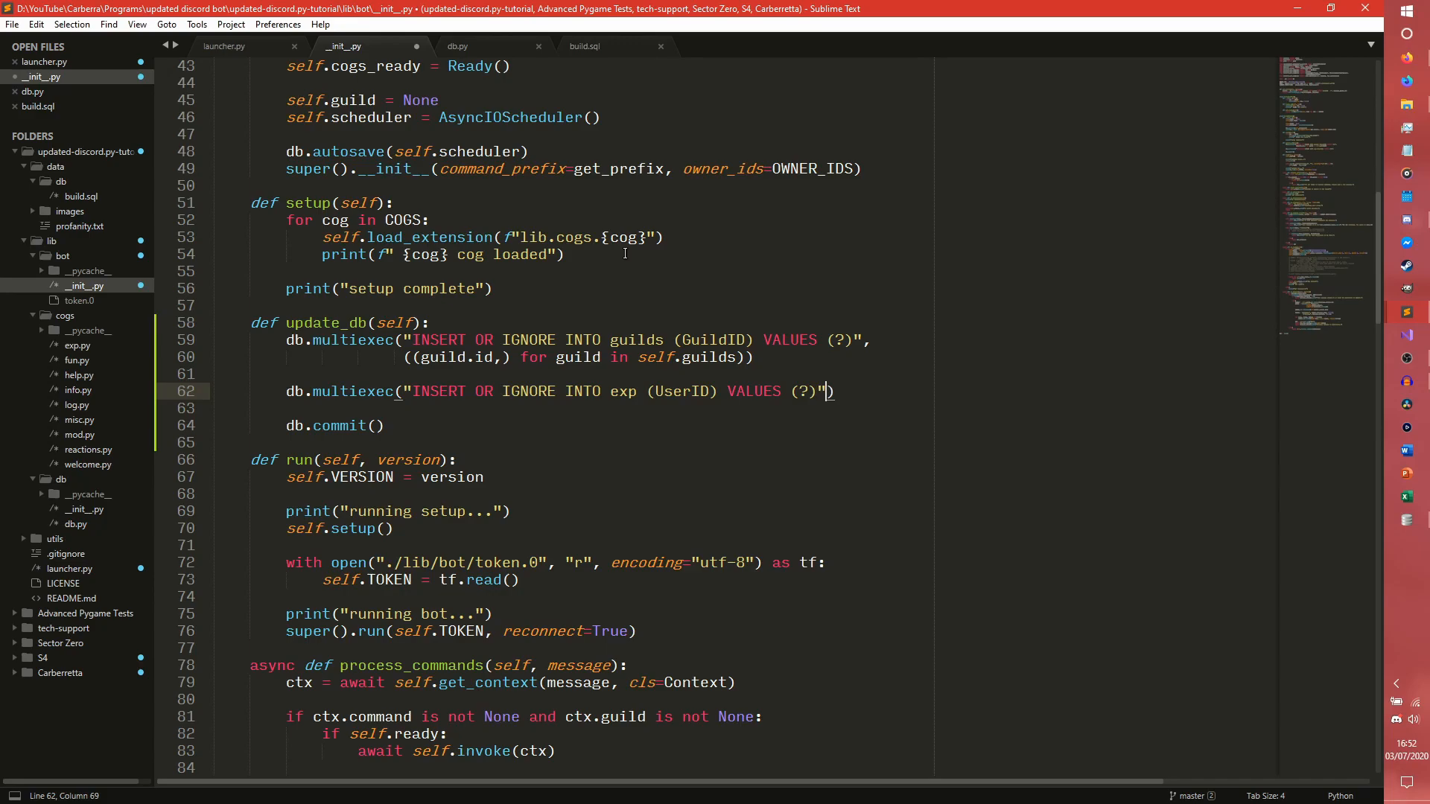
{"action": "type", "text": ","}
{"action": "key", "text": "Enter"}
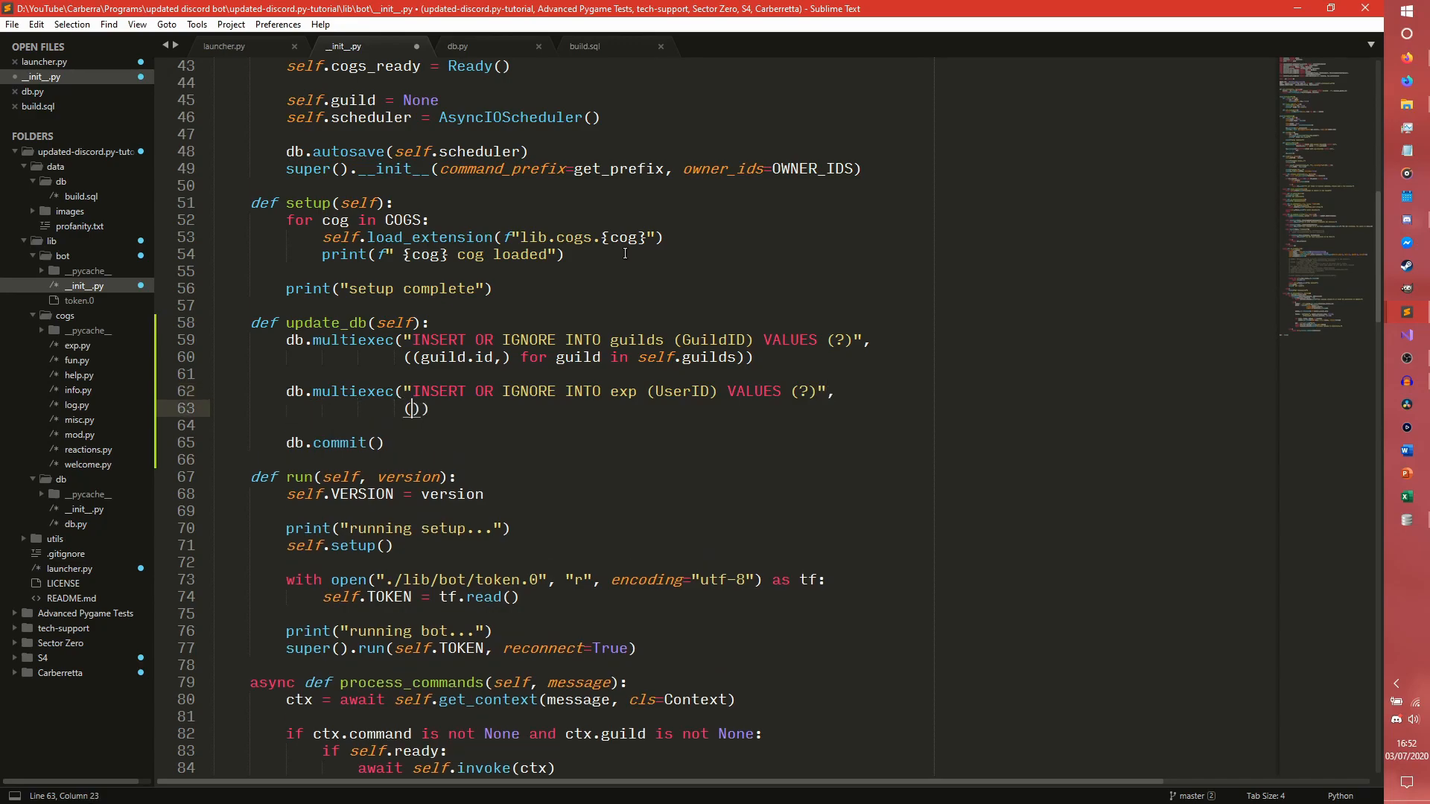
Fill in the member generator '(member.id,) for member in guild.members for guild in self.guilds'
{"action": "type", "text": "member."}
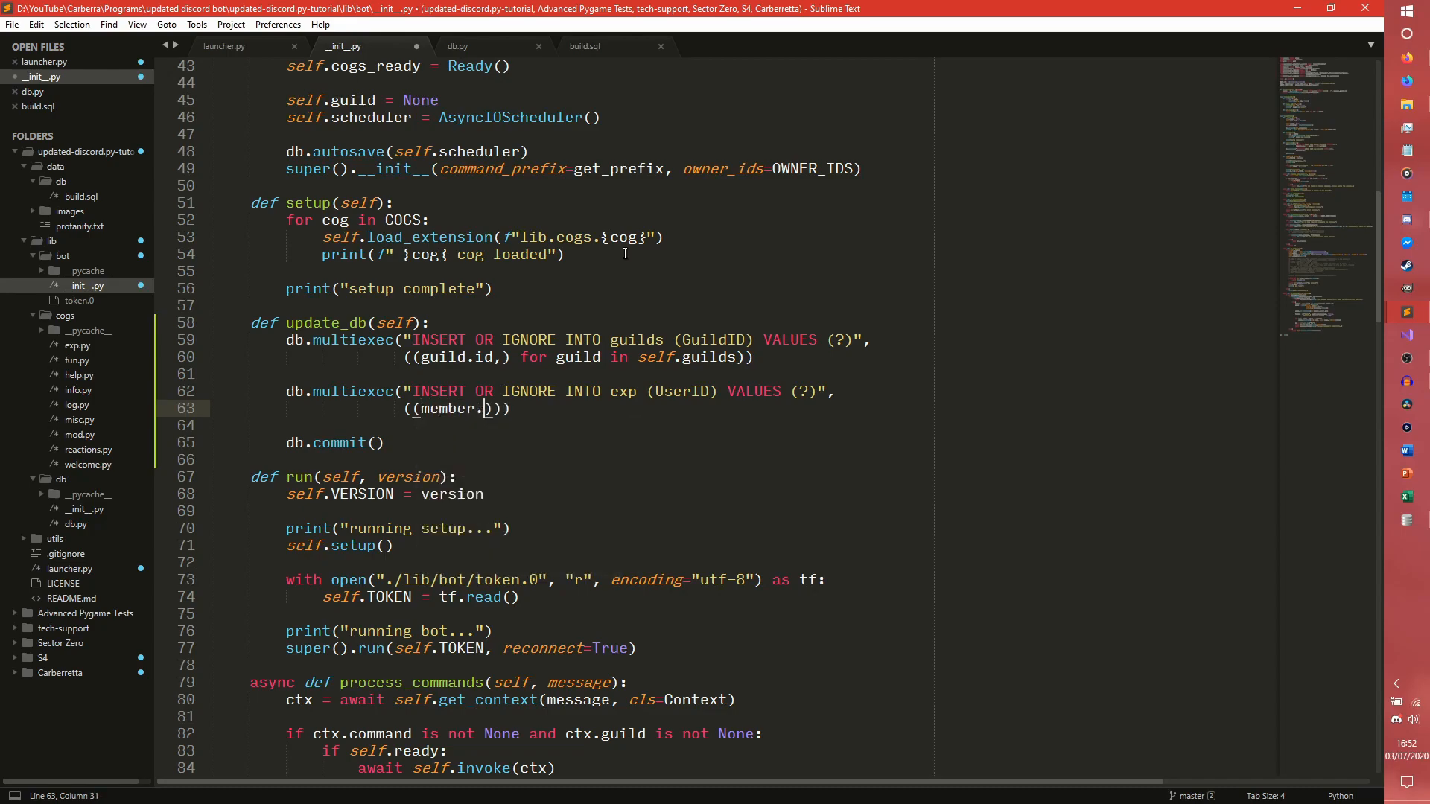
{"action": "type", "text": "id,) for member in self."}
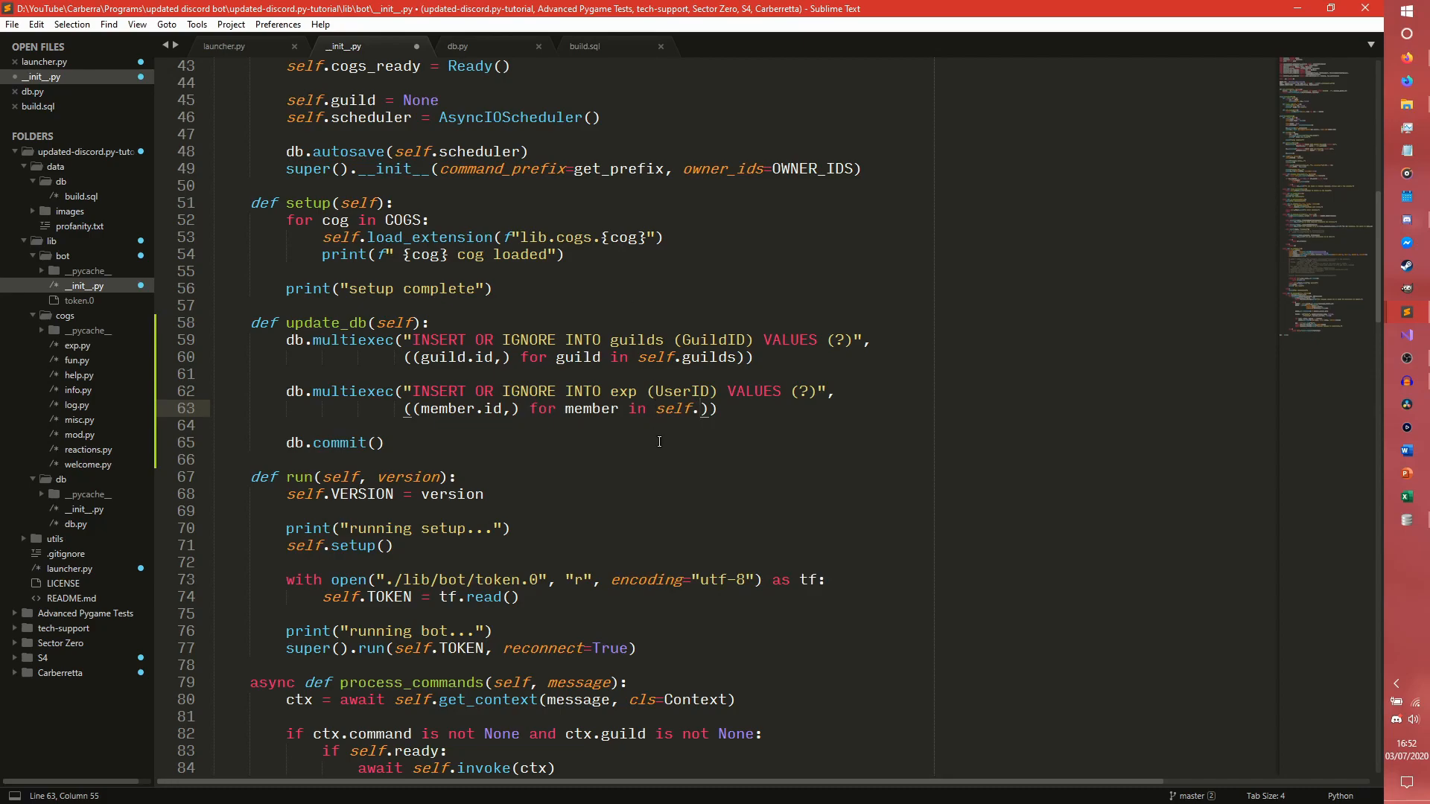
{"action": "scroll", "scroll_direction": "down", "scroll_amount": 3}
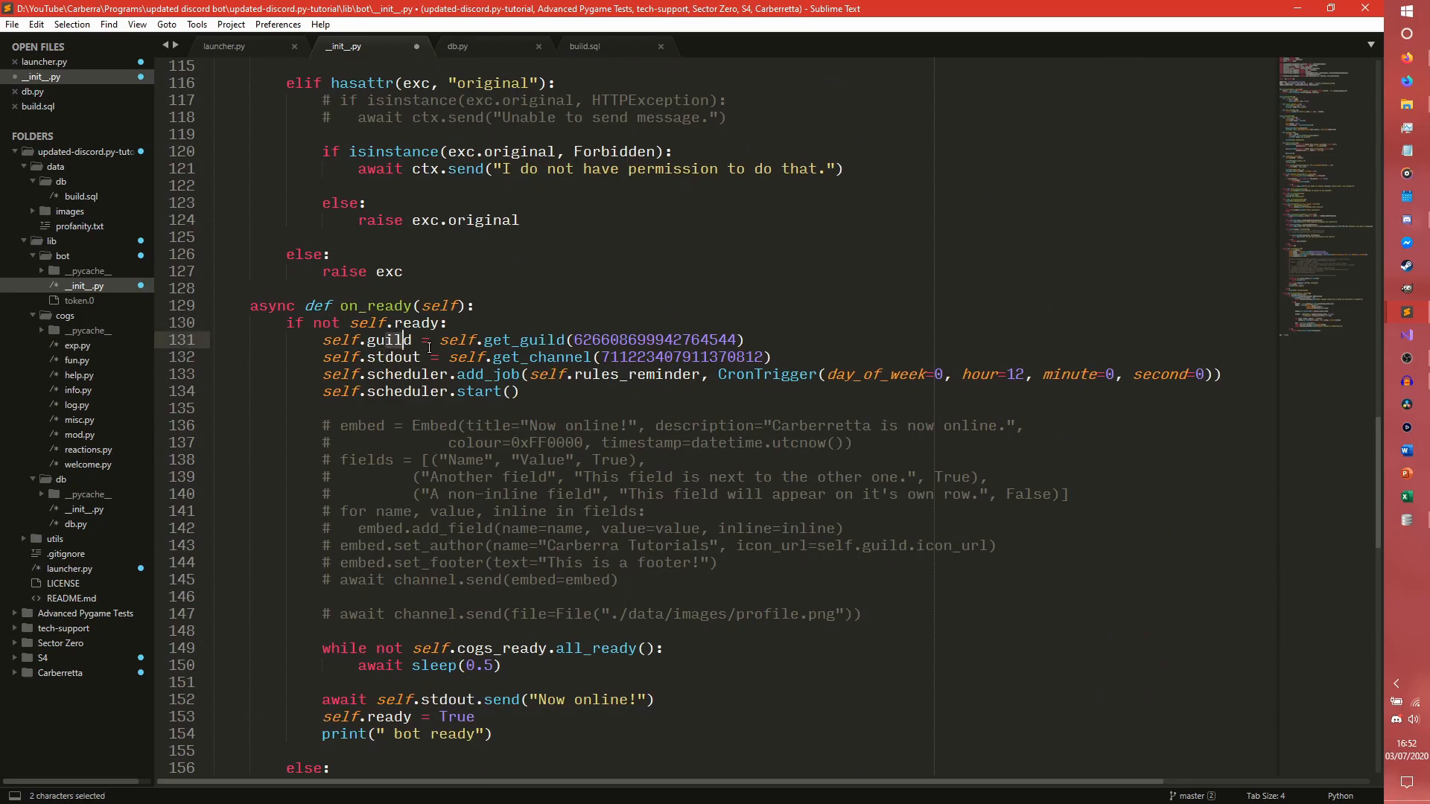
{"action": "left_click", "coordinate": [799, 340]}
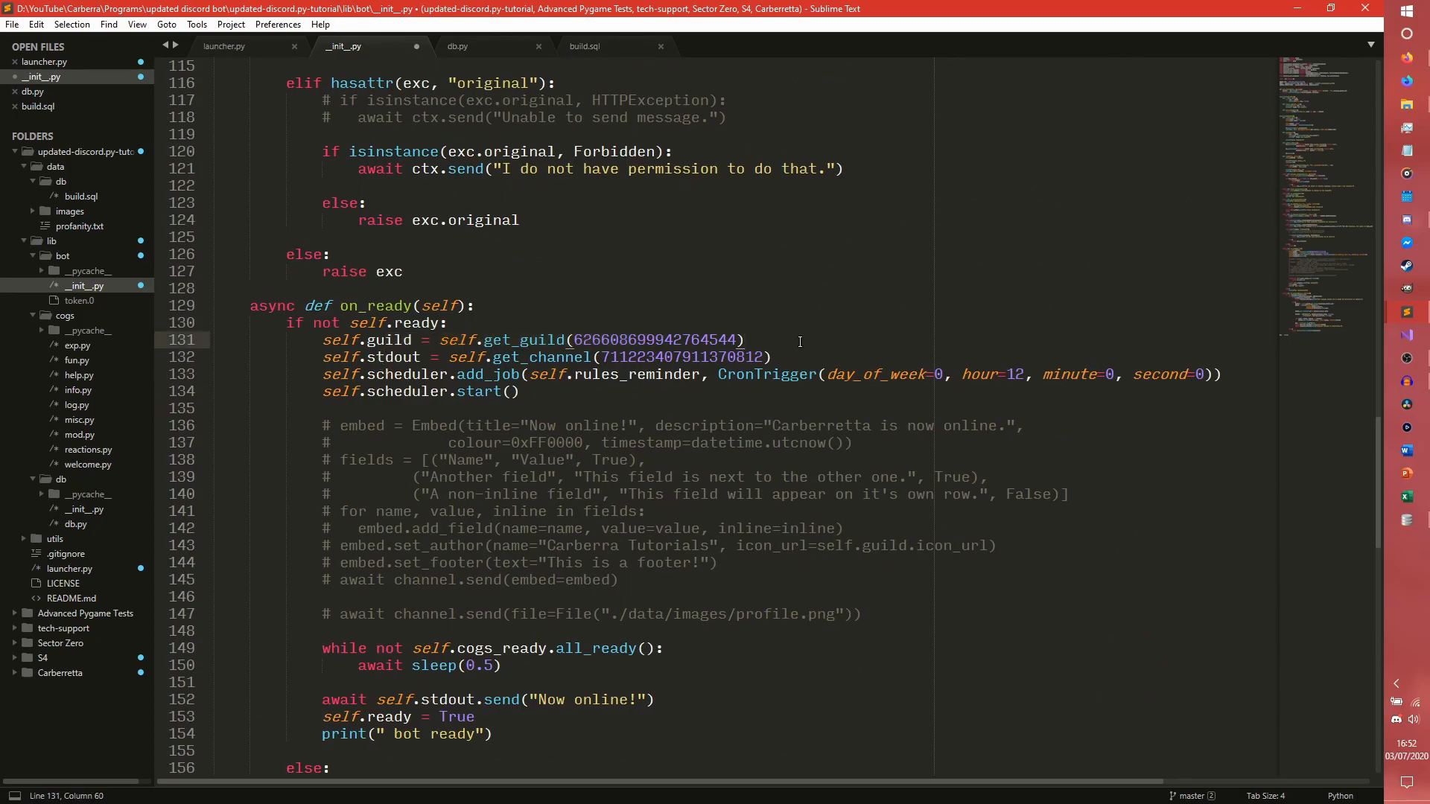
{"action": "mouse_move", "coordinate": [702, 528]}
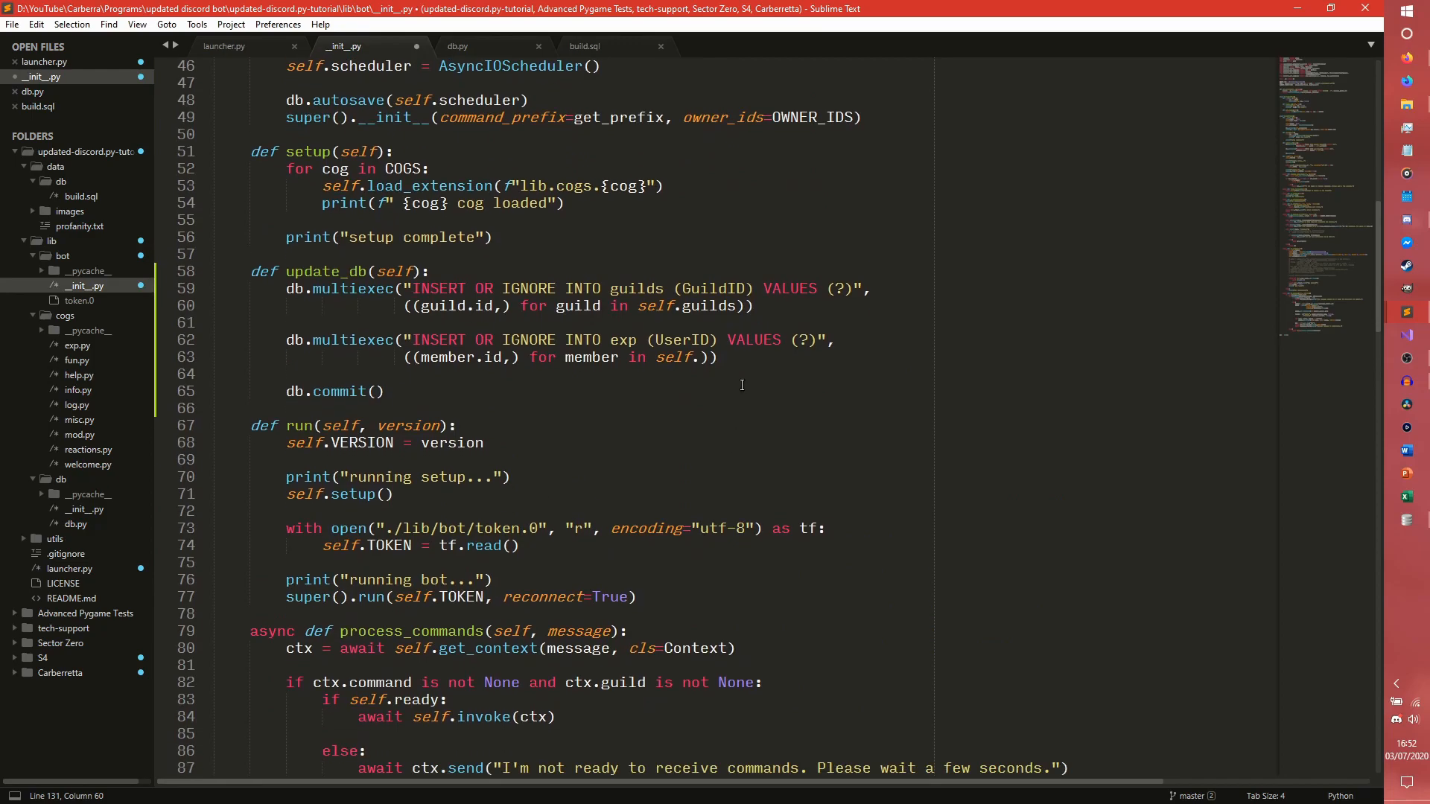
{"action": "left_click", "coordinate": [697, 357]}
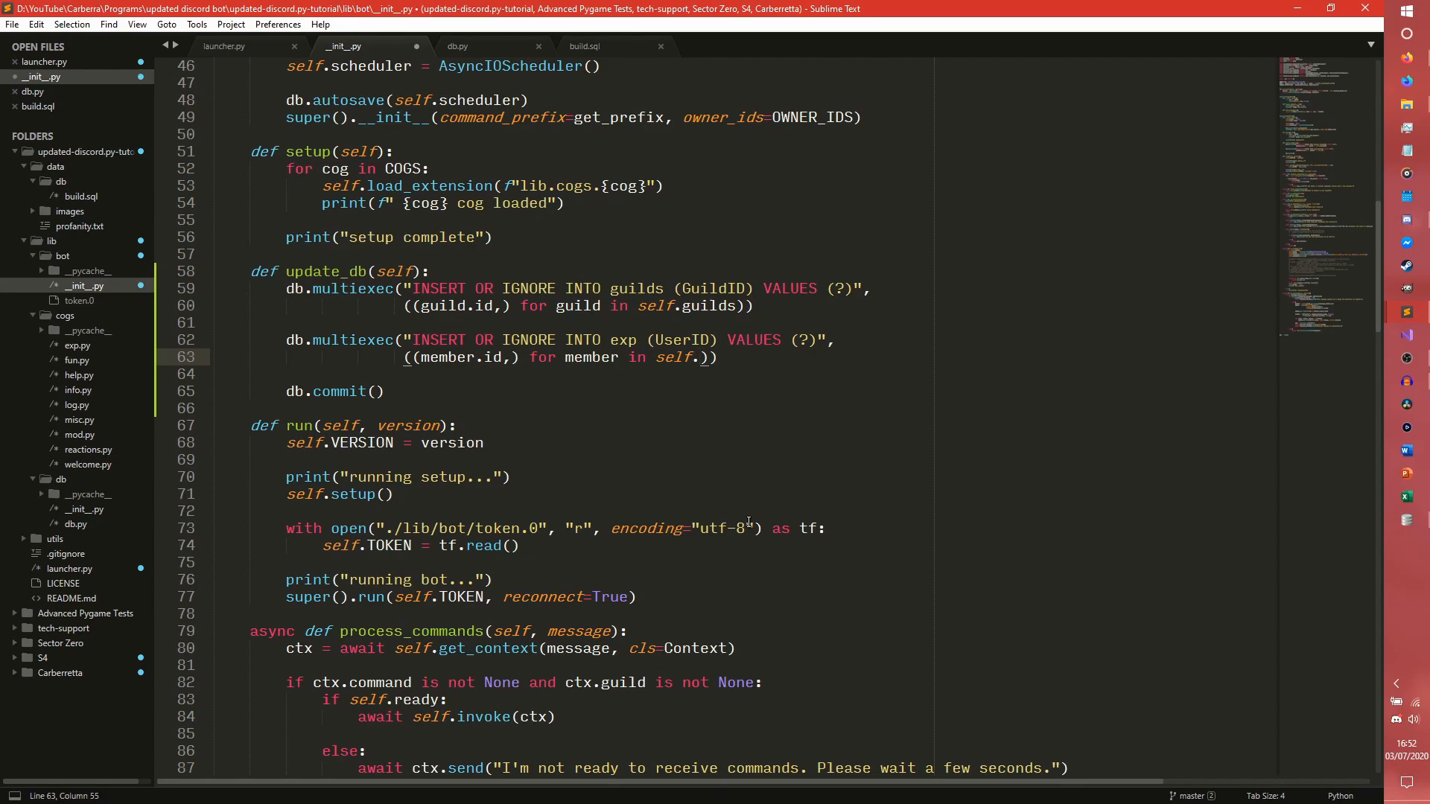
{"action": "type", "text": "guild."}
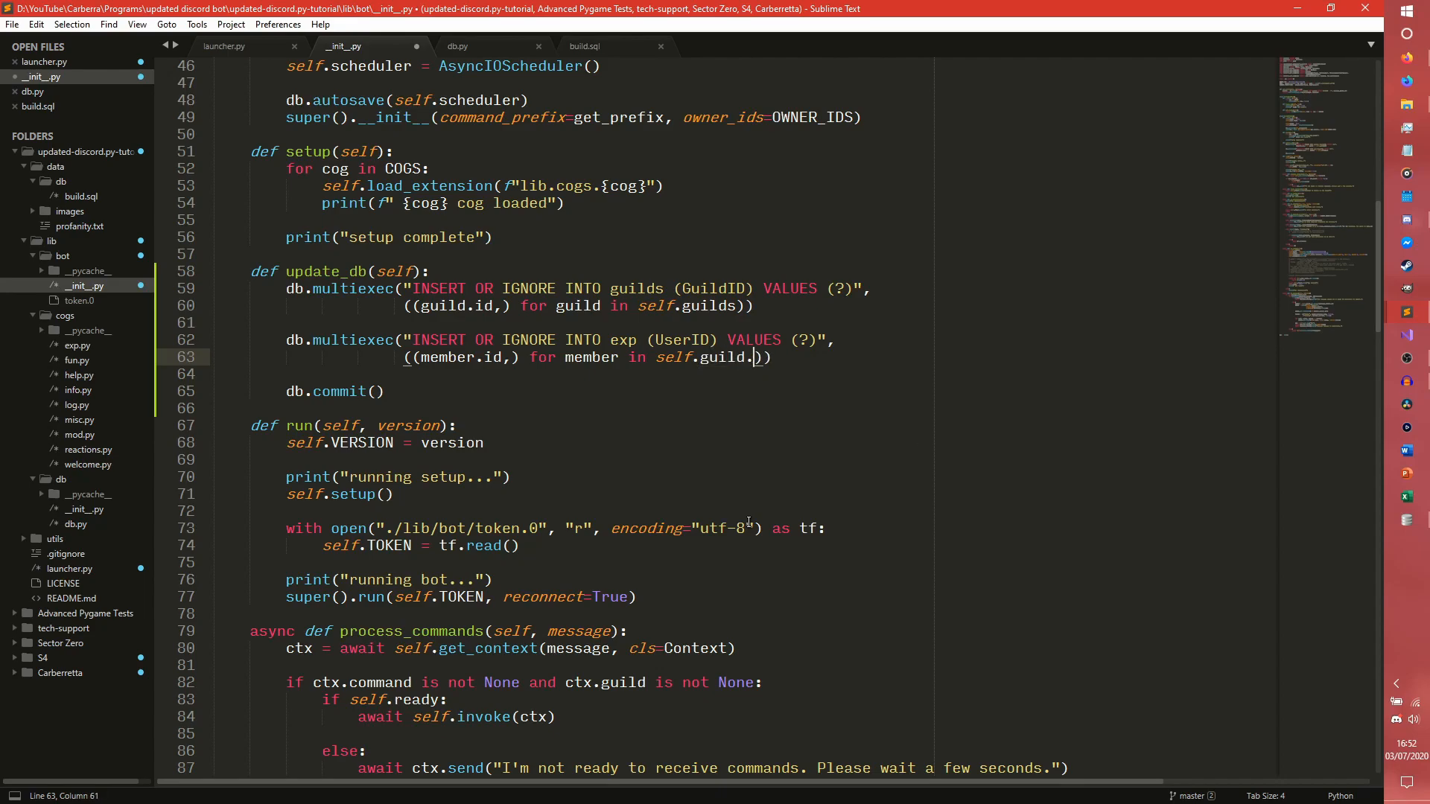
{"action": "type", "text": "members"}
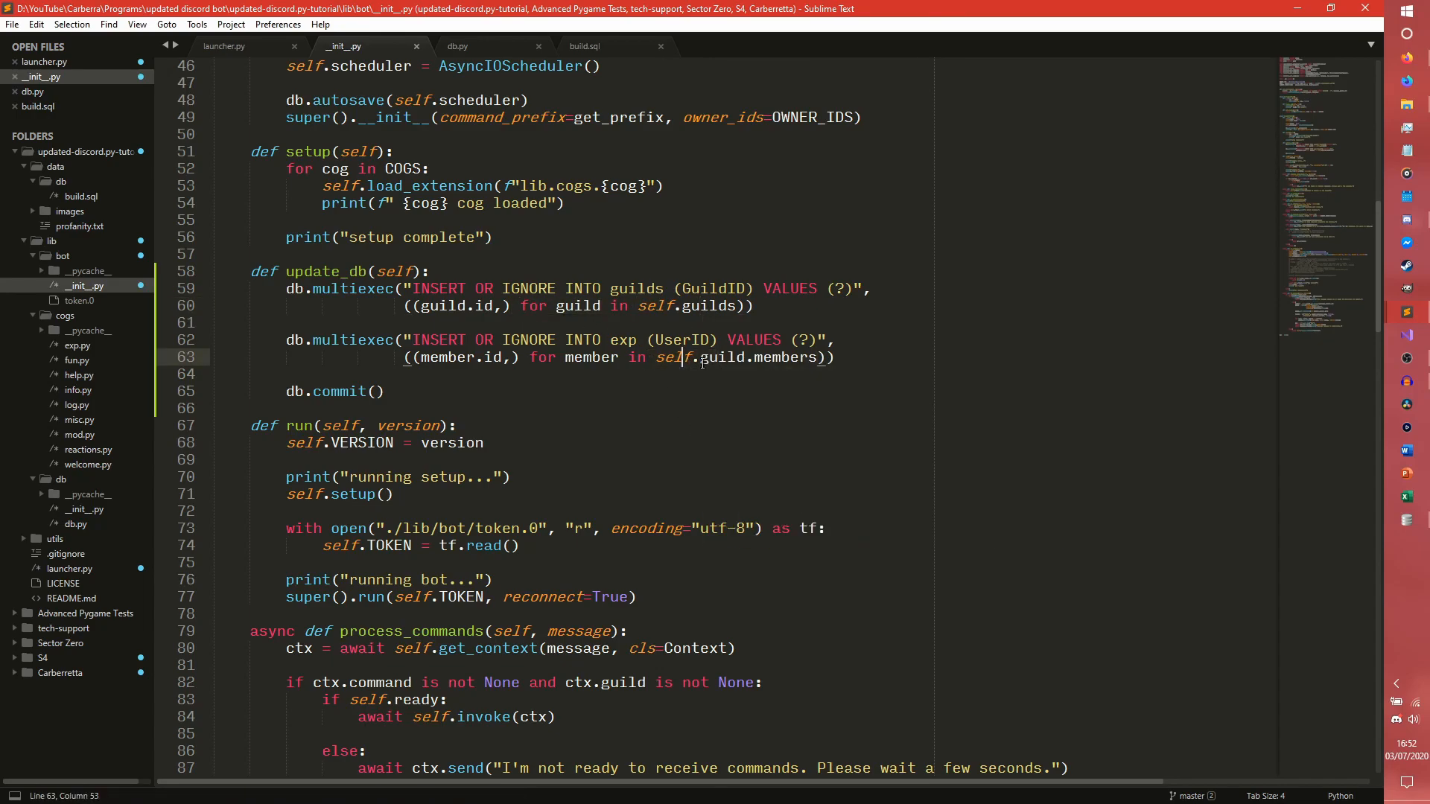
{"action": "scroll", "scroll_direction": "down", "scroll_amount": 3}
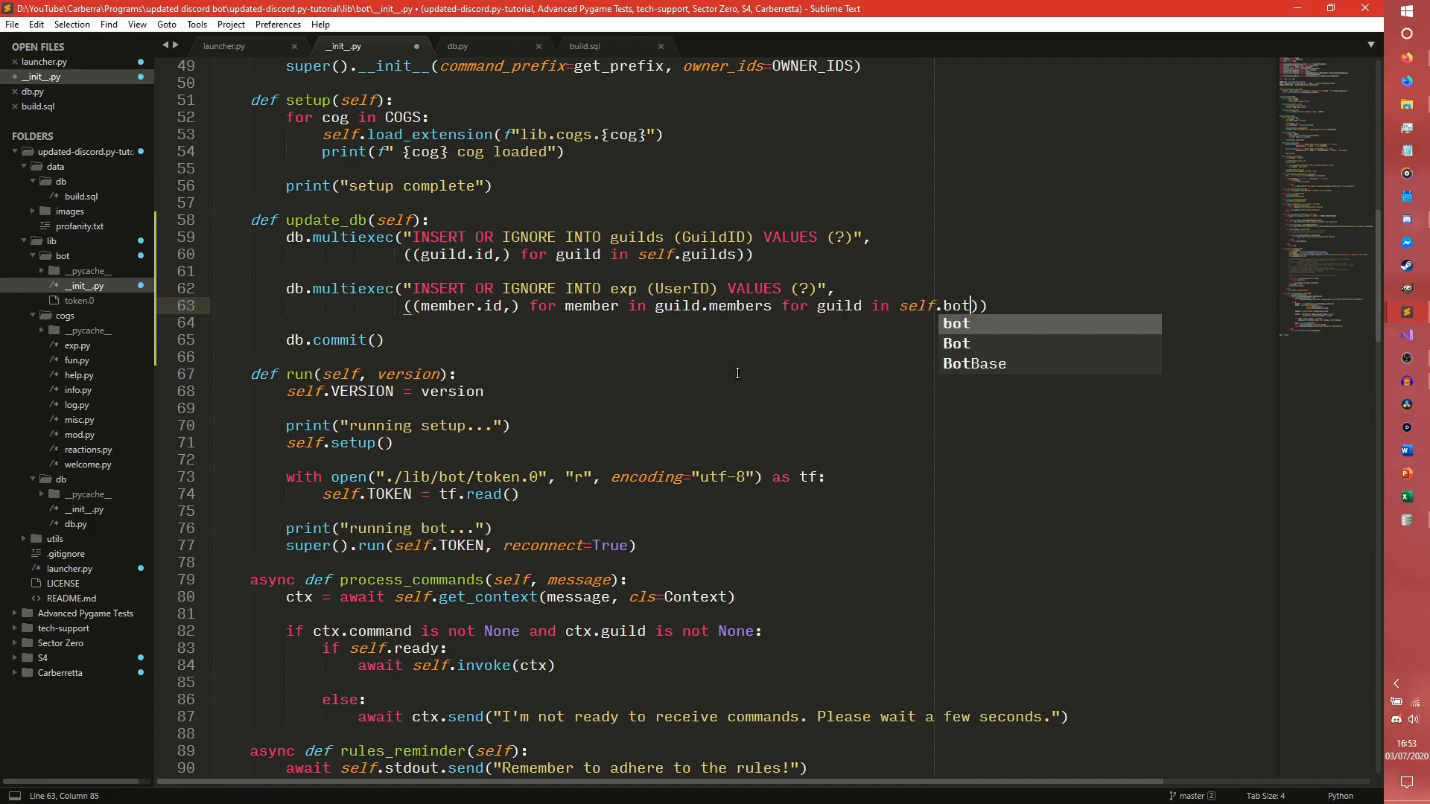
{"action": "type", "text": "guilds"}
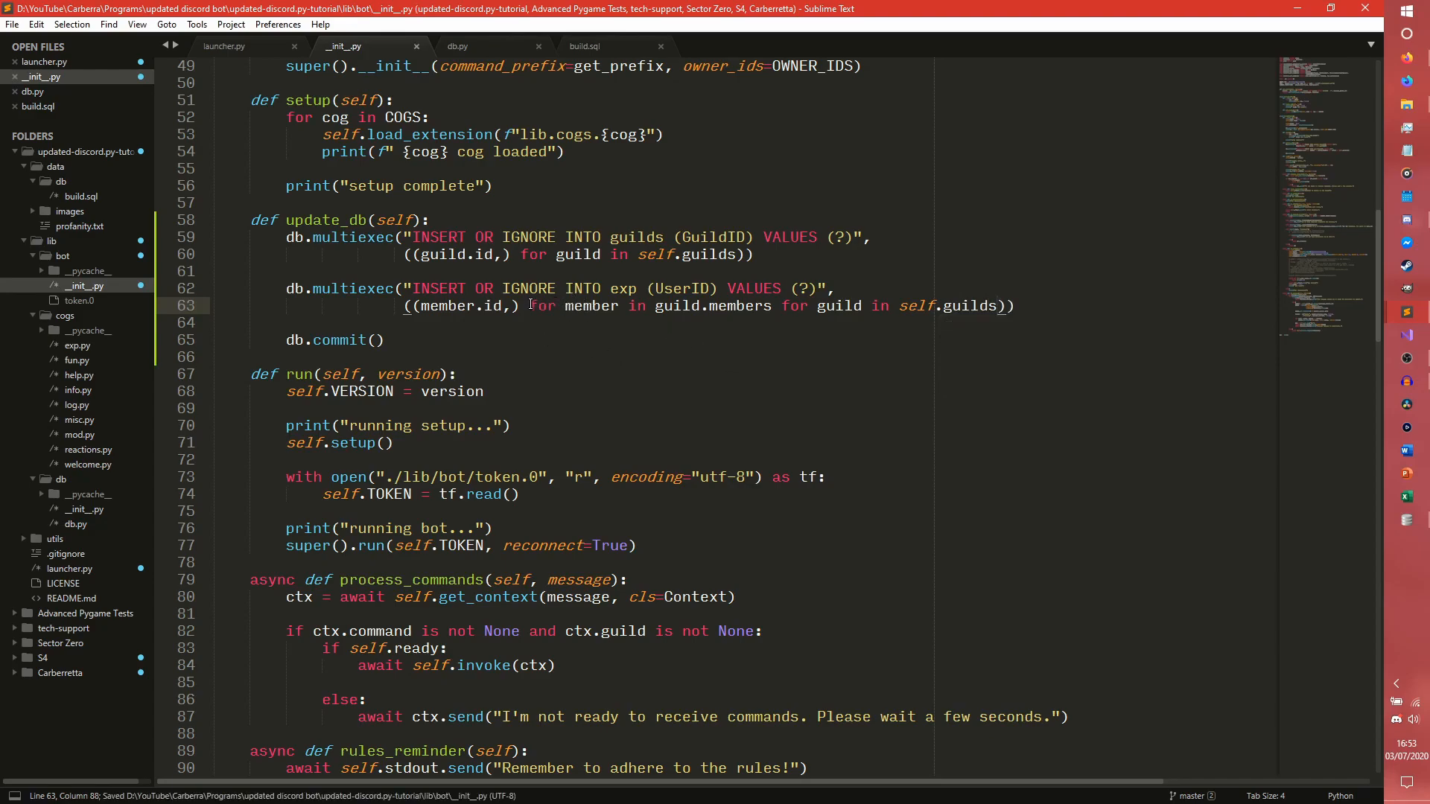
{"action": "left_click_drag", "start_coordinate": [528, 306], "coordinate": [771, 306]}
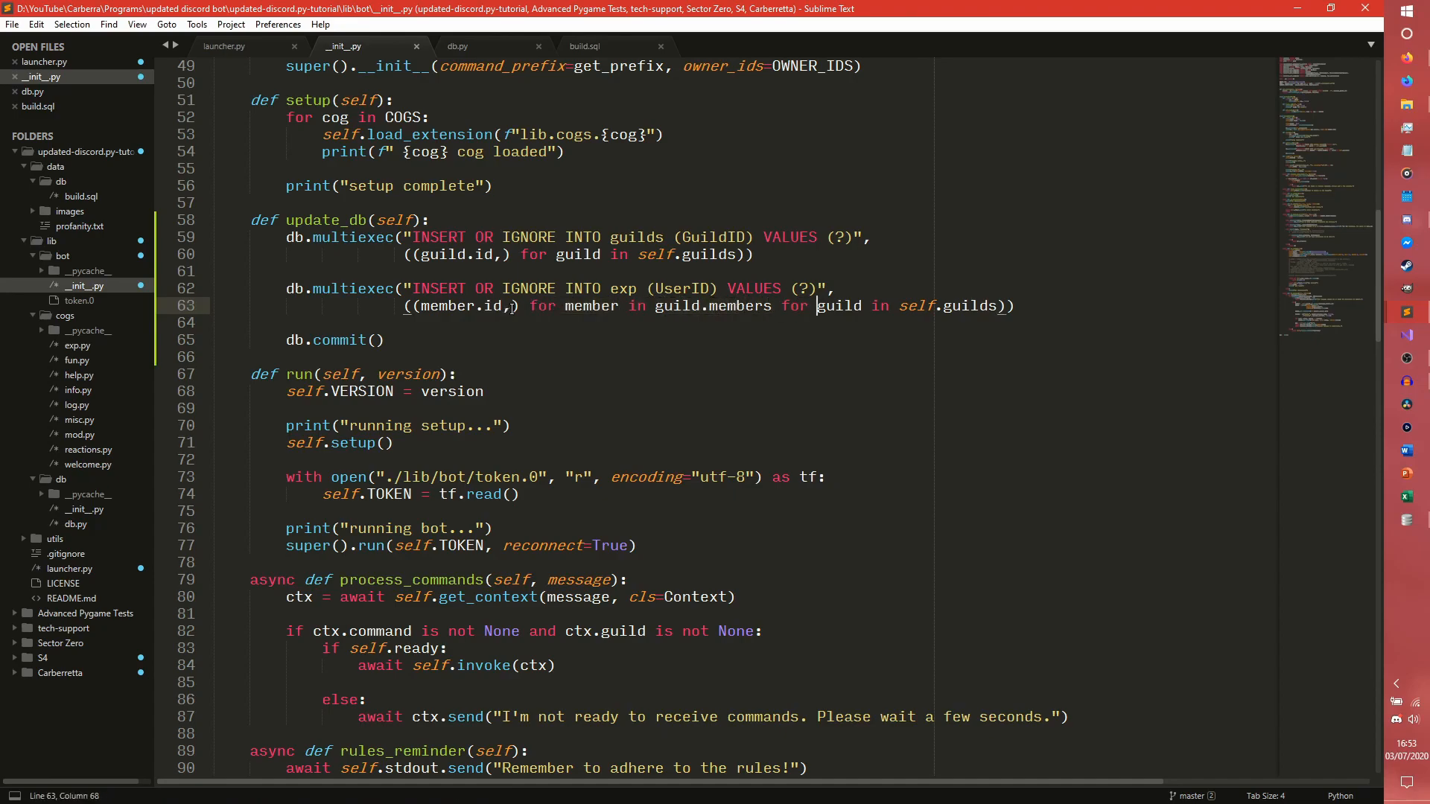
{"action": "left_click_drag", "start_coordinate": [529, 305], "coordinate": [771, 305]}
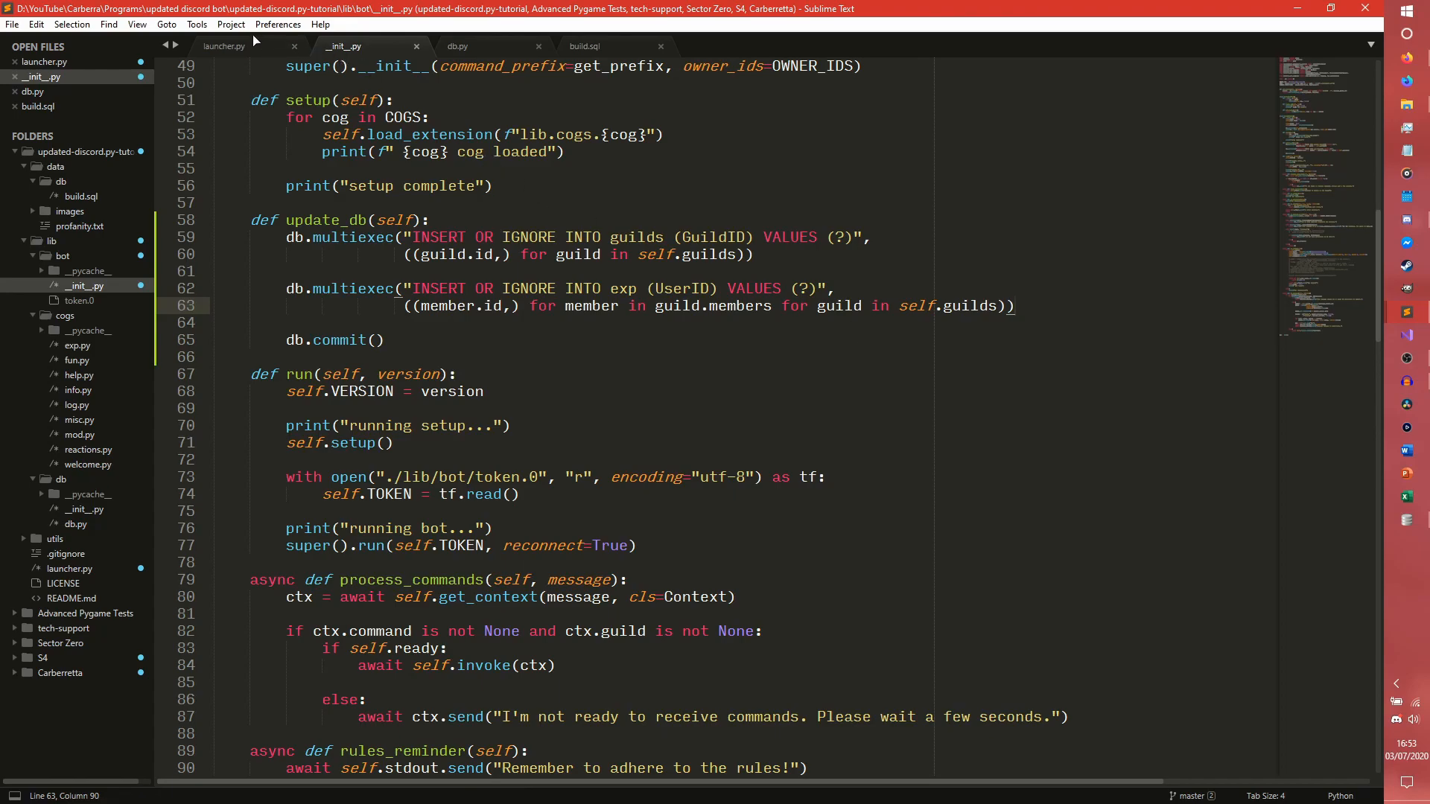
Kill the bot that crashed with NameError: 'guild' is not defined, and return to the main code
{"action": "left_click", "coordinate": [223, 46]}
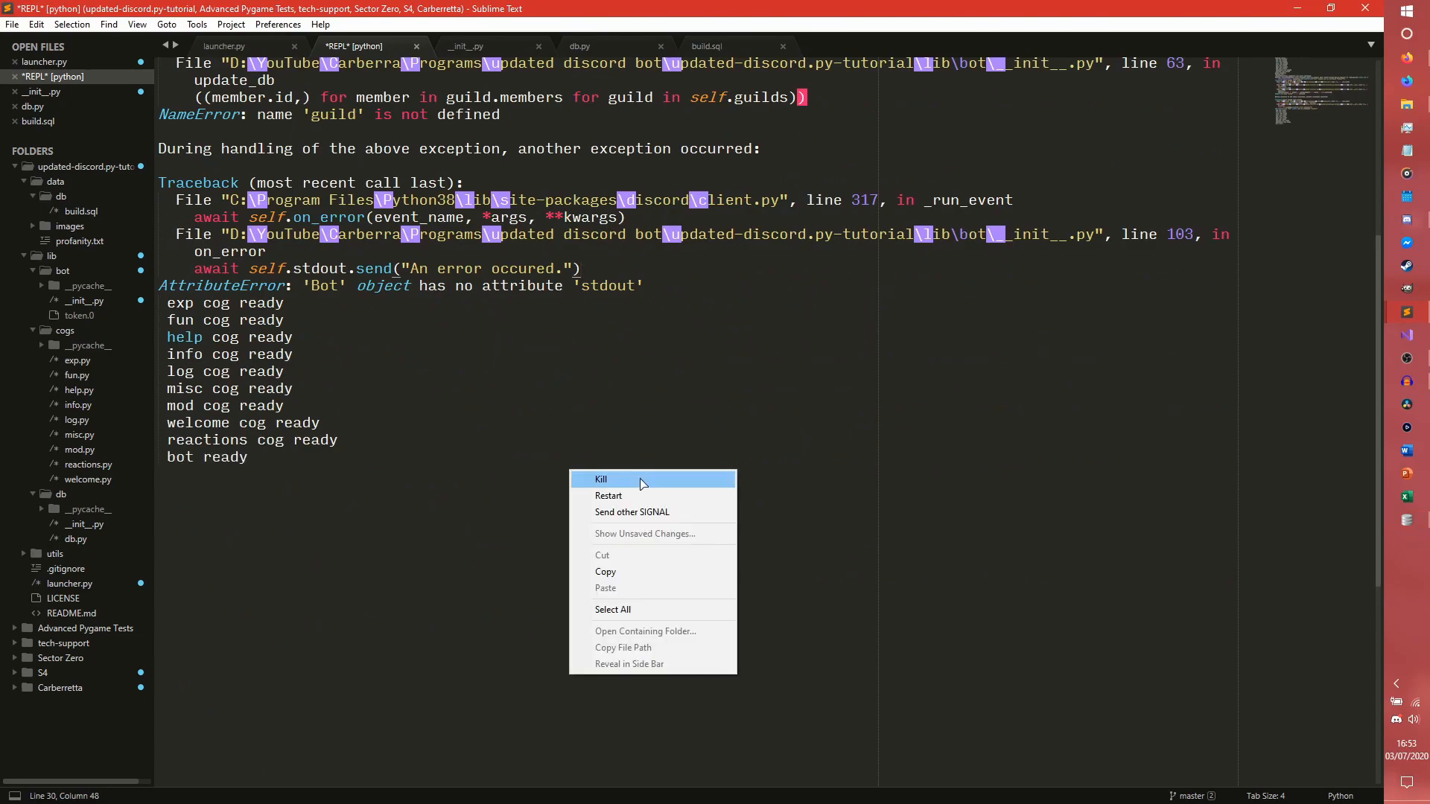
{"action": "left_click", "coordinate": [630, 479]}
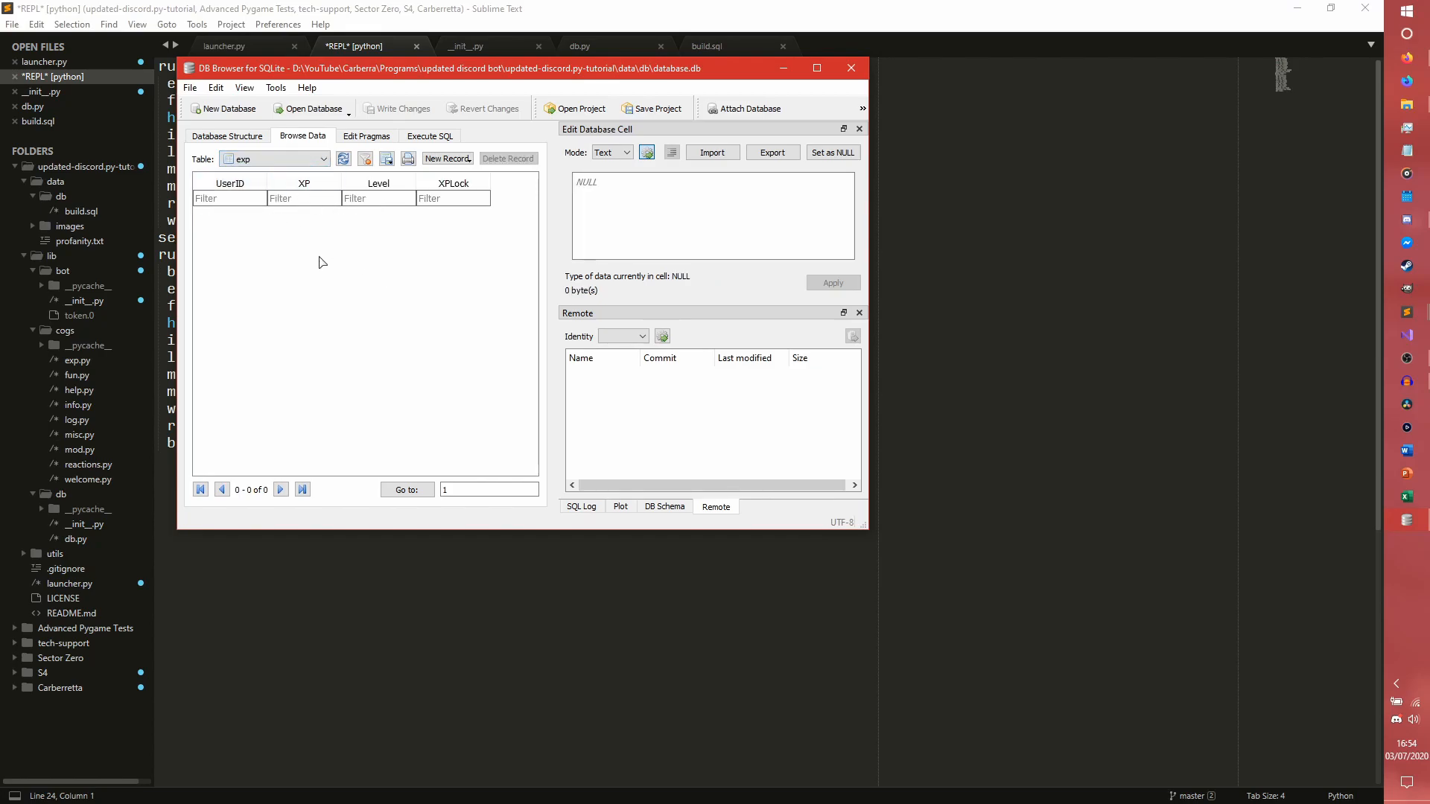
{"action": "mouse_move", "coordinate": [379, 593]}
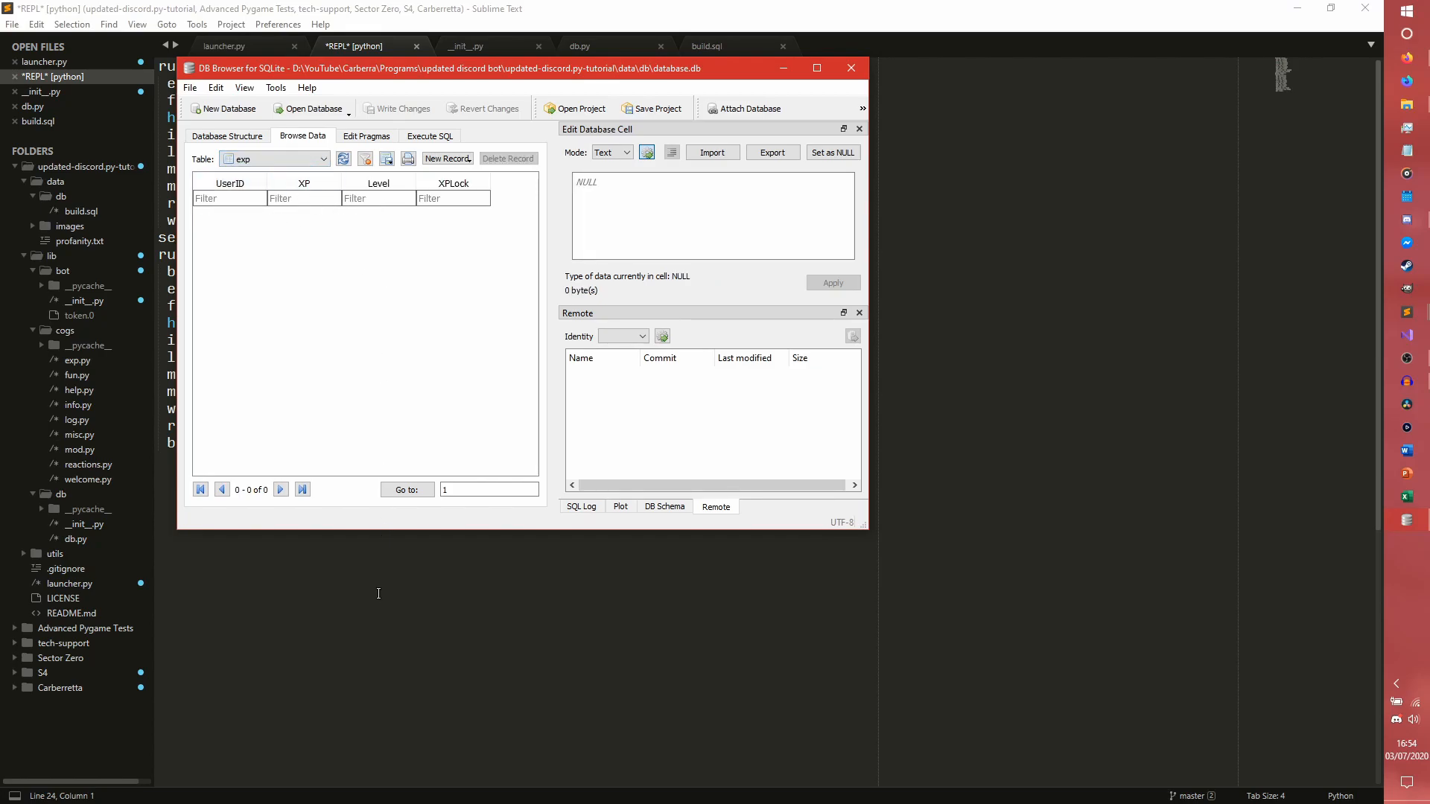
{"action": "left_click", "coordinate": [851, 67]}
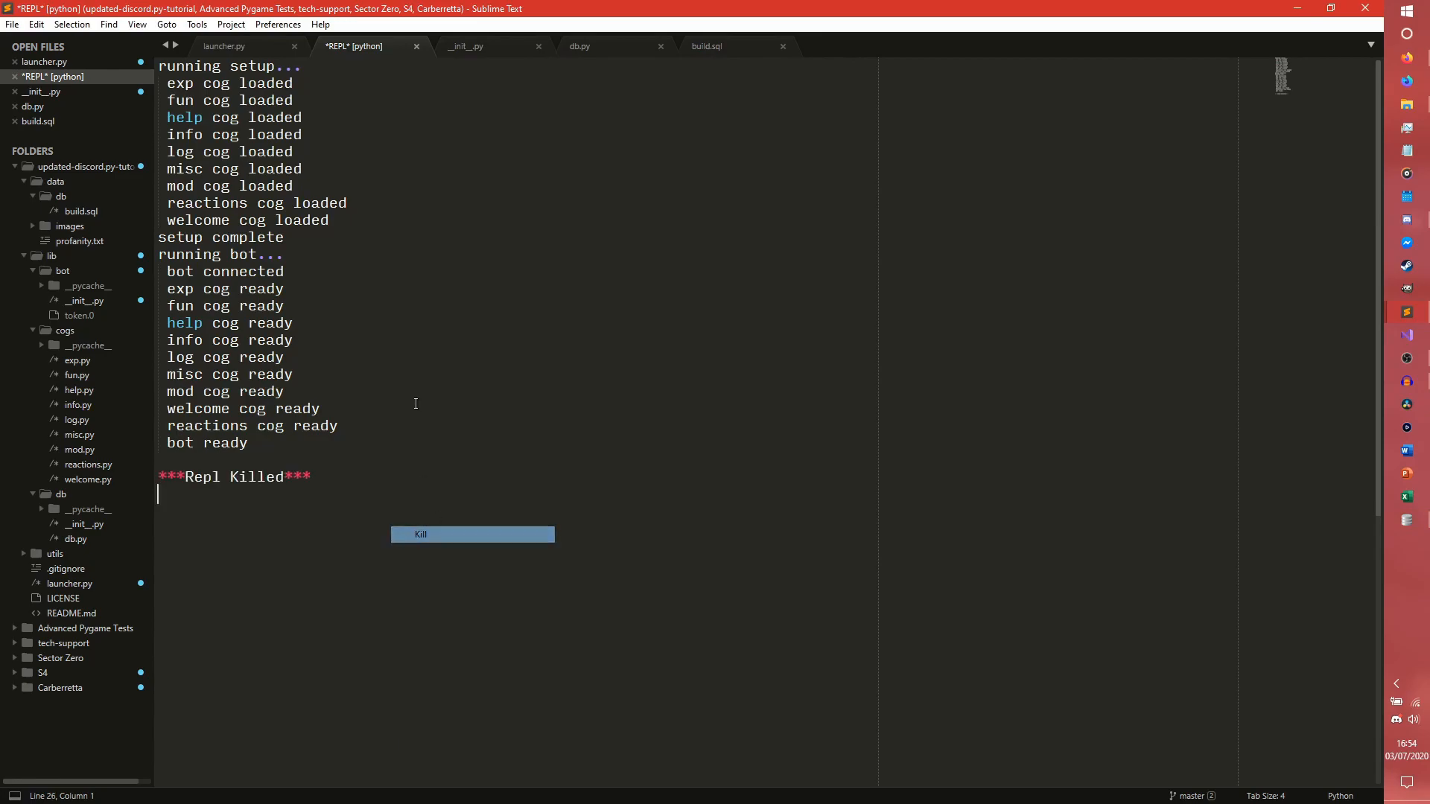
{"action": "left_click", "coordinate": [469, 45]}
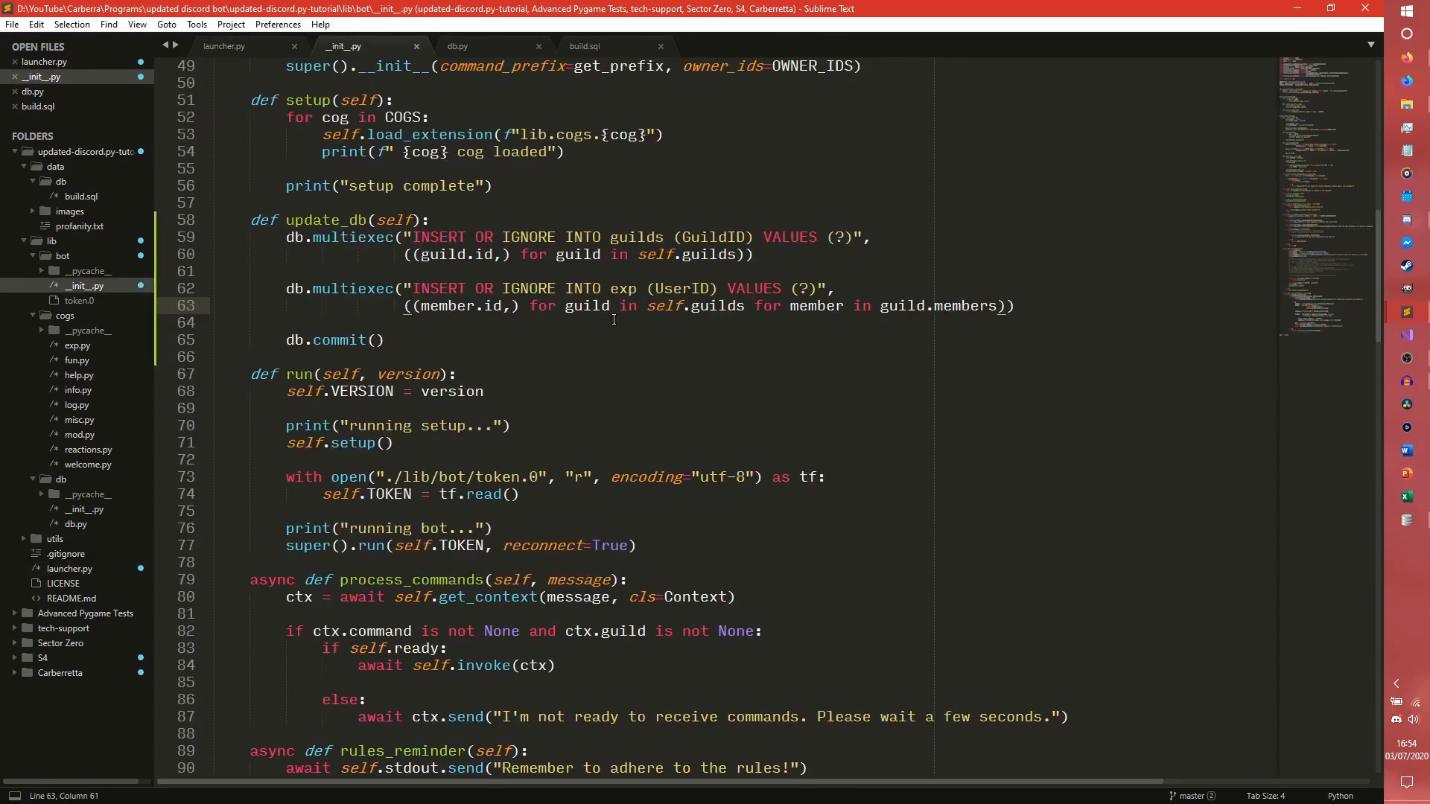
{"action": "mouse_move", "coordinate": [650, 345]}
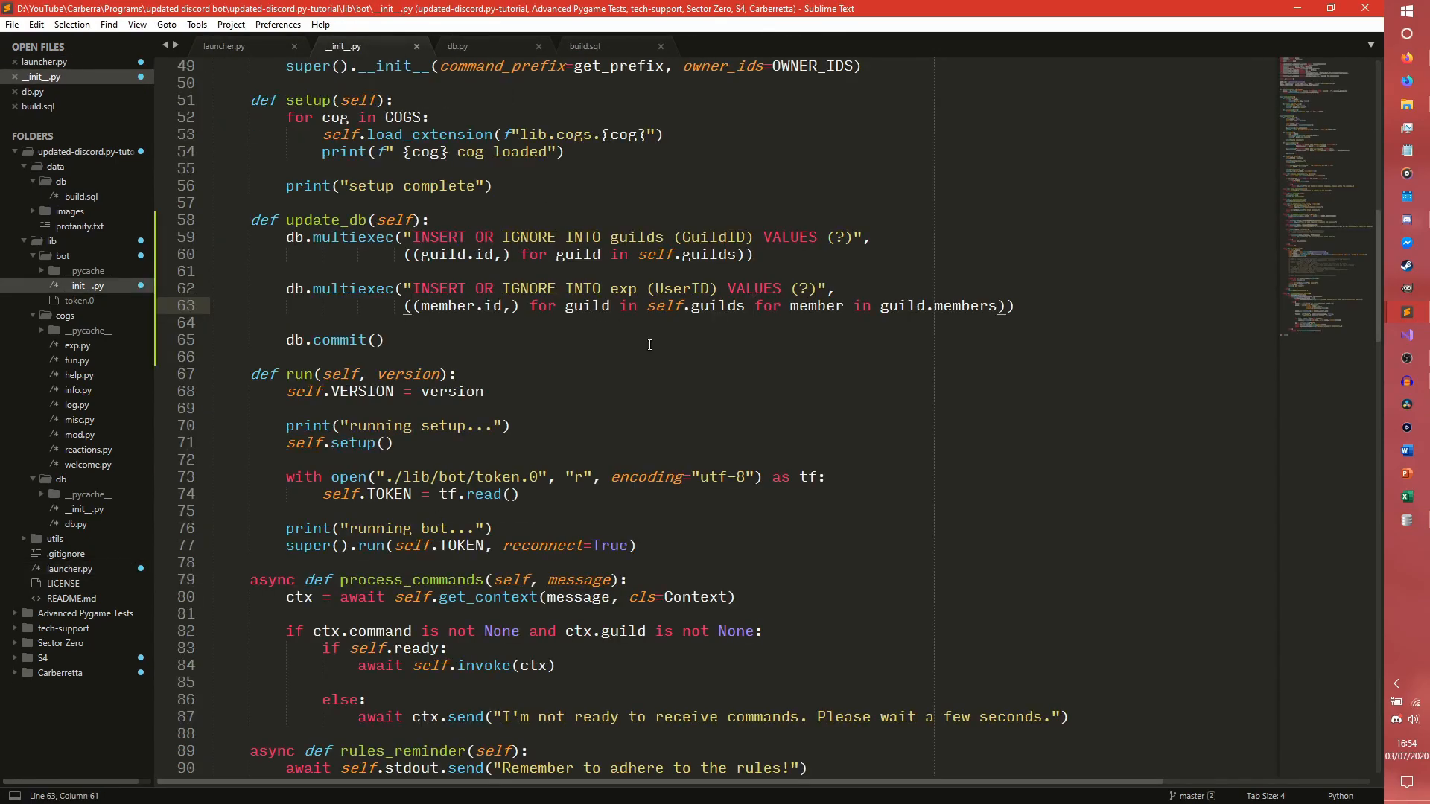
{"action": "mouse_move", "coordinate": [737, 347]}
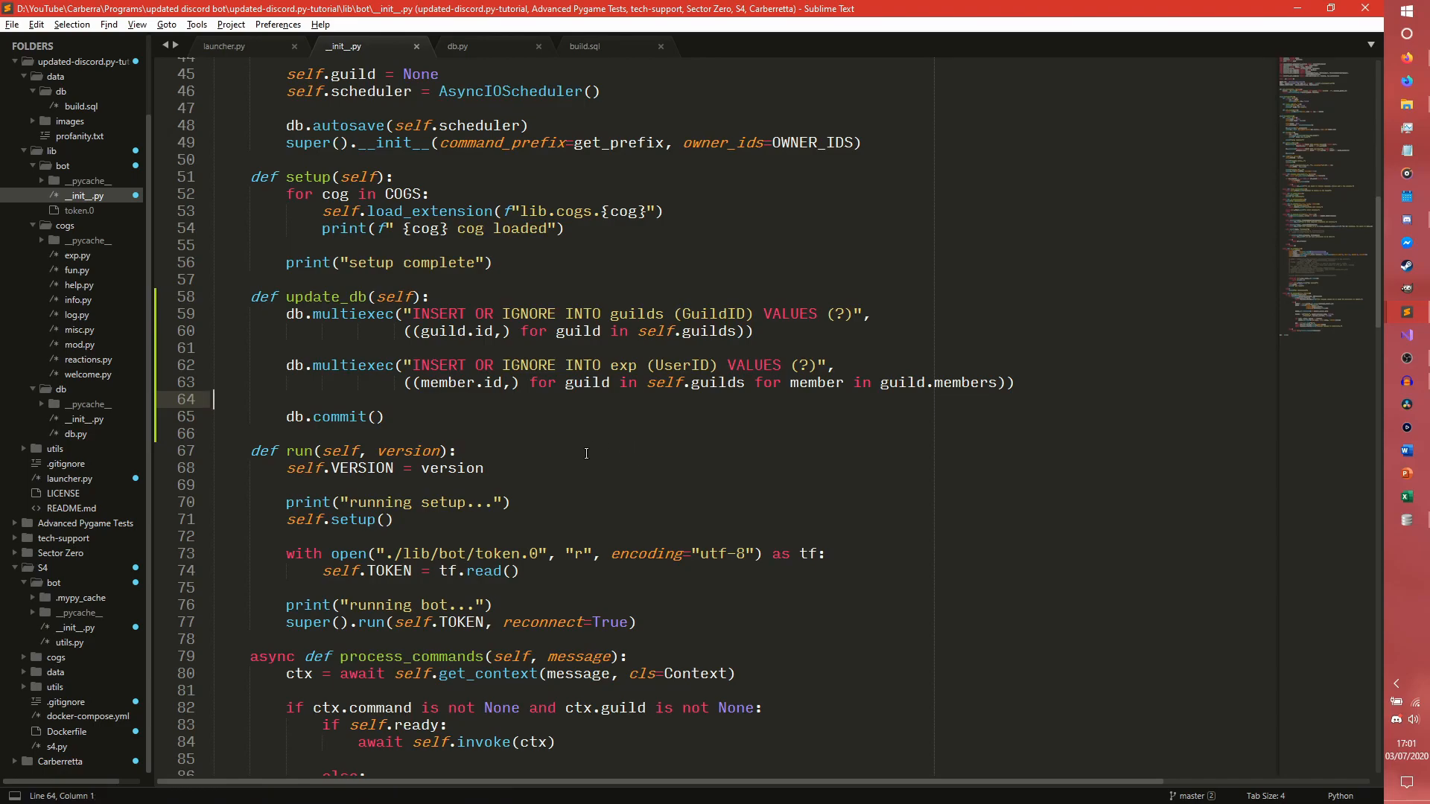
Review the member ID generator and the INSERT OR IGNORE phrase in update_db
{"action": "left_click_drag", "start_coordinate": [405, 382], "coordinate": [1013, 382]}
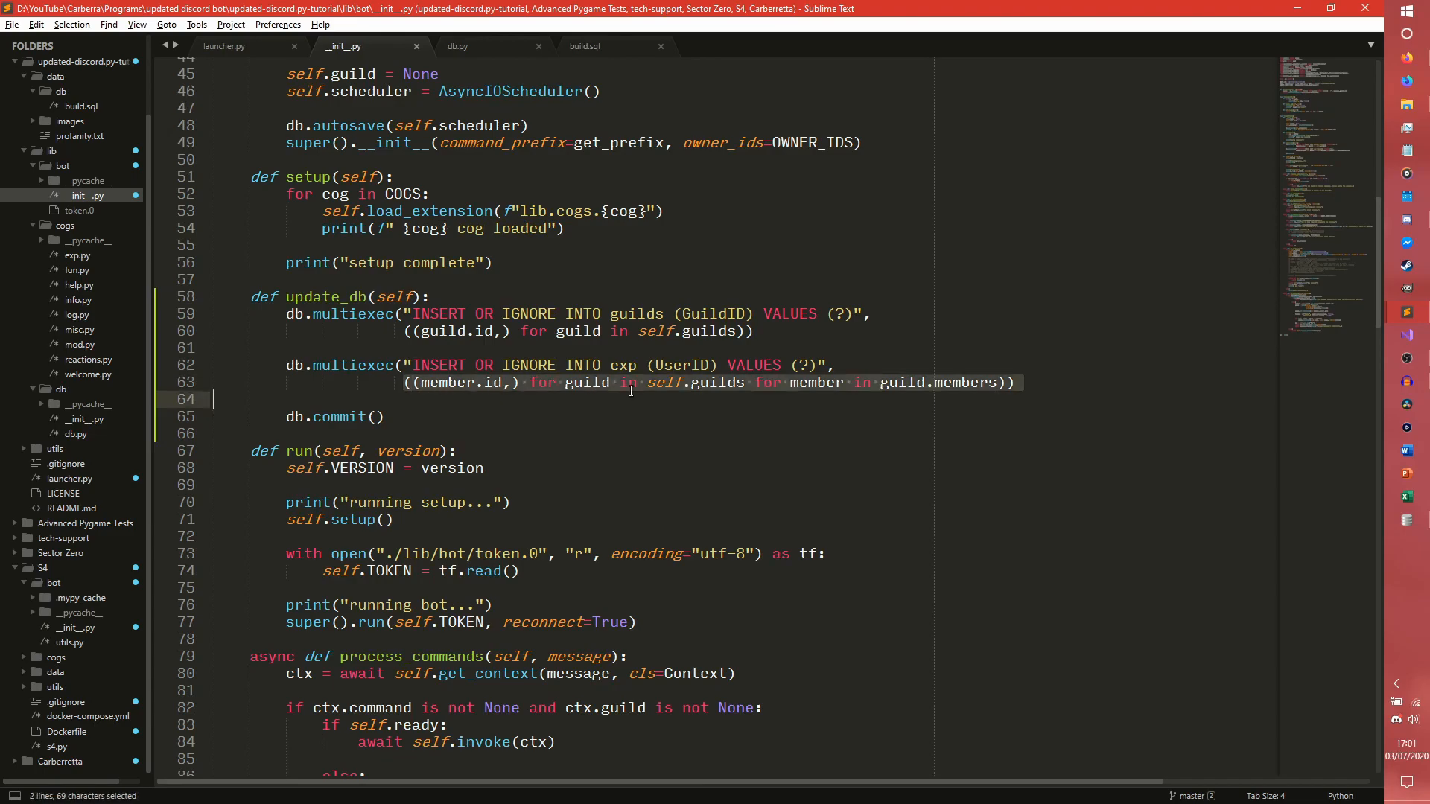
{"action": "left_click", "coordinate": [1014, 383]}
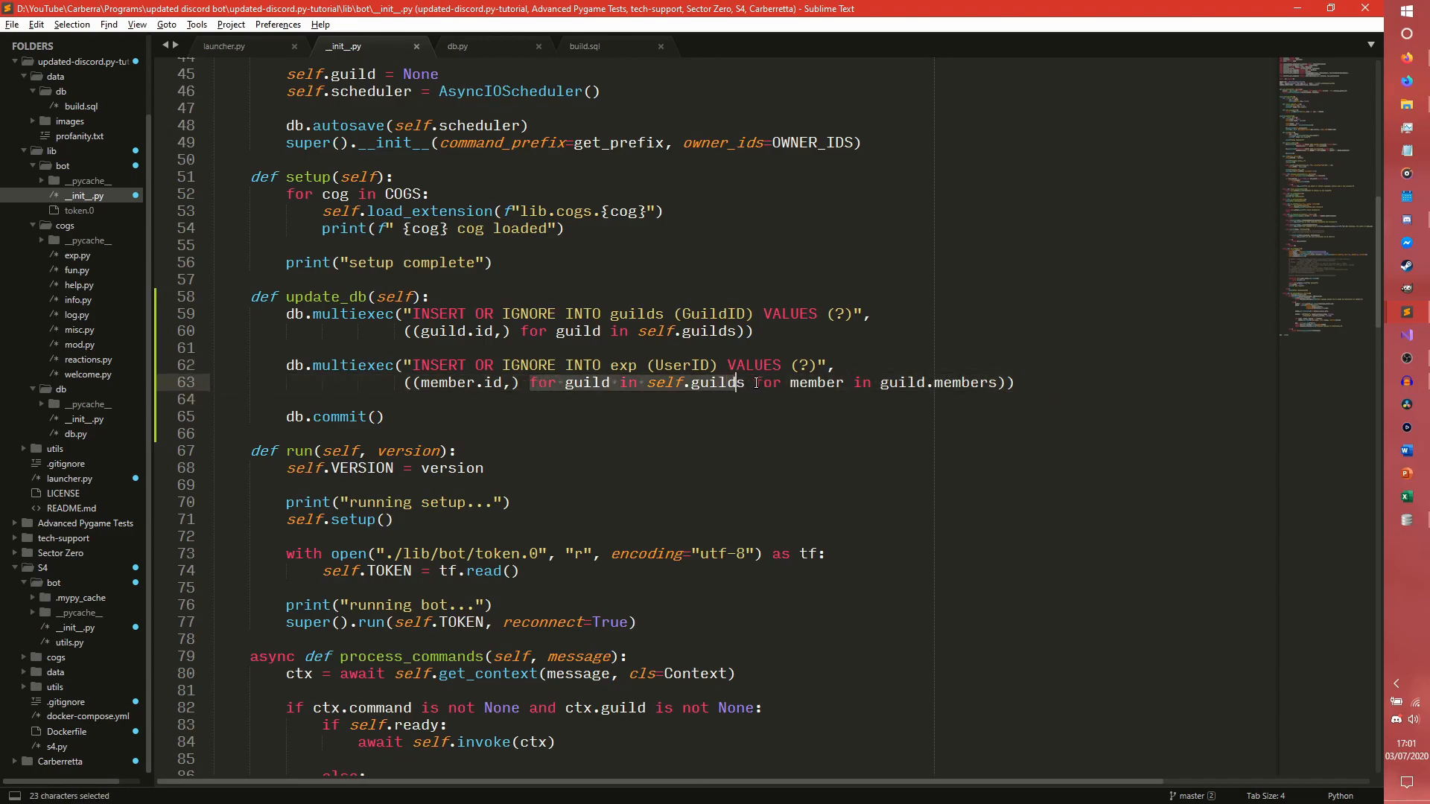
{"action": "left_click", "coordinate": [1043, 382]}
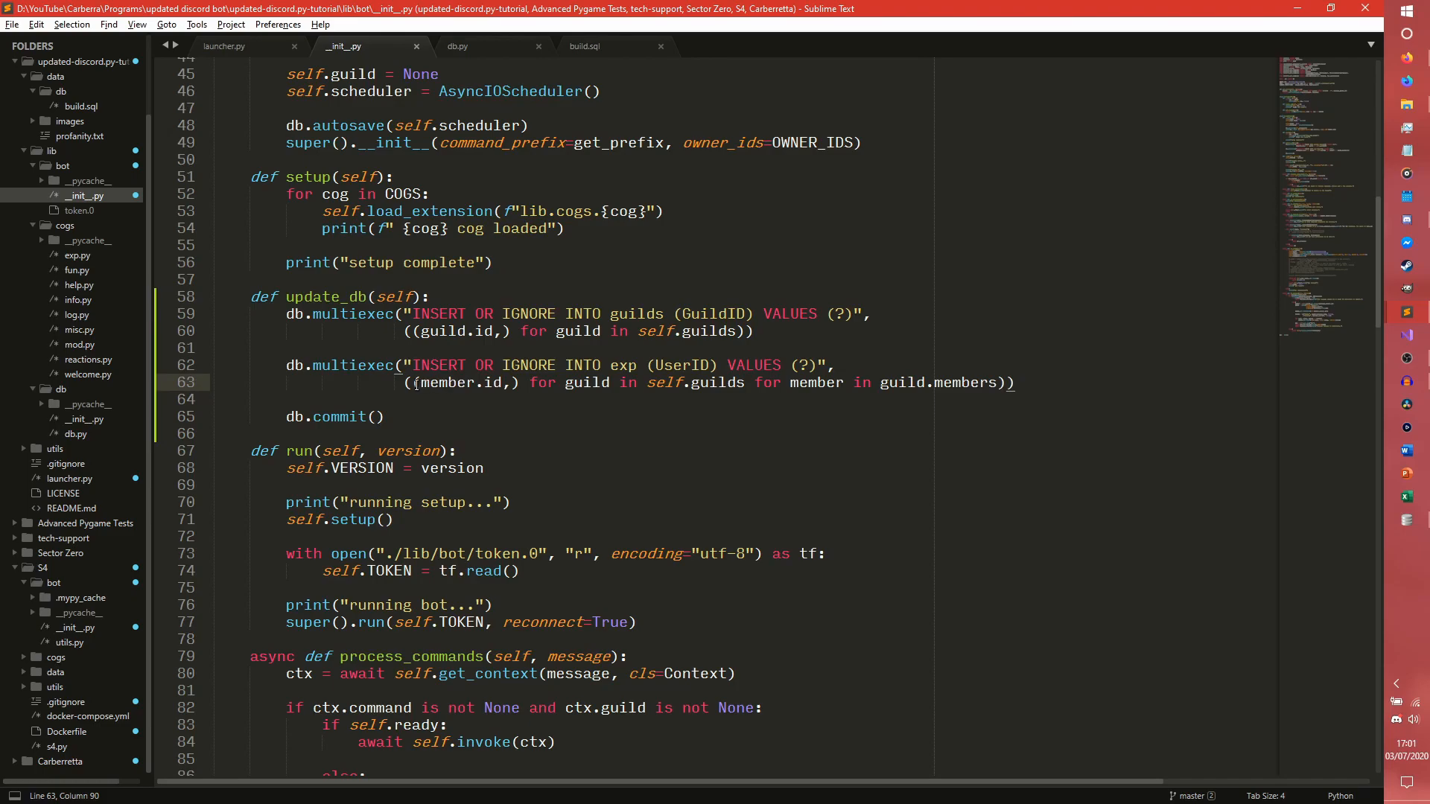
{"action": "scroll", "scroll_direction": "down", "scroll_amount": 3}
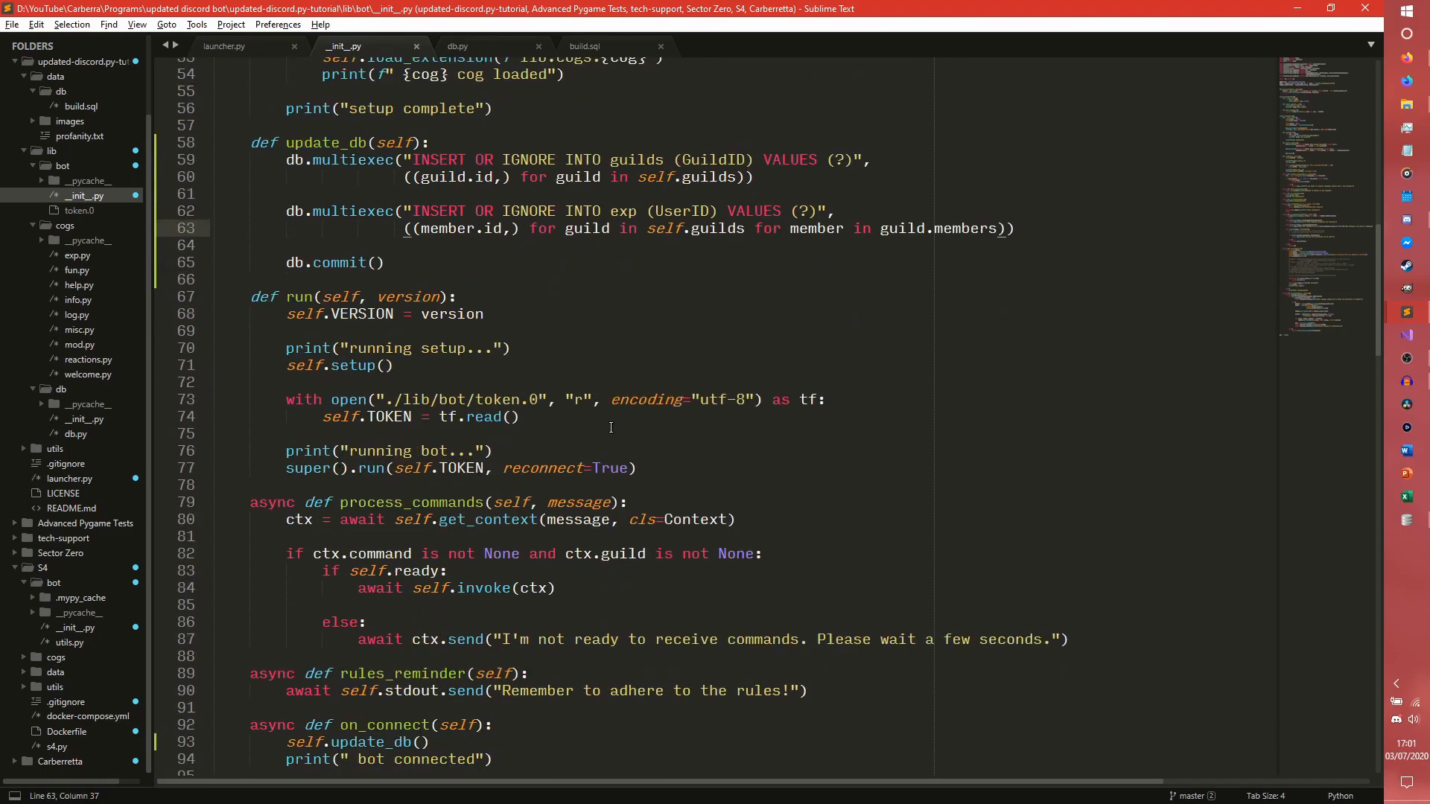
{"action": "scroll", "scroll_direction": "down", "scroll_amount": 3}
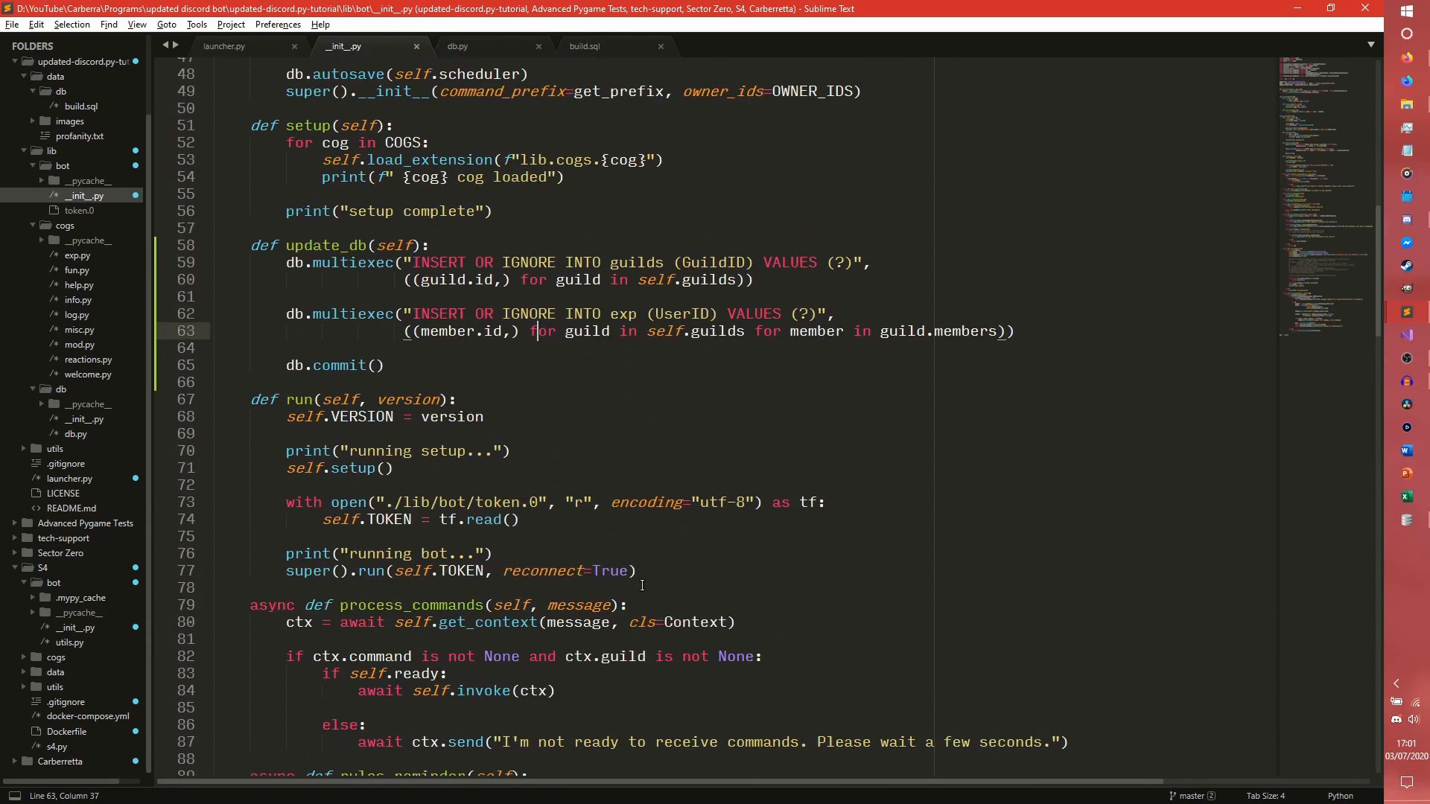
{"action": "left_click_drag", "start_coordinate": [414, 263], "coordinate": [564, 263]}
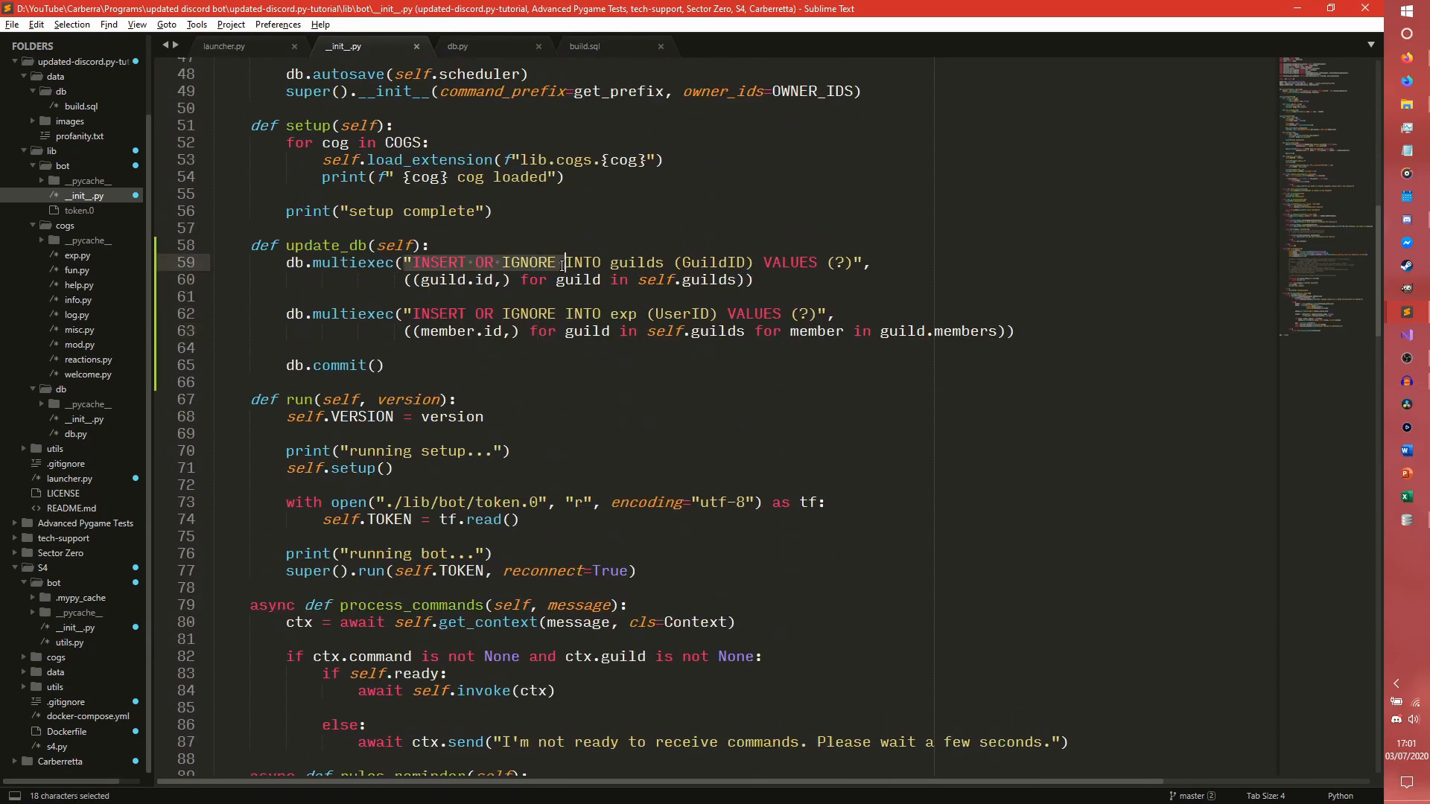
Add self.update_db() inside on_ready after the scheduler starts
{"action": "scroll", "scroll_direction": "down", "scroll_amount": 3}
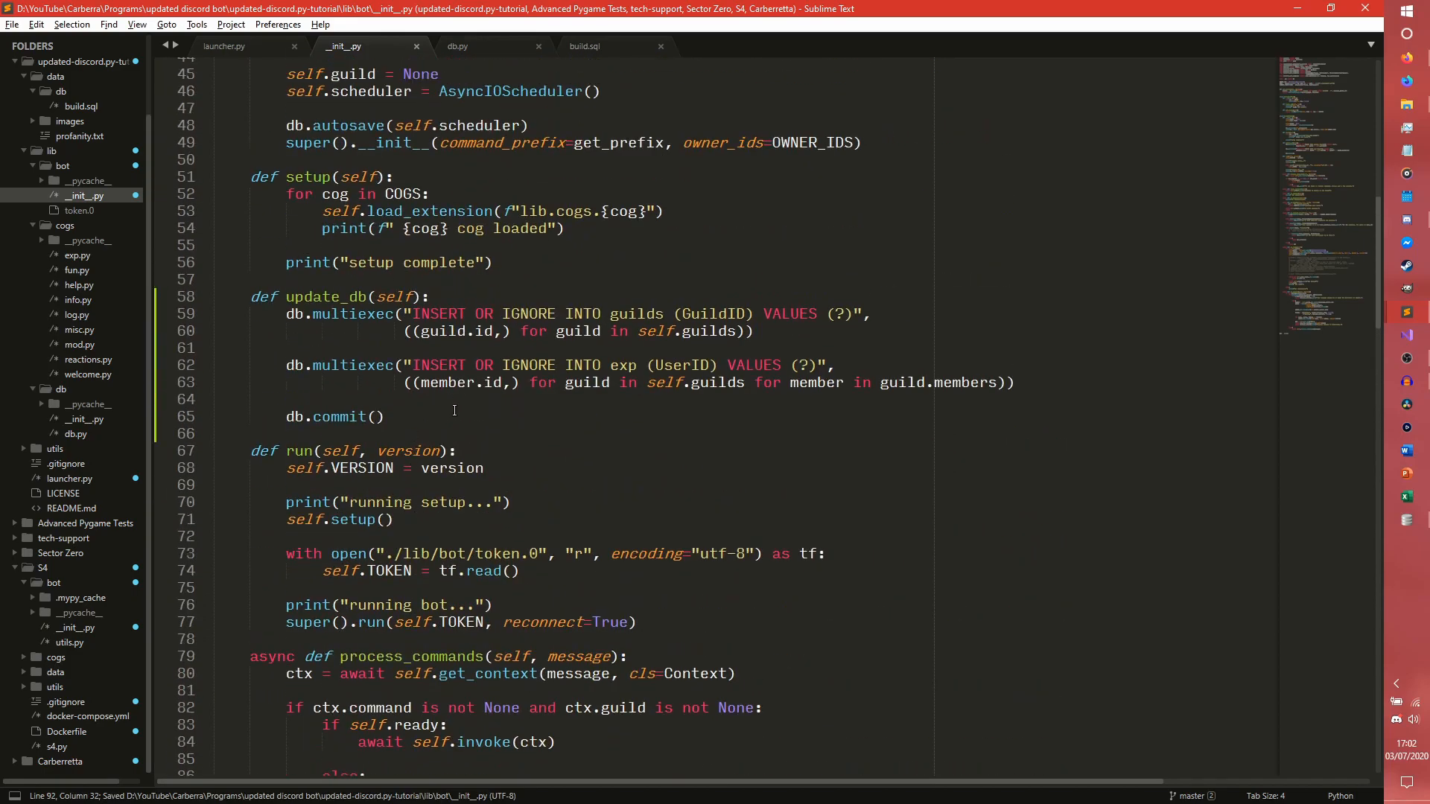
{"action": "scroll", "scroll_direction": "down", "scroll_amount": 3}
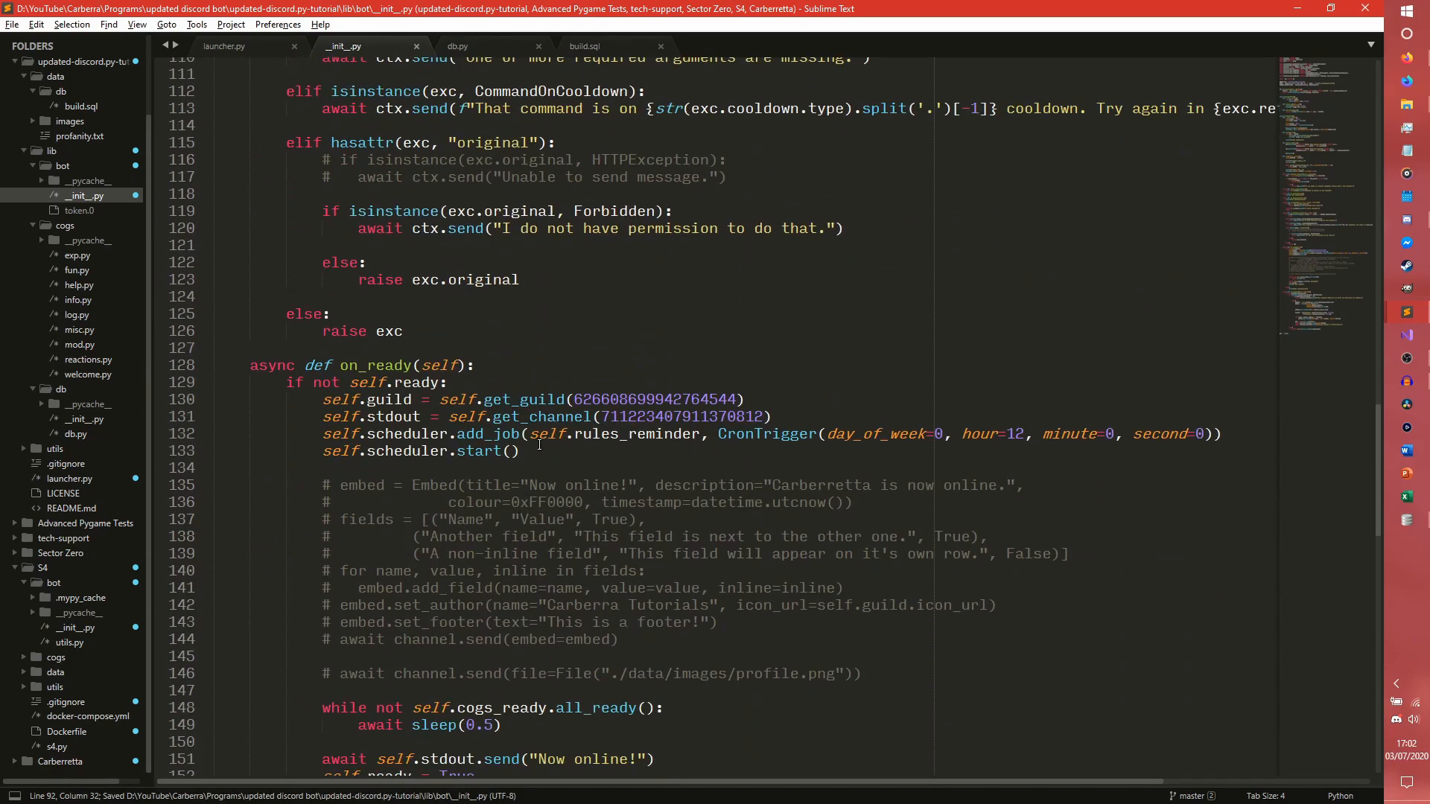
{"action": "type", "text": "self.update_db()"}
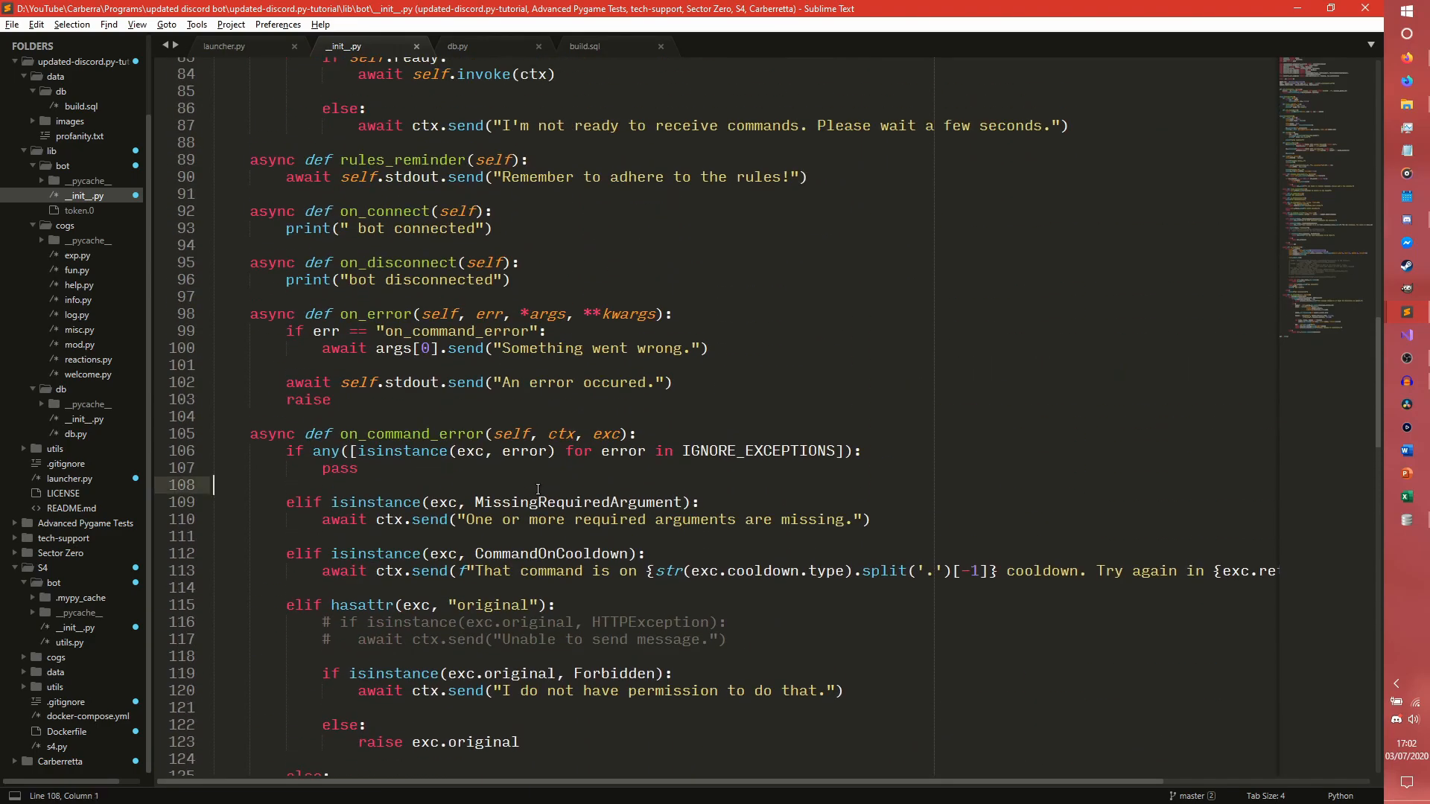
{"action": "left_click", "coordinate": [231, 46]}
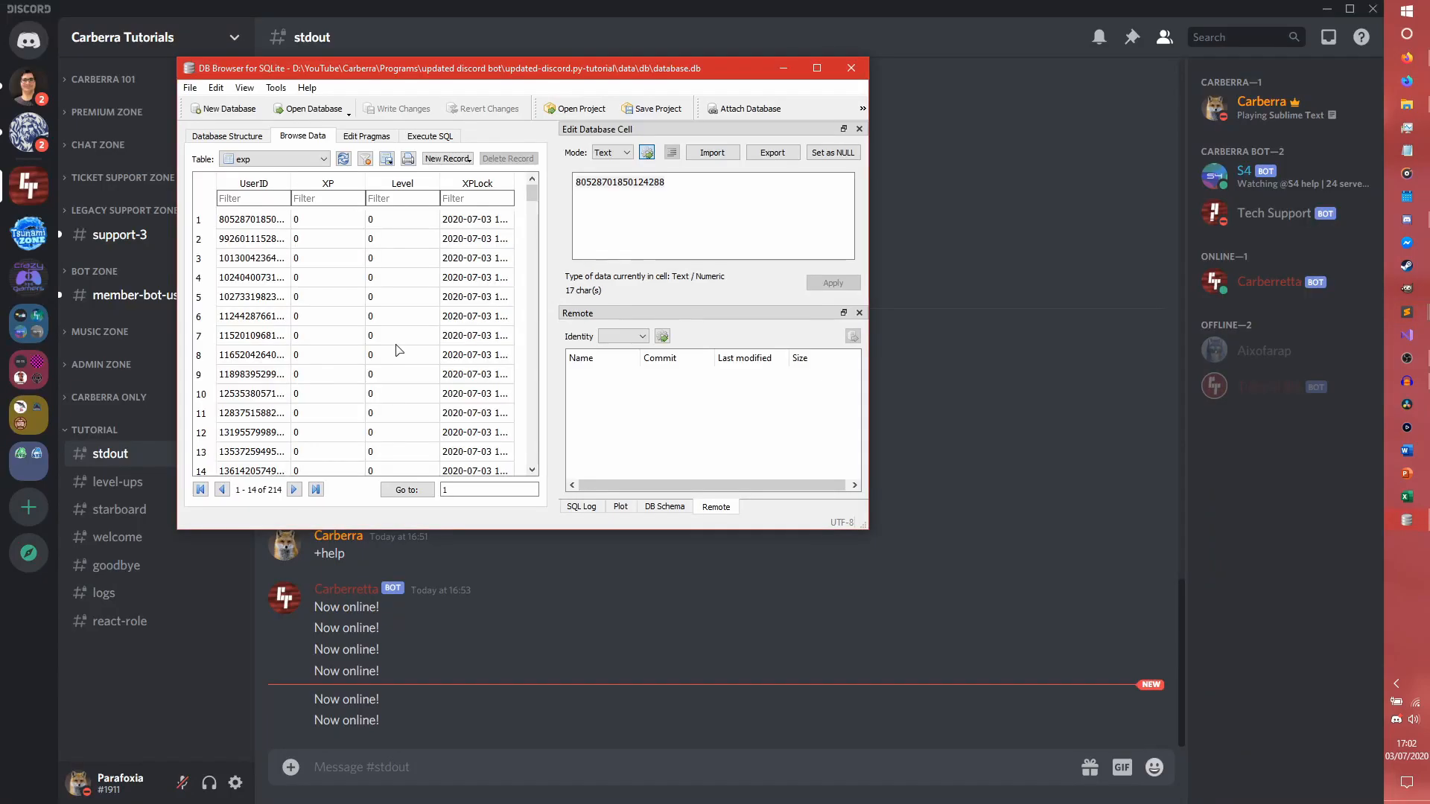
Maximize DB Browser and scroll through the exp table's 214 member rows
{"action": "left_click", "coordinate": [816, 68]}
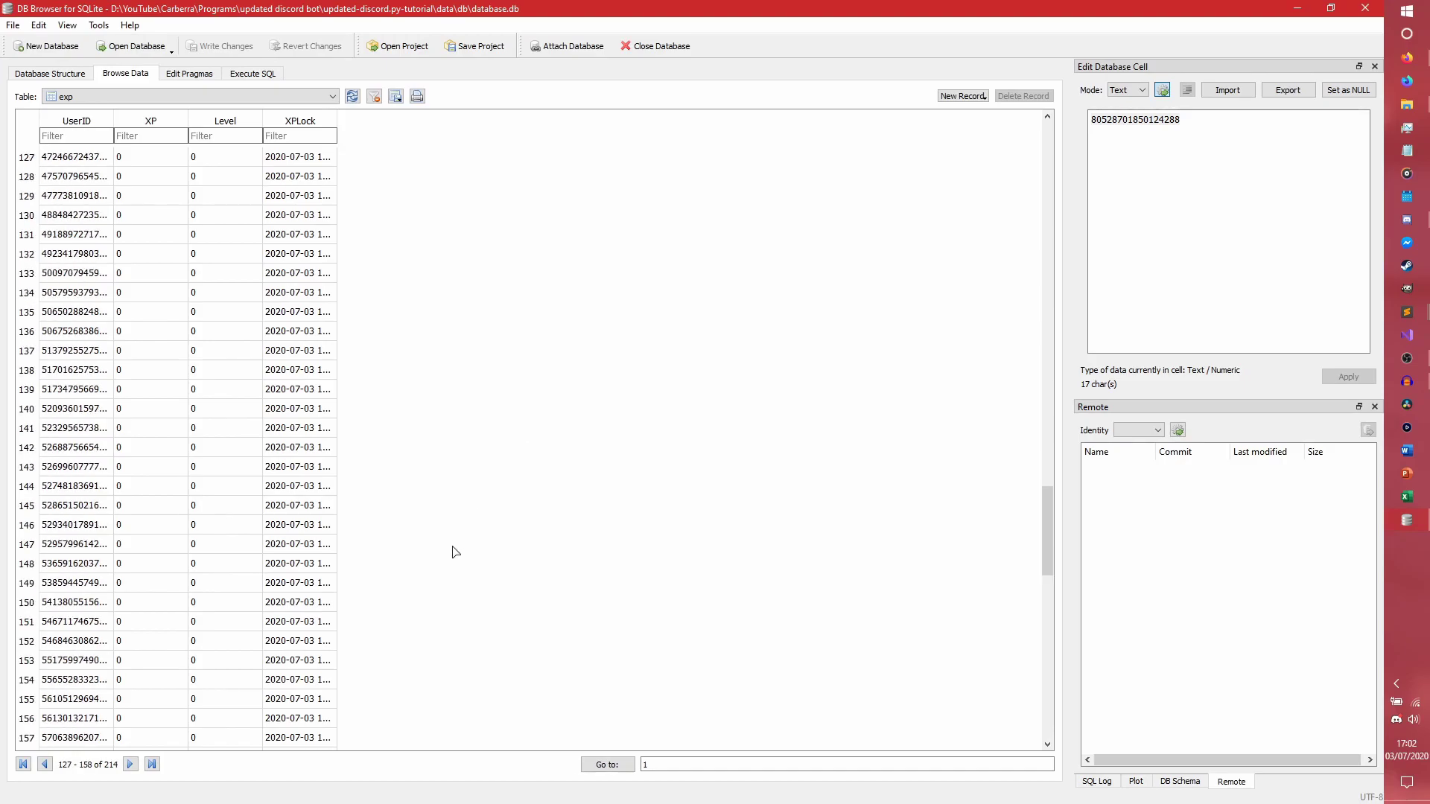
{"action": "scroll", "scroll_direction": "down", "scroll_amount": 3}
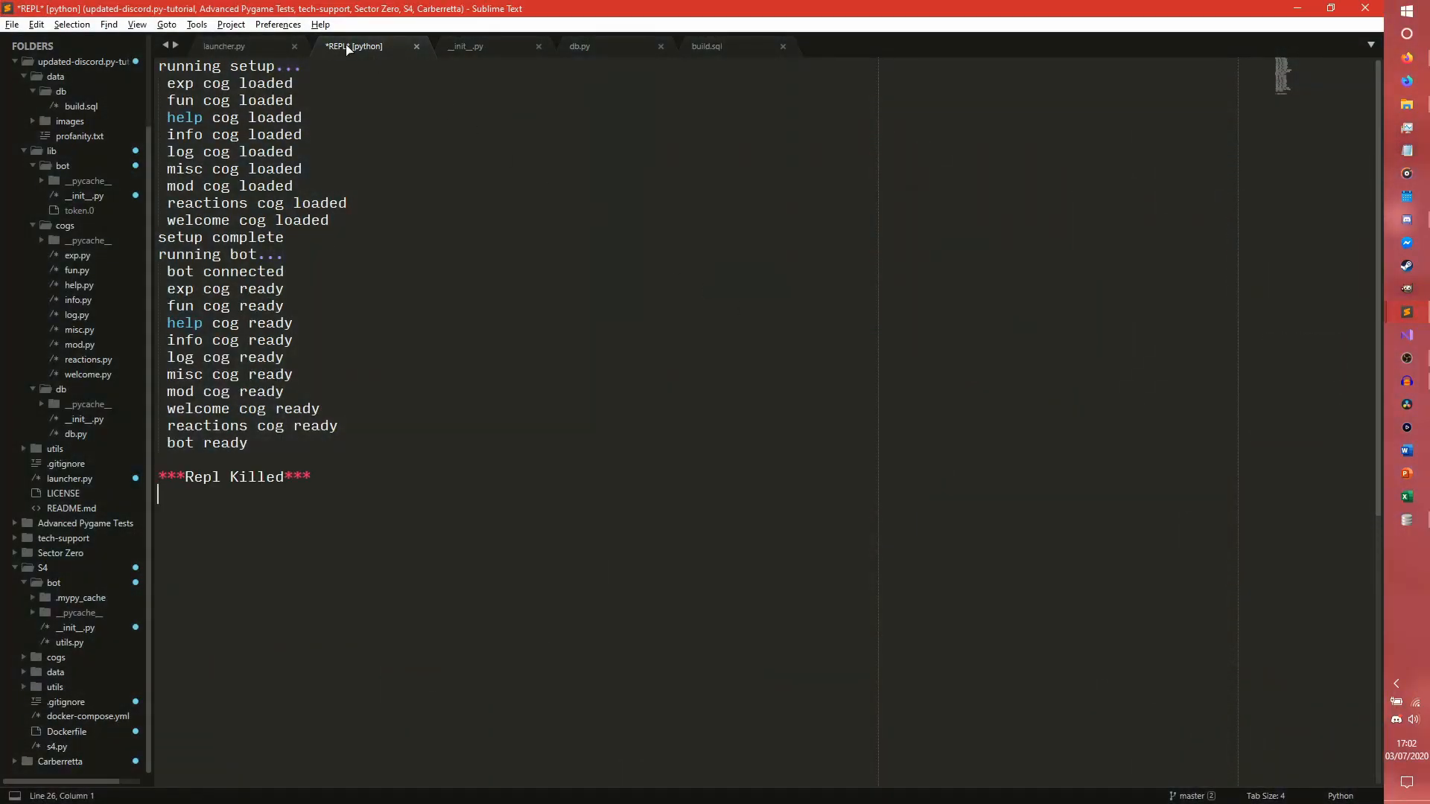
Restart the bot and open the regenerated database.db from the data\db folder
{"action": "left_click", "coordinate": [346, 46]}
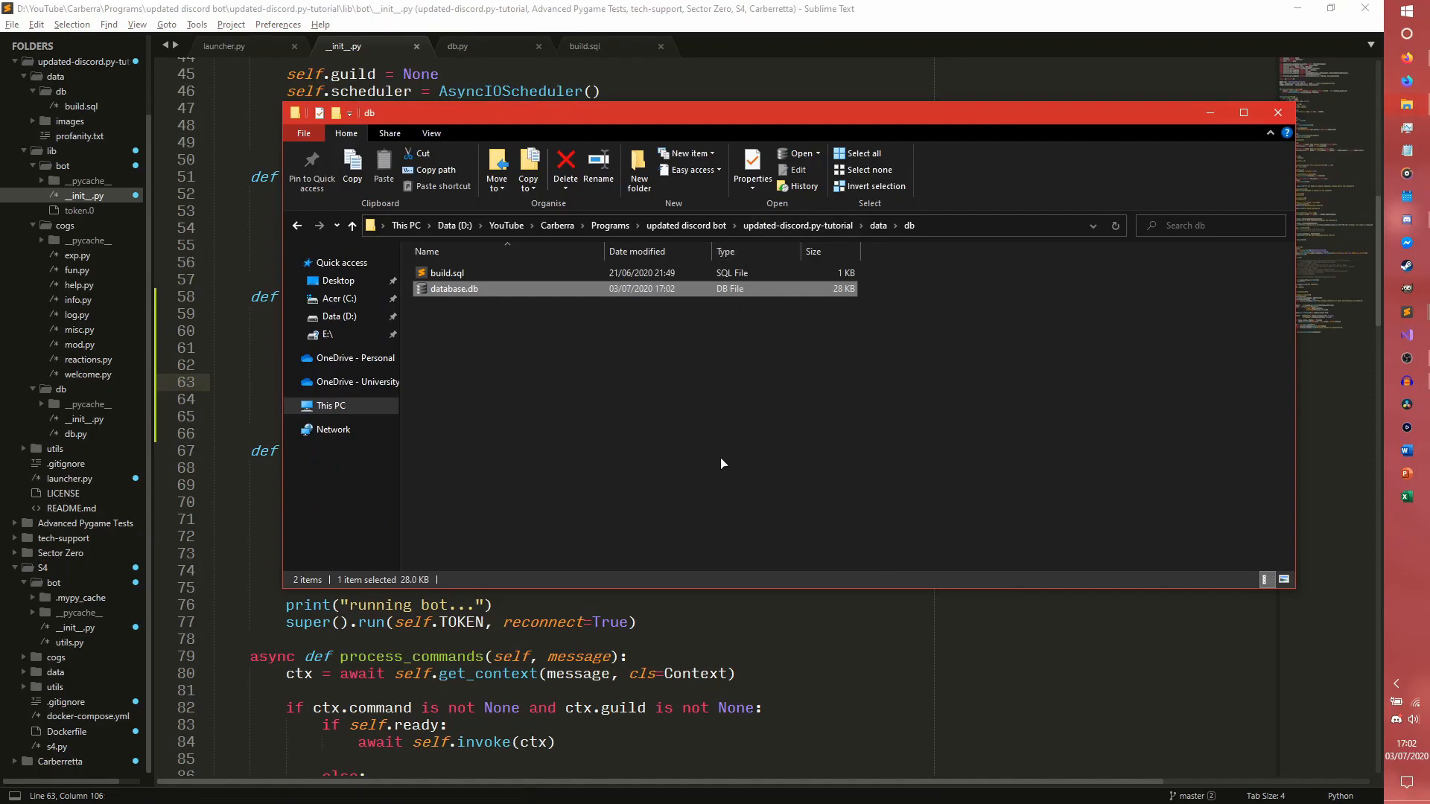
{"action": "left_click", "coordinate": [1277, 112]}
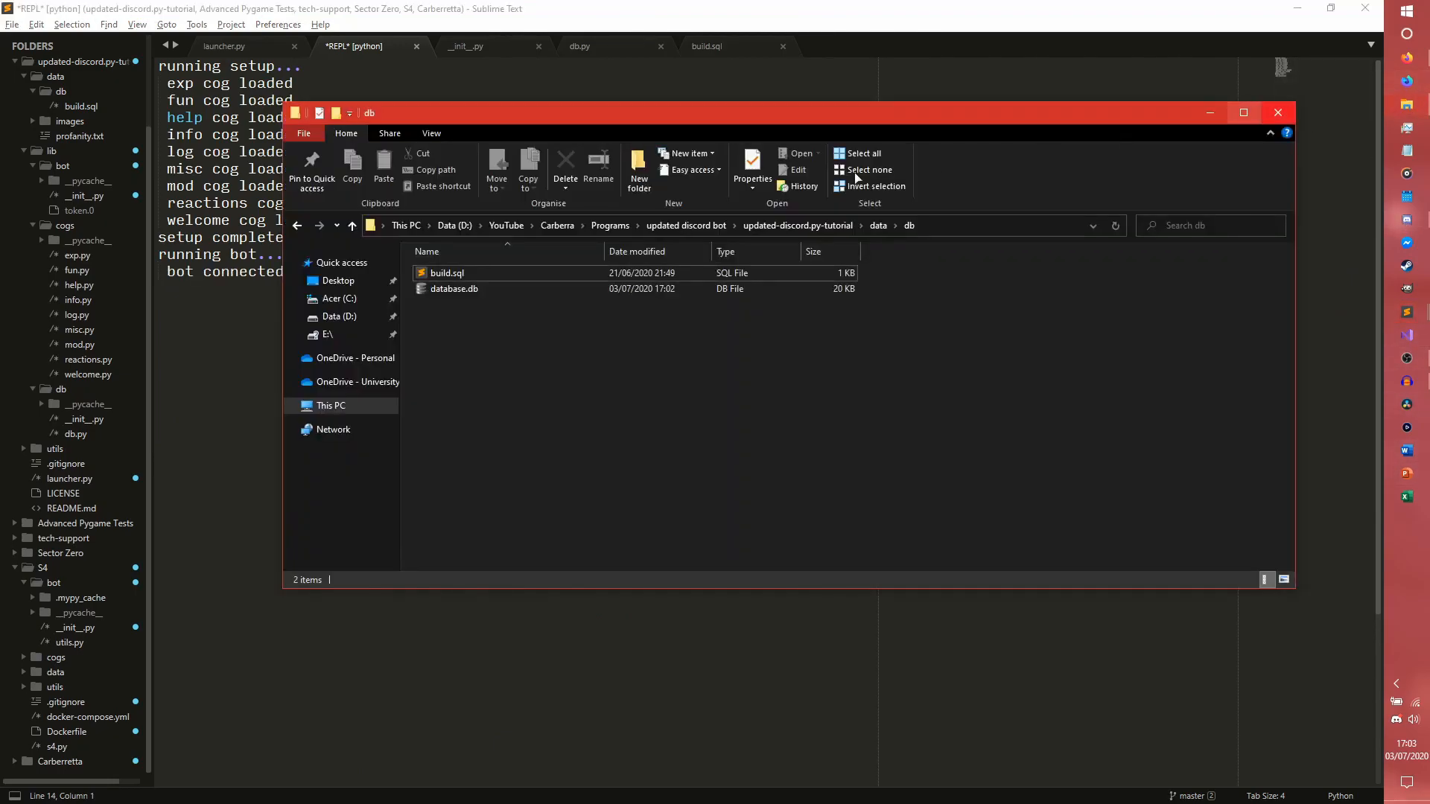
{"action": "left_click", "coordinate": [454, 288]}
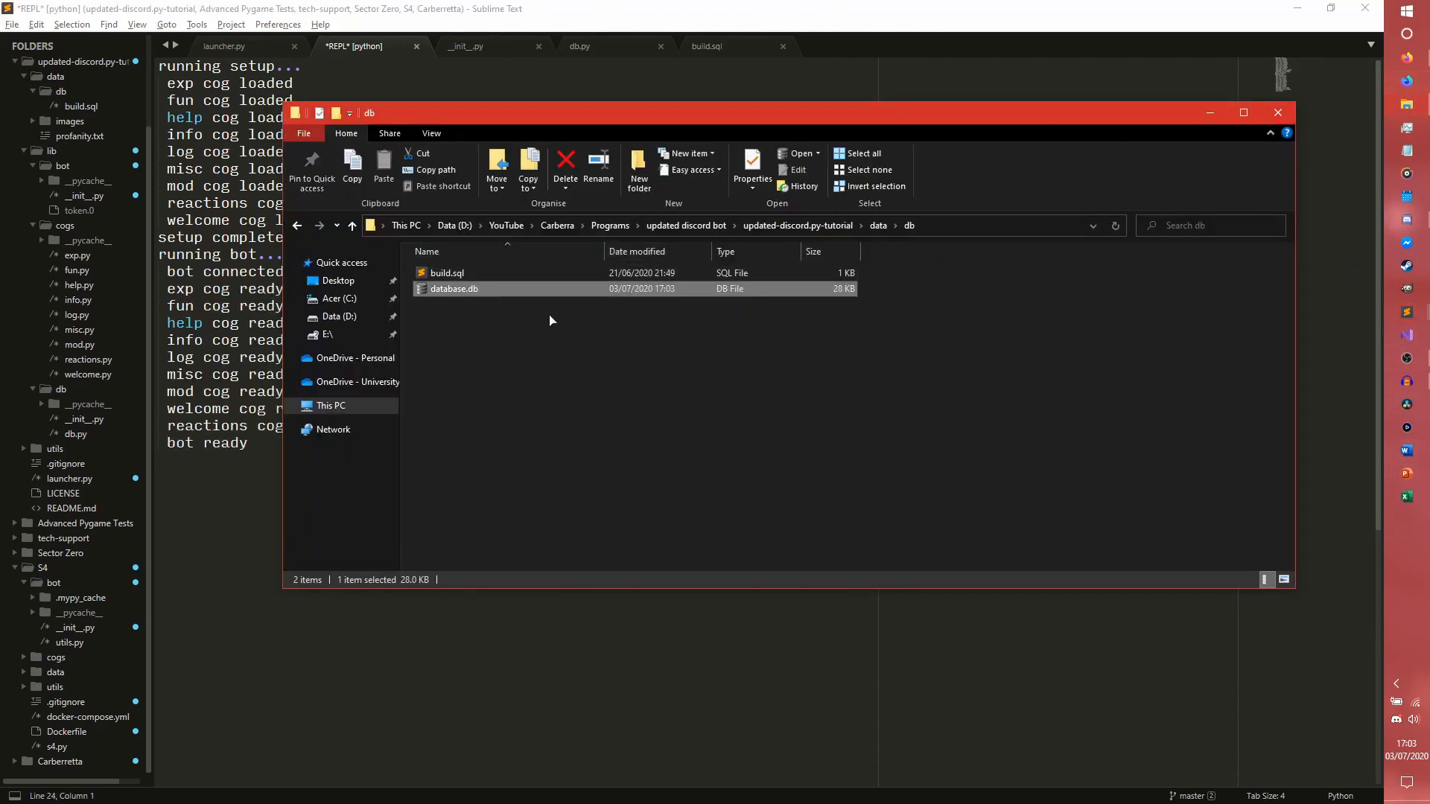
{"action": "double_click", "coordinate": [454, 288]}
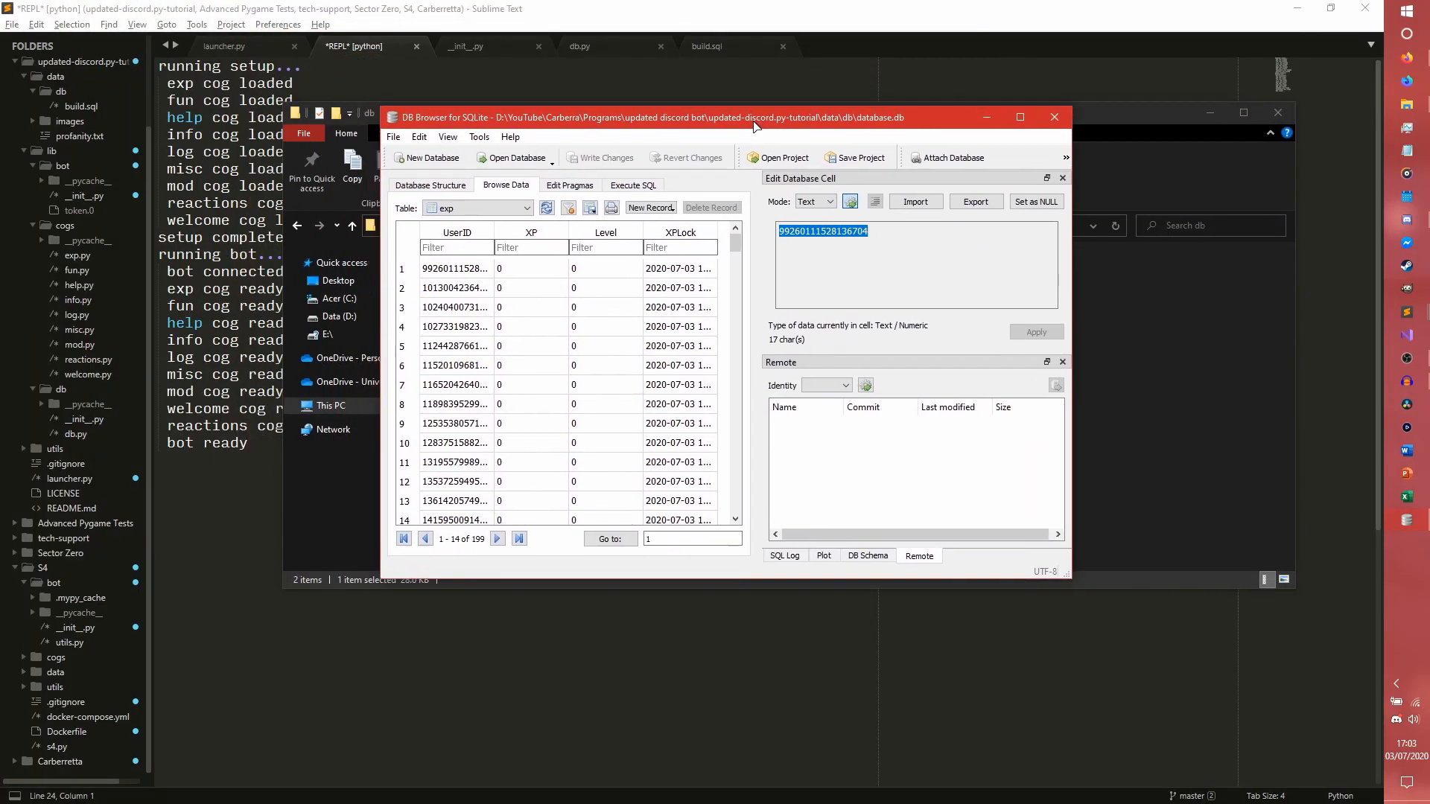
Scroll through the 199 exp rows, then right-click the bot's REPL output for process options
{"action": "scroll", "scroll_direction": "down", "scroll_amount": 3}
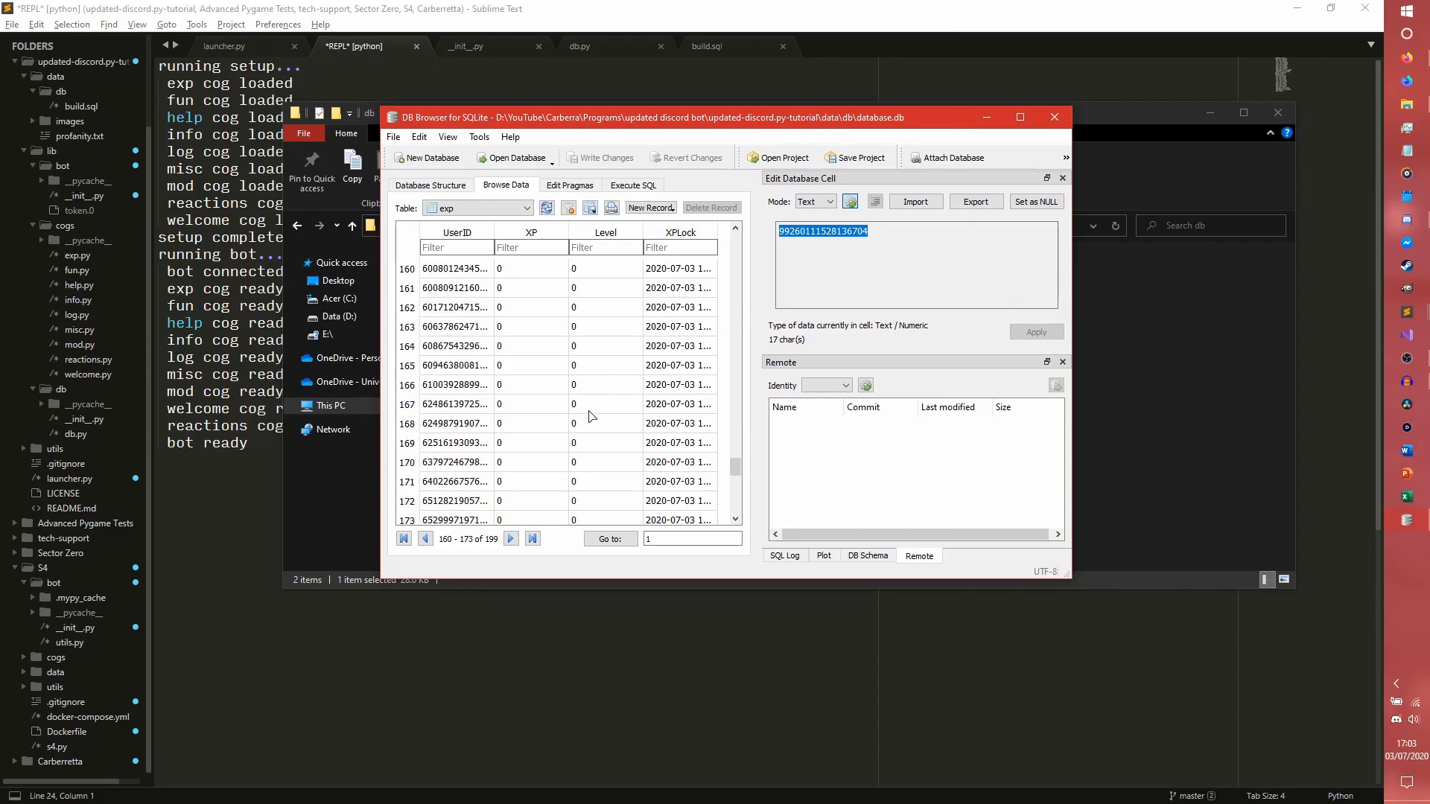
{"action": "scroll", "scroll_direction": "down", "scroll_amount": 3}
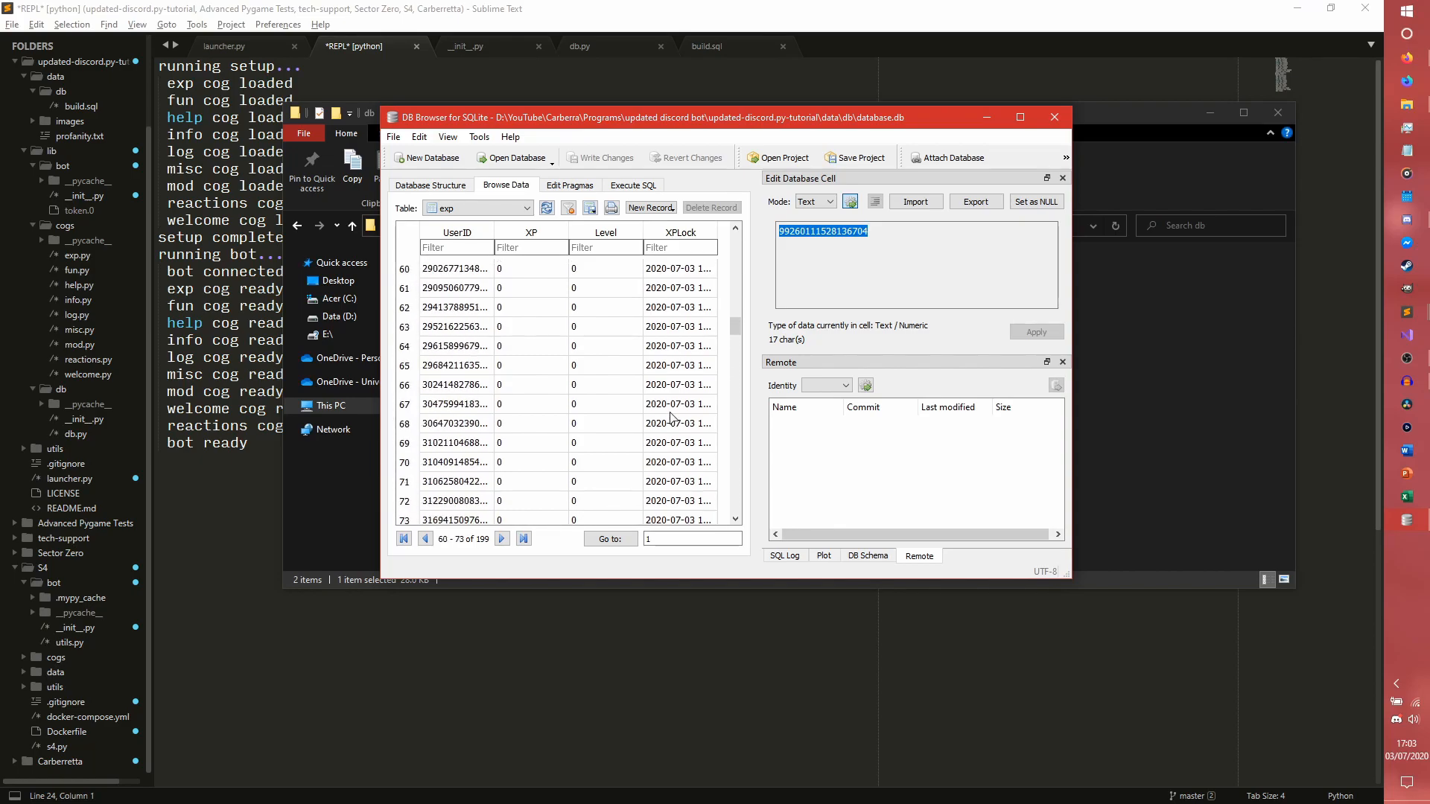
{"action": "left_click", "coordinate": [404, 538]}
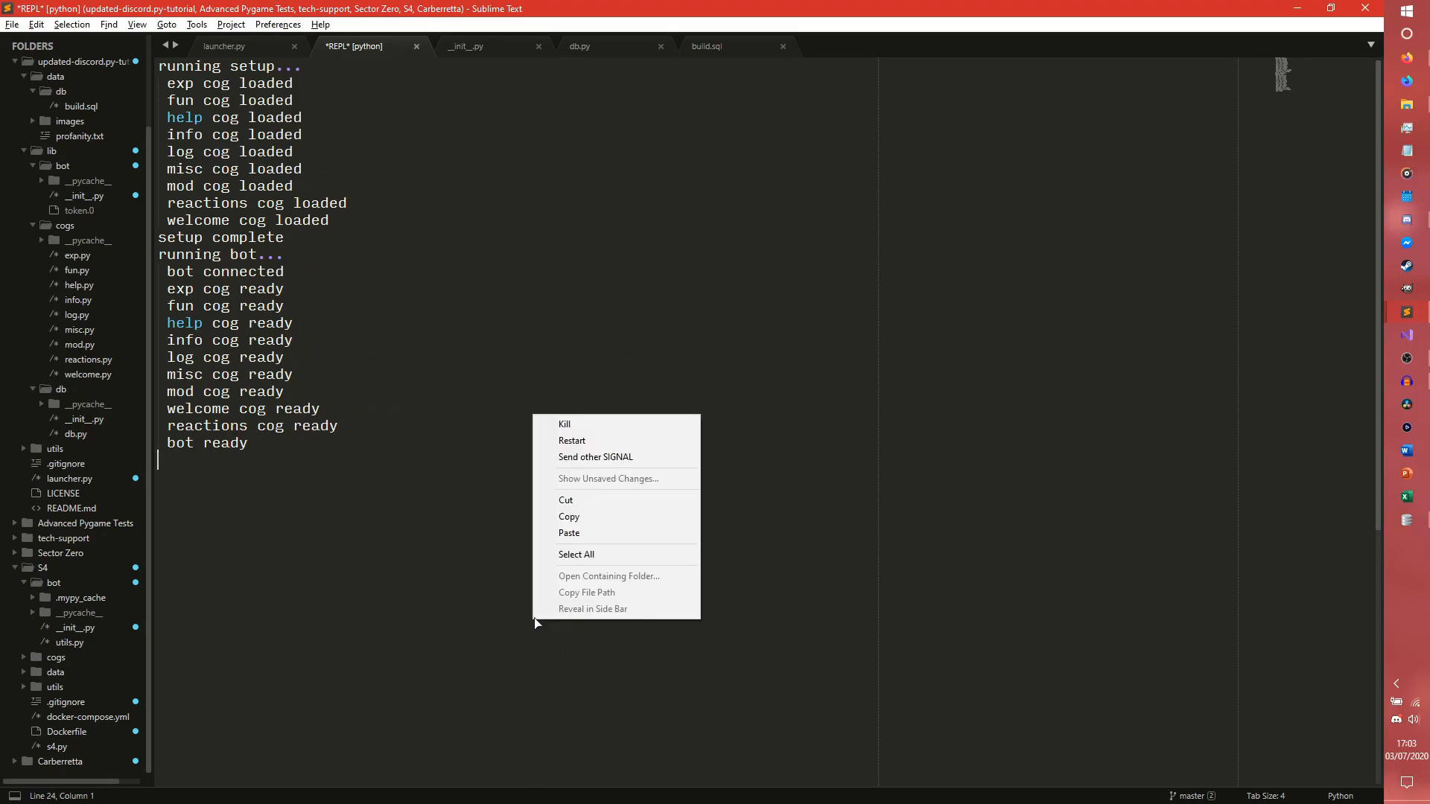
Stop the bot and add stored_members = db.column("SELECT UserID FROM exp") below the member insert
{"action": "left_click", "coordinate": [223, 46]}
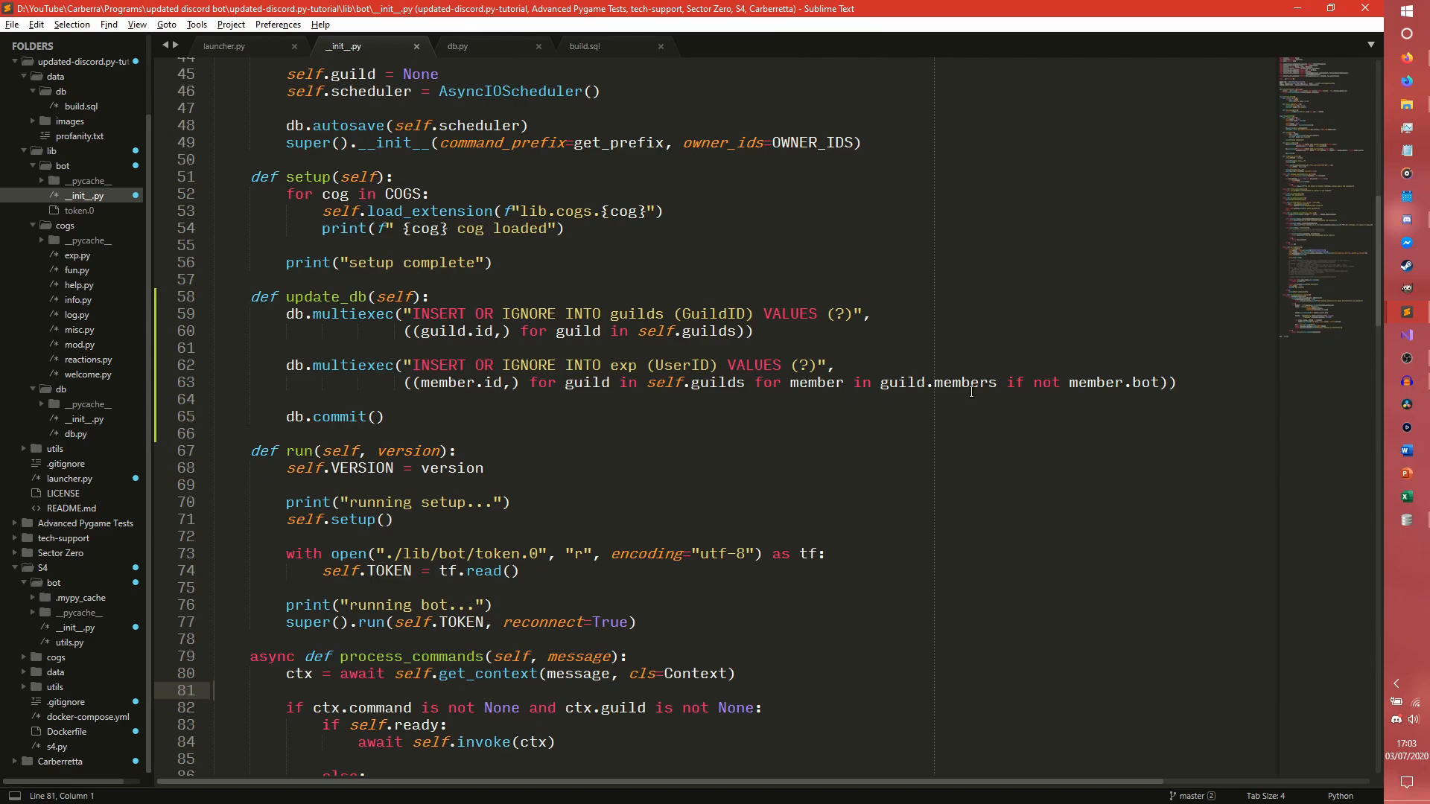
{"action": "left_click", "coordinate": [1208, 387]}
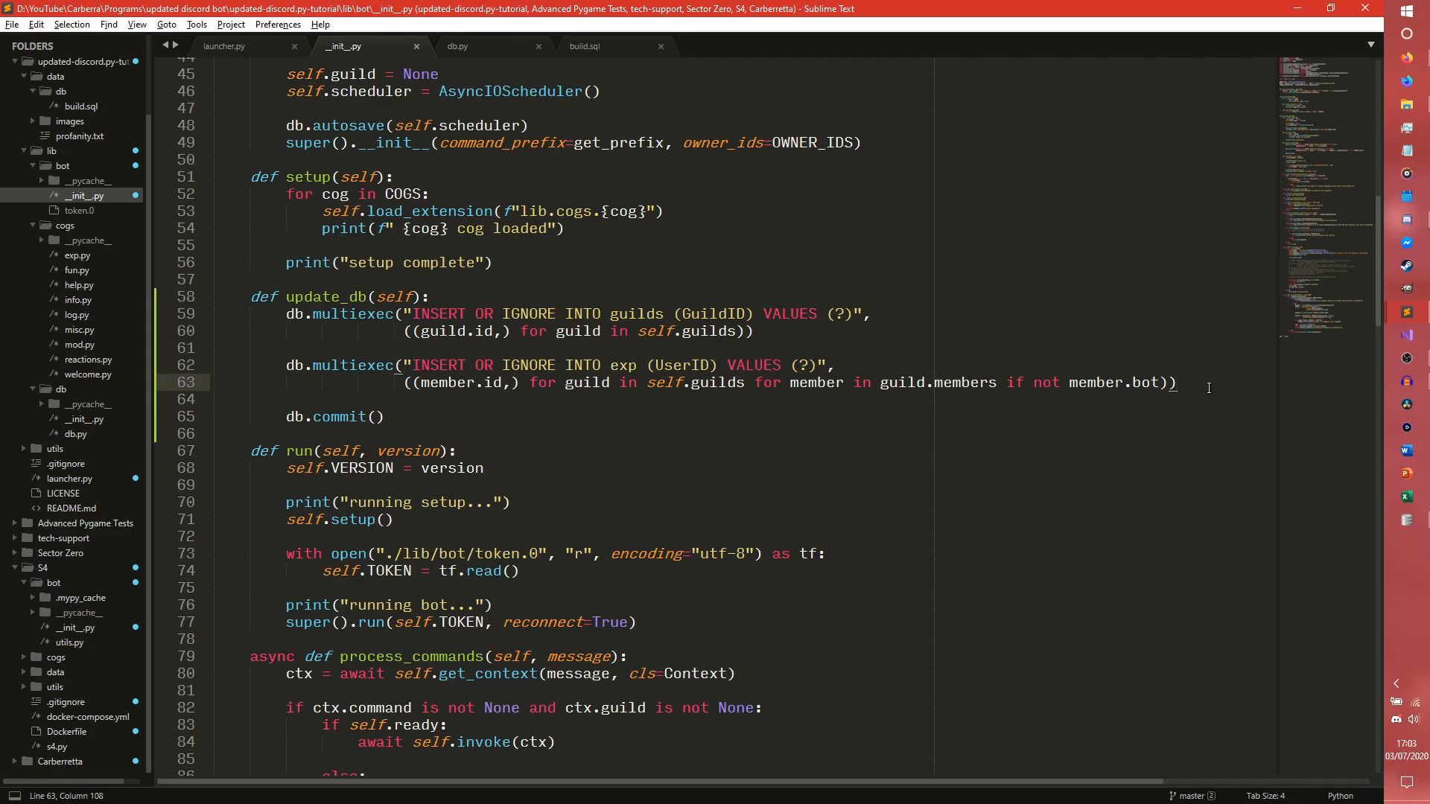
{"action": "key", "text": "enter"}
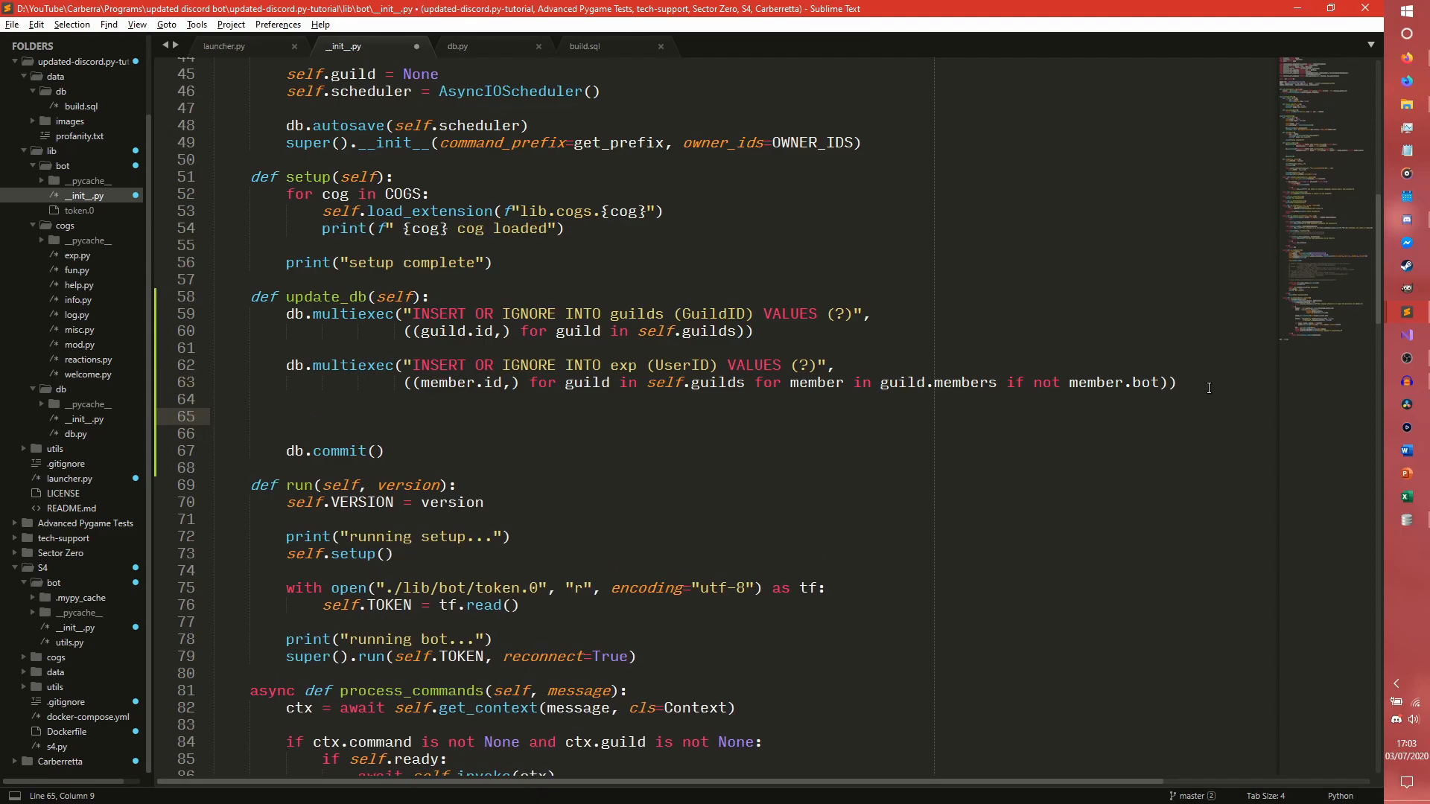
{"action": "type", "text": "stor"}
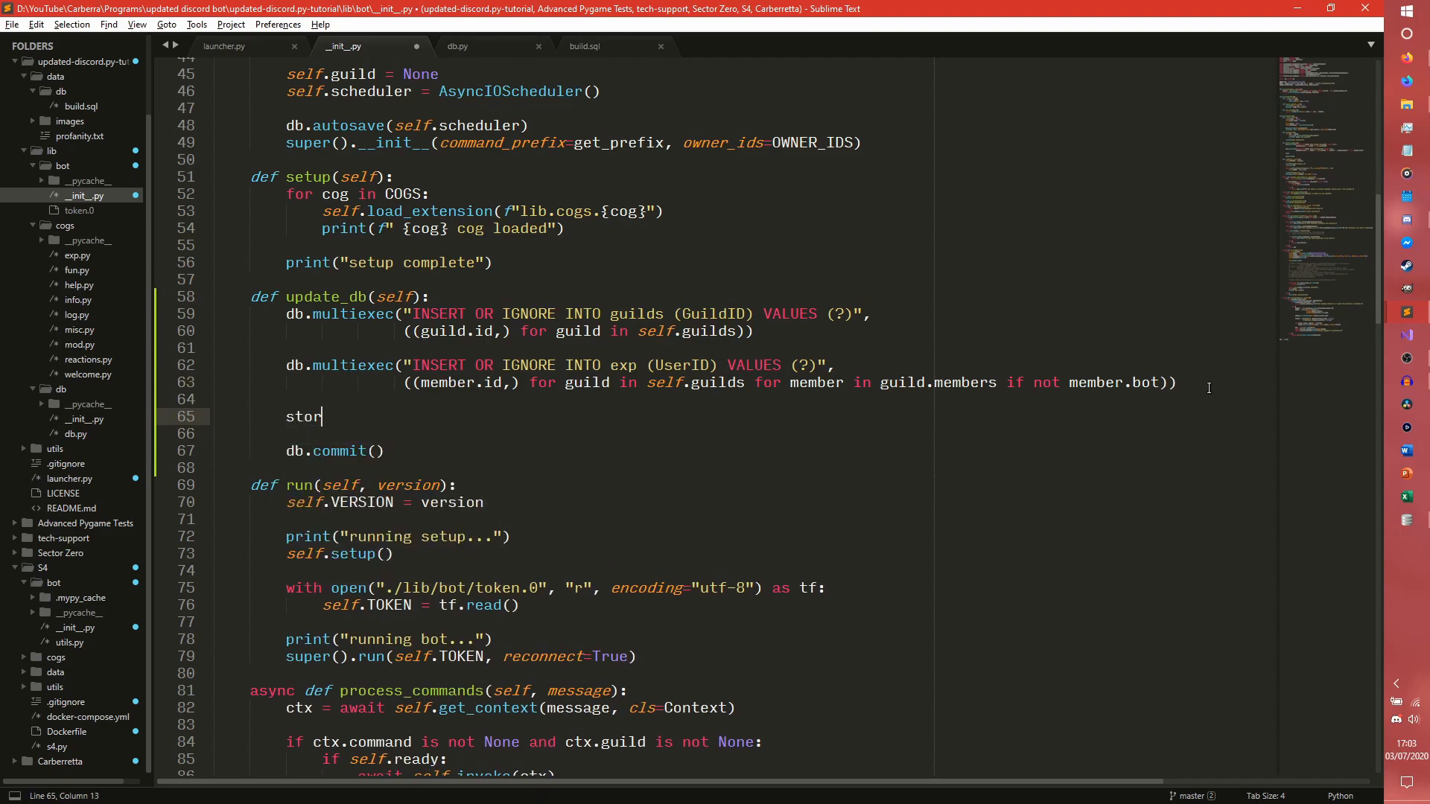
{"action": "type", "text": "ed_members"}
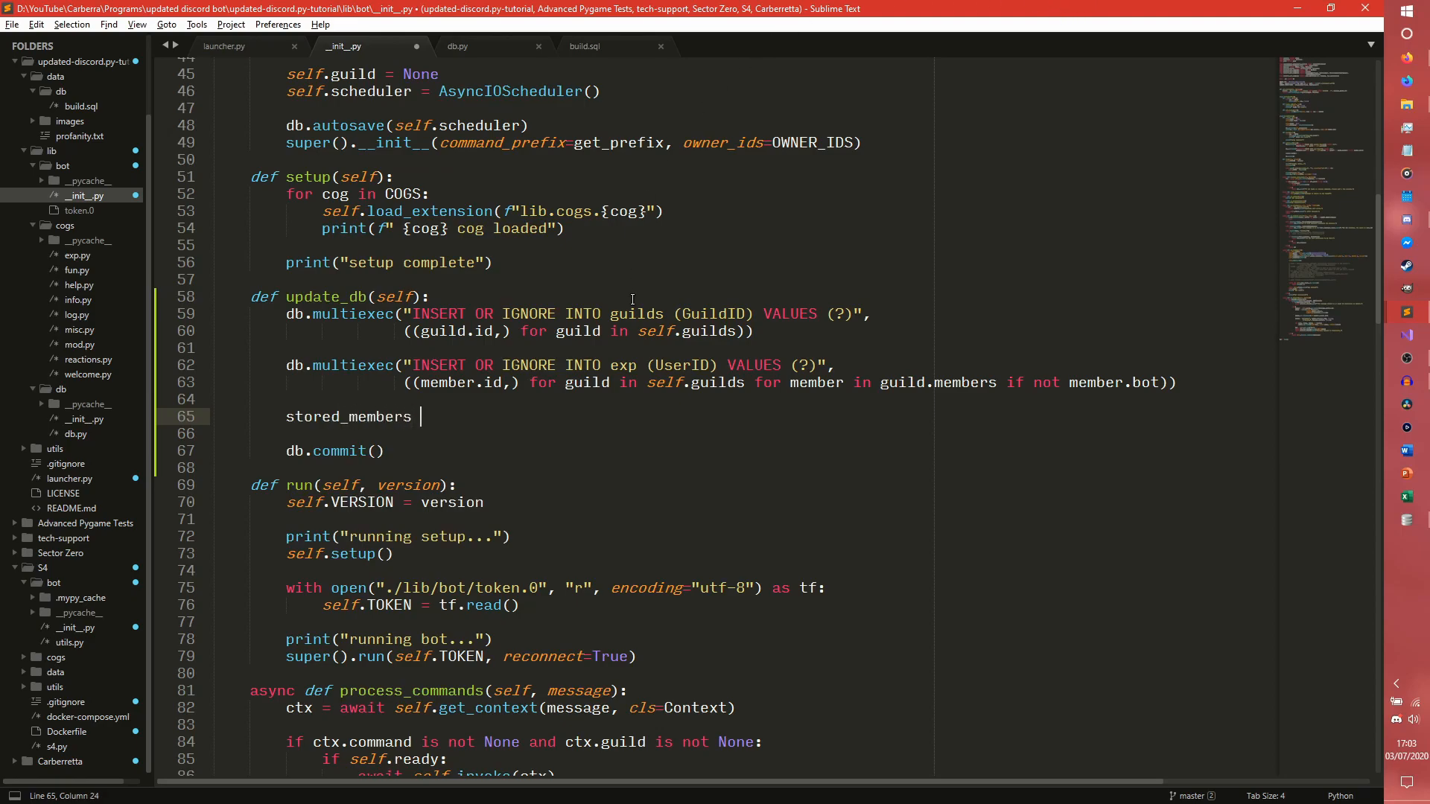
{"action": "type", "text": "= db.e"}
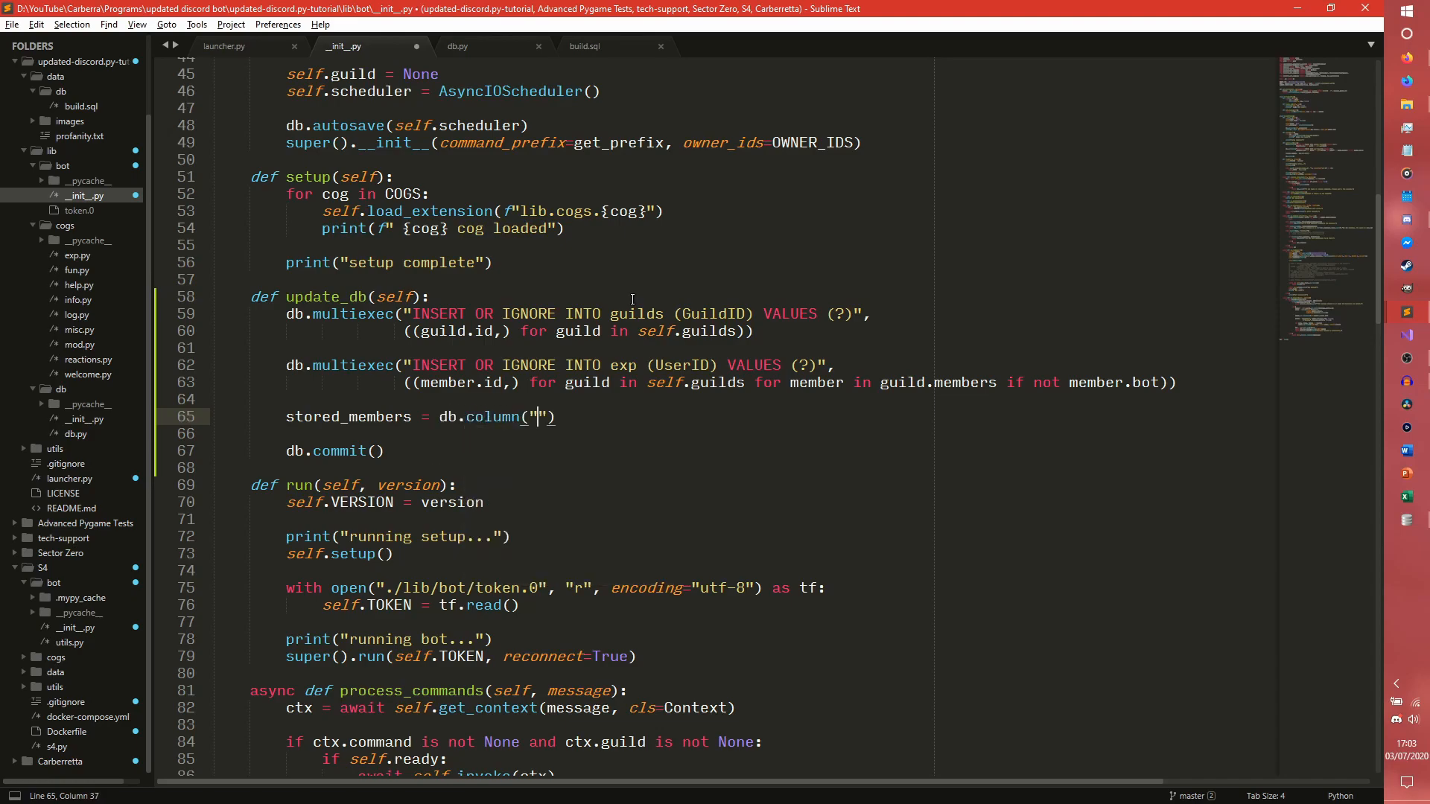
{"action": "key", "text": "Backspace"}
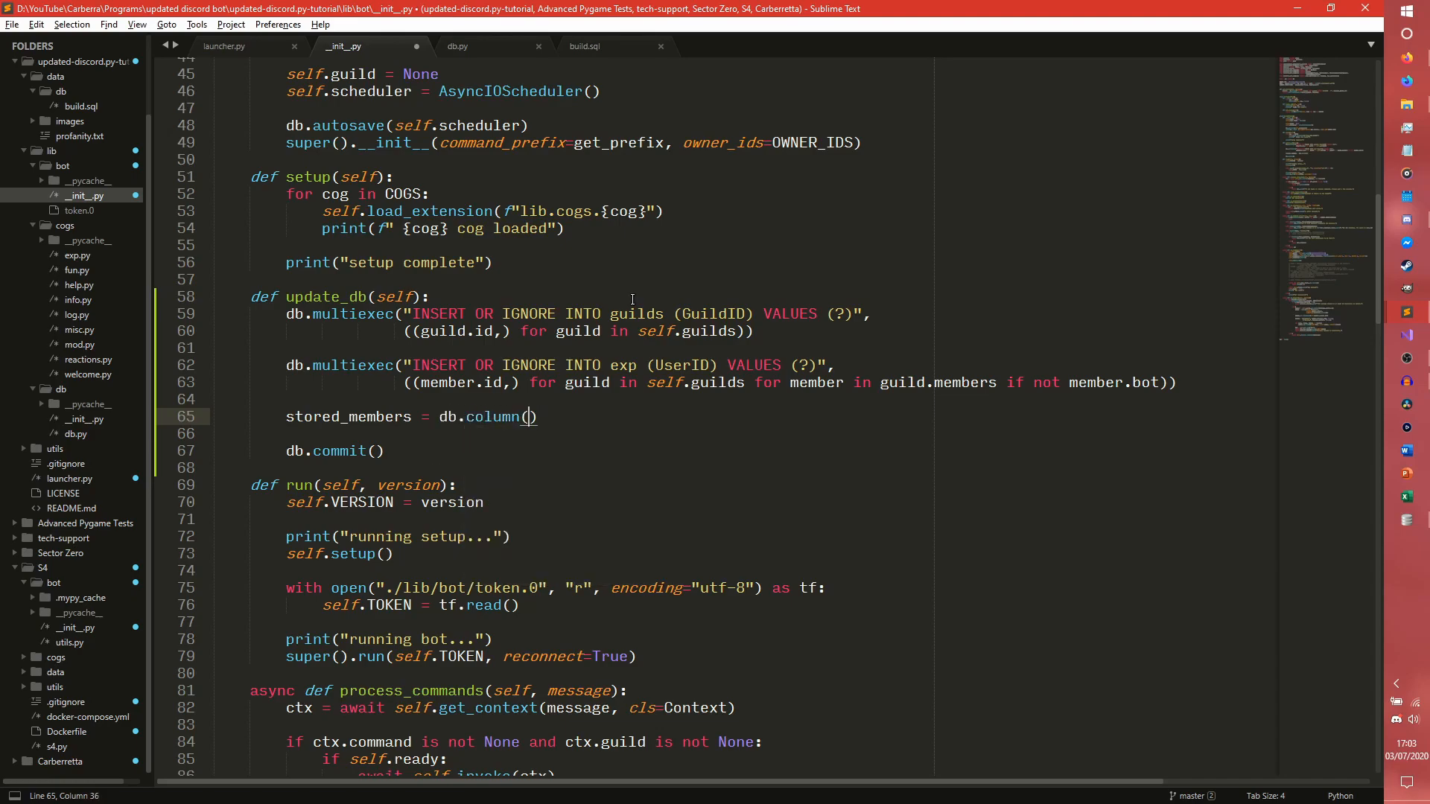
{"action": "type", "text": "\""}
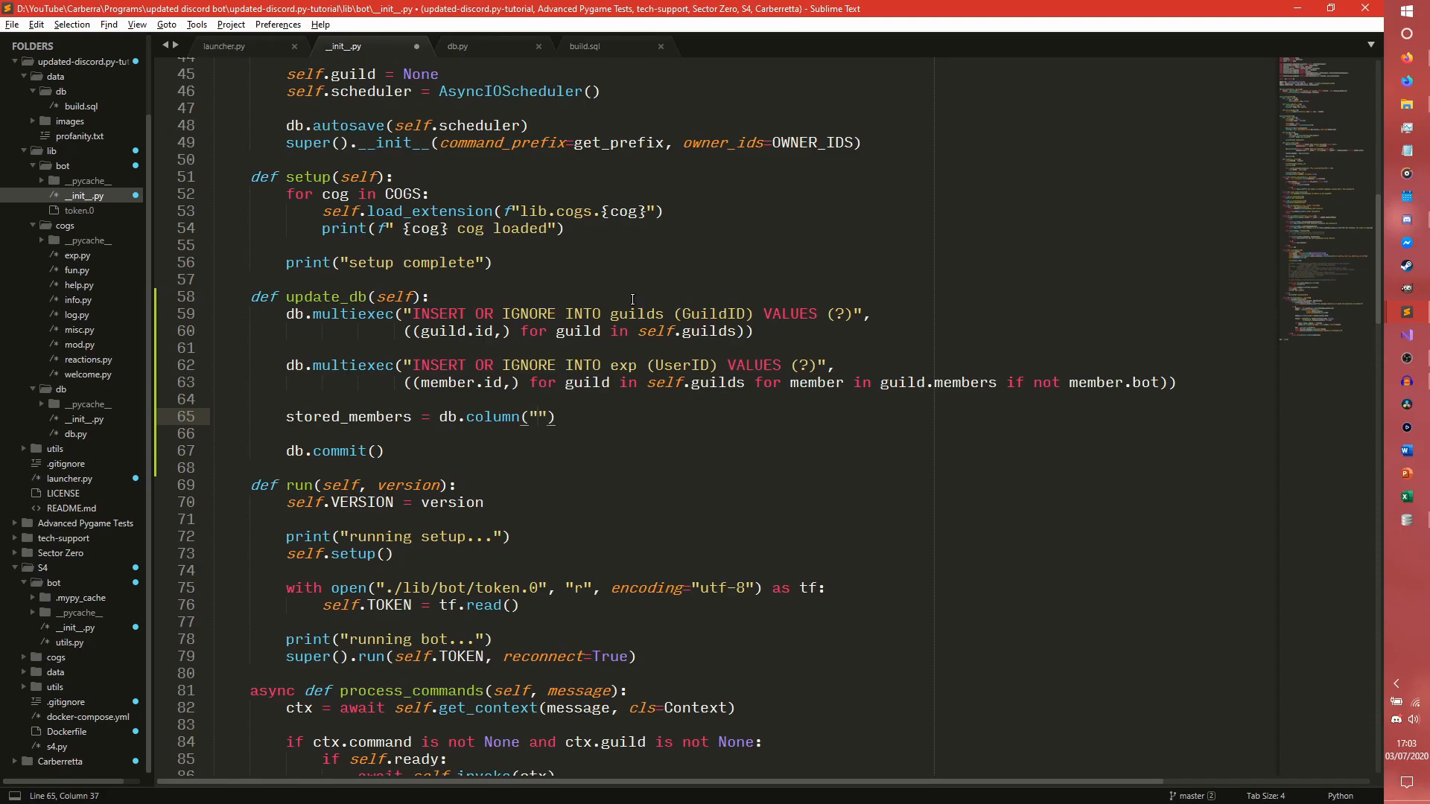
{"action": "type", "text": "SELECT Us"}
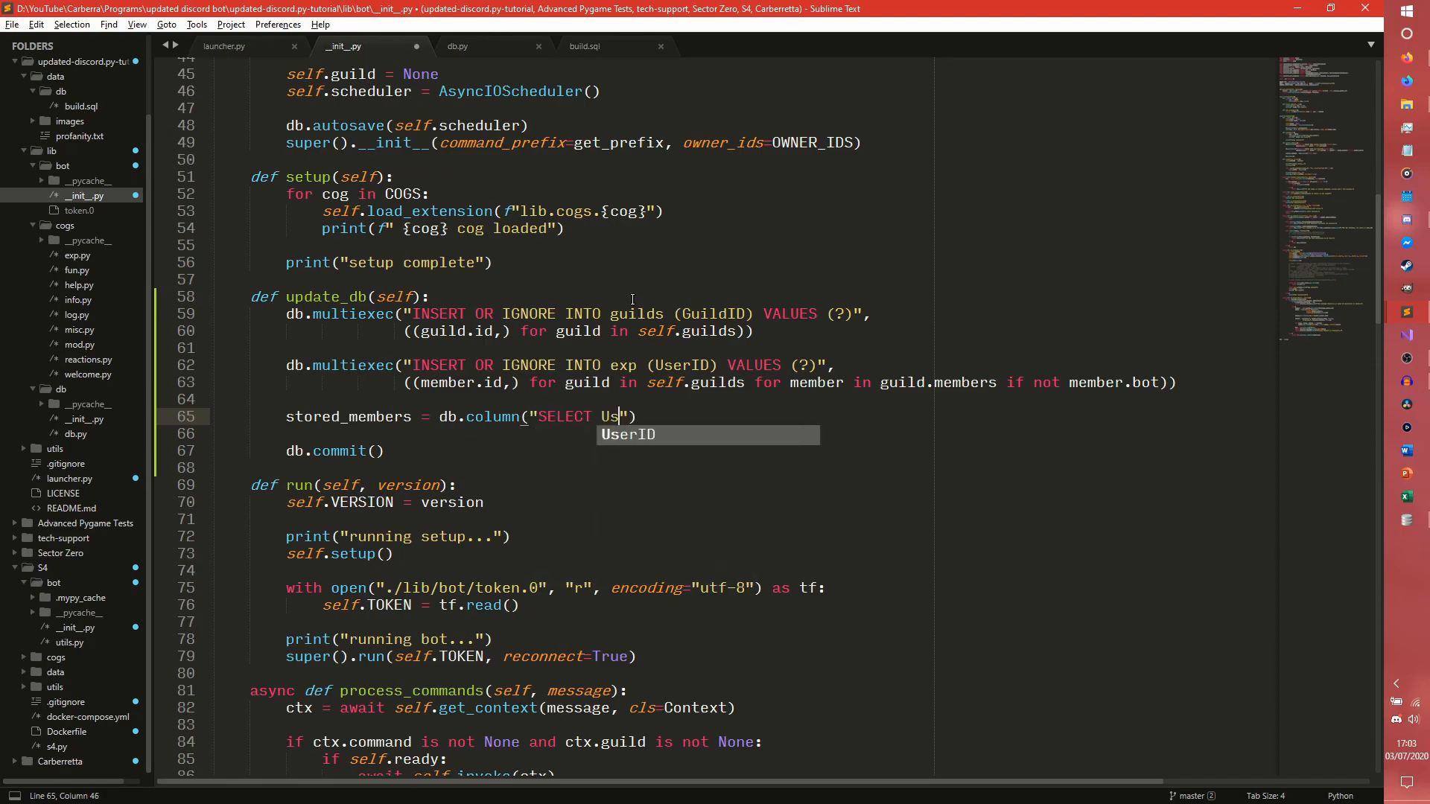
{"action": "type", "text": "erID FROM exp"}
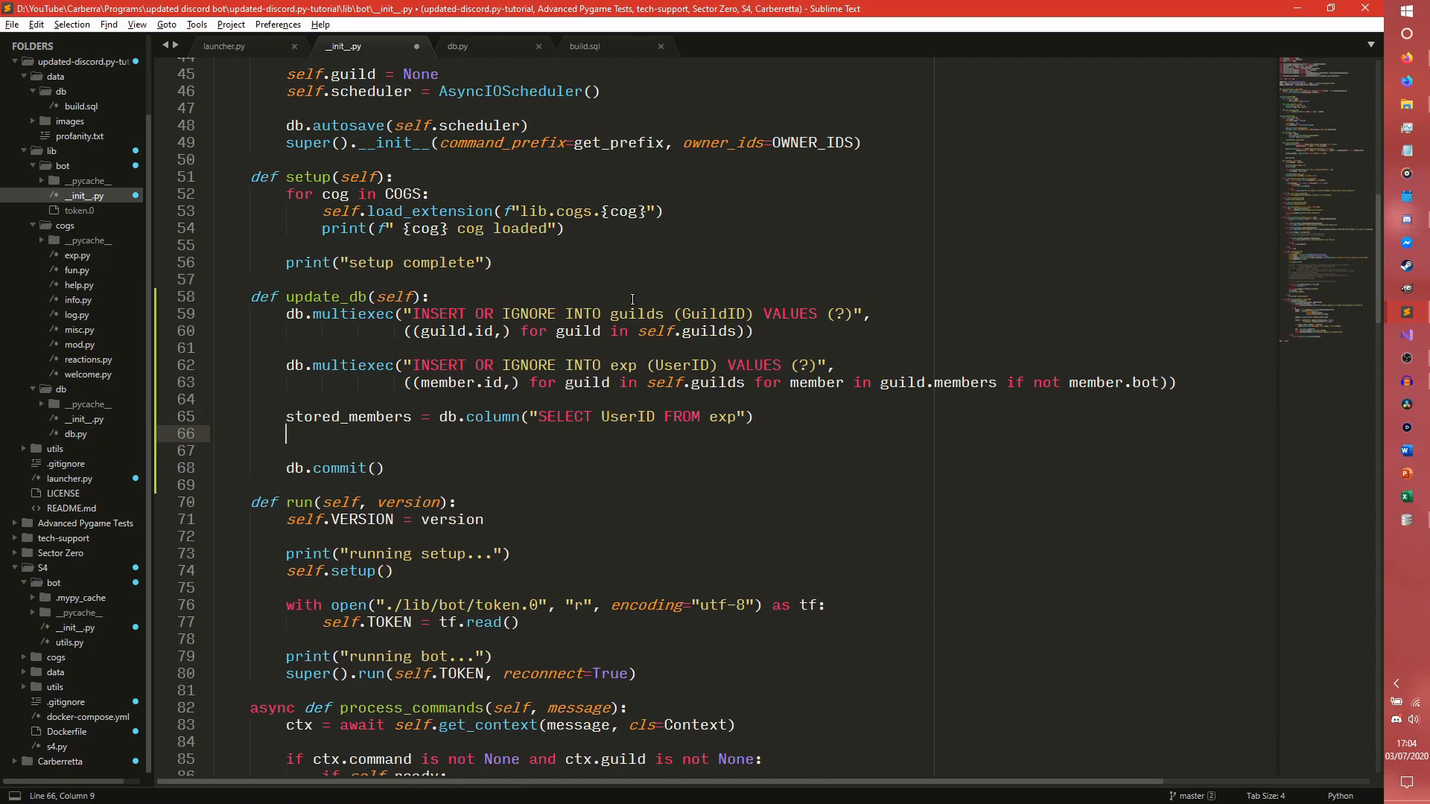
Loop over stored ids, appending those not in self.guild's members to to_remove, and simplify the insert
{"action": "type", "text": "for"}
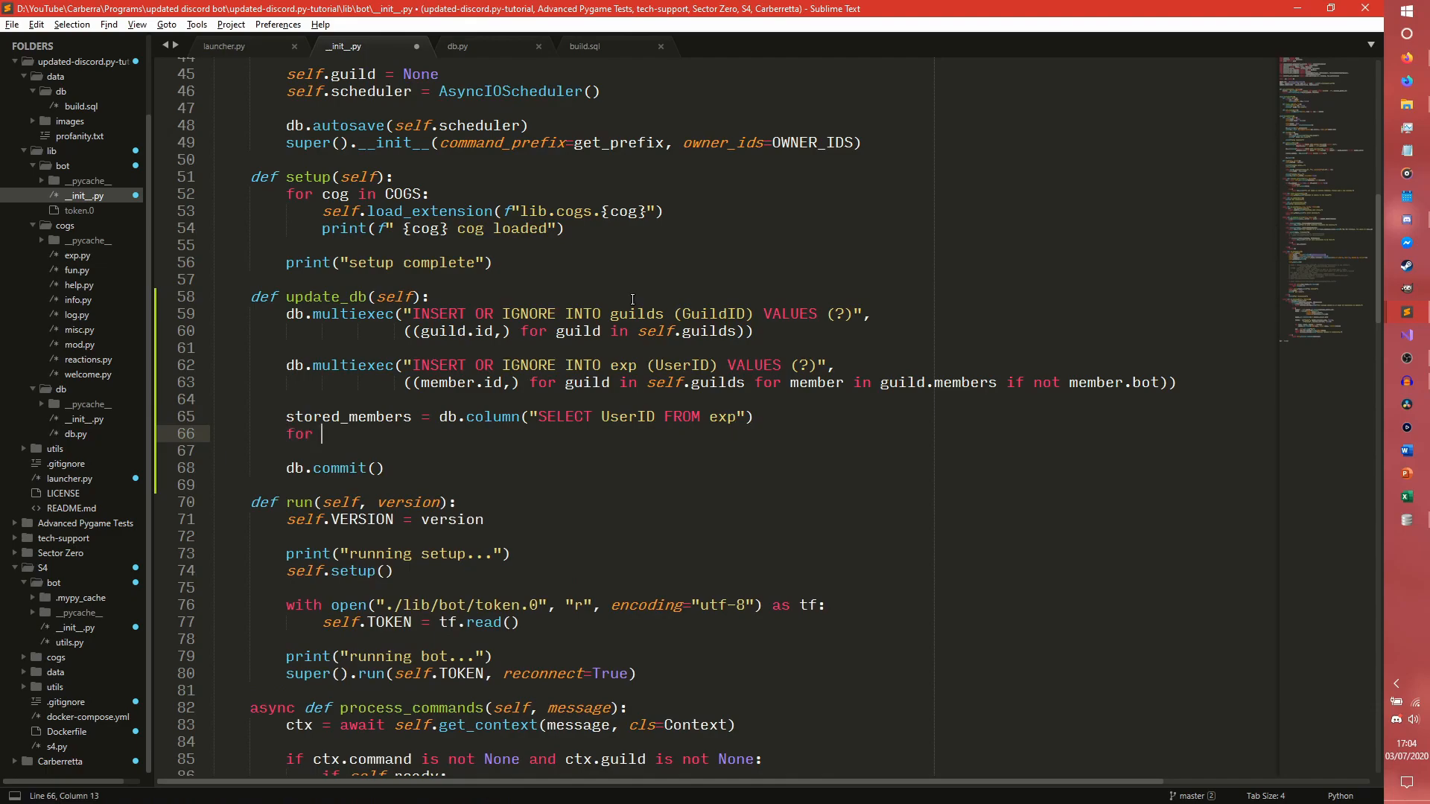
{"action": "type", "text": "id_ in stored_members:"}
{"action": "type", "text": "if"}
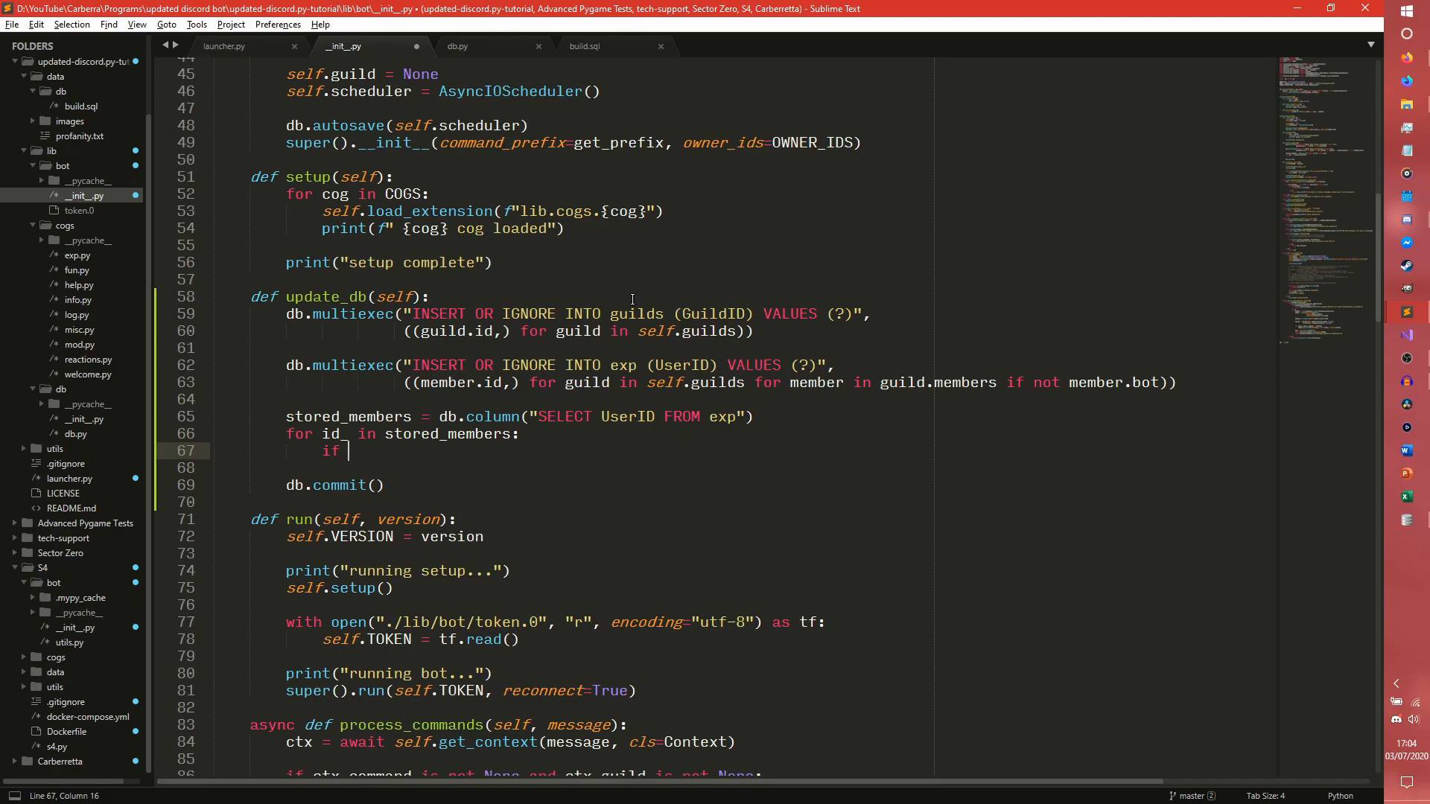
{"action": "type", "text": "not"}
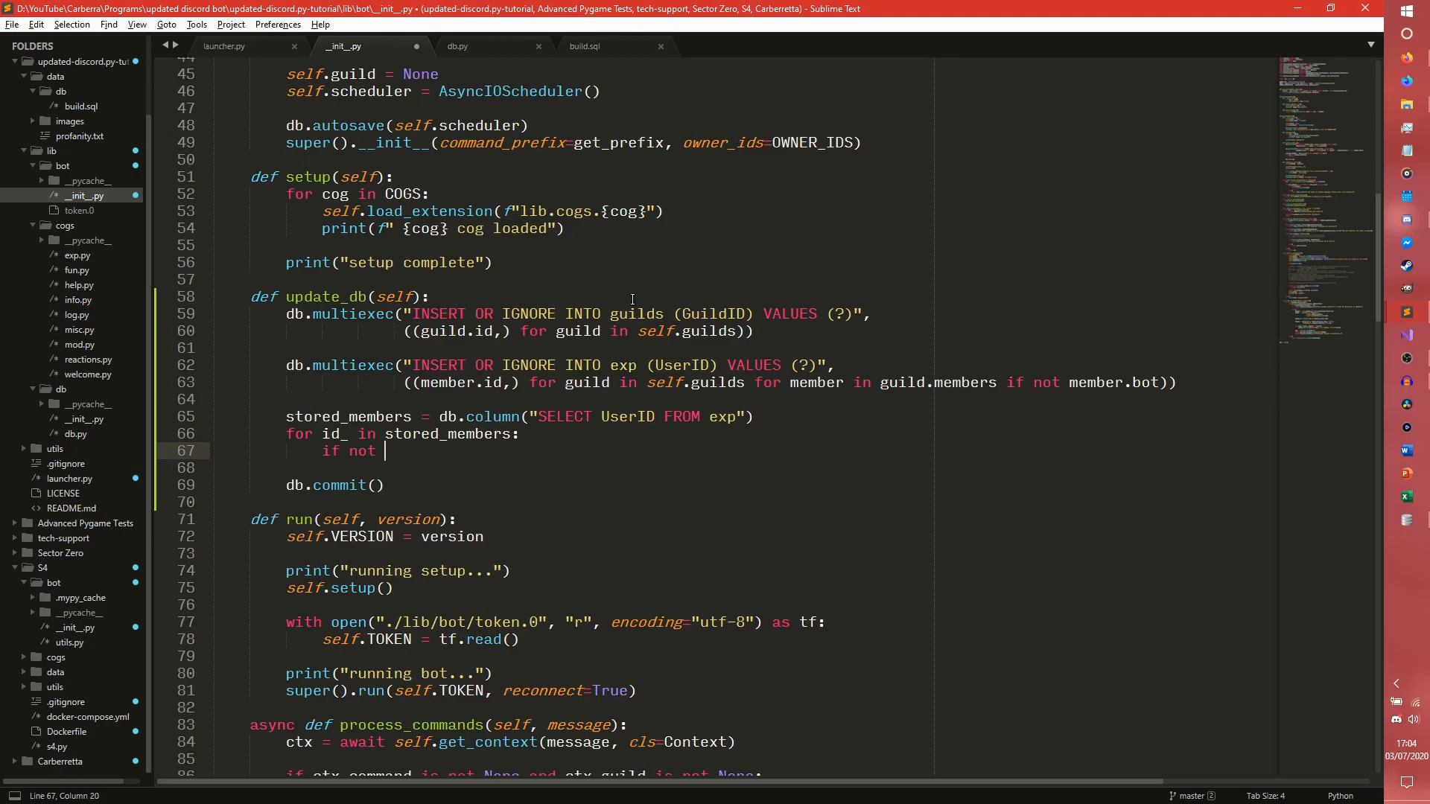
{"action": "type", "text": "selg.guild"}
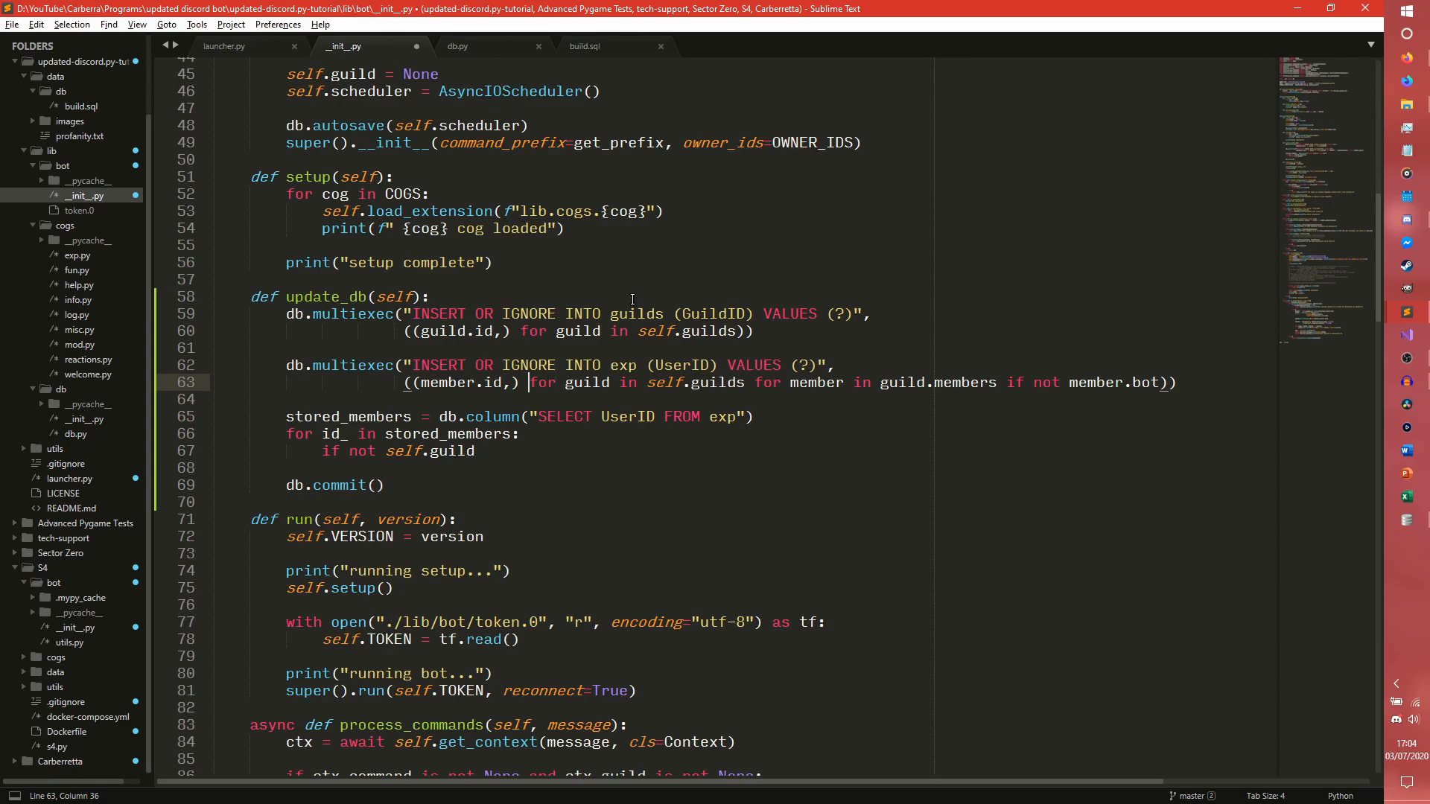
{"action": "left_click_drag", "start_coordinate": [529, 382], "coordinate": [746, 382]}
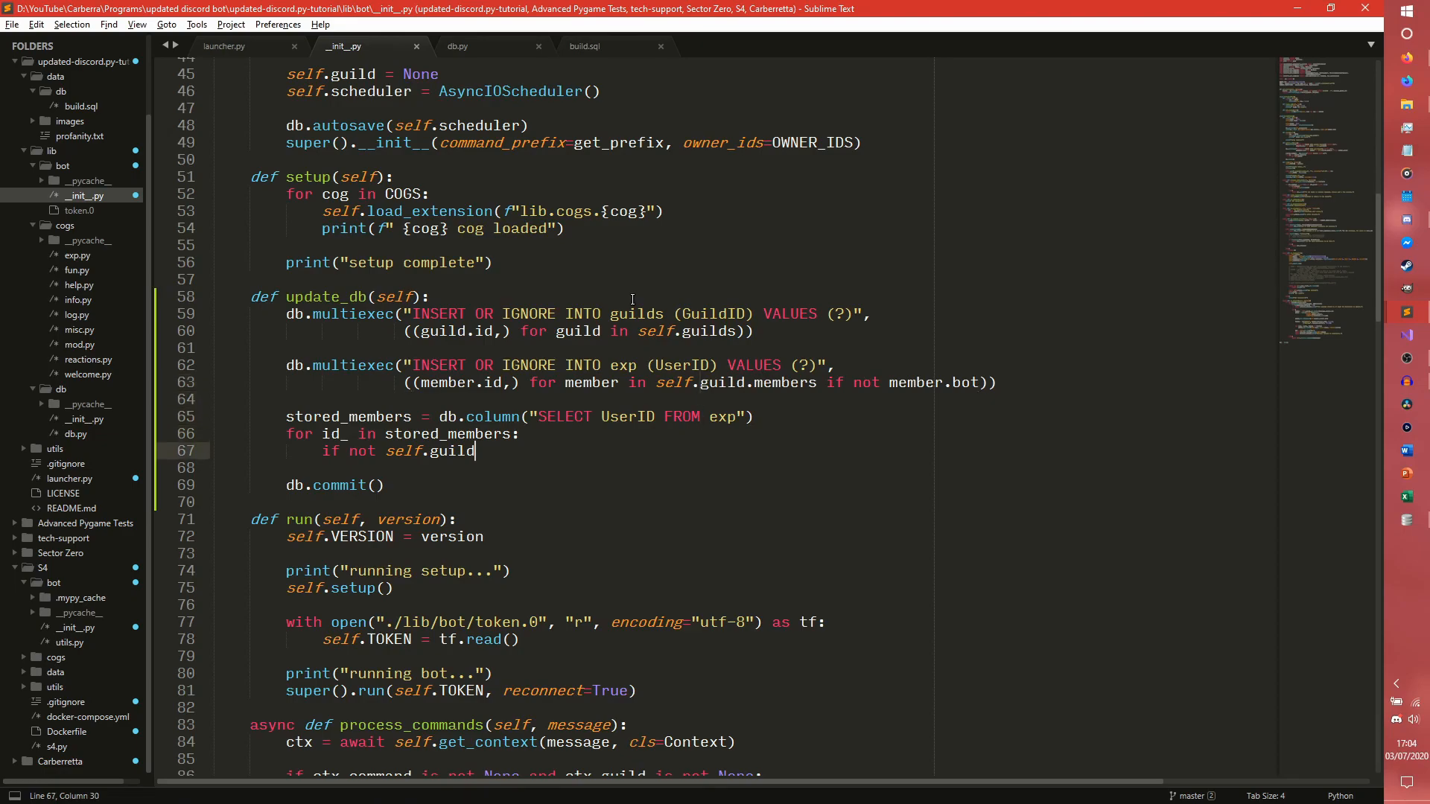
{"action": "type", "text": ".member"}
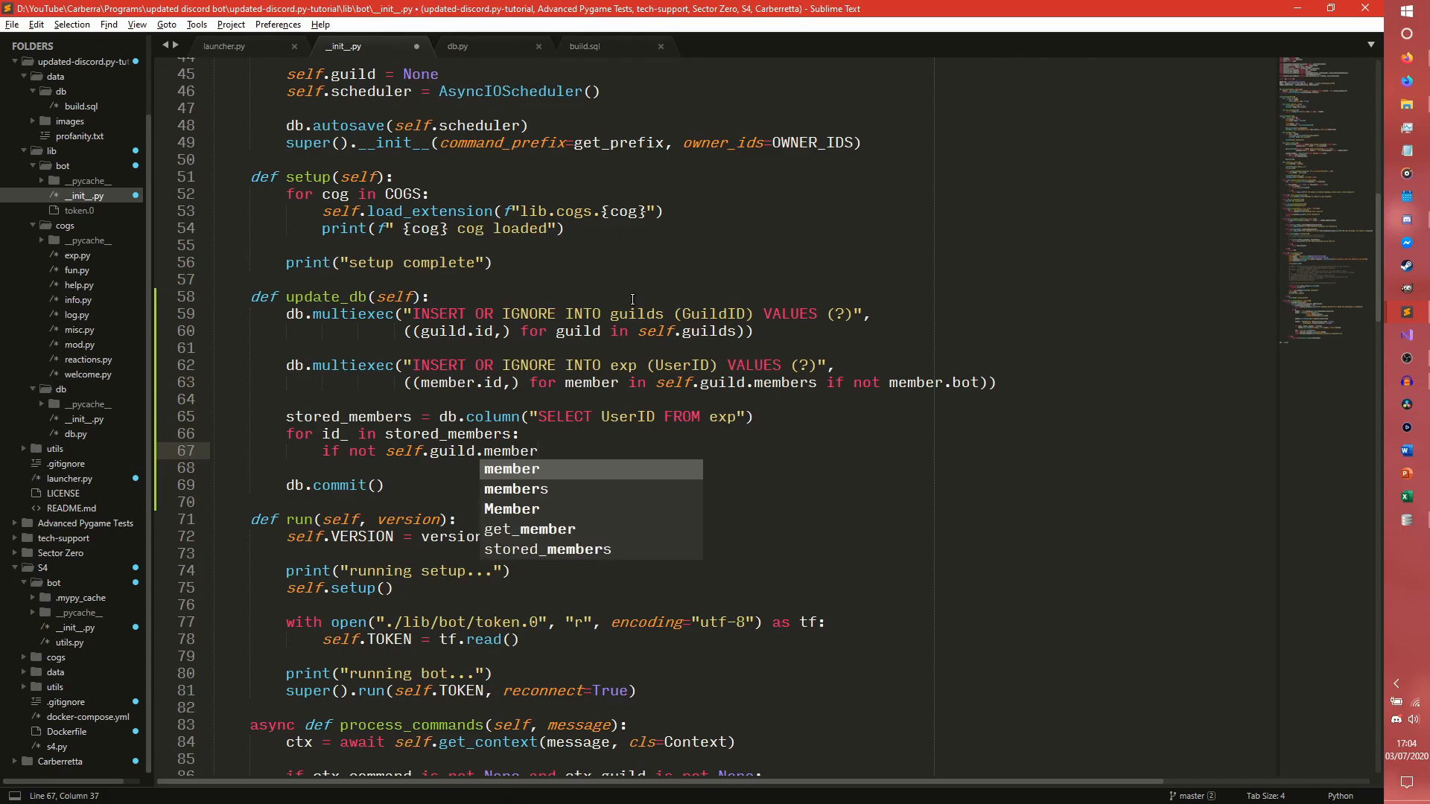
{"action": "type", "text": "()"}
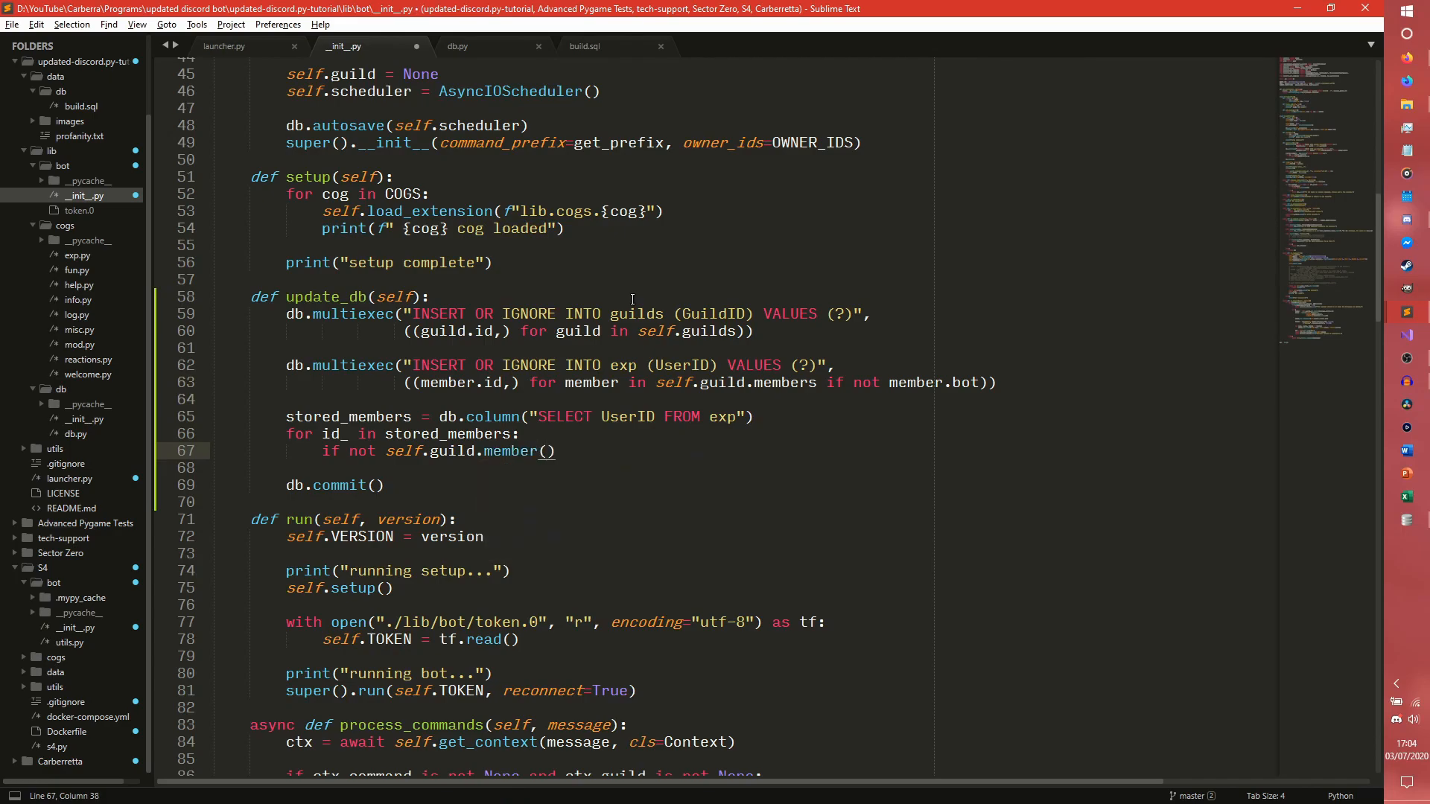
{"action": "type", "text": "id_"}
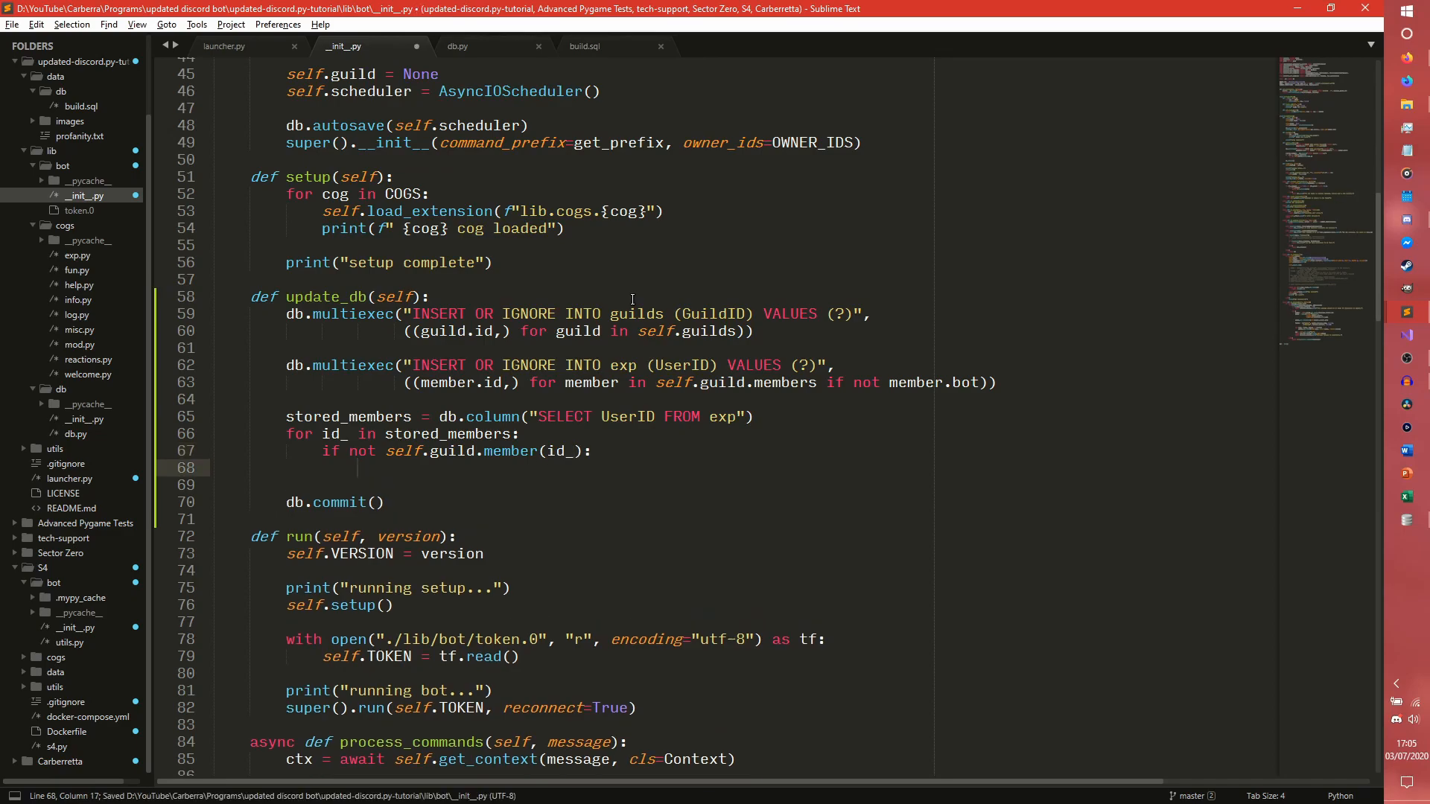
{"action": "type", "text": "remove"}
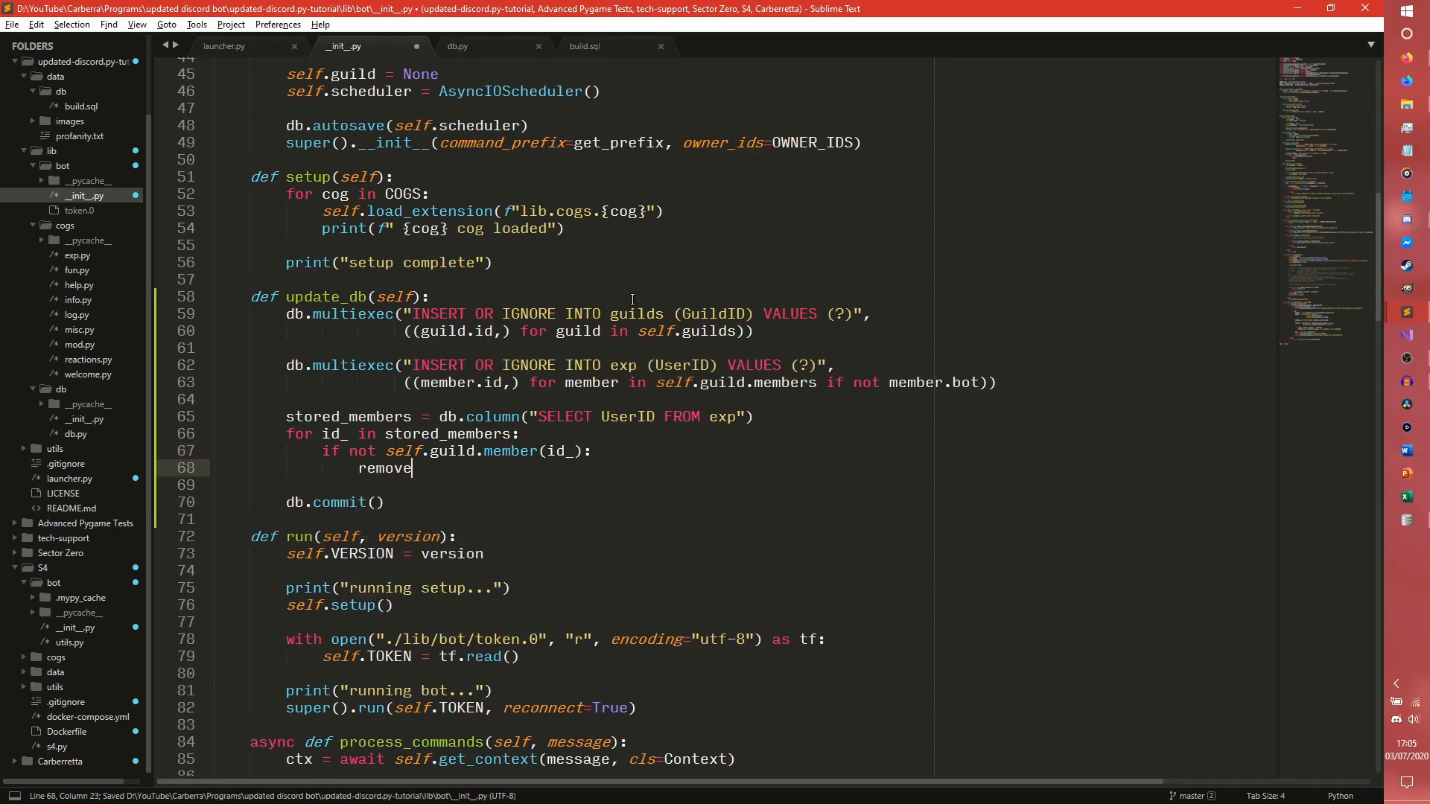
{"action": "type", "text": "to_"}
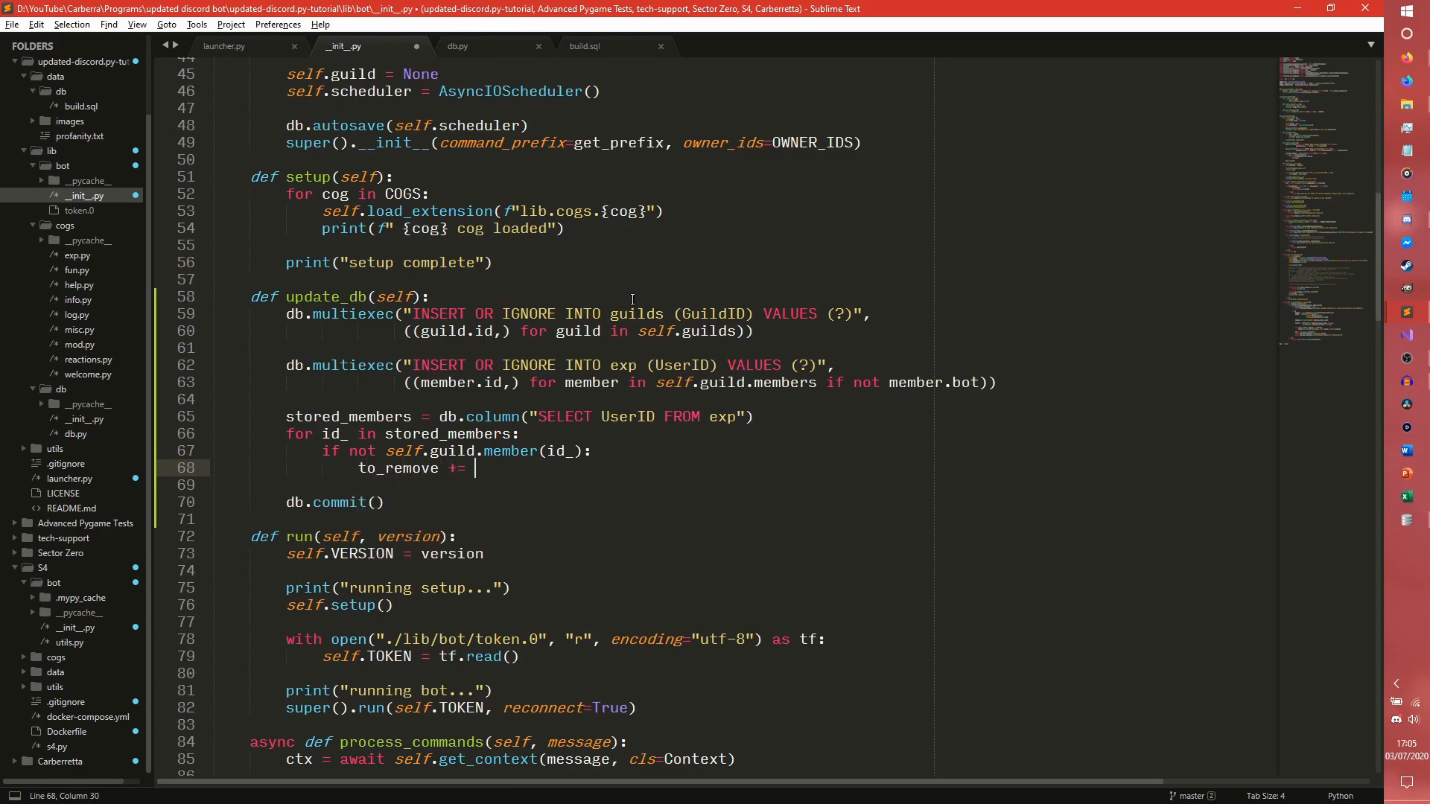
{"action": "key", "text": "backspace"}
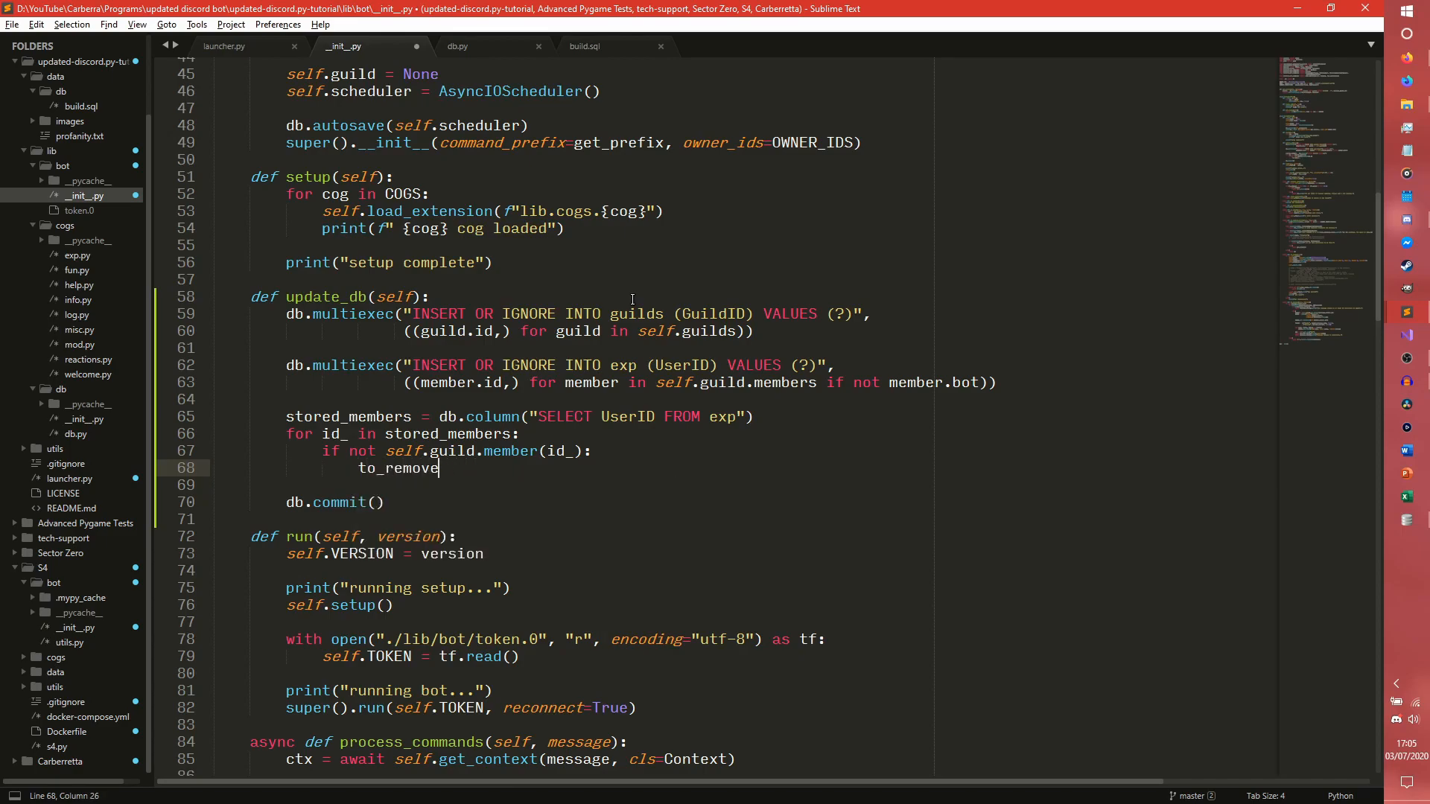
{"action": "type", "text": ".append"}
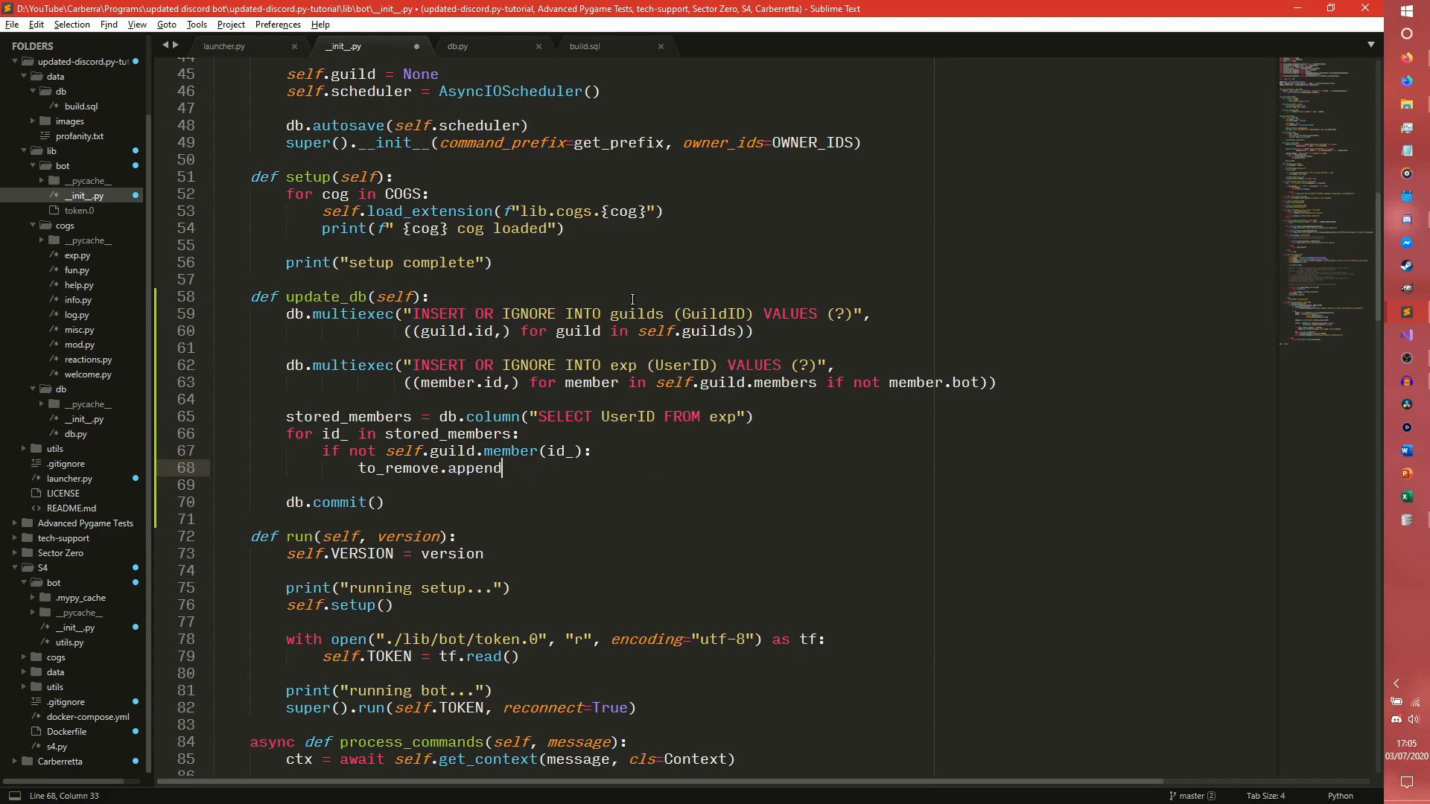
{"action": "type", "text": "(id_)"}
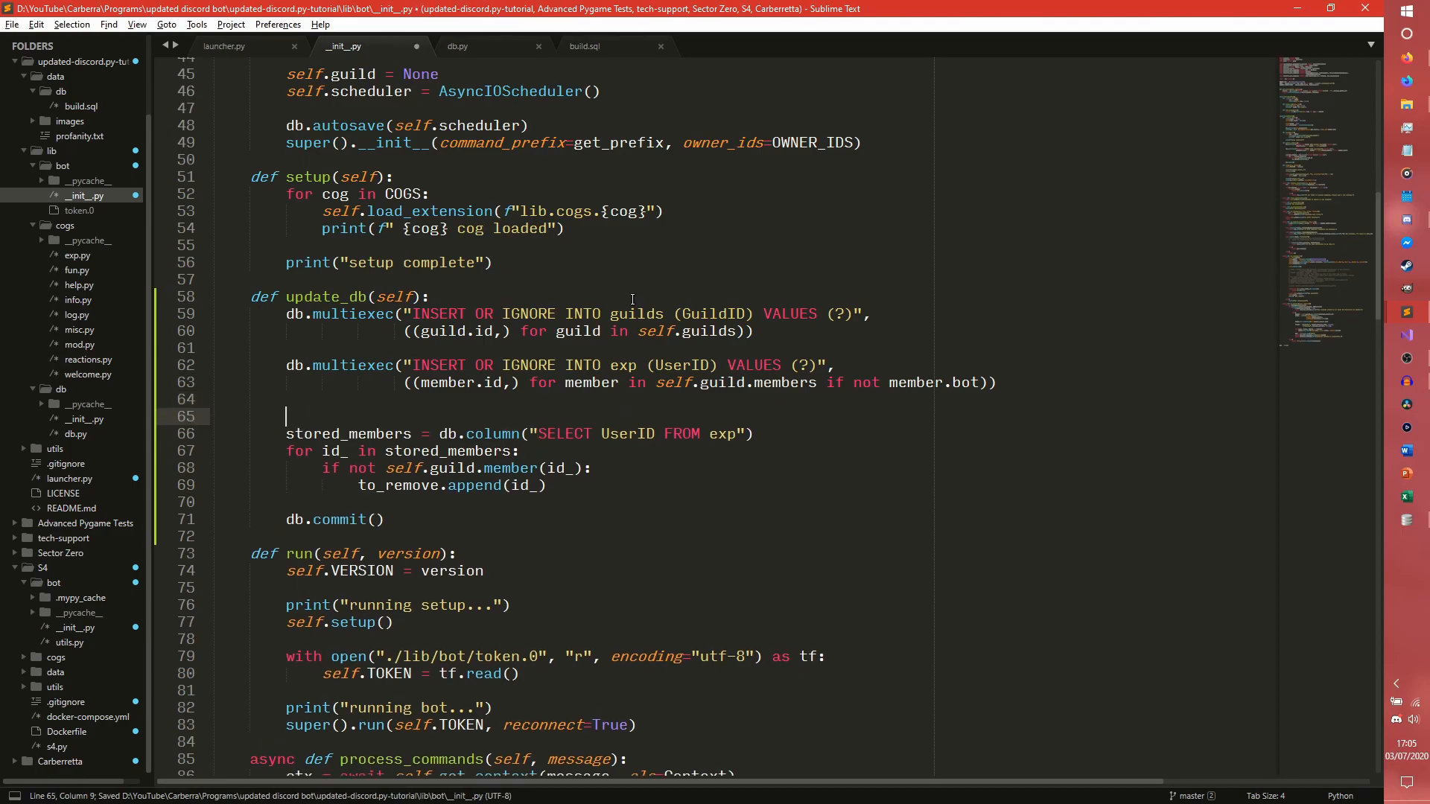
Initialize to_remove and add a multiexec "DELETE FROM exp WHERE UserID = ?" over its ids
{"action": "type", "text": "to_remove = {}"}
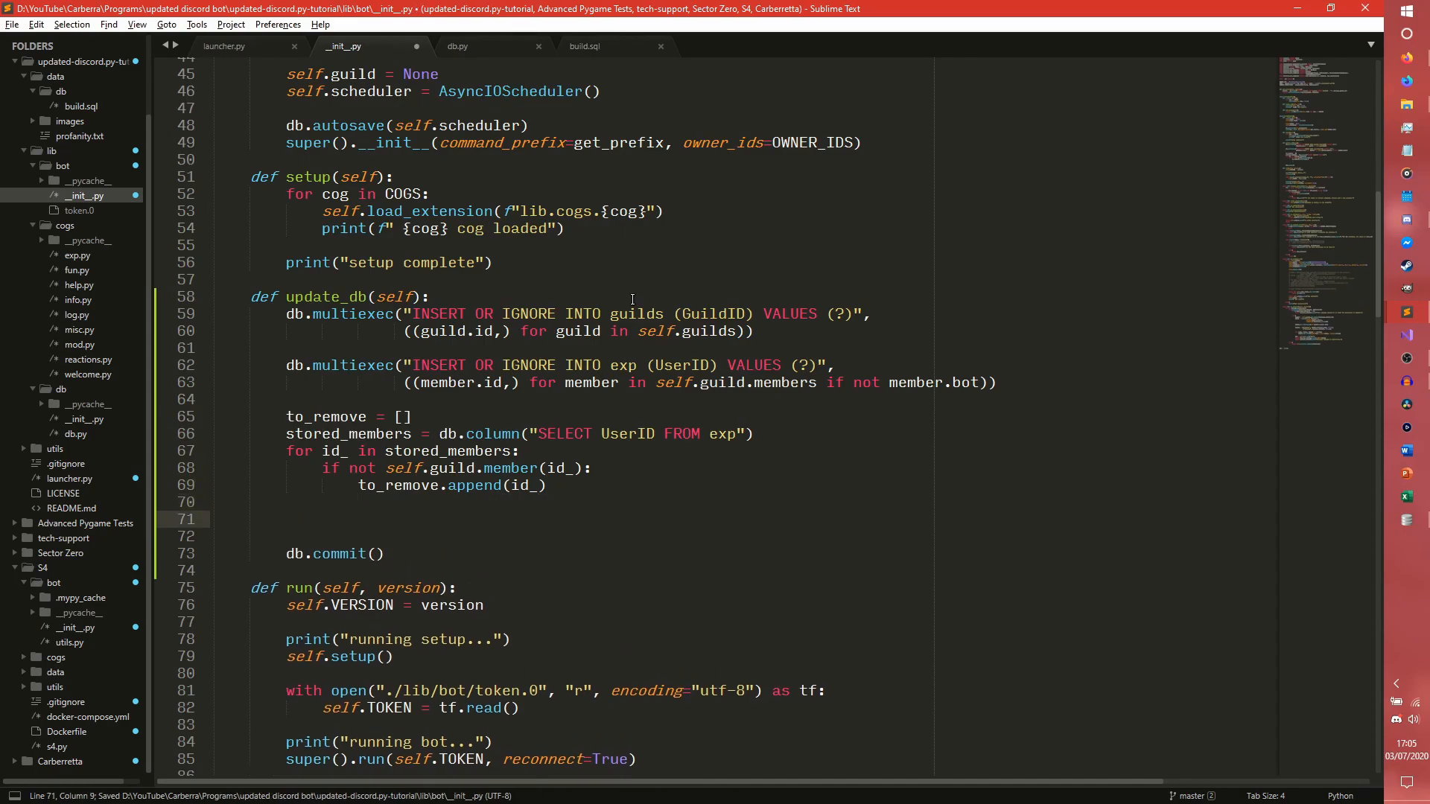
{"action": "type", "text": "db.mult"}
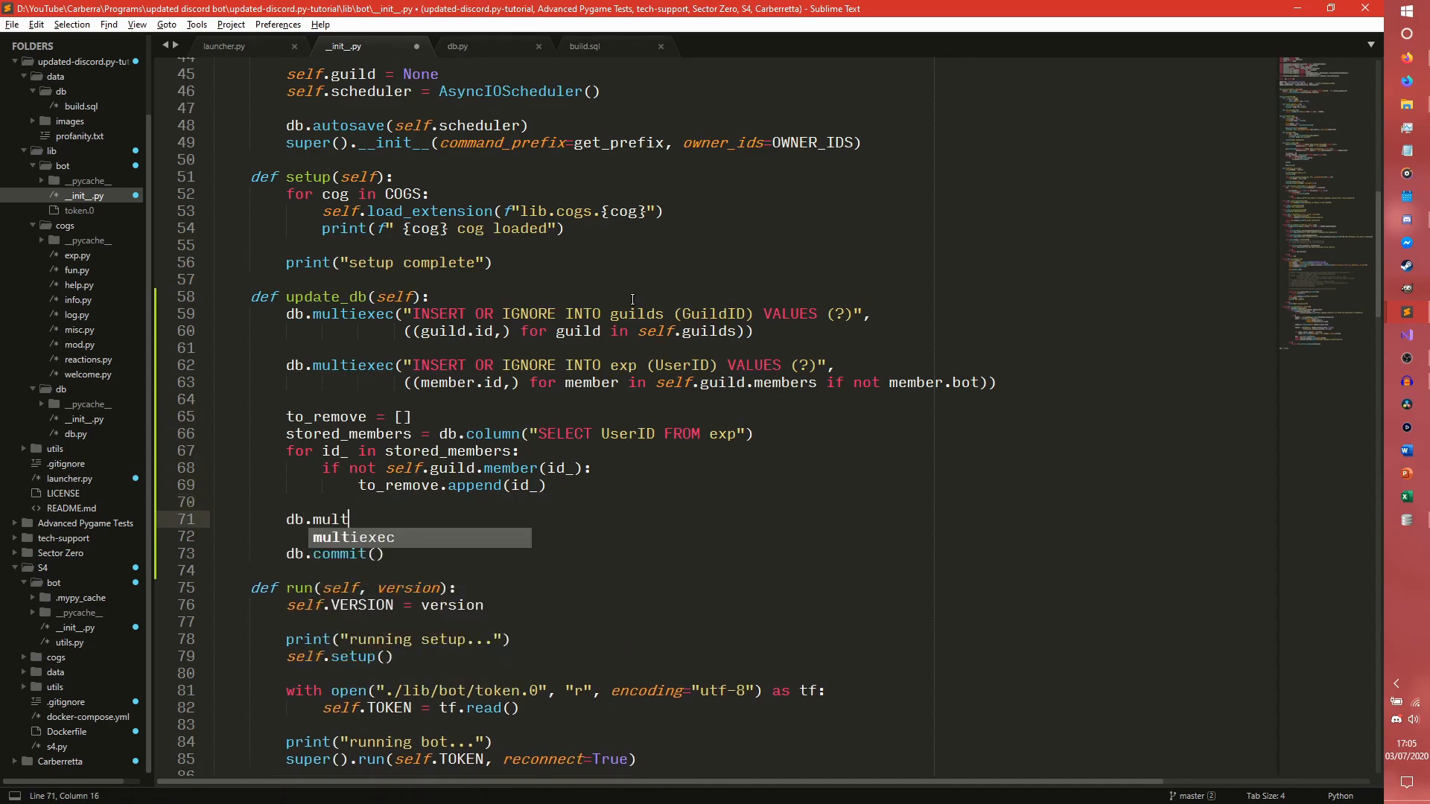
{"action": "key", "text": "Tab"}
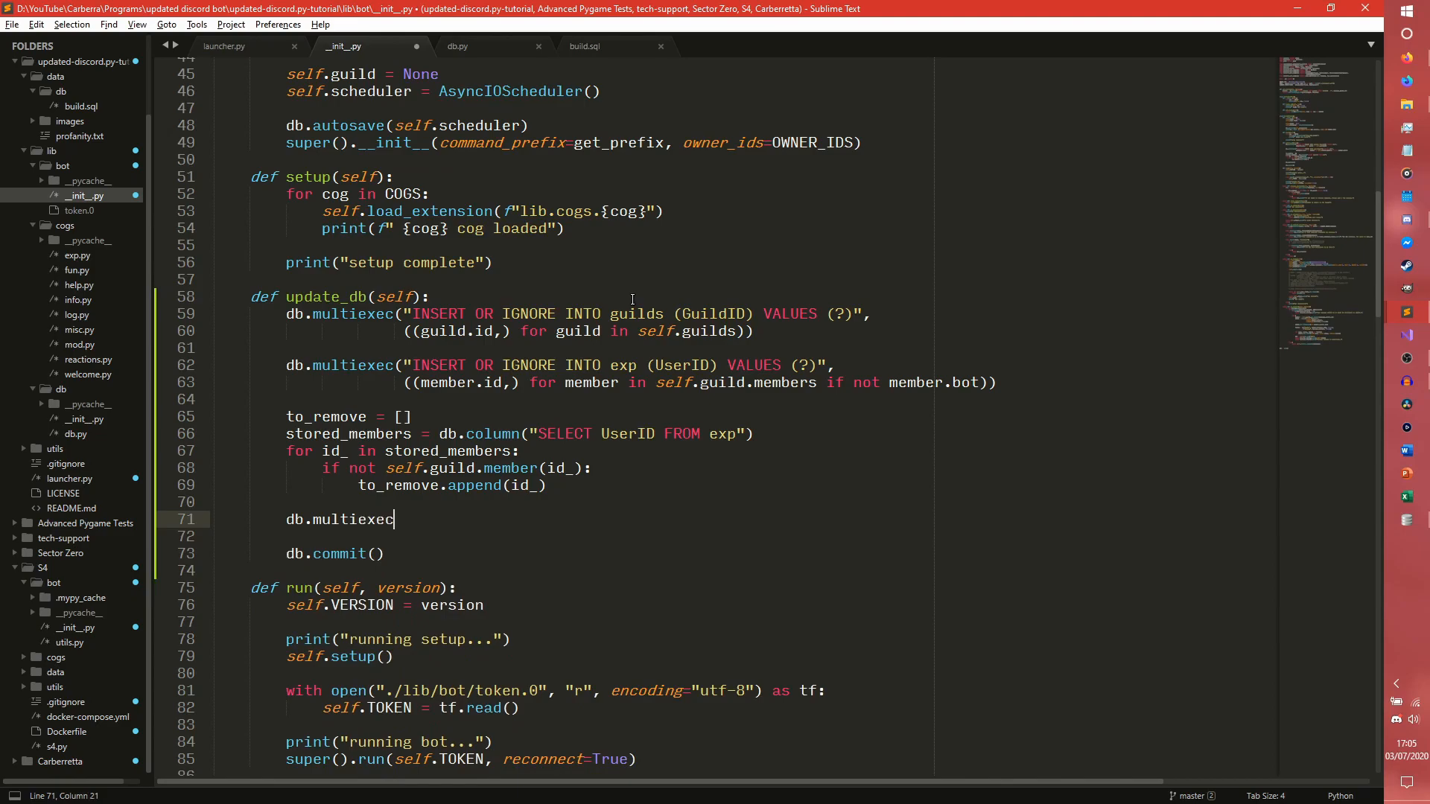
{"action": "type", "text": "(\"\")"}
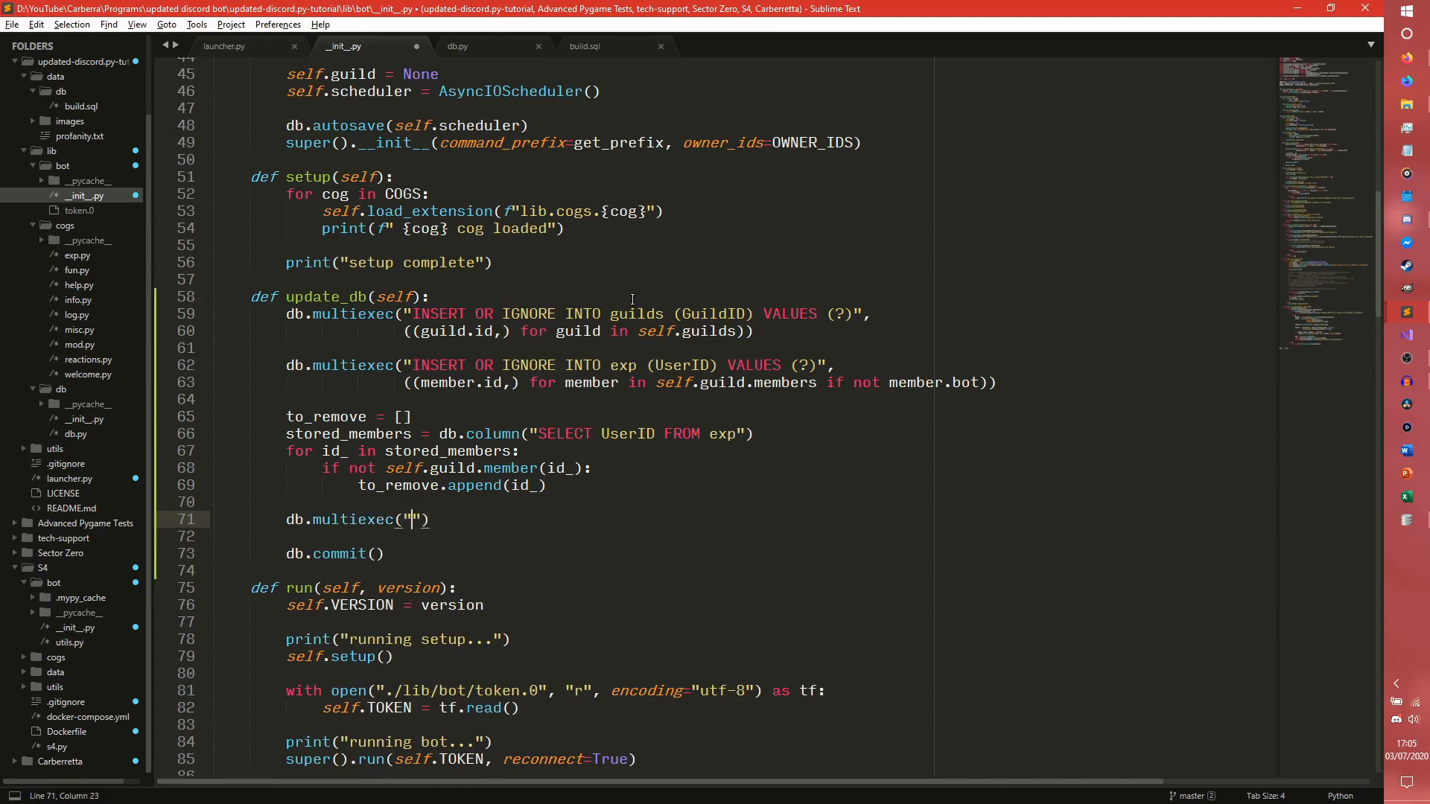
{"action": "type", "text": "DELETE FROM exp"}
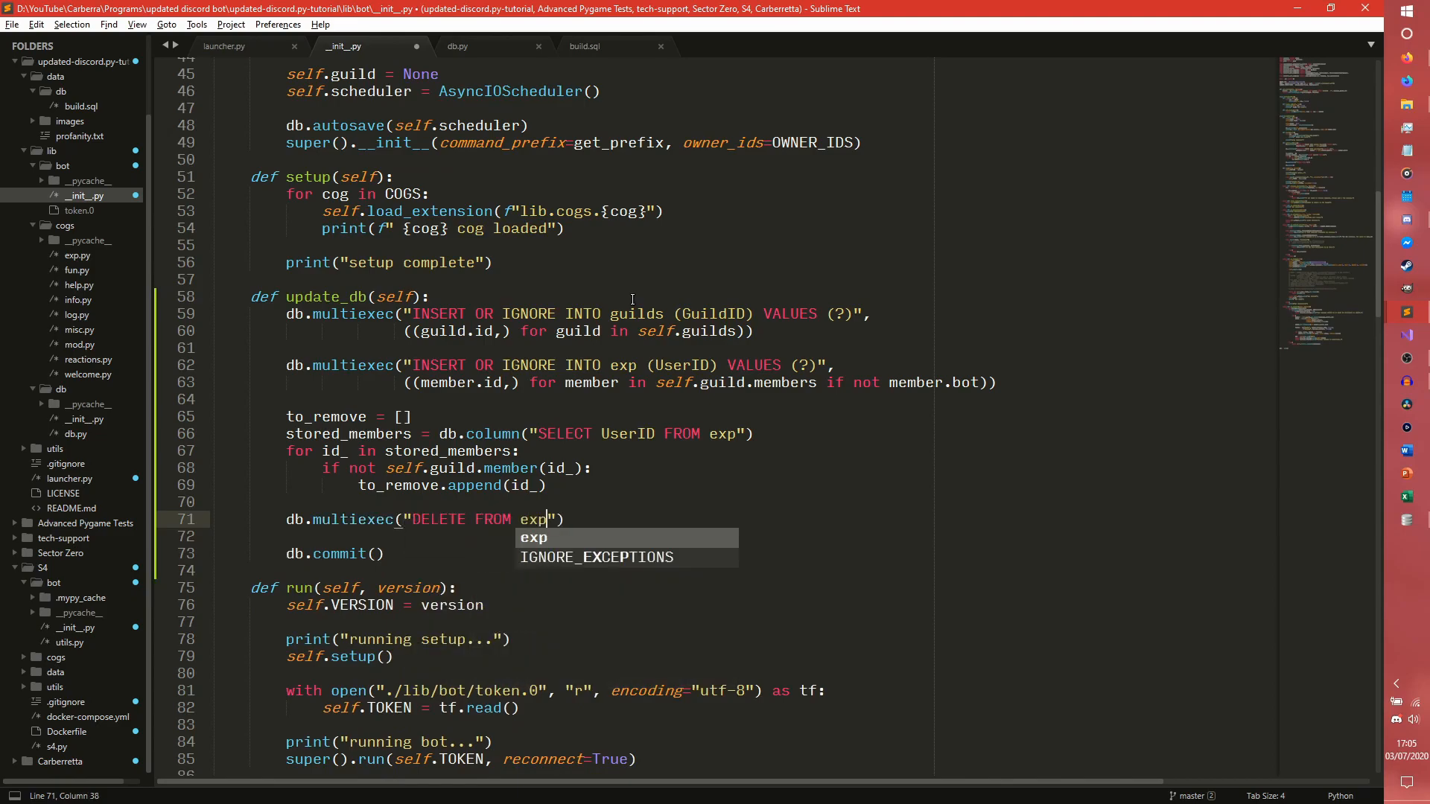
{"action": "type", "text": "WHERE UserID ="}
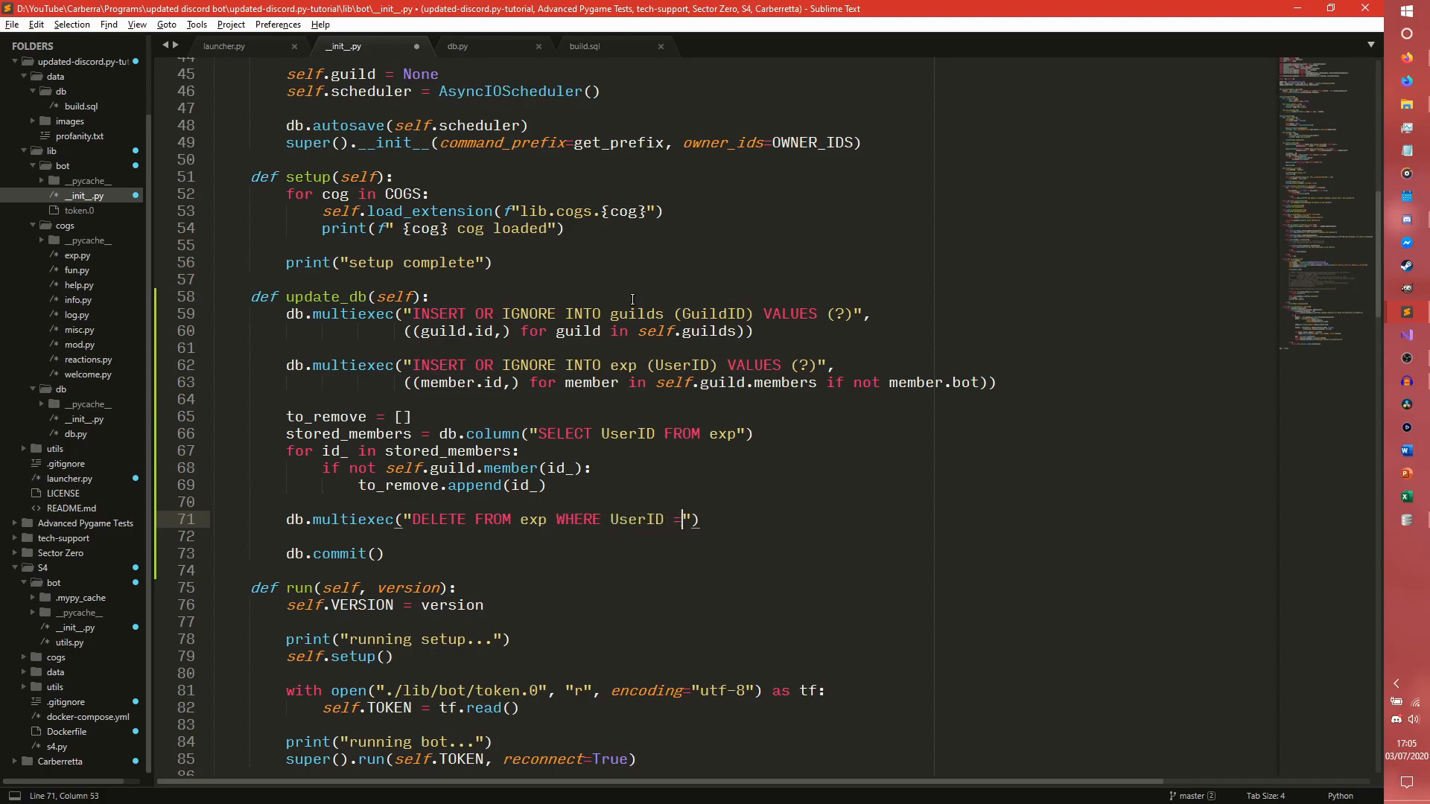
{"action": "type", "text": "?\", ()"}
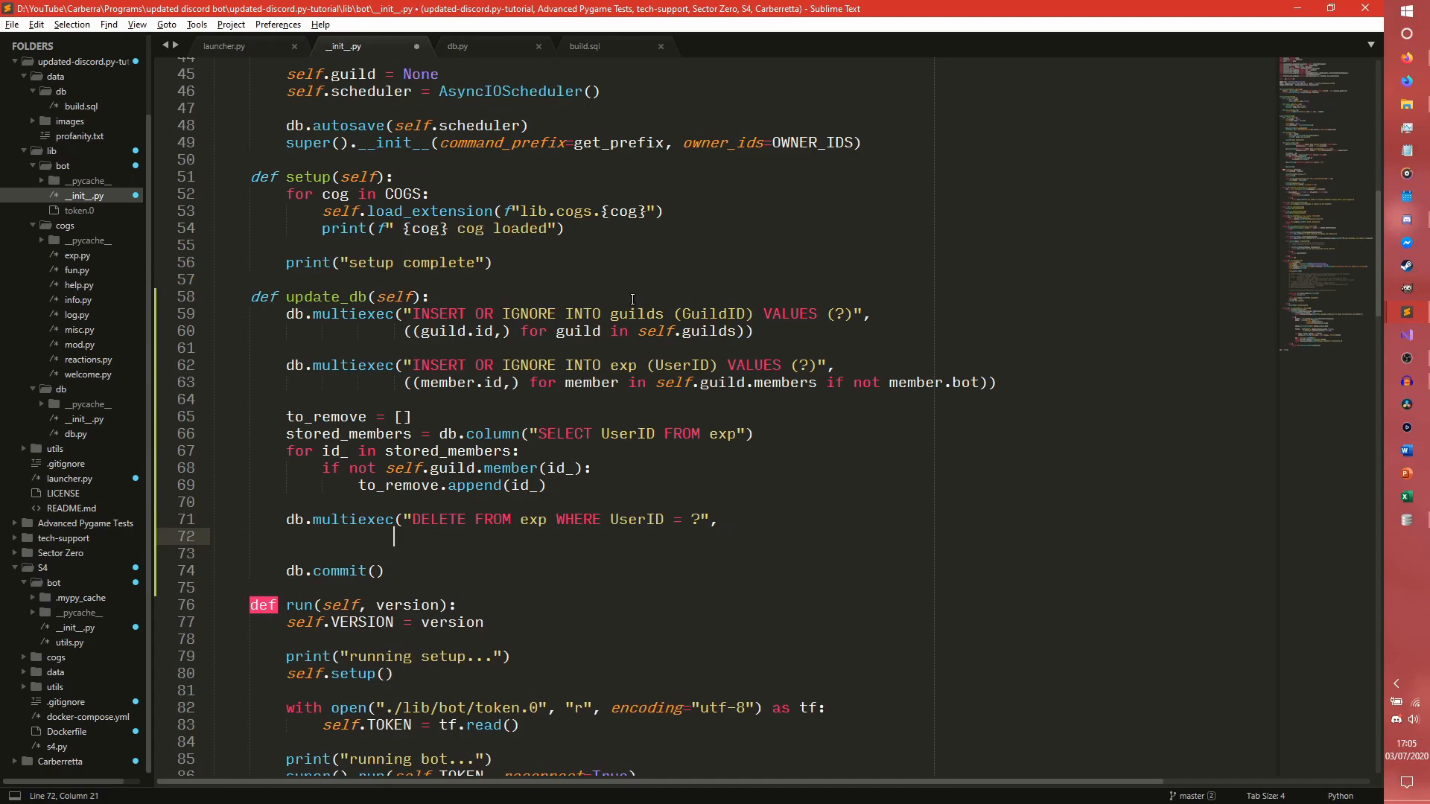
{"action": "type", "text": ")))"}
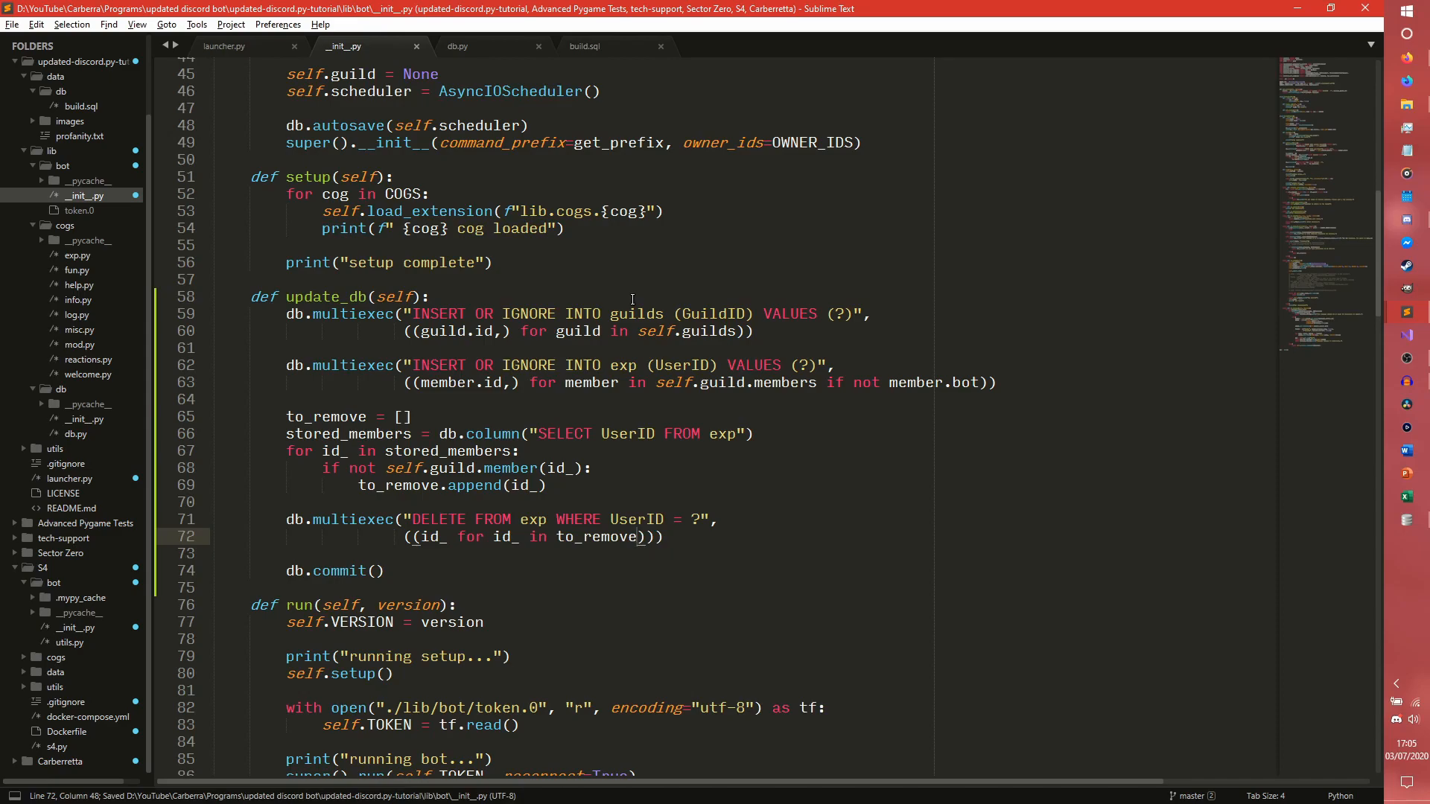
{"action": "left_click_drag", "start_coordinate": [286, 434], "coordinate": [519, 451]}
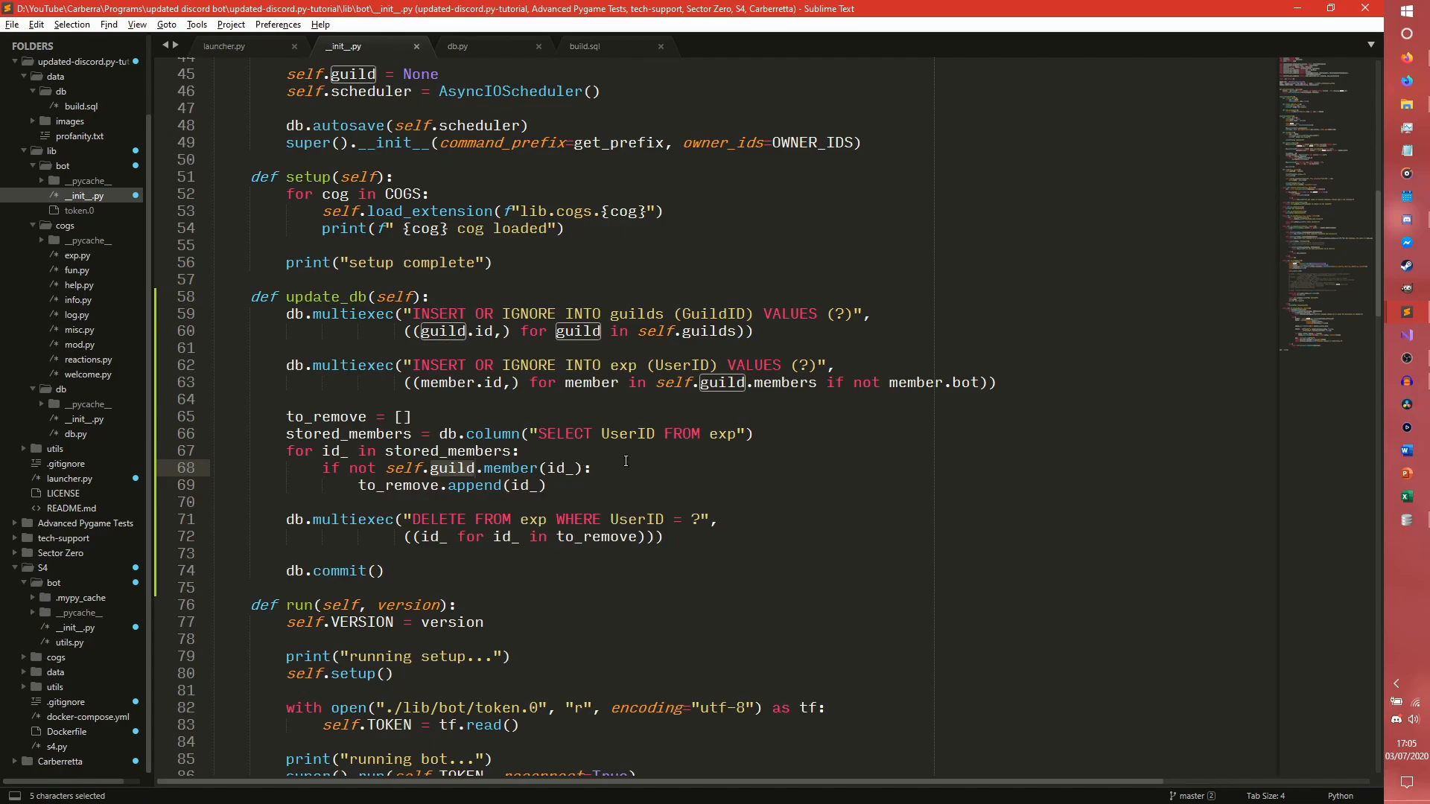
Make the DELETE multiexec pass each removed id as a one-item (id_,) tuple, and save
{"action": "left_click", "coordinate": [592, 469]}
{"action": "type", "text": ","}
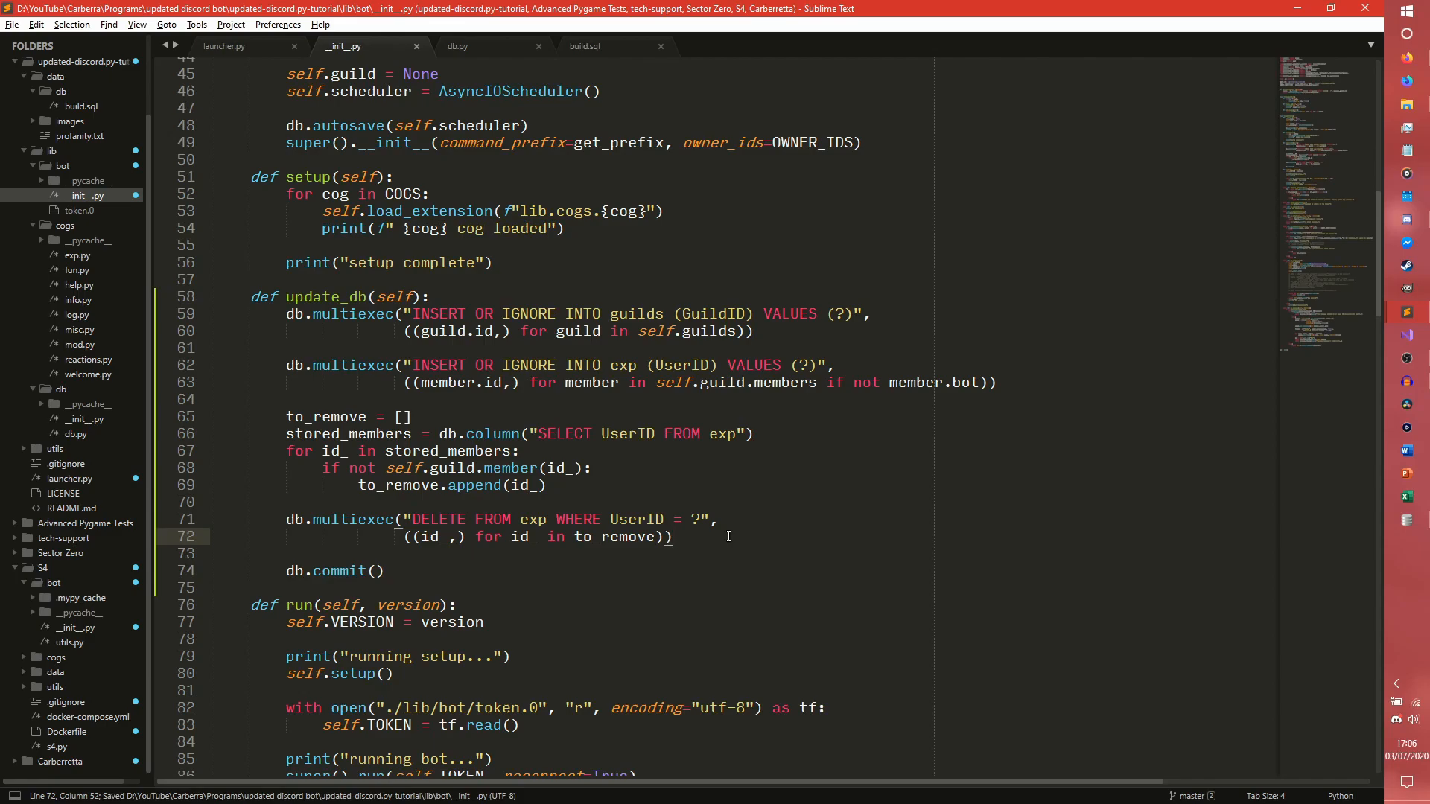
{"action": "mouse_move", "coordinate": [1406, 221]}
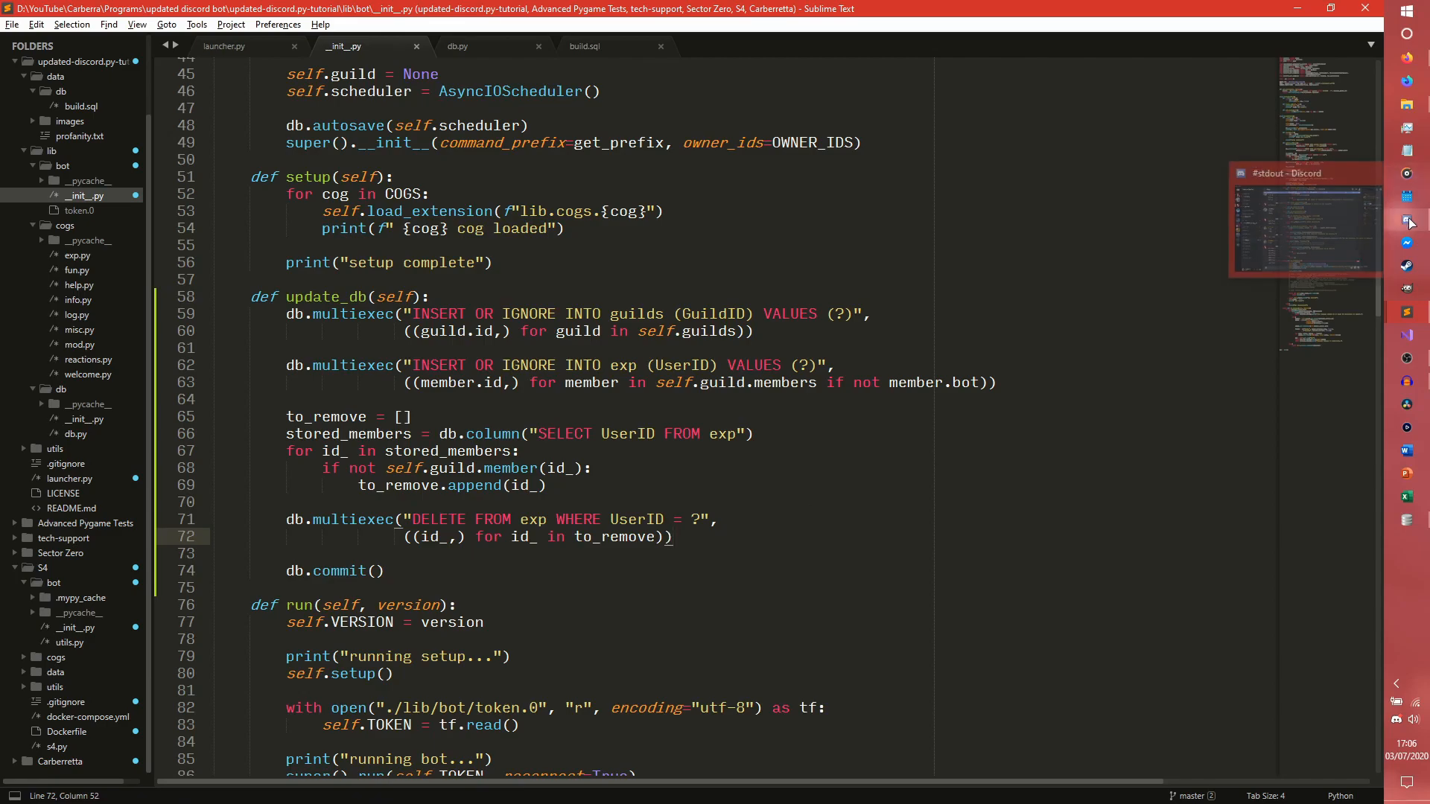
Kick the test member from the Discord server with reason 'Testing', then bring up DB Browser
{"action": "left_click", "coordinate": [1406, 221]}
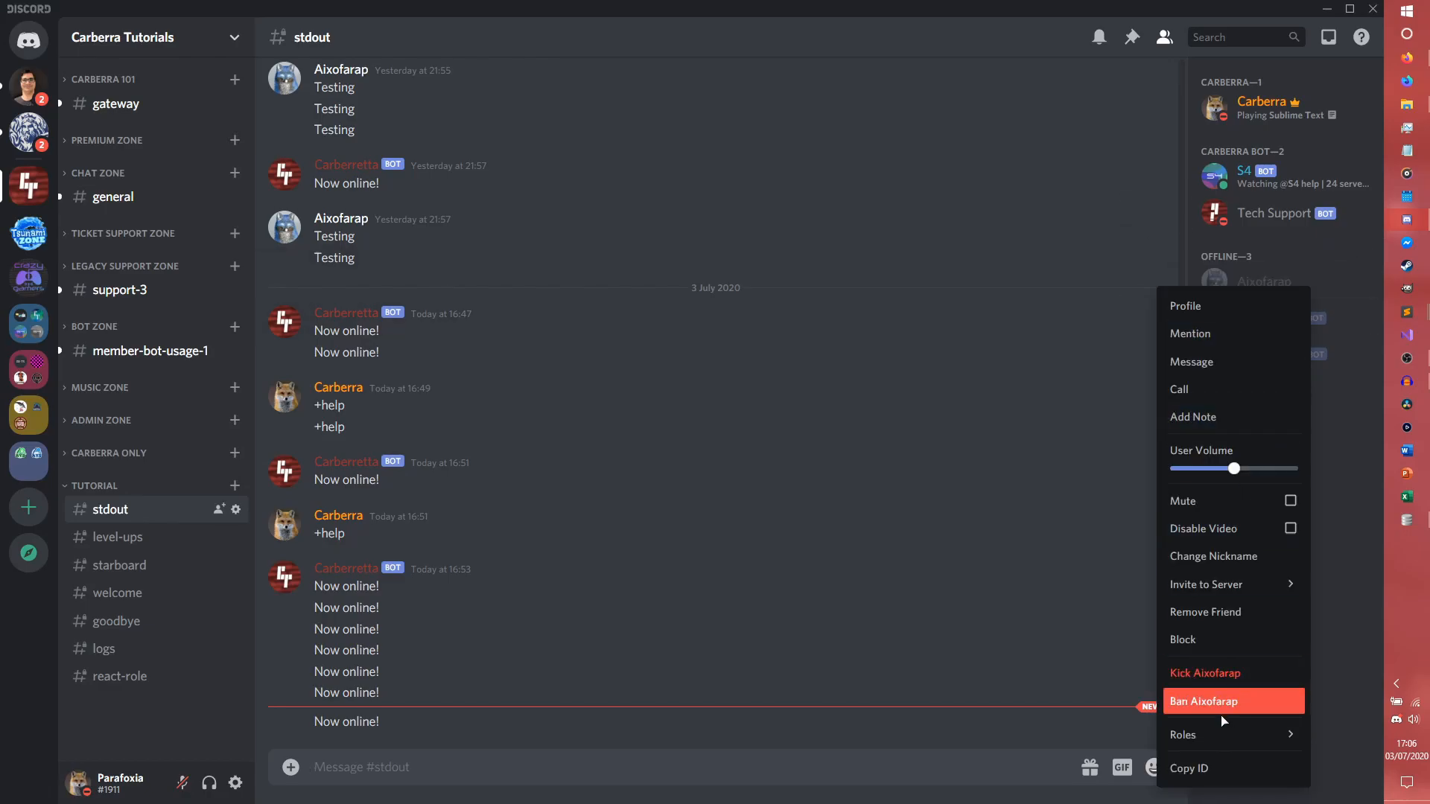
{"action": "left_click", "coordinate": [1205, 673]}
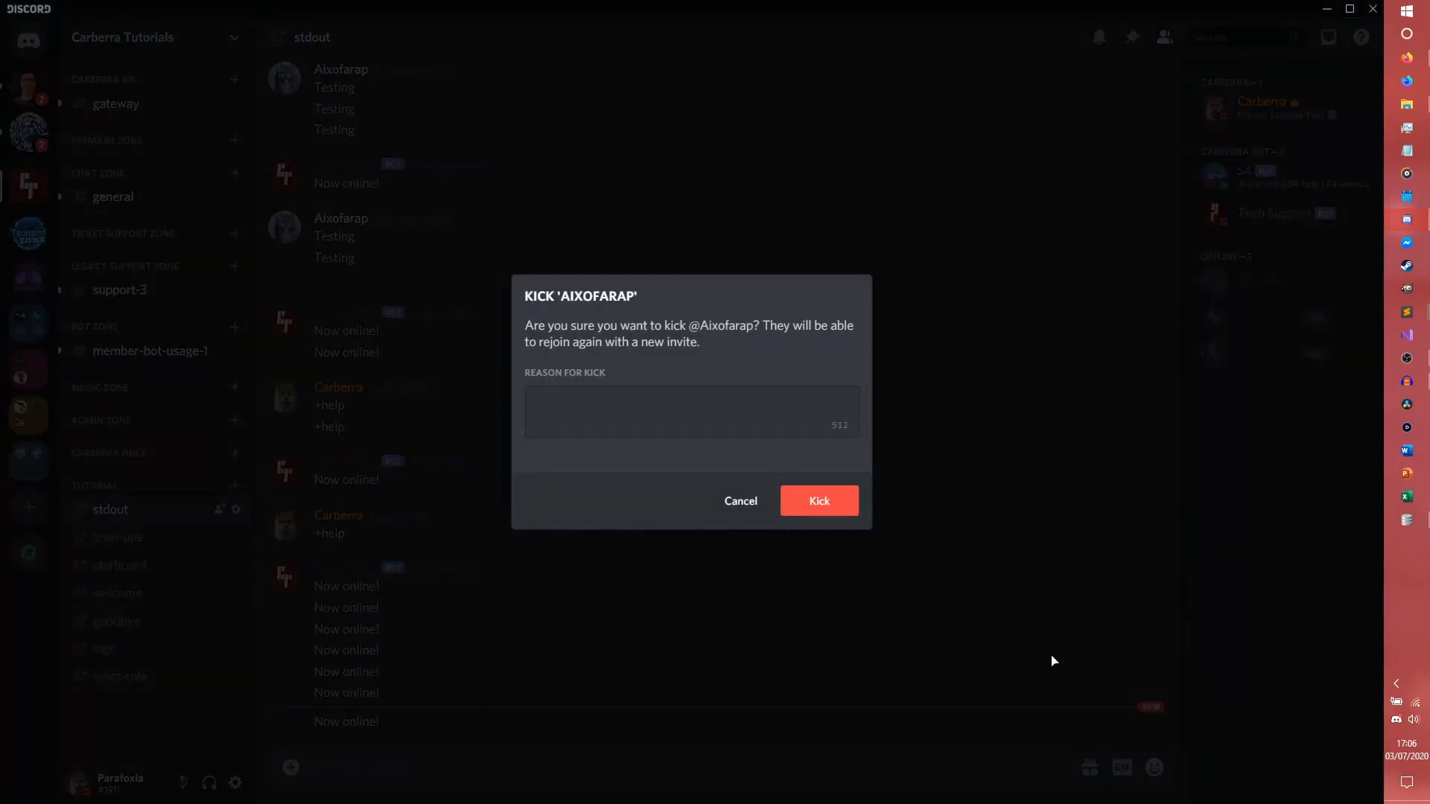
{"action": "type", "text": "Testing"}
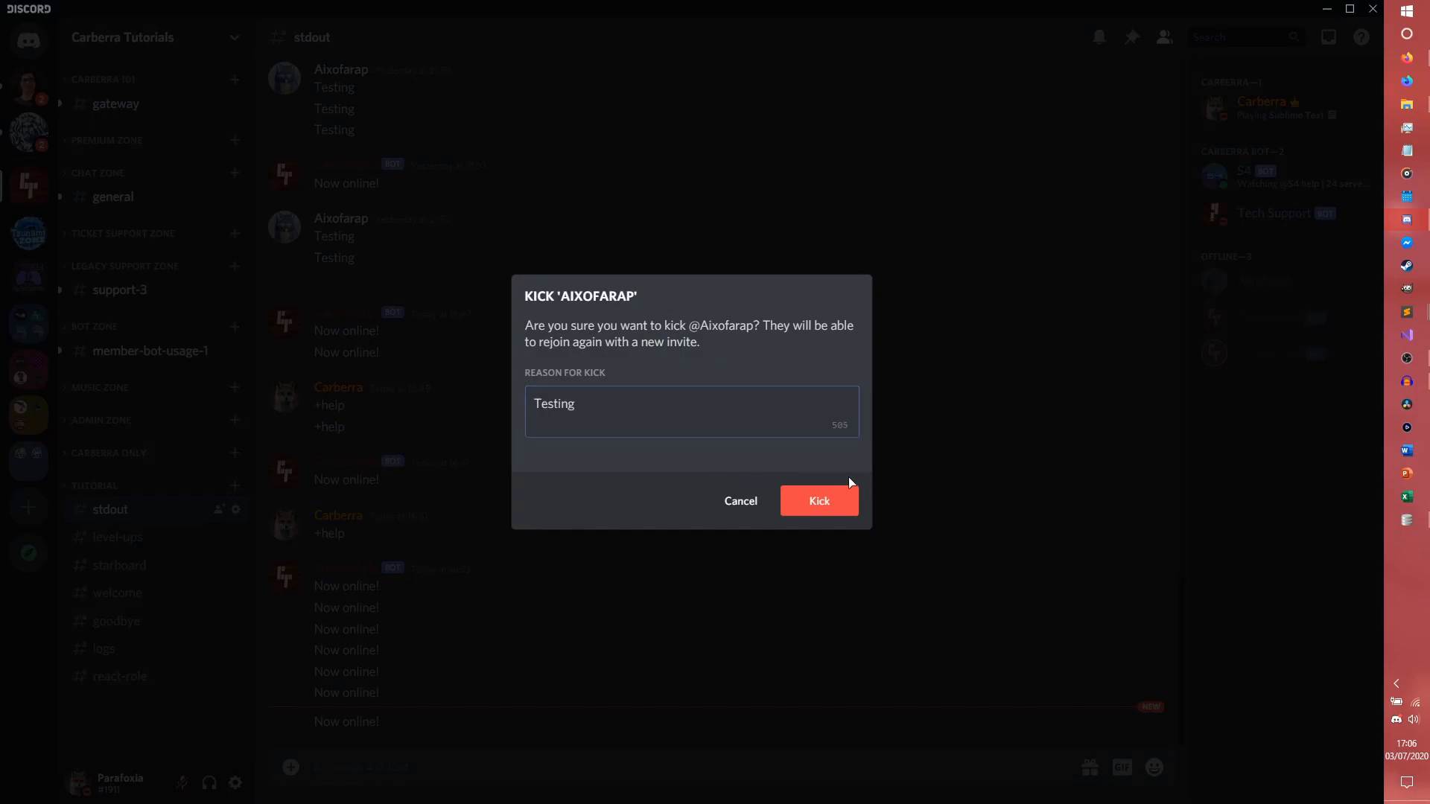
{"action": "left_click", "coordinate": [819, 501]}
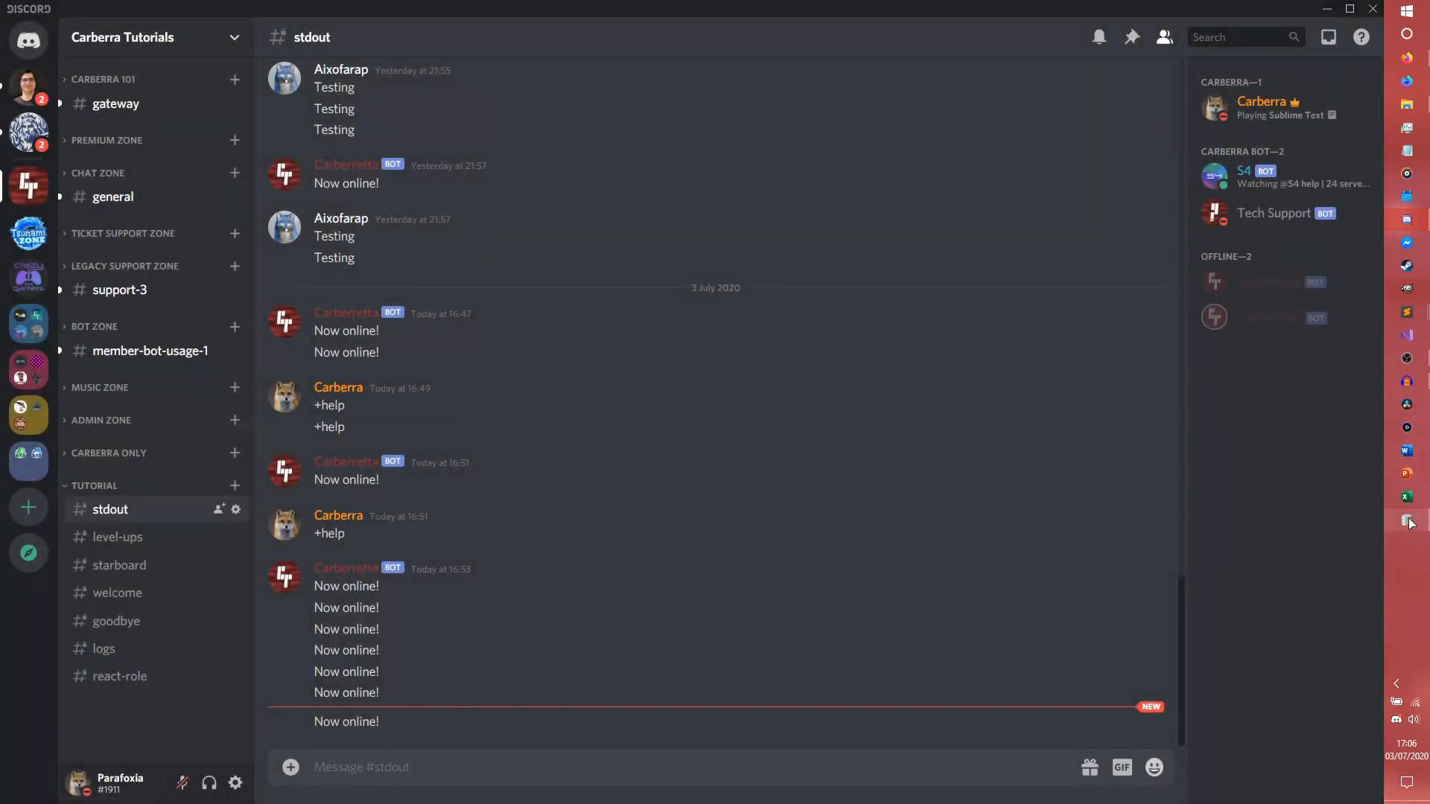
{"action": "left_click", "coordinate": [1406, 521]}
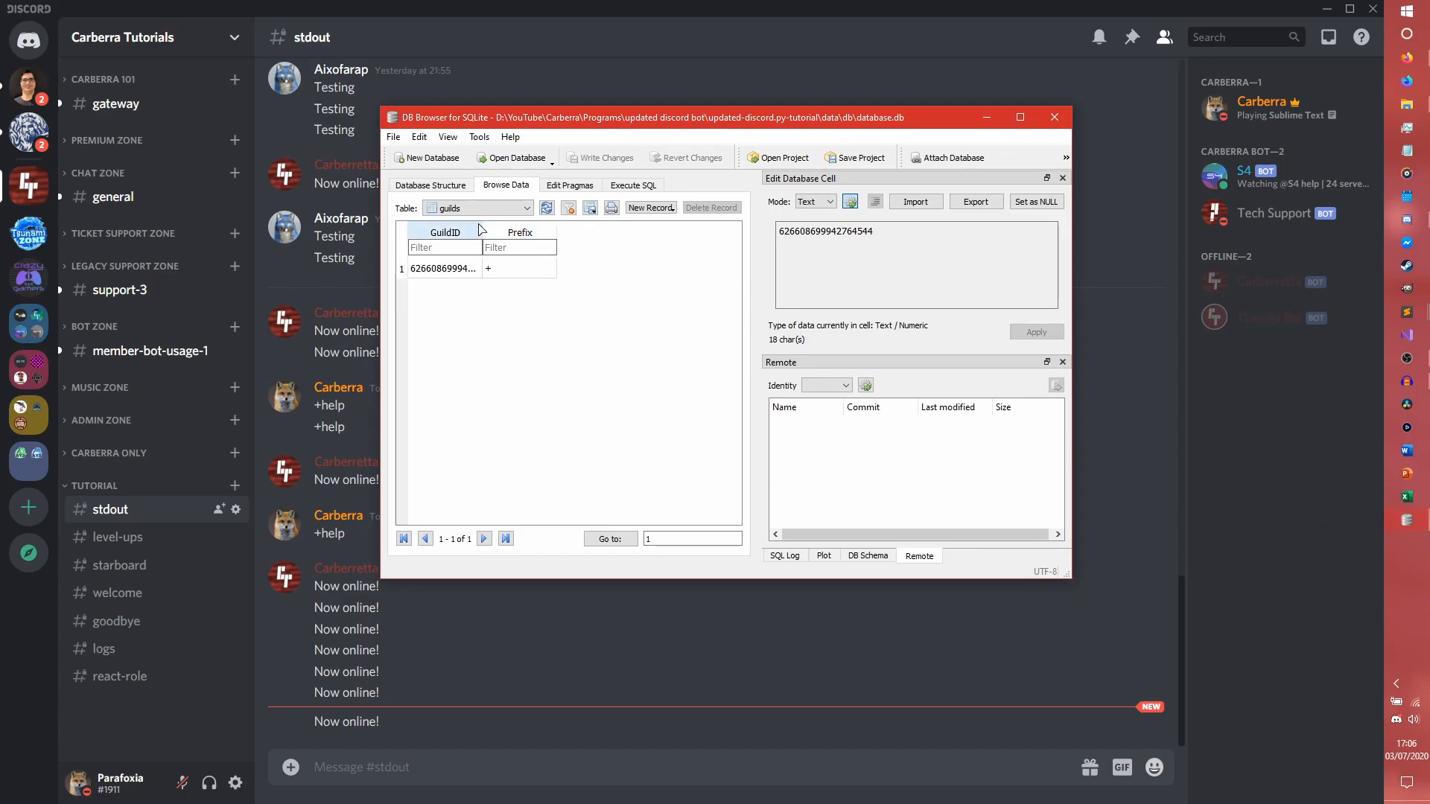
Kill the bot session that crashed with AttributeError and return to __init__.py
{"action": "left_click", "coordinate": [476, 208]}
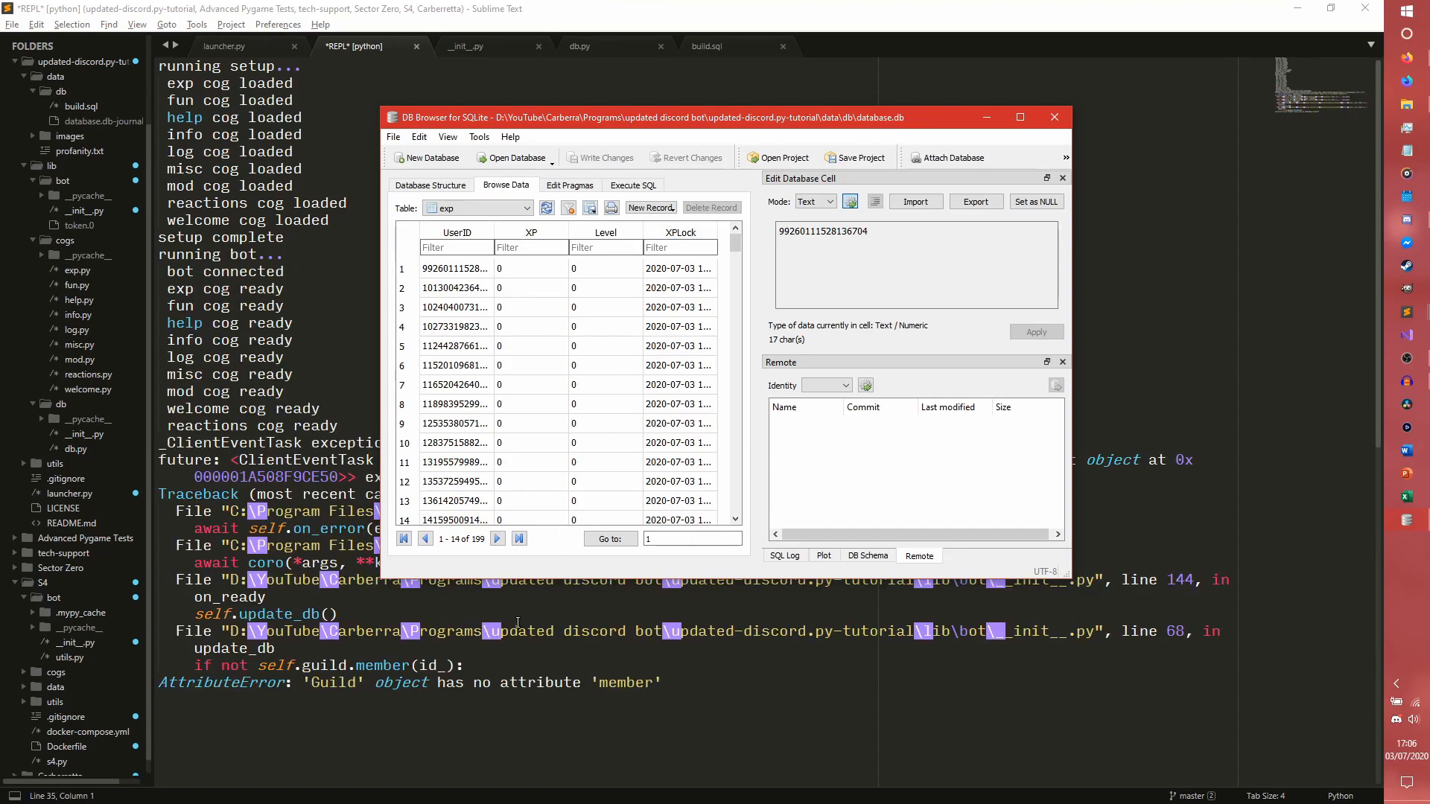
{"action": "right_click", "coordinate": [524, 466]}
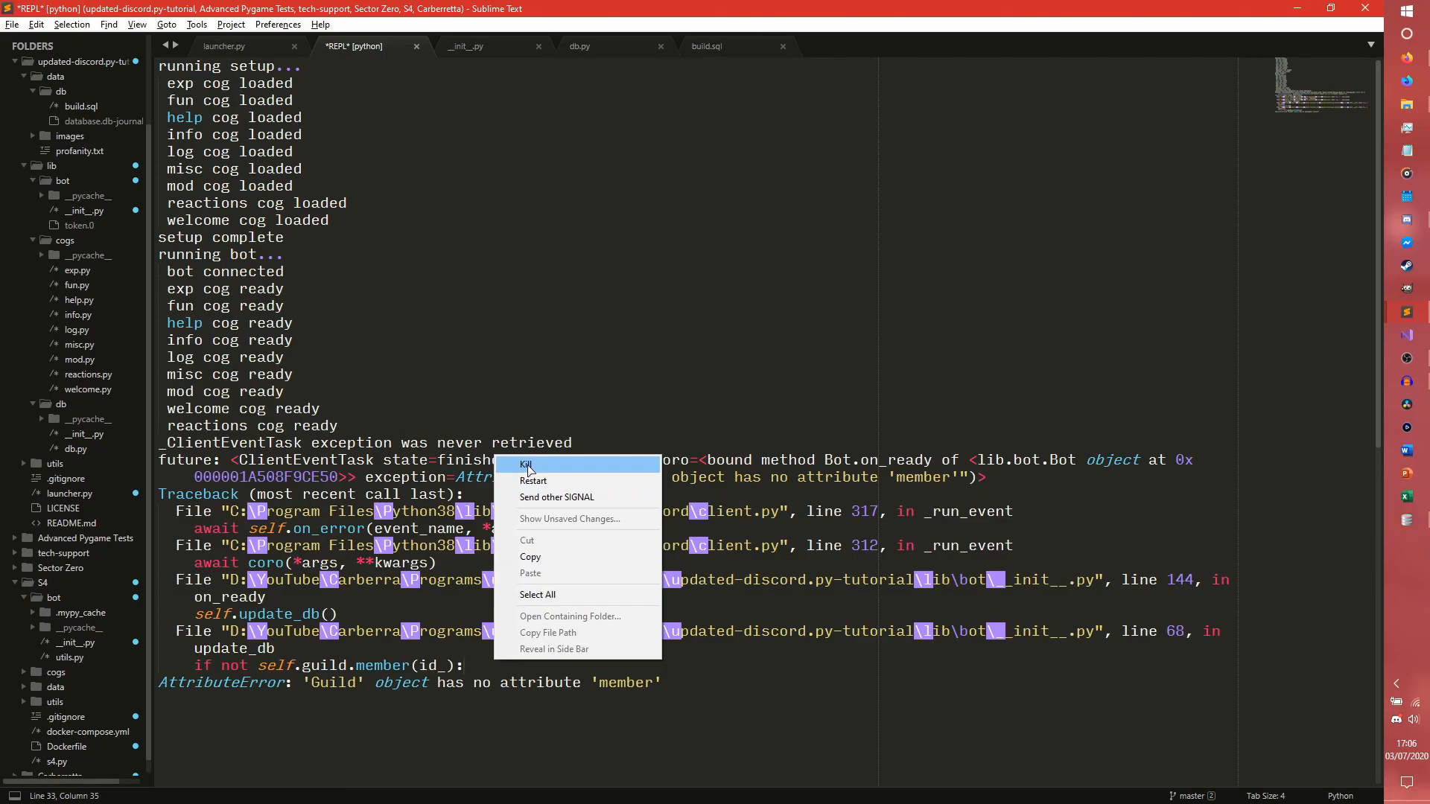
{"action": "left_click", "coordinate": [526, 464]}
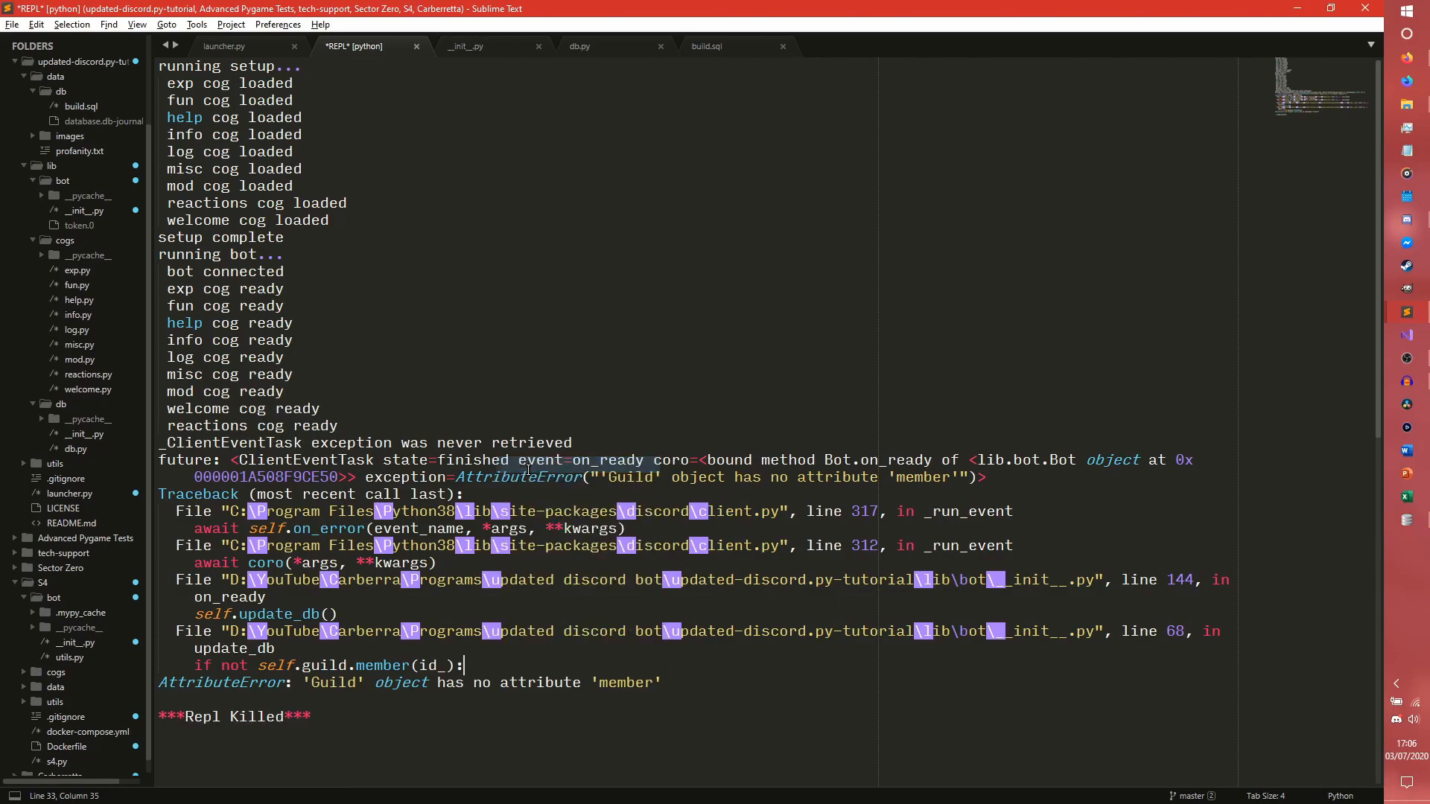
{"action": "left_click", "coordinate": [465, 45]}
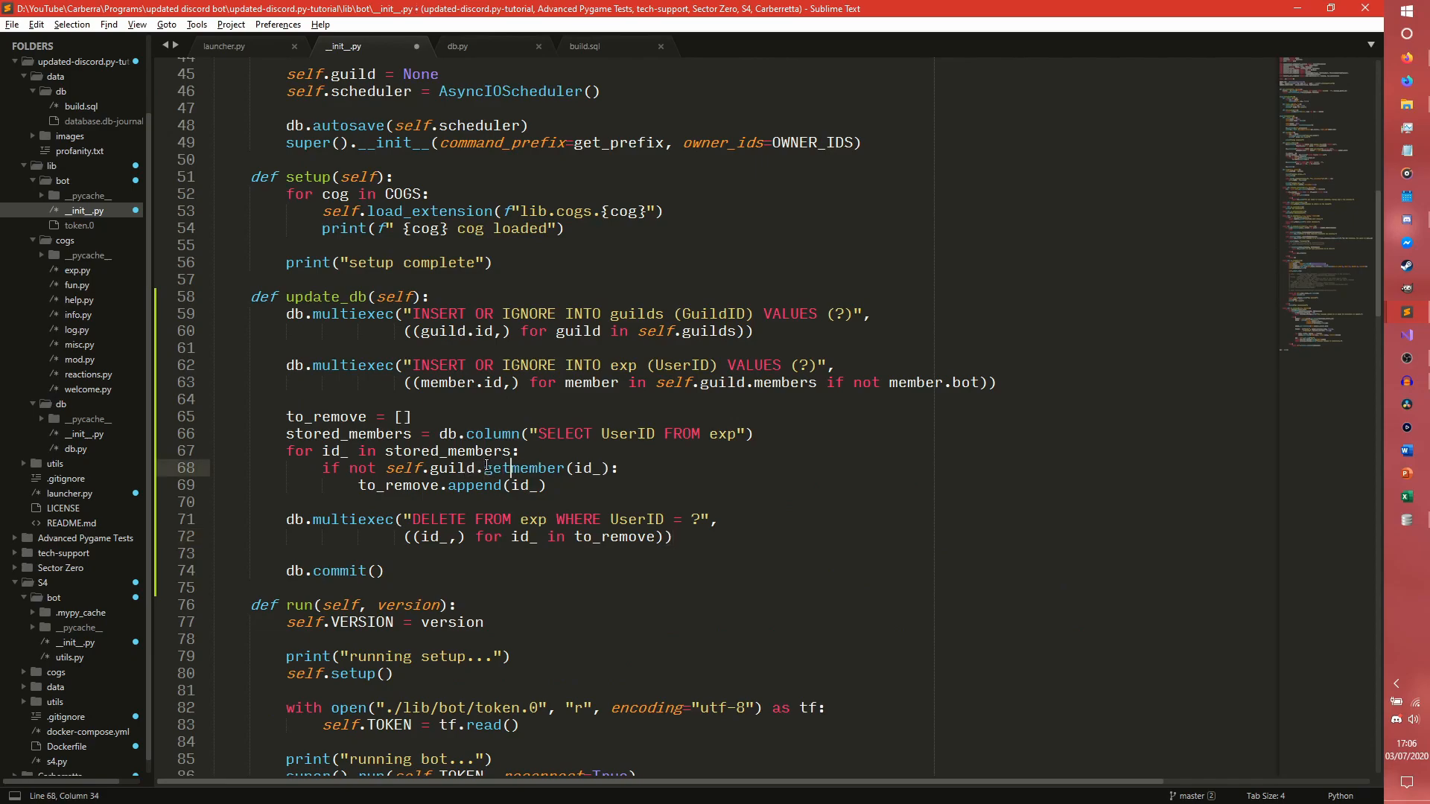
Change the lookup to self.guild.get_member(id_) and rerun the bot until bot ready
{"action": "left_click", "coordinate": [227, 45]}
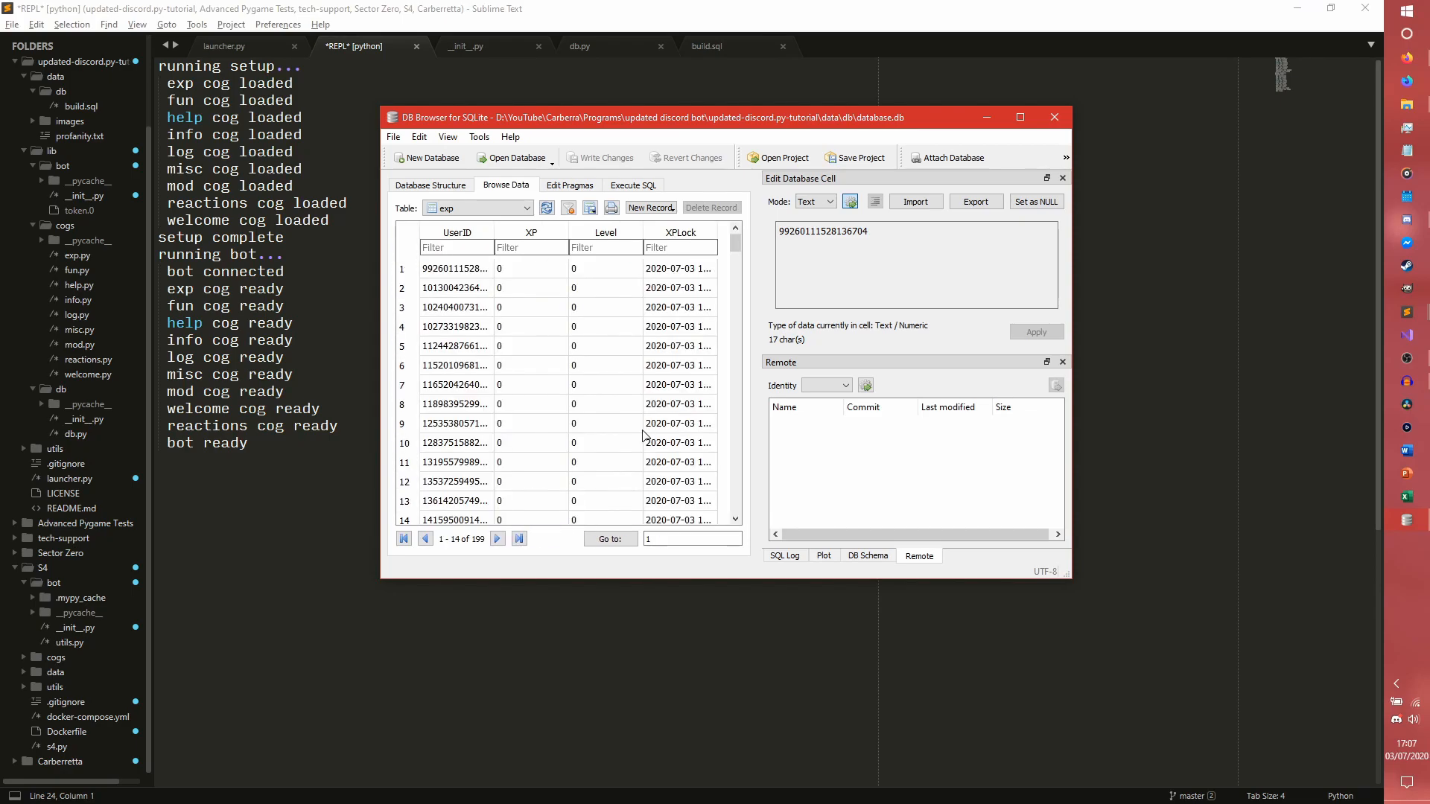
{"action": "right_click", "coordinate": [346, 487]}
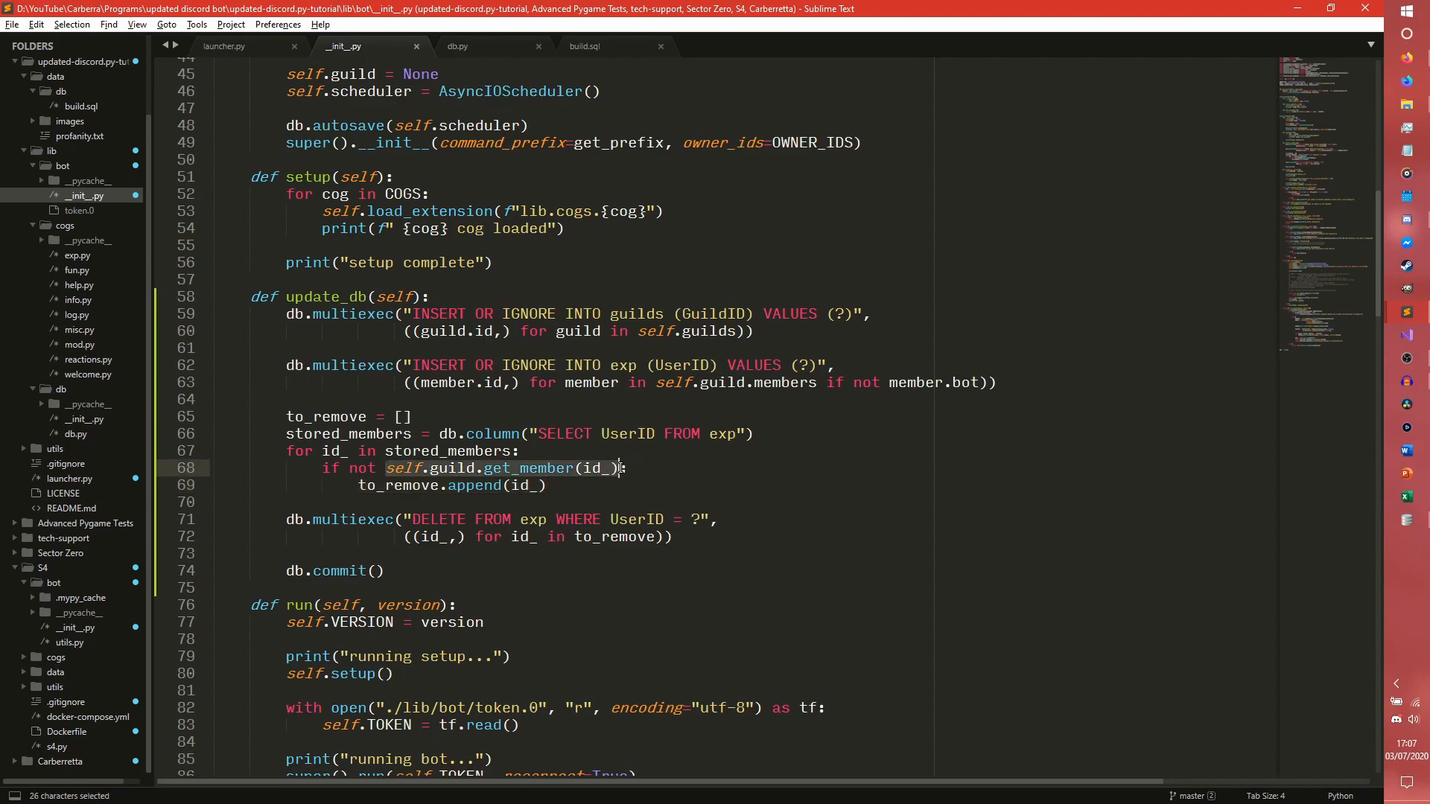
Print the guild members, rerun, and search the output for the kicked username
{"action": "type", "text": "pr"}
{"action": "type", "text": "aixo"}
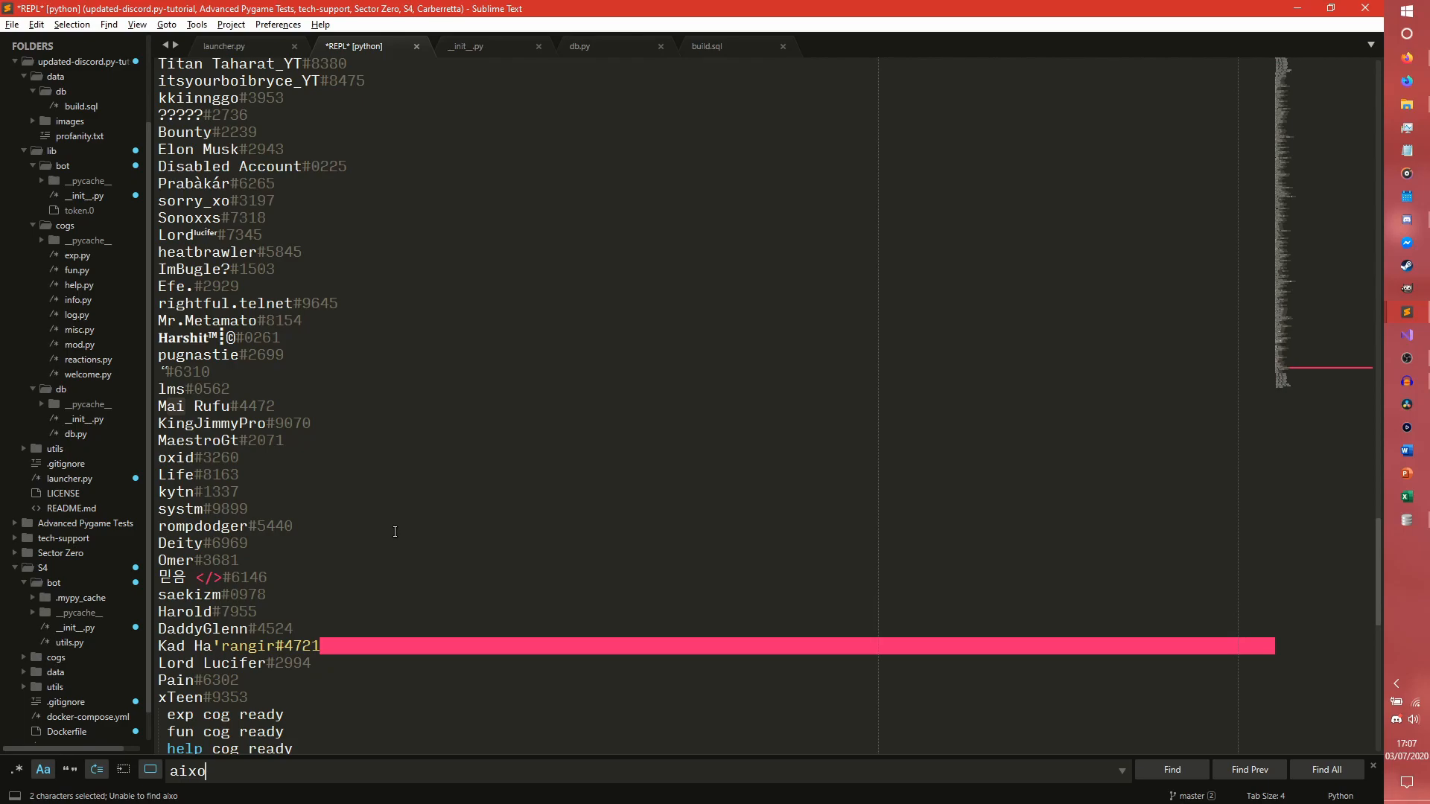
{"action": "type", "text": "farap"}
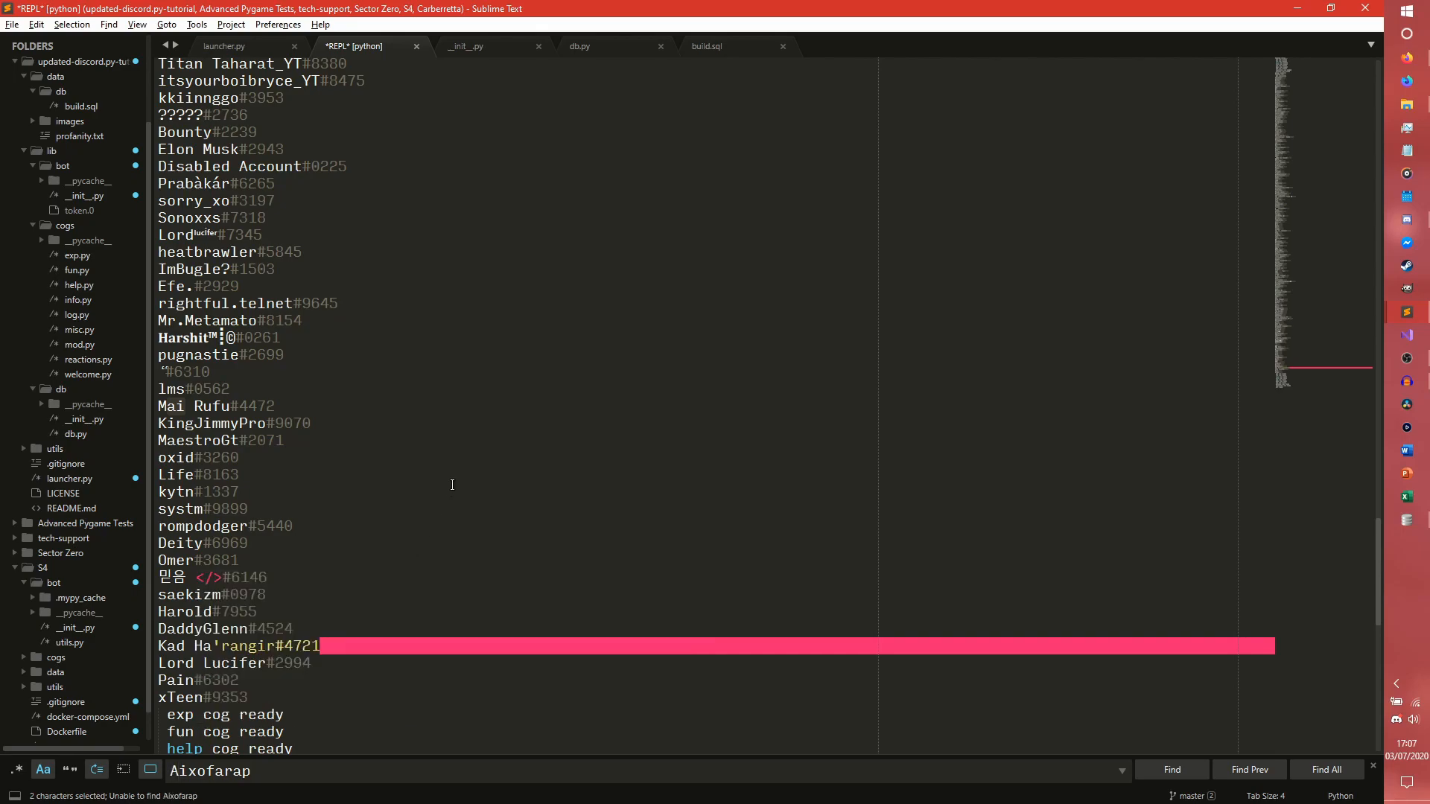
{"action": "mouse_move", "coordinate": [406, 577]}
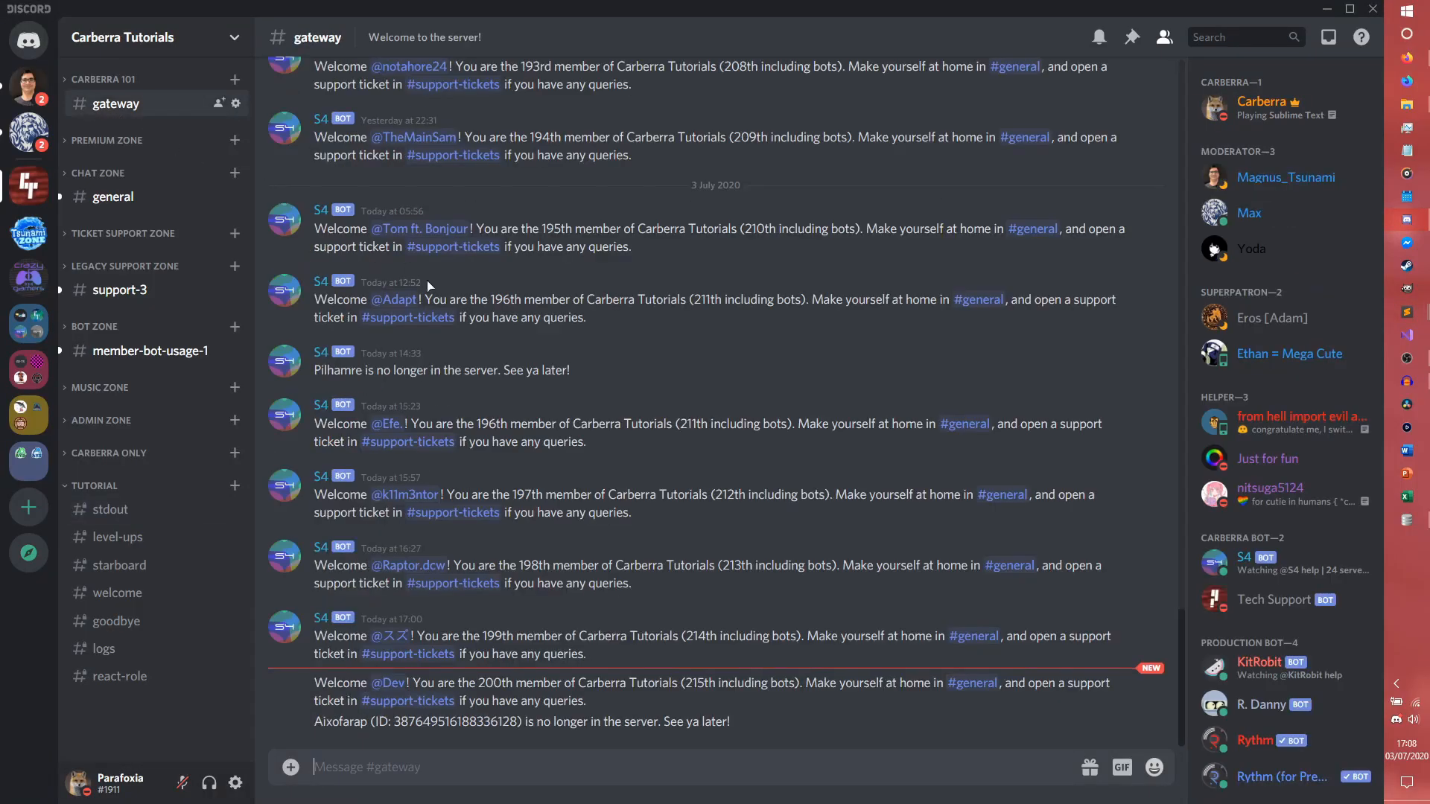
{"action": "mouse_move", "coordinate": [644, 559]}
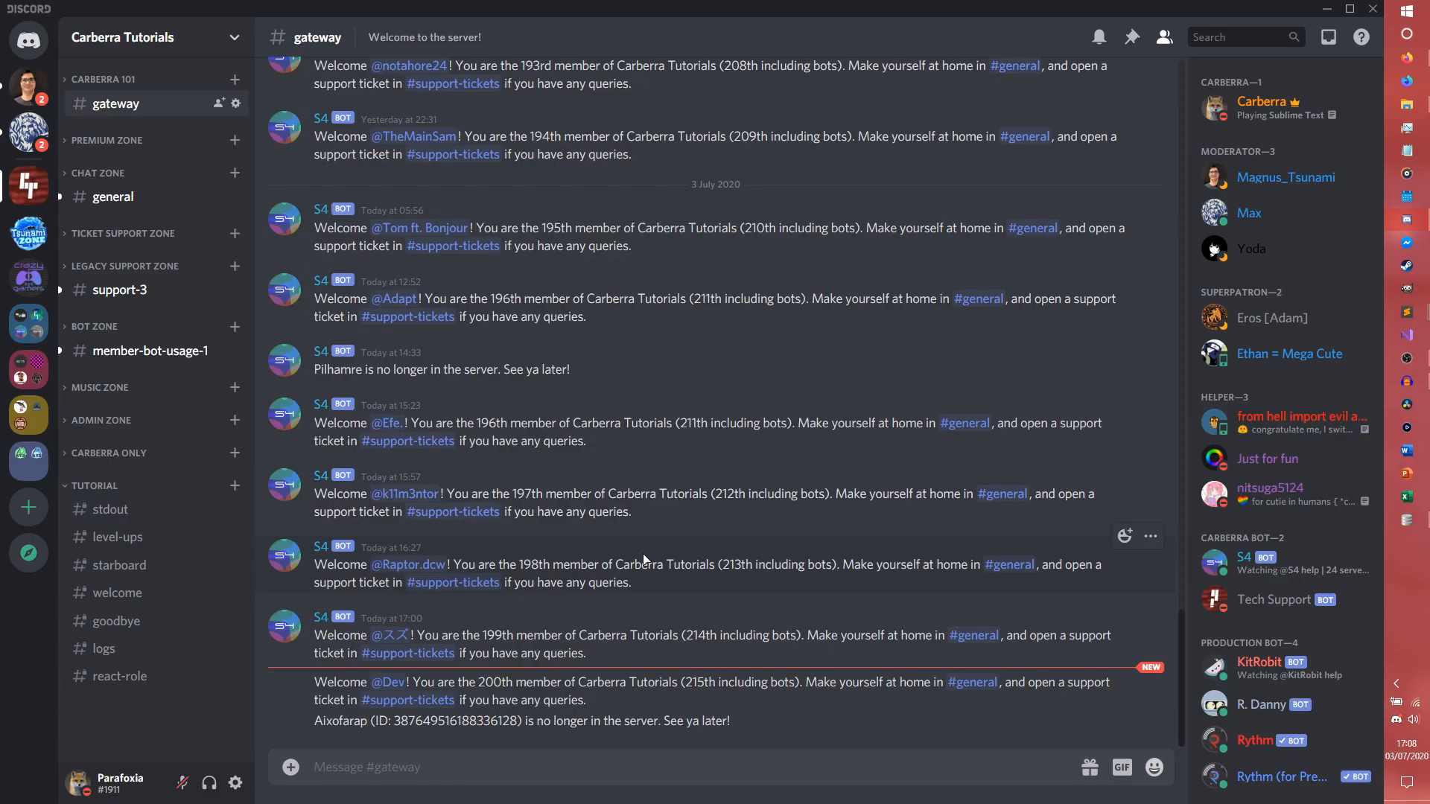
{"action": "mouse_move", "coordinate": [1410, 519]}
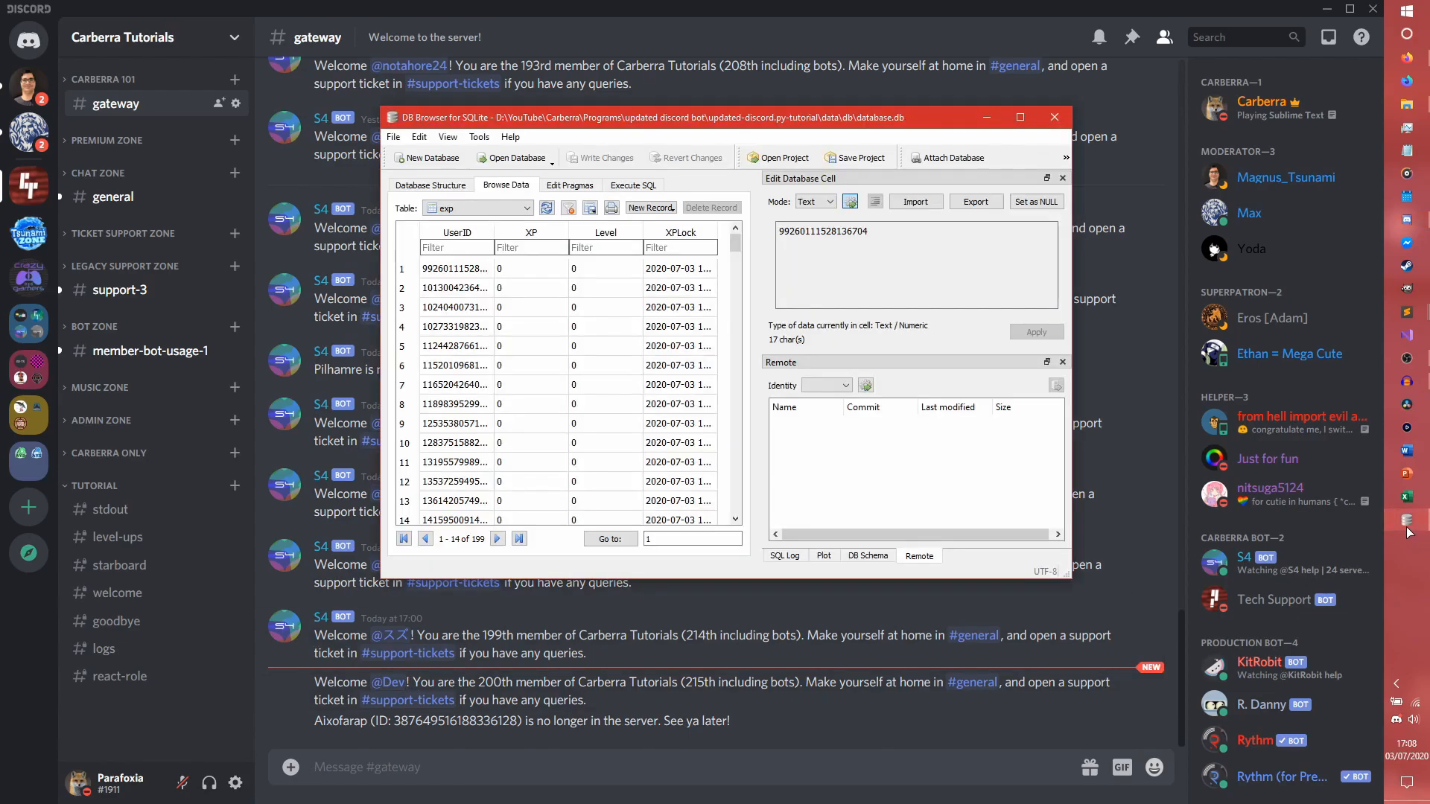
Browse the exp table's 199 member rows in DB Browser
{"action": "scroll", "scroll_direction": "down", "scroll_amount": 3}
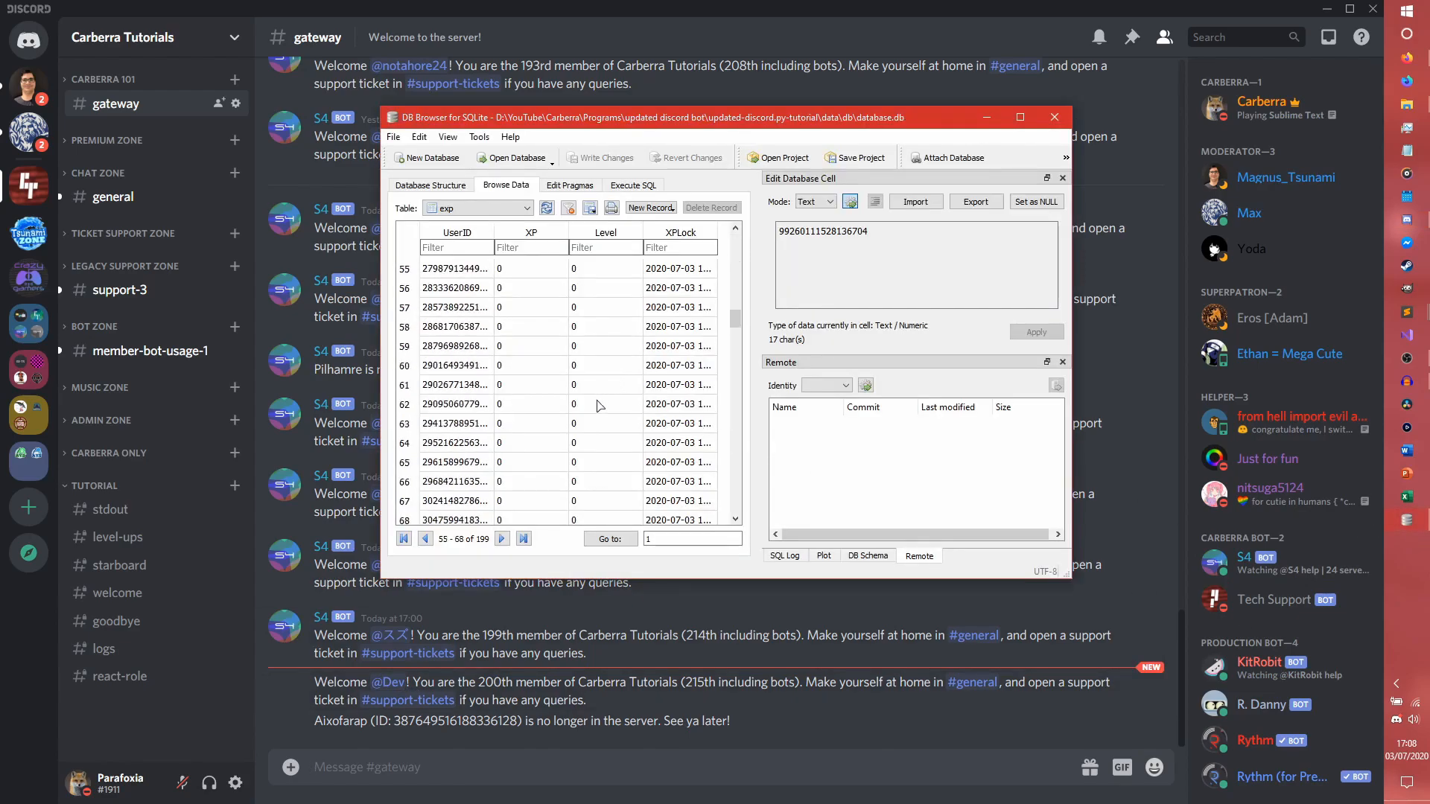
{"action": "left_click", "coordinate": [523, 538]}
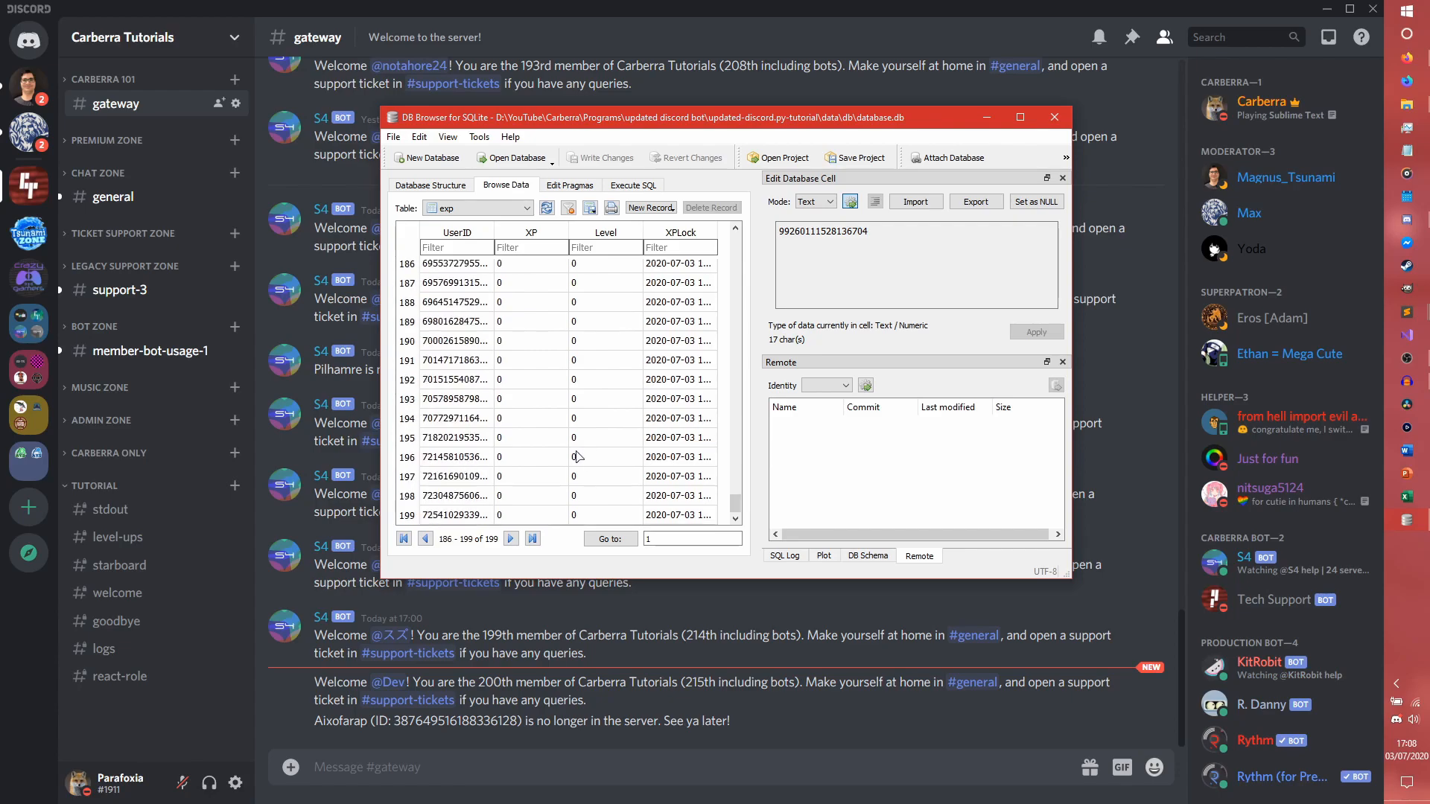
{"action": "left_click", "coordinate": [403, 538]}
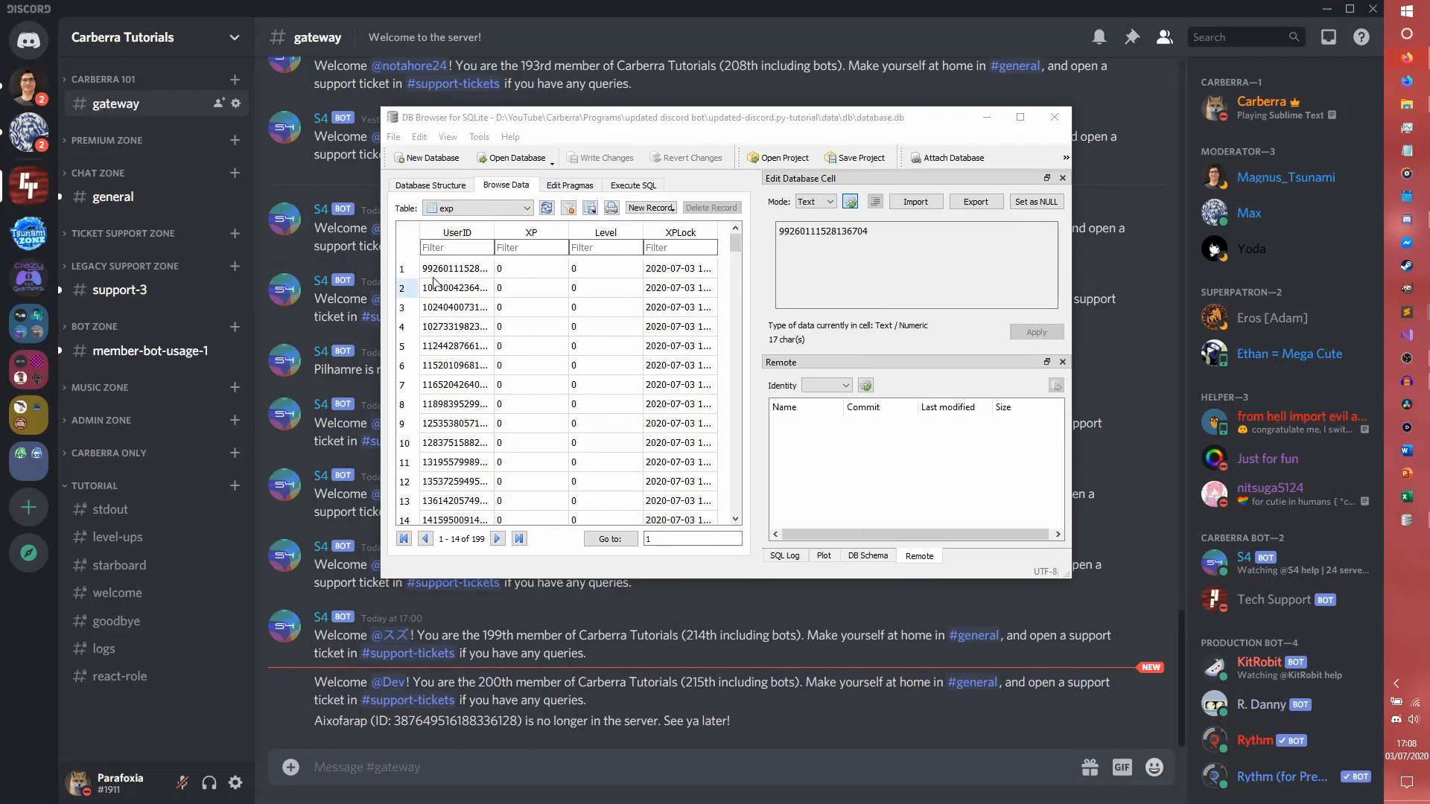
Back in Discord, view and close the newest welcomed member's profile card
{"action": "left_click", "coordinate": [1054, 117]}
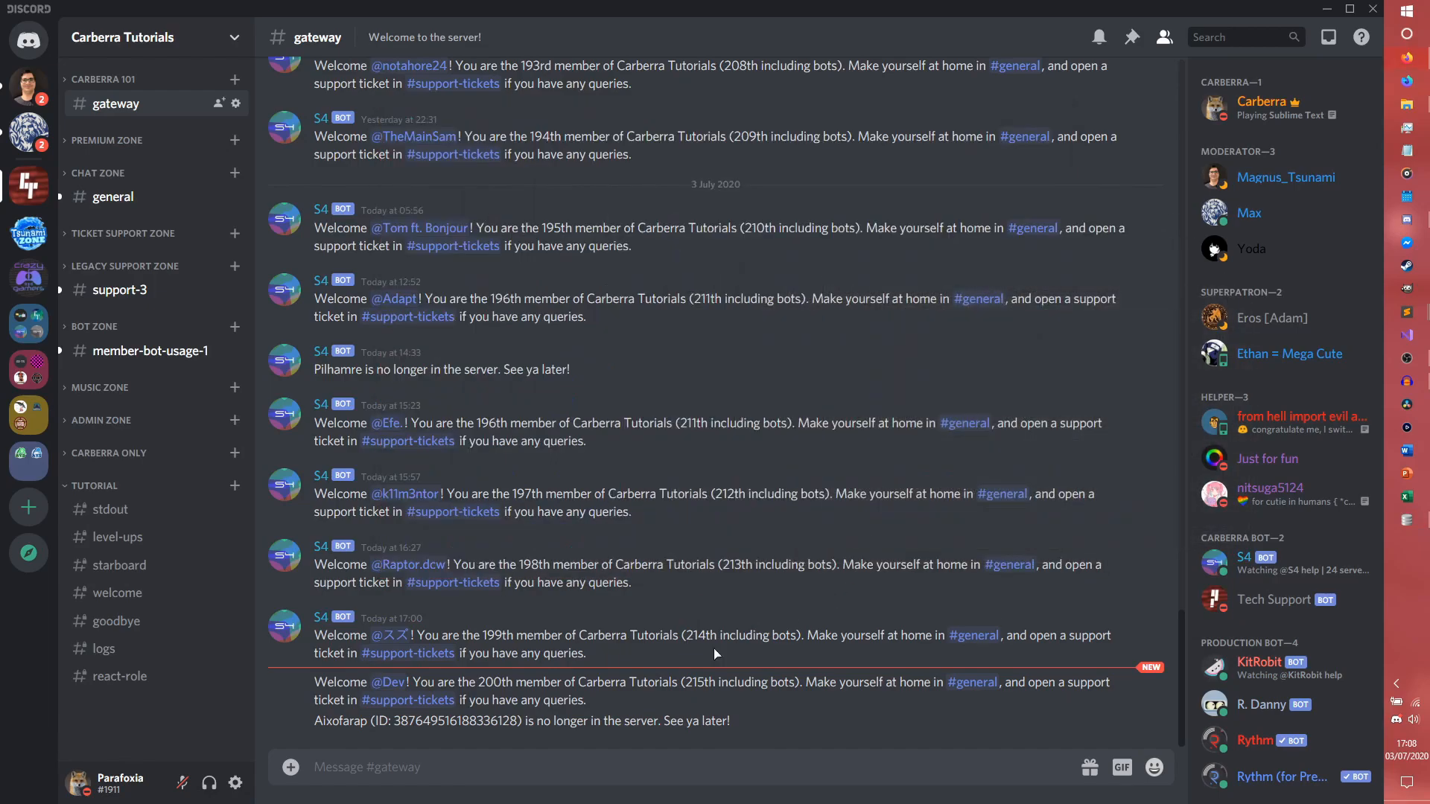
{"action": "left_click", "coordinate": [389, 682]}
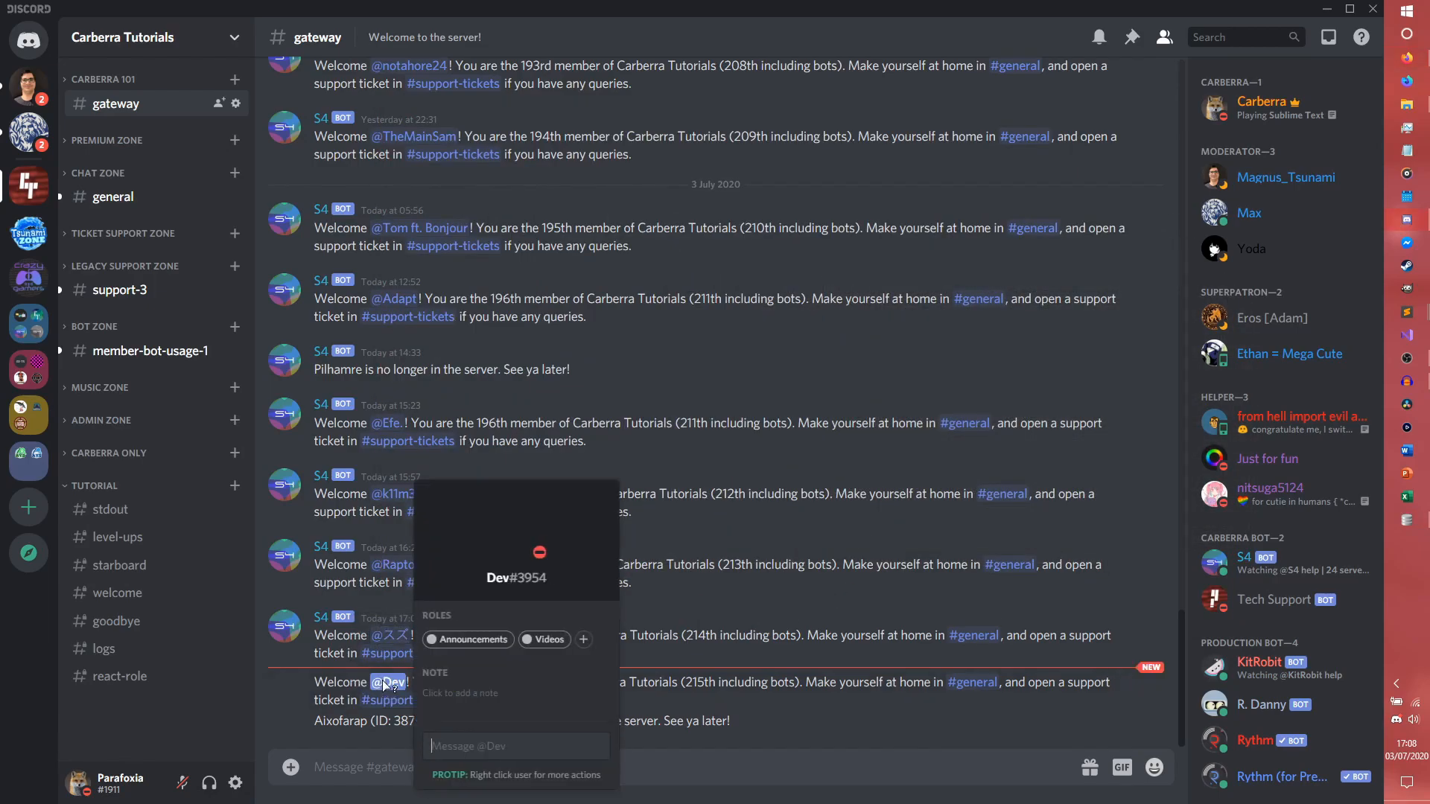
{"action": "left_click", "coordinate": [776, 671]}
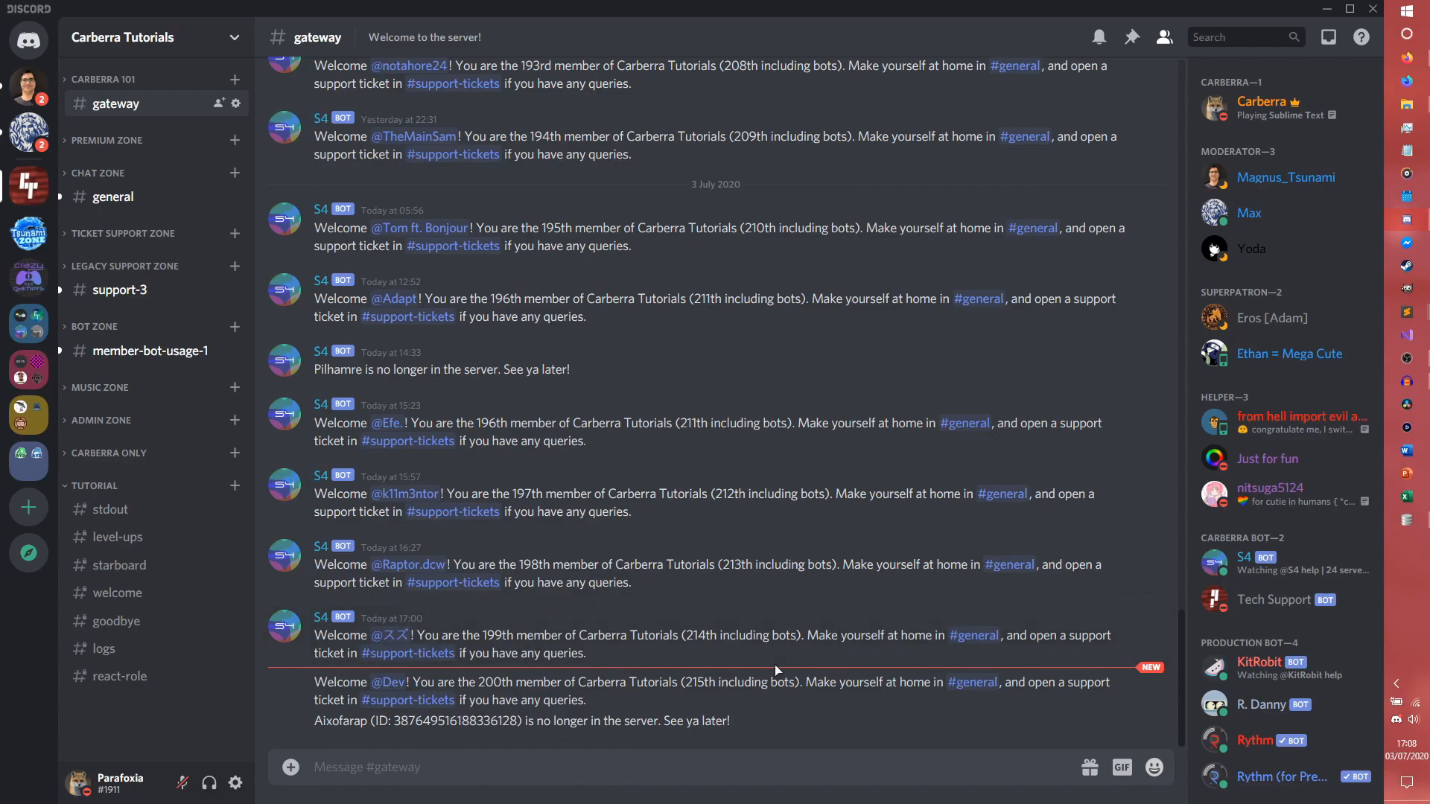
{"action": "mouse_move", "coordinate": [639, 458]}
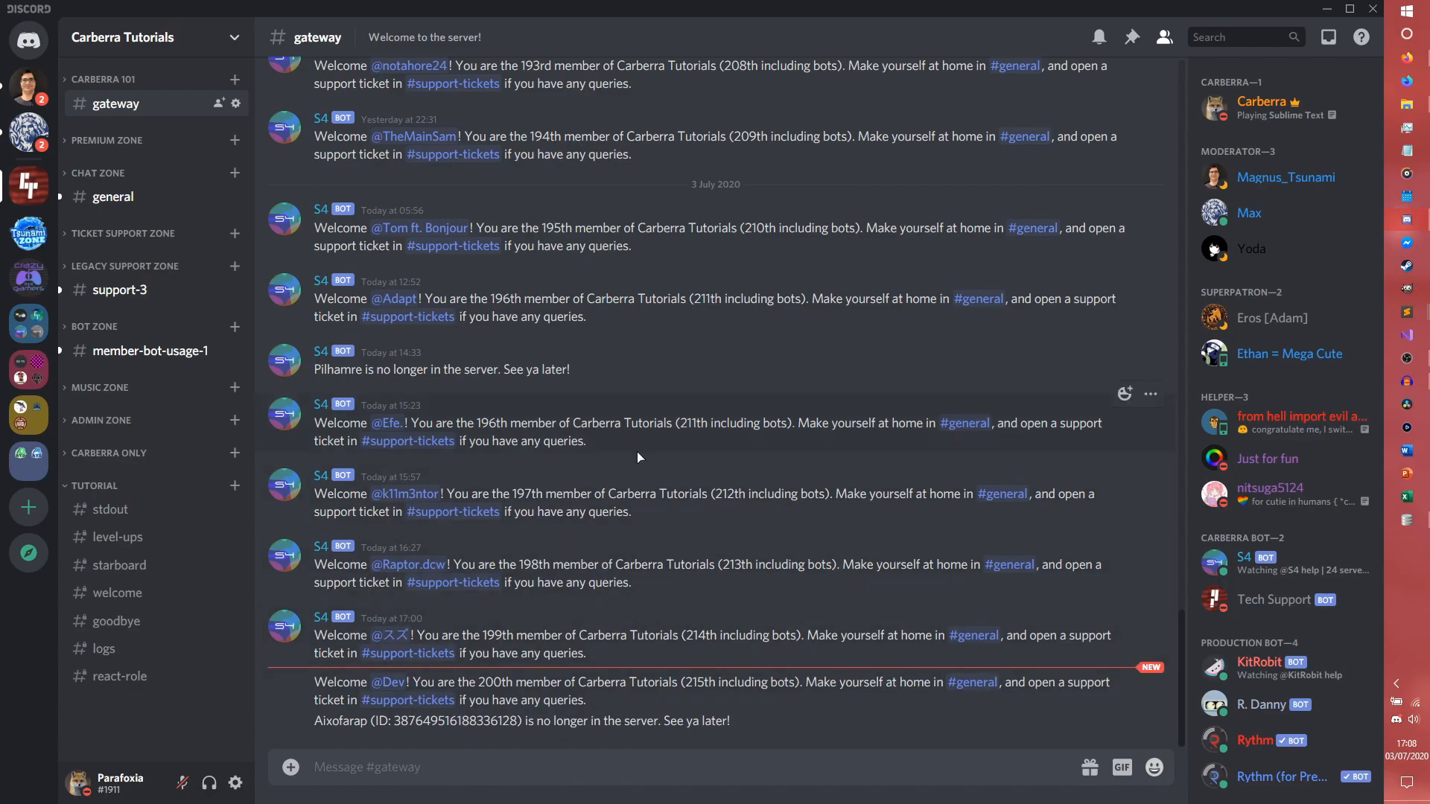
{"action": "mouse_move", "coordinate": [639, 457]}
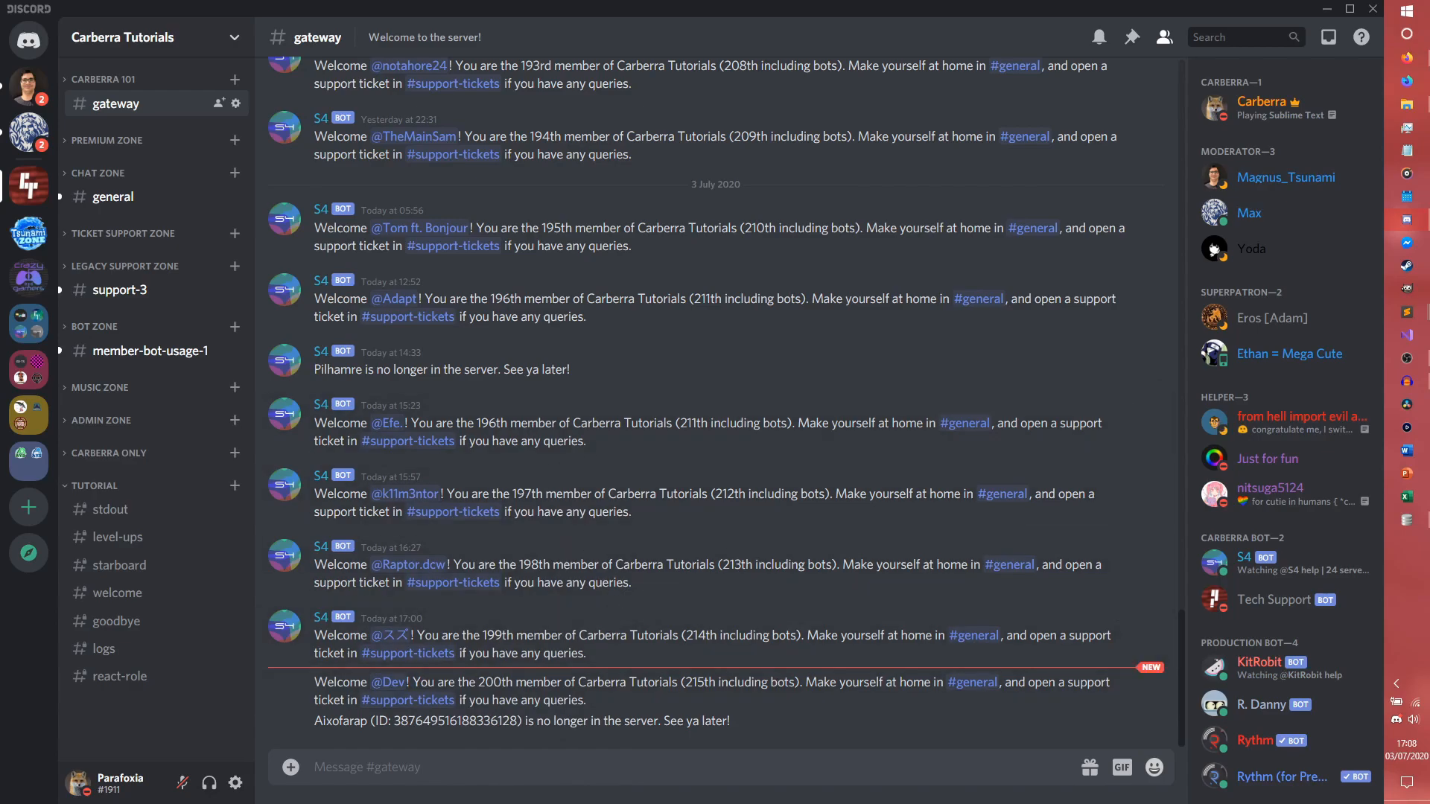